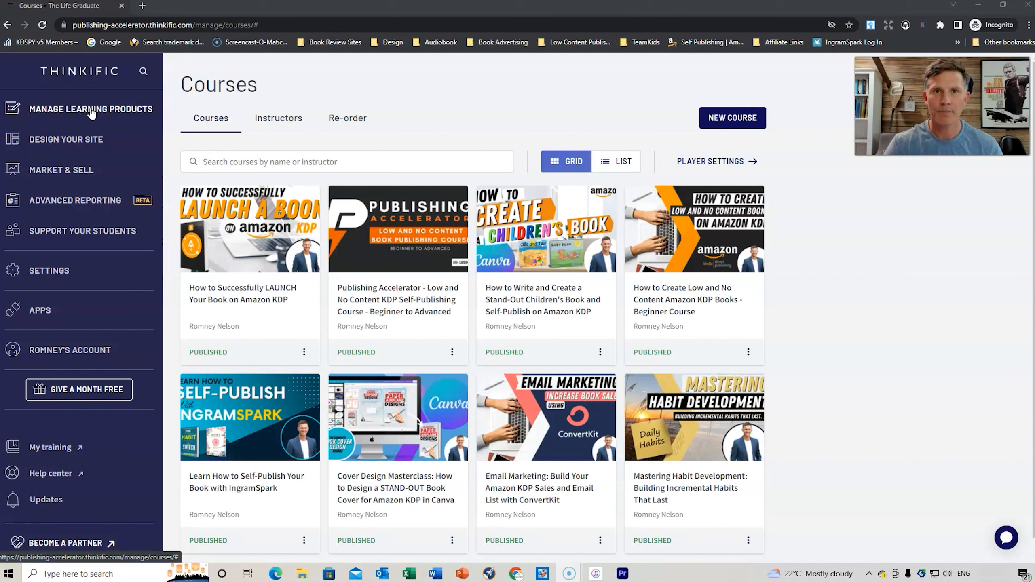
Expand Manage Learning Products in the sidebar and head to the Courses page's New Course button
{"action": "left_click", "coordinate": [91, 109]}
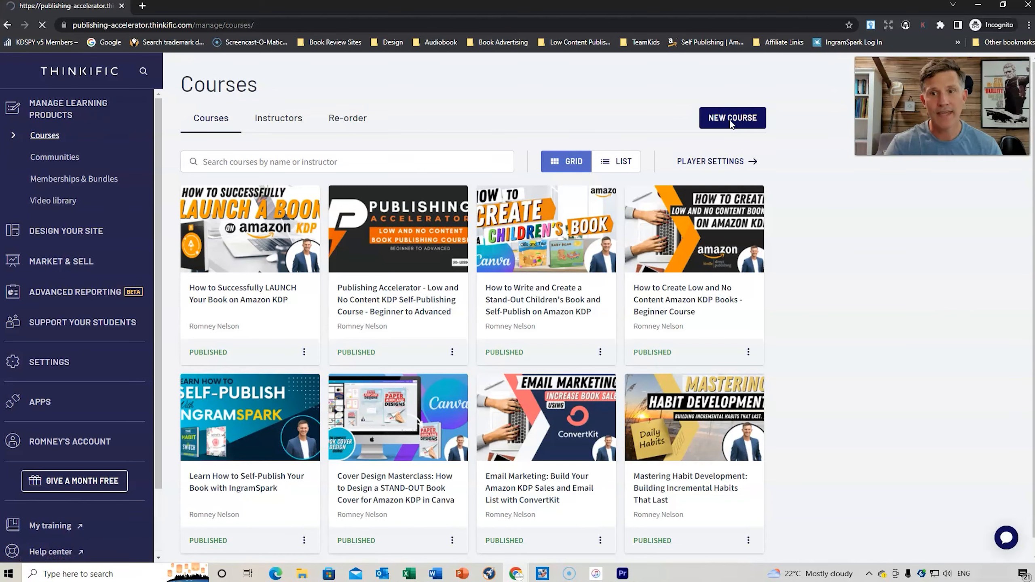
{"action": "left_click", "coordinate": [731, 117]}
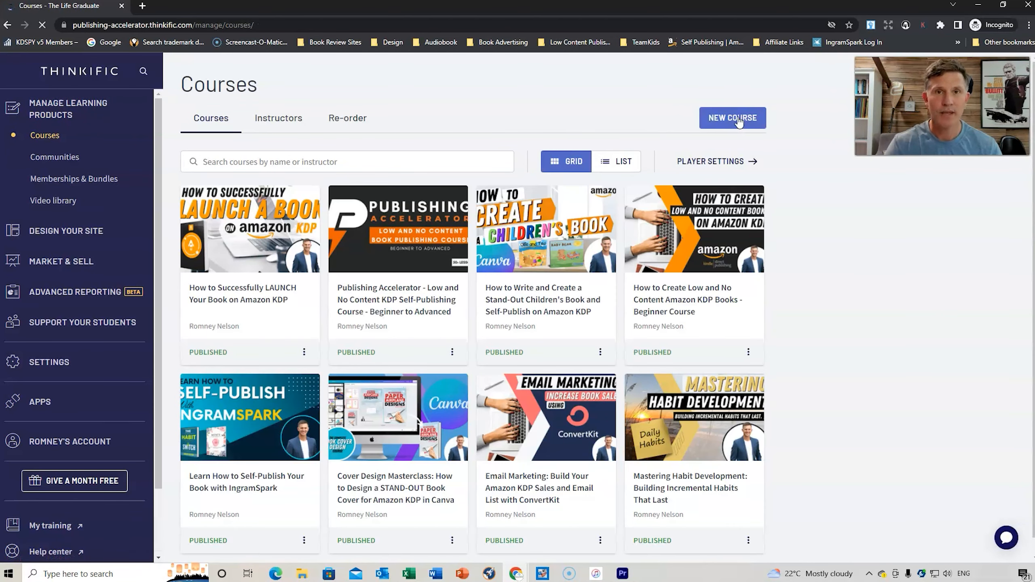
Start a New Course so the template chooser with Blank, Pre-sell, Mini-course and Flagship options appears
{"action": "left_click", "coordinate": [731, 117]}
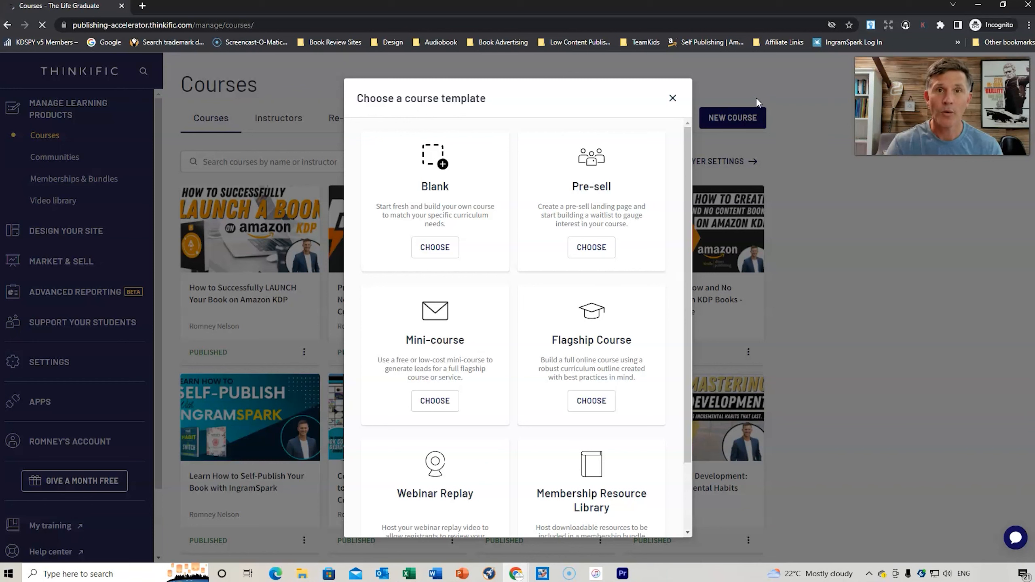
{"action": "mouse_move", "coordinate": [536, 157]}
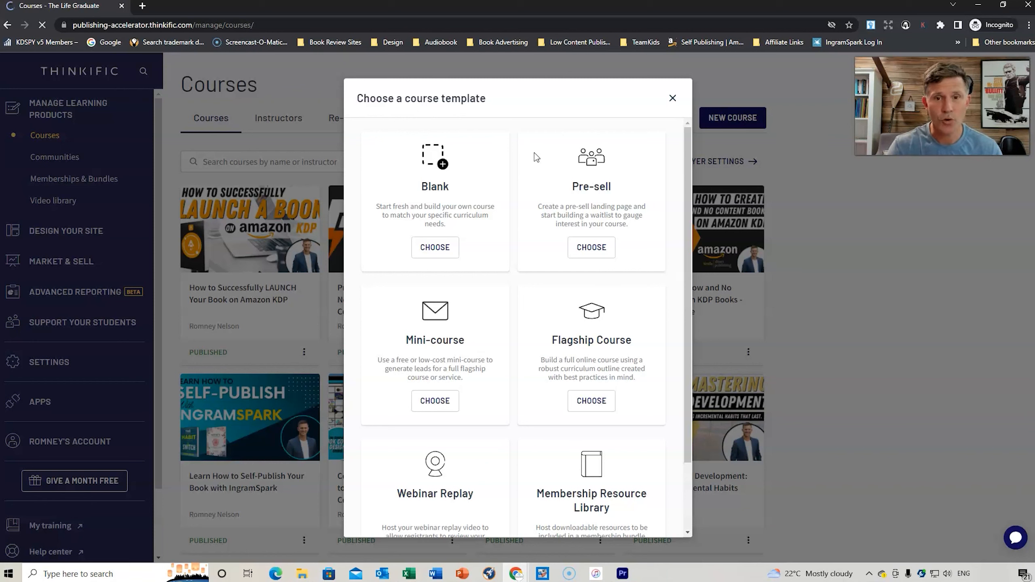
{"action": "mouse_move", "coordinate": [554, 188]}
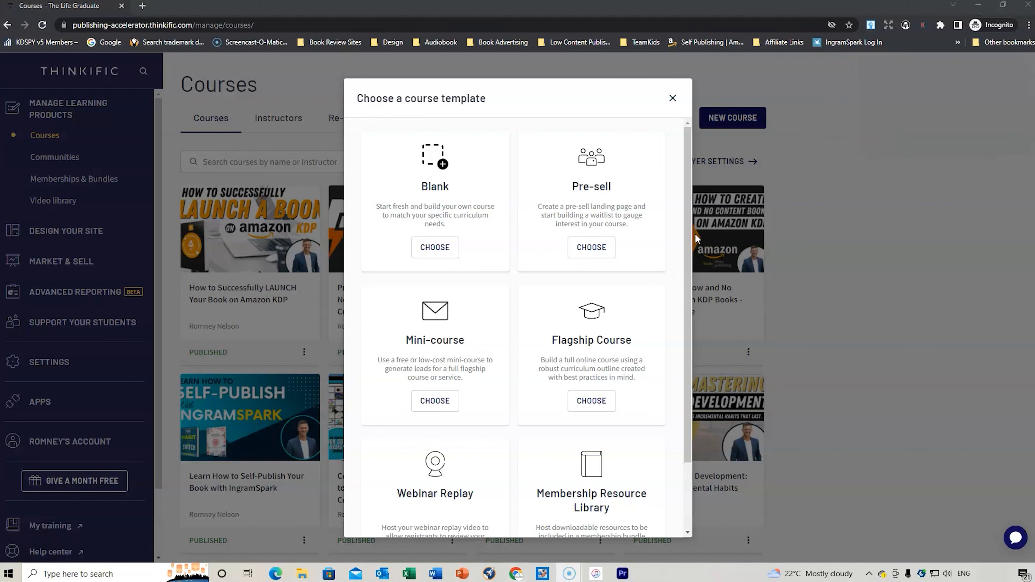
{"action": "scroll", "scroll_direction": "down", "scroll_amount": 3}
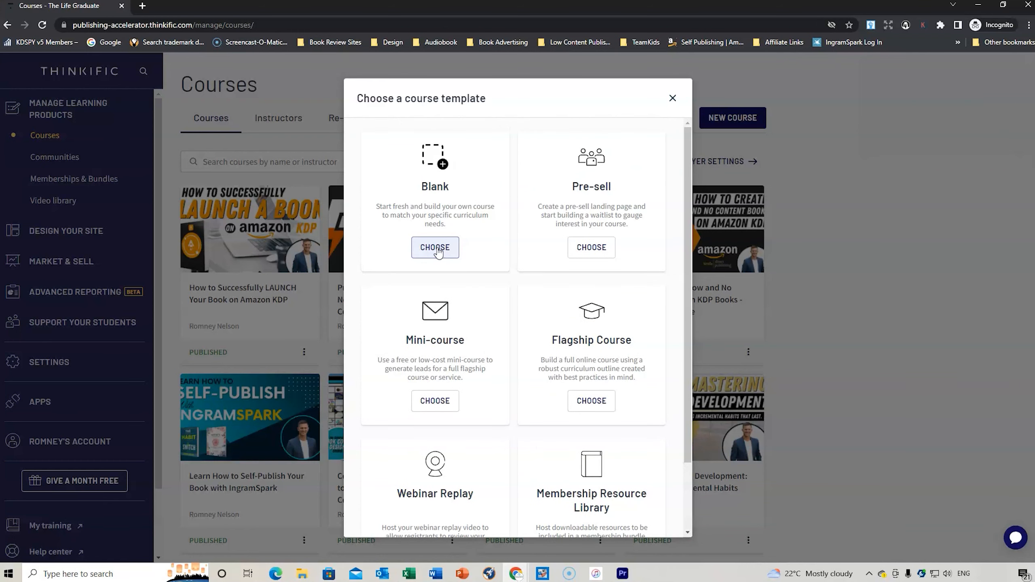
Create a Blank course titled 'How to Plan, Design and Create an Online Thinkific Course' copied from the Excel outline
{"action": "left_click", "coordinate": [434, 247]}
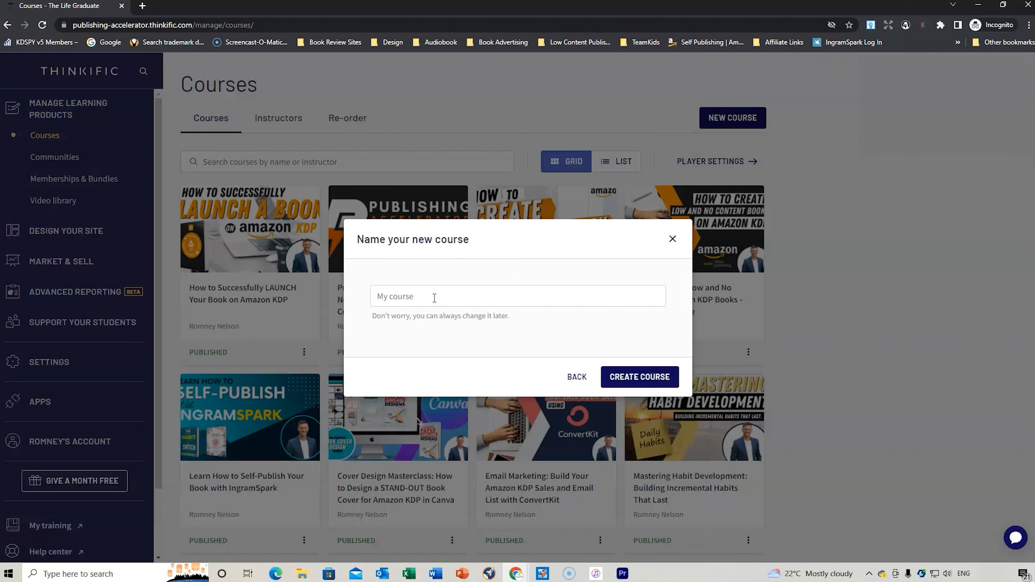
{"action": "mouse_move", "coordinate": [407, 573]}
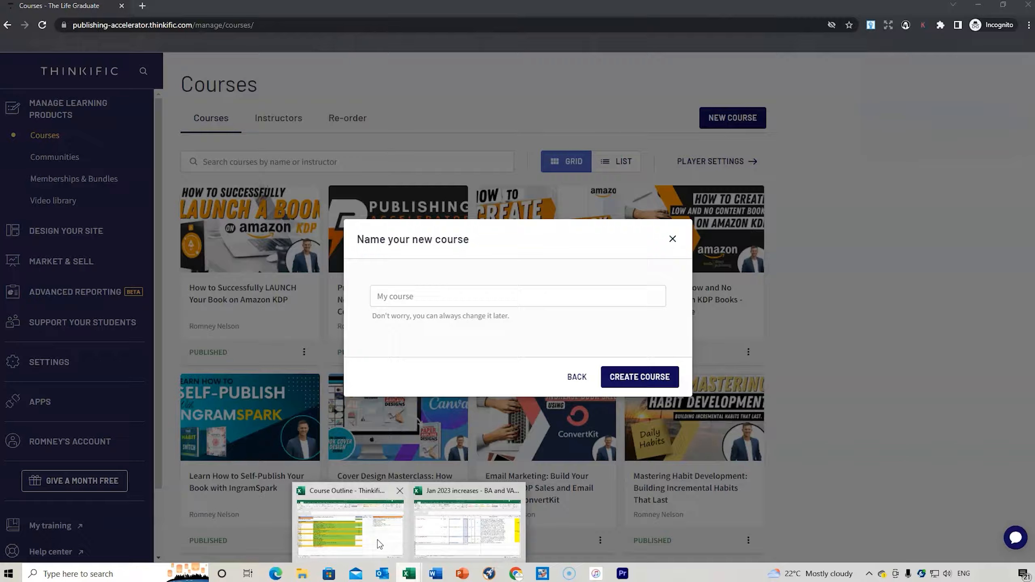
{"action": "left_click", "coordinate": [349, 525]}
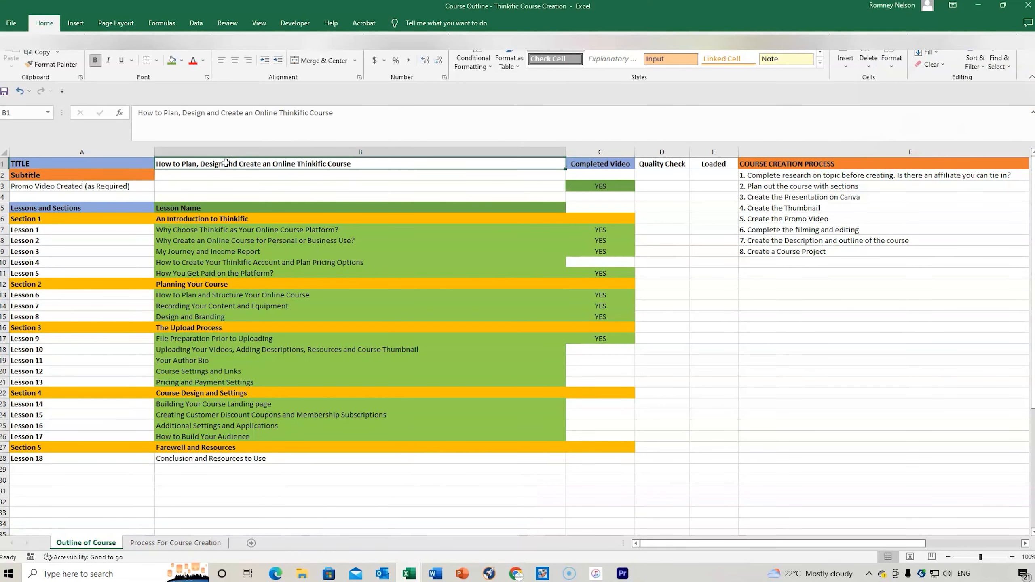
{"action": "right_click", "coordinate": [225, 164]}
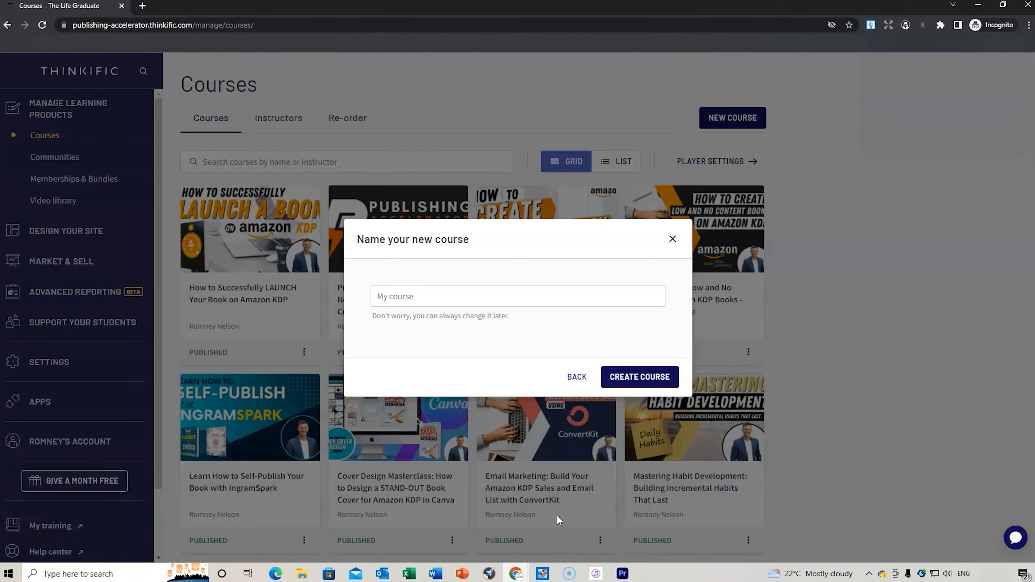
{"action": "type", "text": "How to Plan, Design and Create an Online Thinkific Course"}
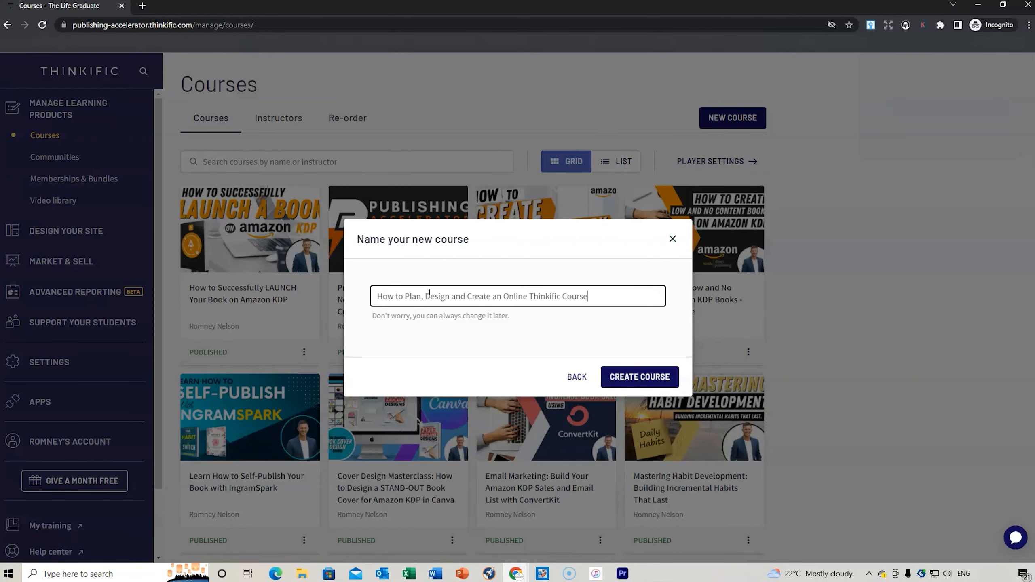
{"action": "mouse_move", "coordinate": [637, 376]}
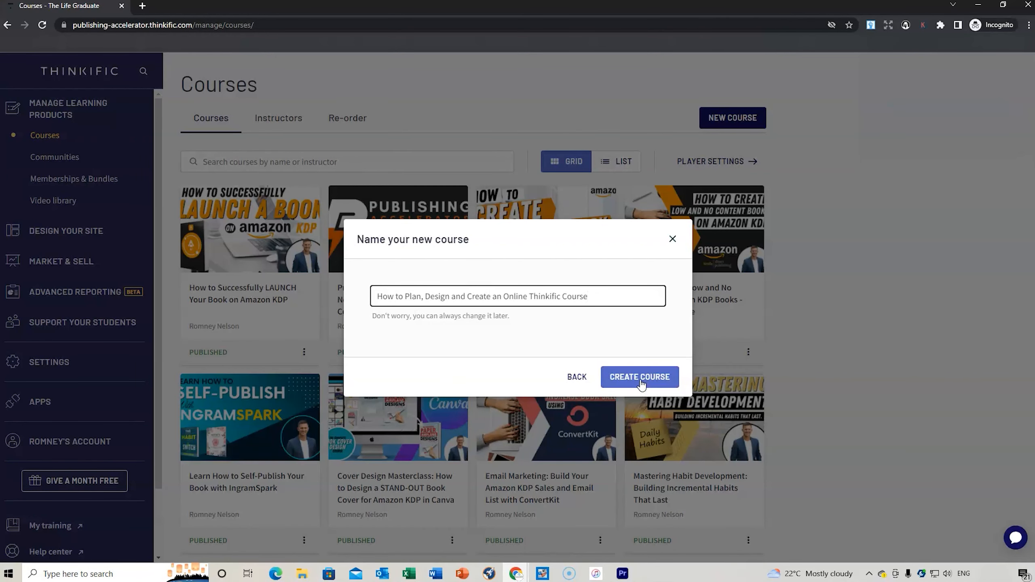
{"action": "left_click", "coordinate": [638, 375]}
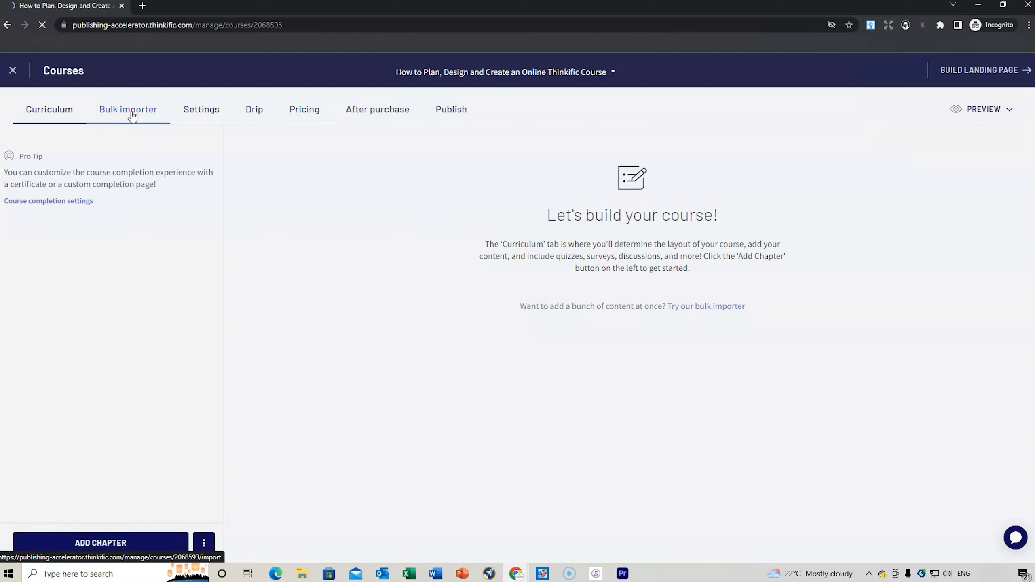
Visit the Bulk importer, which adds a draft 'New Chapter', and return to the Curriculum
{"action": "left_click", "coordinate": [128, 109]}
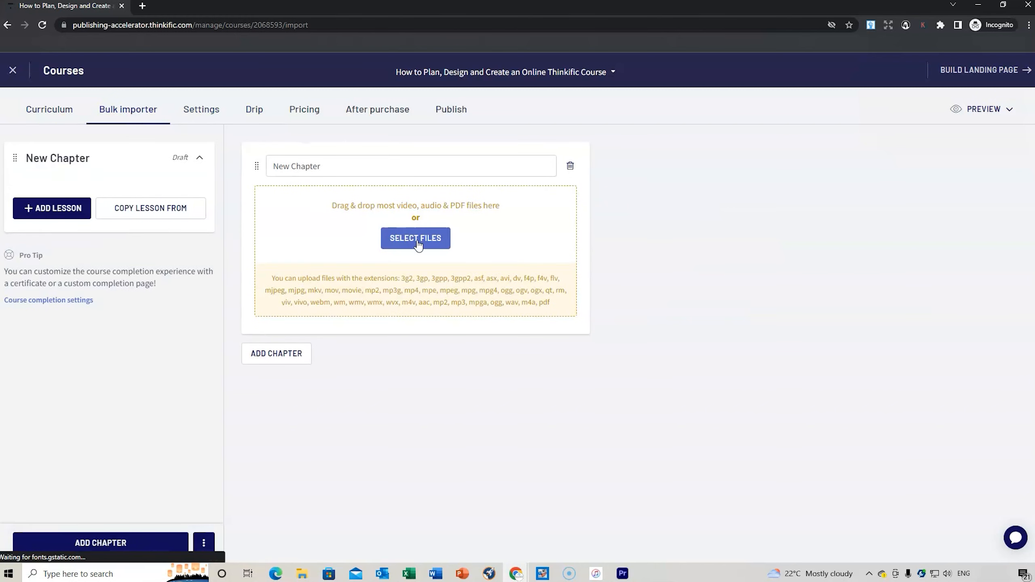
{"action": "mouse_move", "coordinate": [386, 258]}
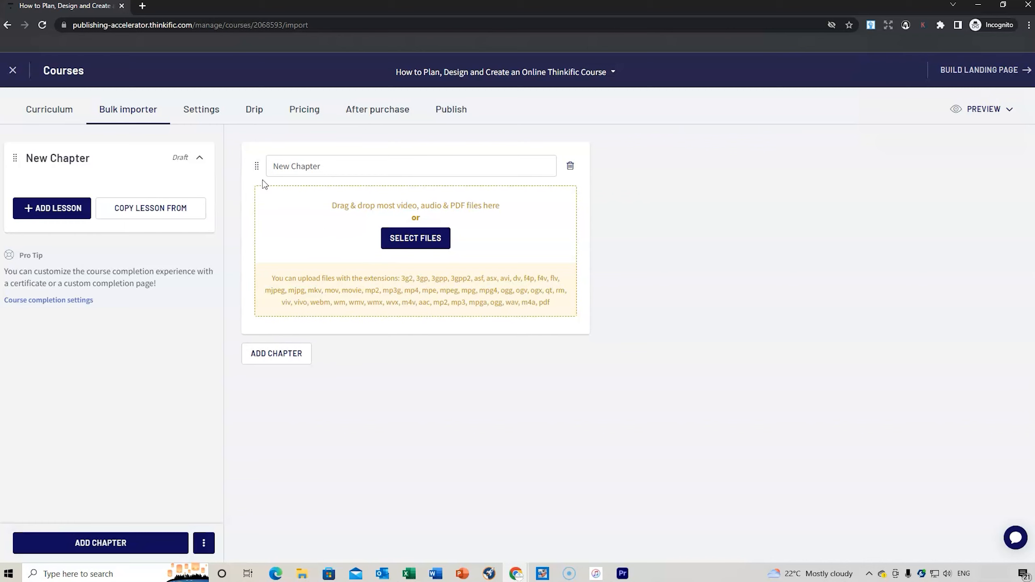
{"action": "left_click", "coordinate": [49, 109]}
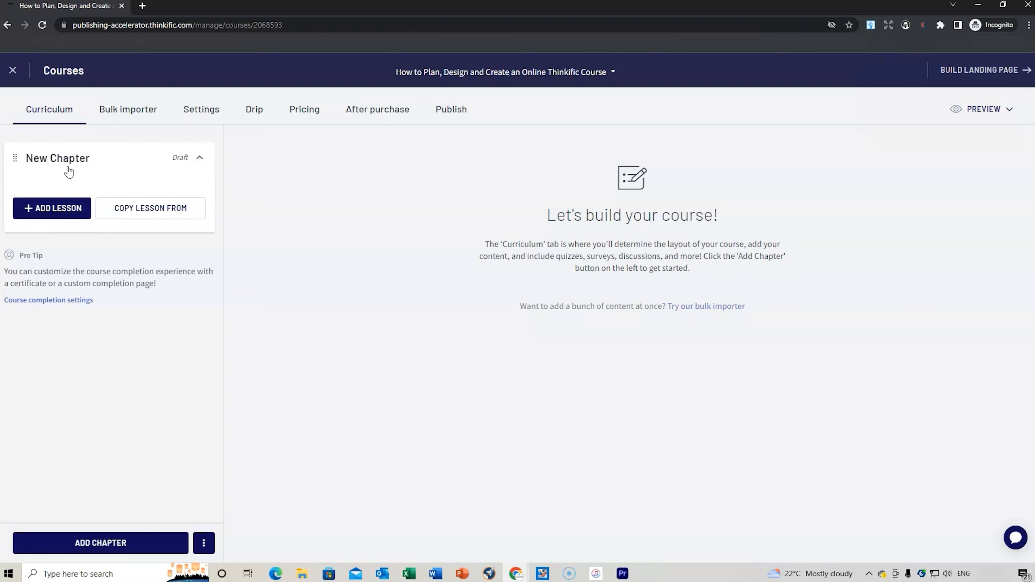
{"action": "mouse_move", "coordinate": [46, 163]}
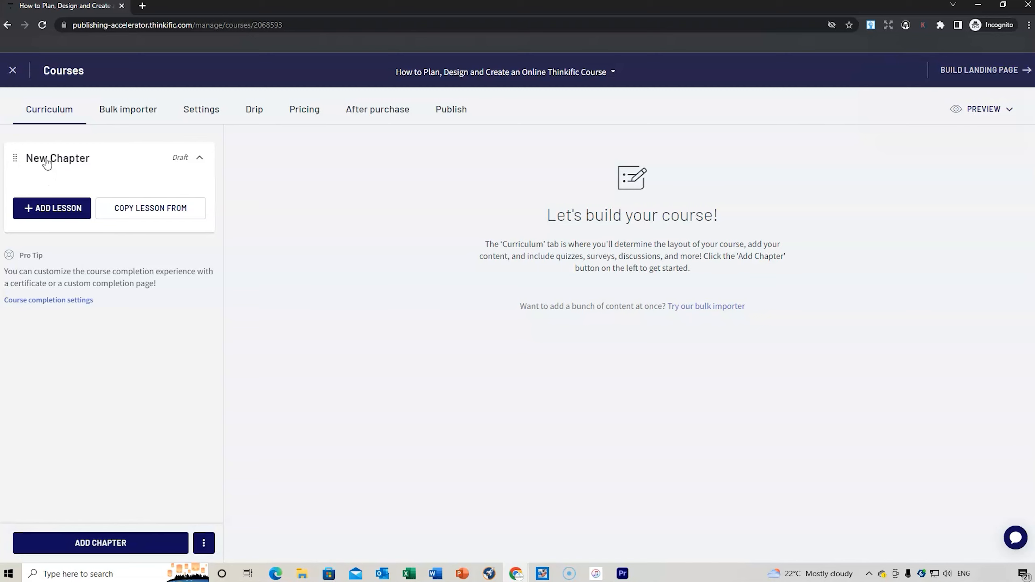
Replace the 'New Chapter' title with 'An Introduction to Thinkific' from the outline and save it
{"action": "left_click", "coordinate": [58, 157]}
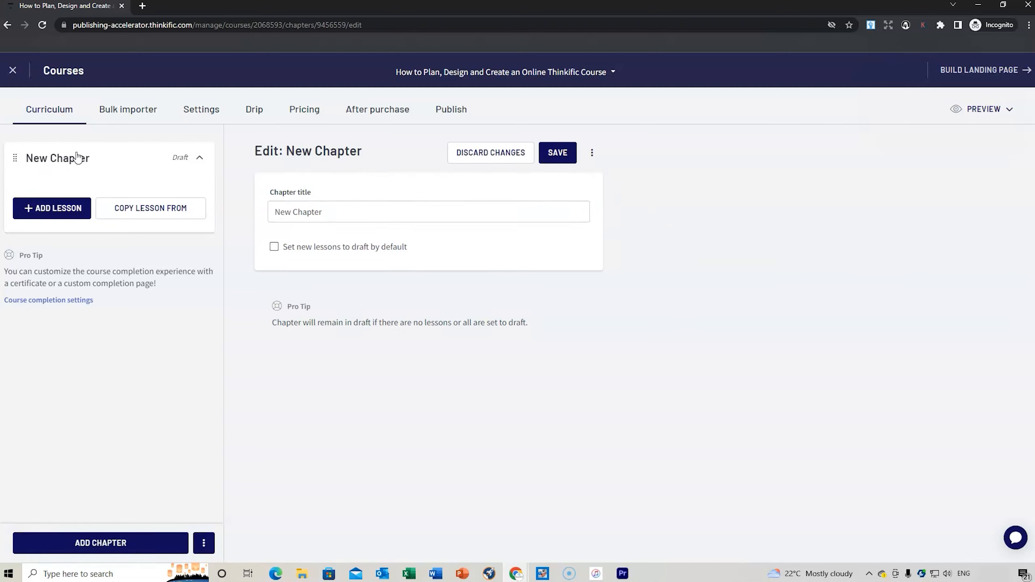
{"action": "left_click", "coordinate": [427, 211]}
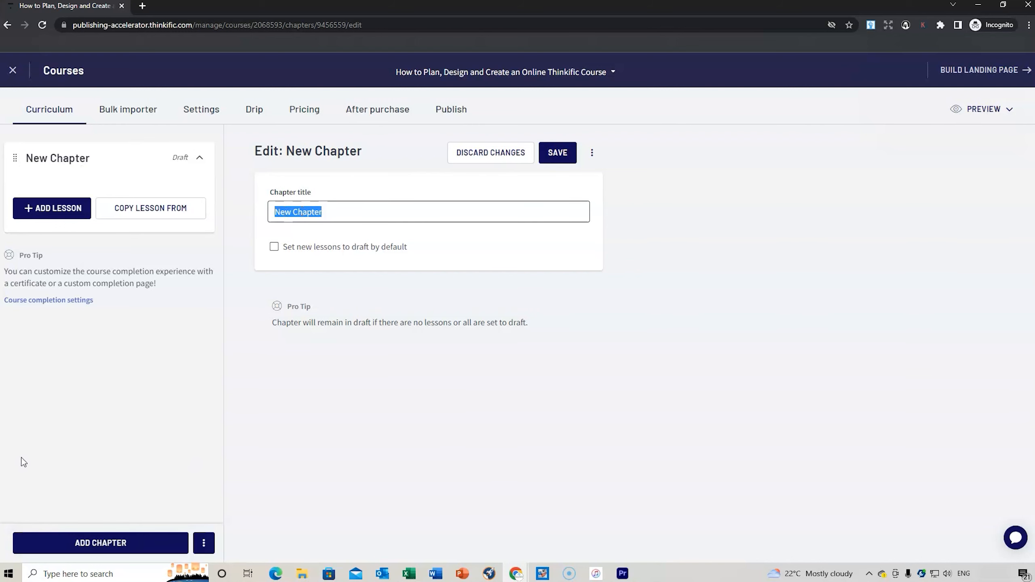
{"action": "left_click", "coordinate": [407, 573]}
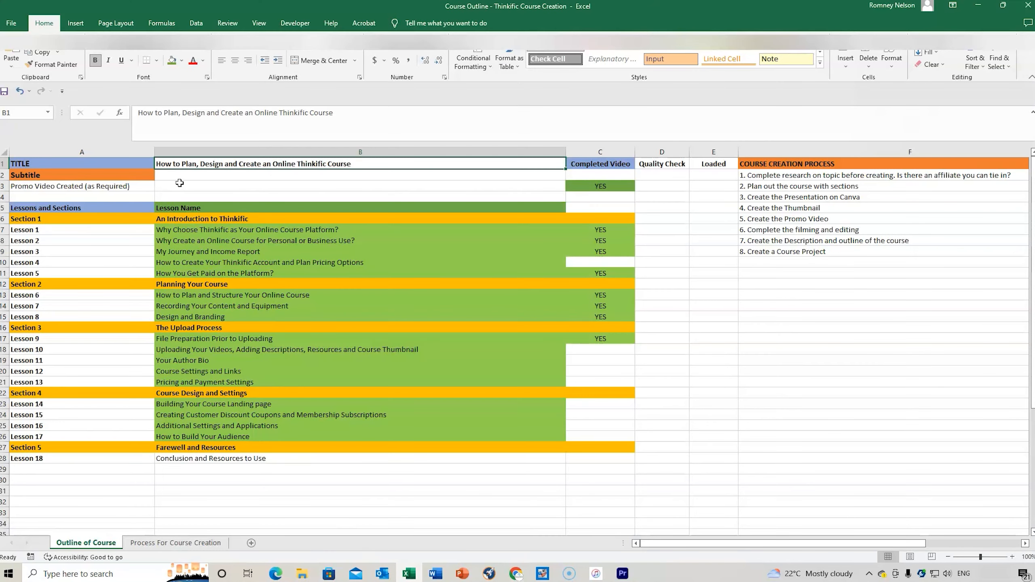
{"action": "left_click", "coordinate": [231, 218]}
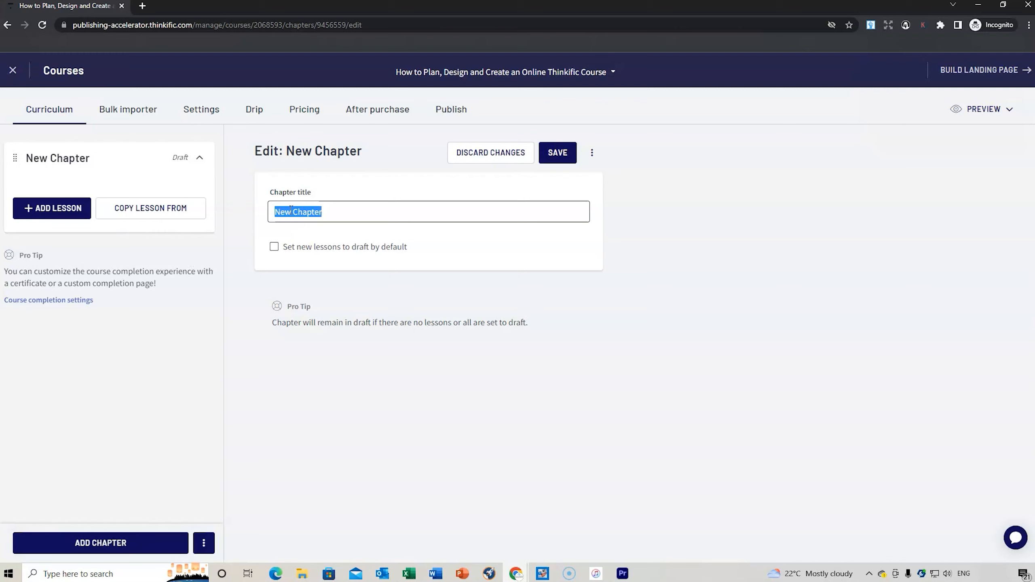
{"action": "type", "text": "An Introduction to Thinkific"}
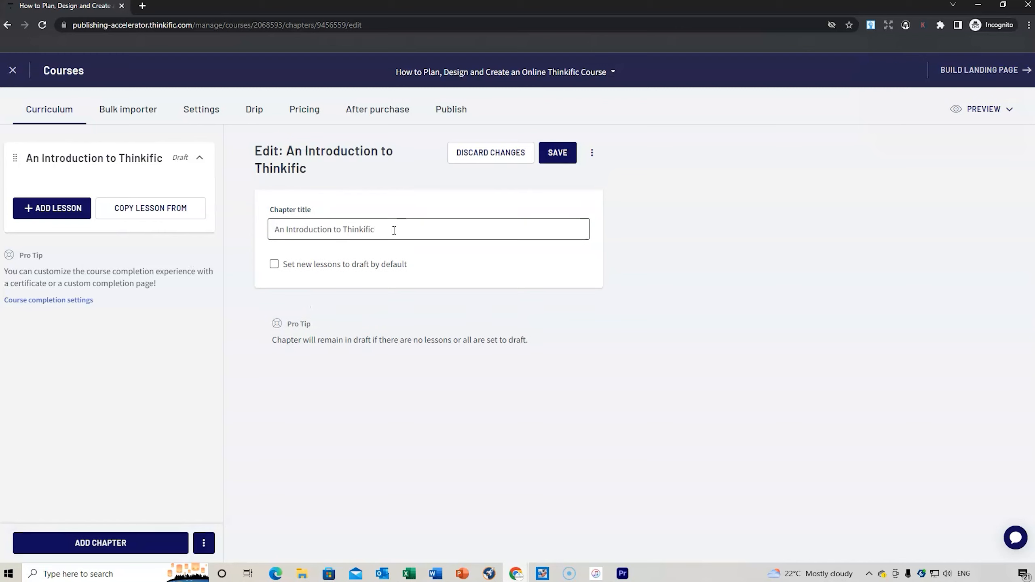
{"action": "left_click", "coordinate": [557, 153]}
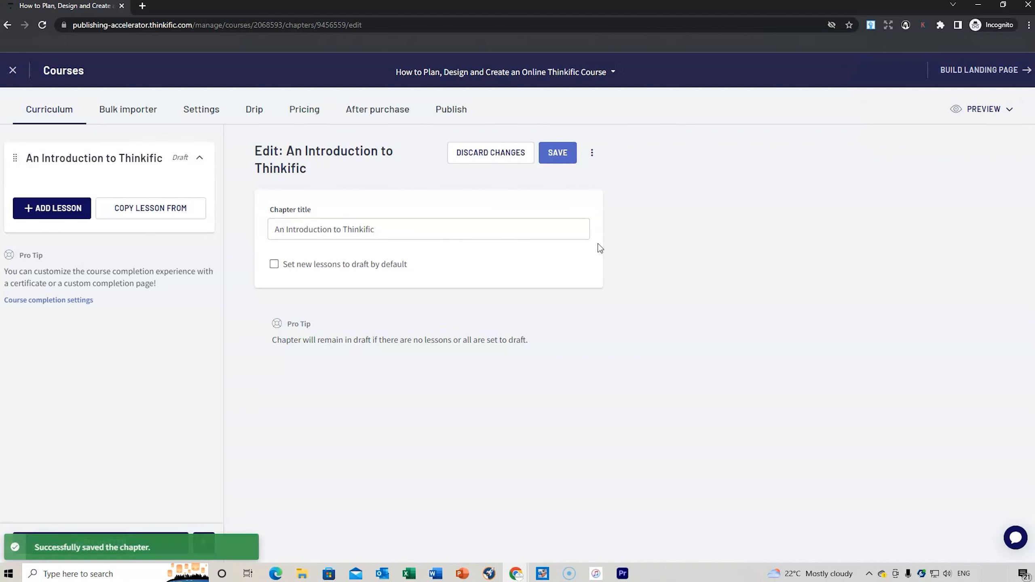
{"action": "mouse_move", "coordinate": [52, 209]}
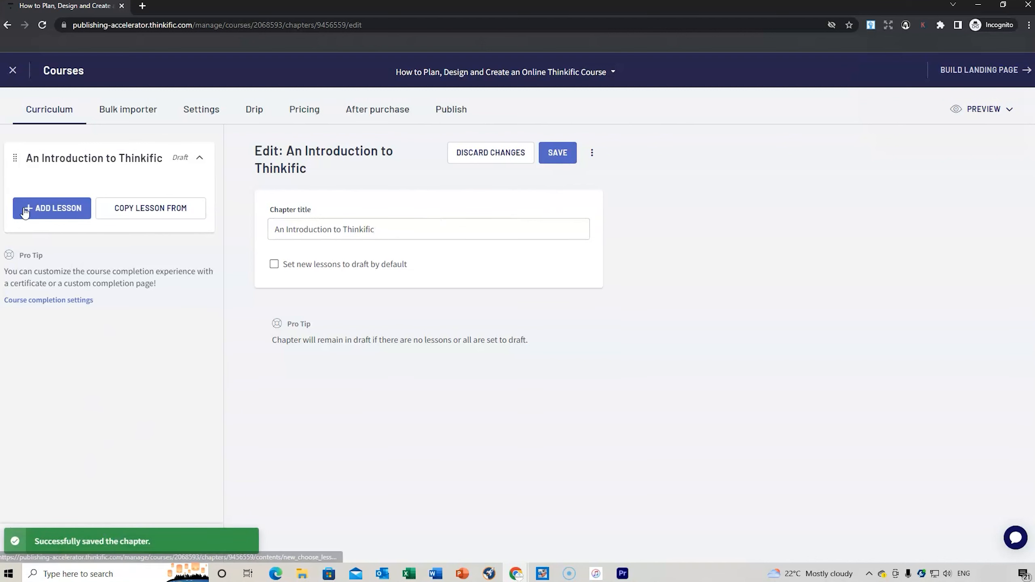
Add a lesson to the chapter and choose Video as its type
{"action": "left_click", "coordinate": [52, 208]}
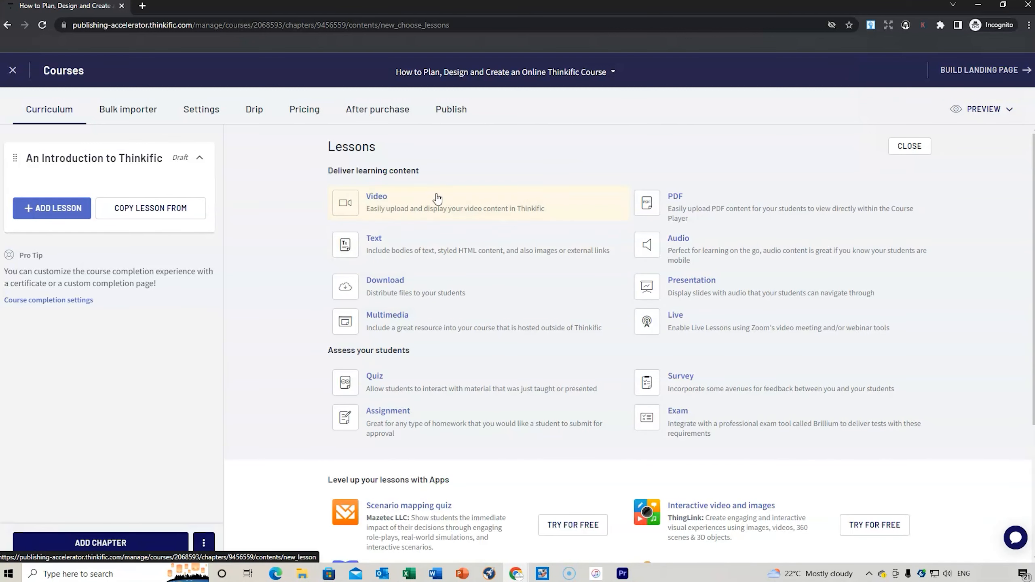
{"action": "mouse_move", "coordinate": [382, 203]}
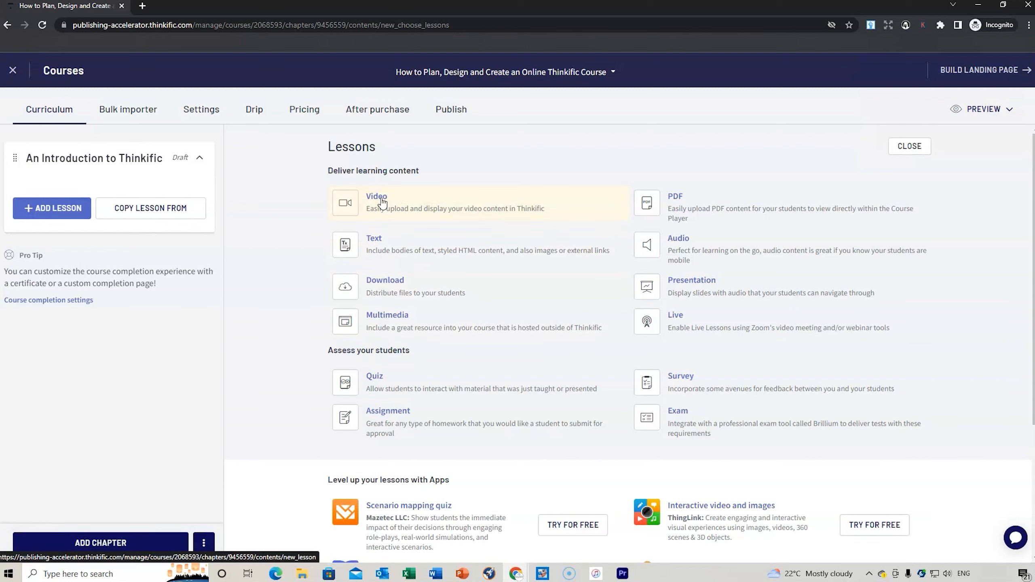
{"action": "mouse_move", "coordinate": [416, 250]}
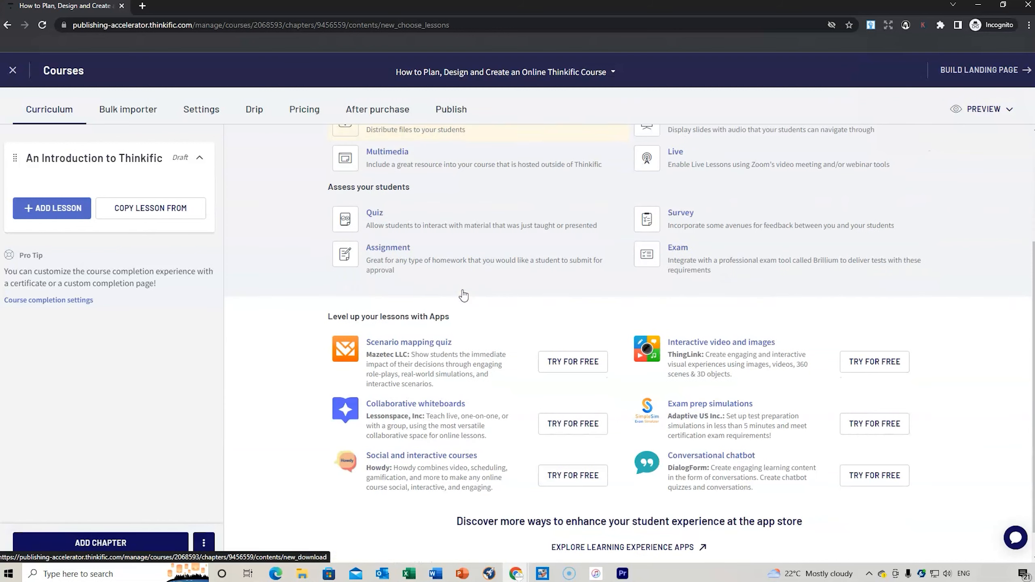
{"action": "scroll", "scroll_direction": "up", "scroll_amount": 3}
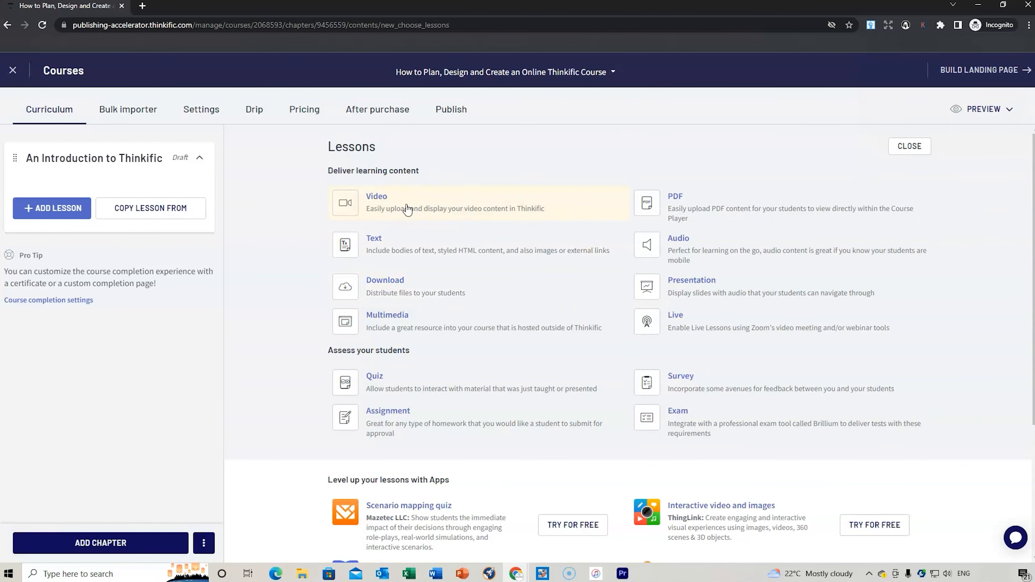
{"action": "left_click", "coordinate": [376, 202]}
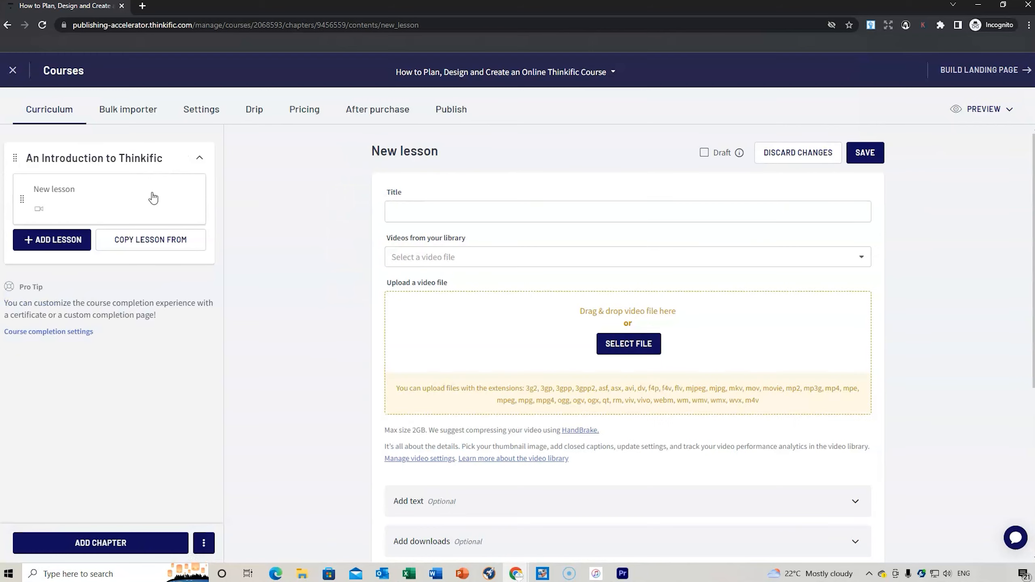
Enter 'A Welcome and Overview of the Course' as the lesson title, checking the outline spreadsheet
{"action": "left_click", "coordinate": [627, 211]}
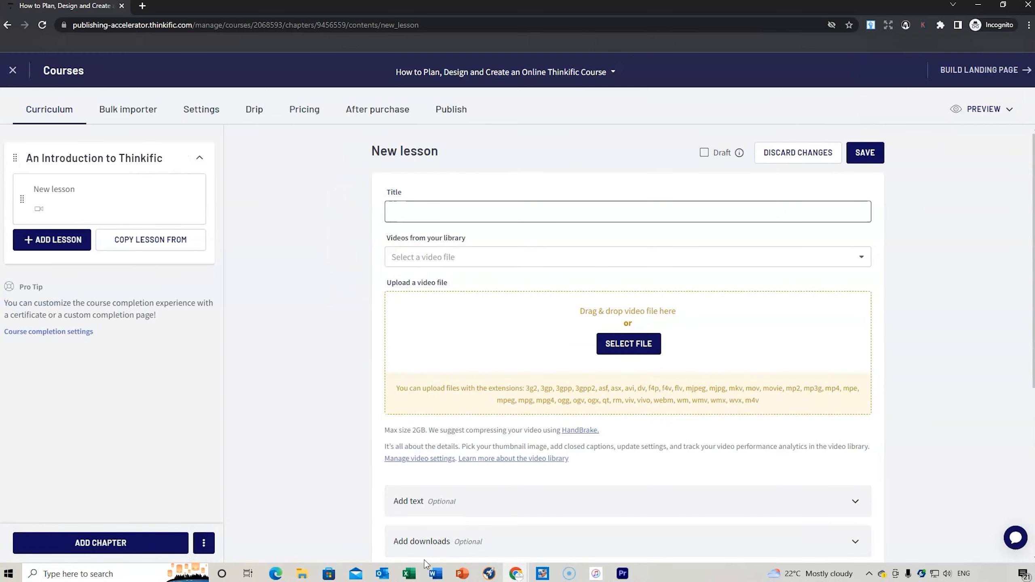
{"action": "left_click", "coordinate": [408, 574]}
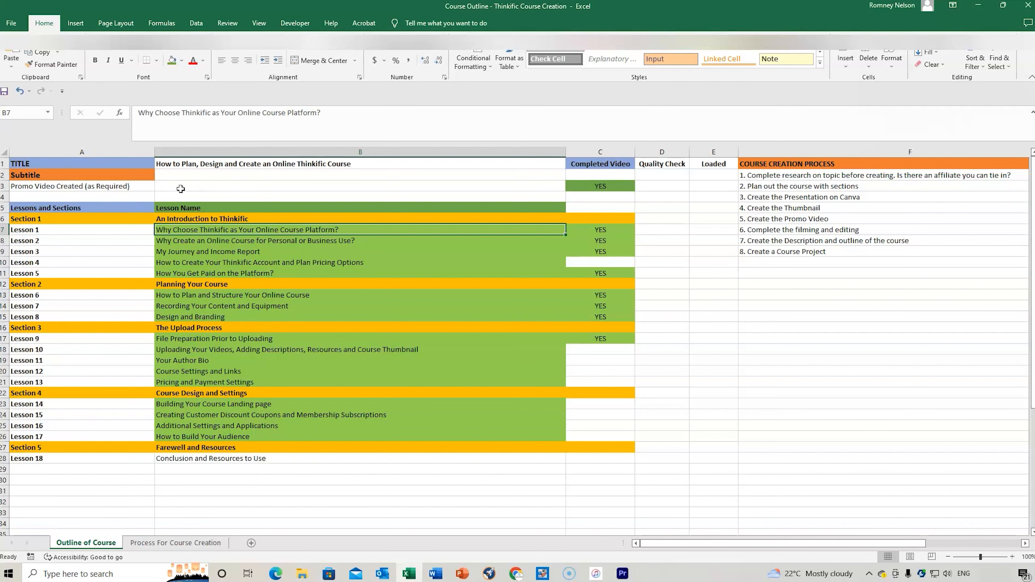
{"action": "mouse_move", "coordinate": [516, 574]}
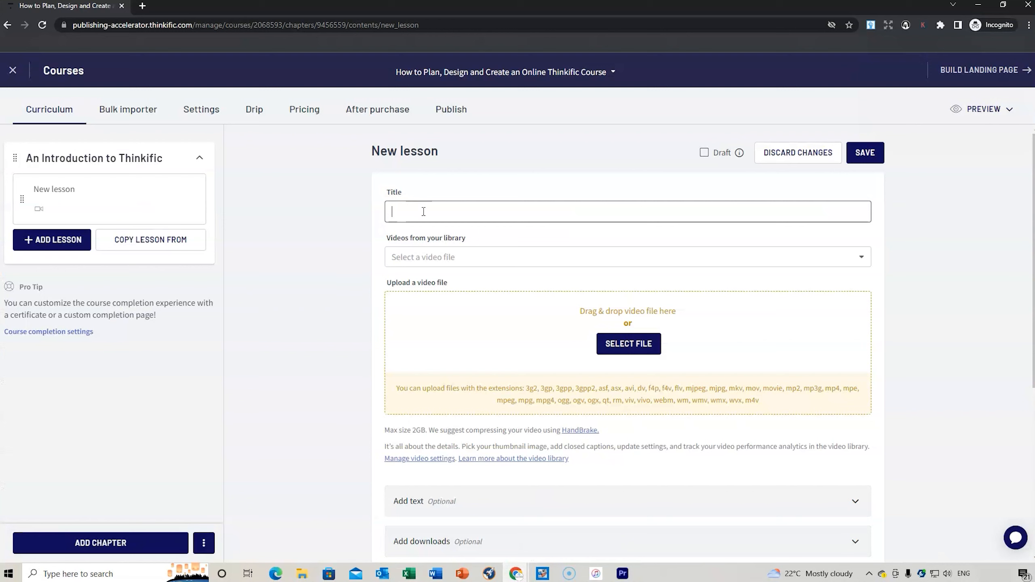
{"action": "type", "text": "P"}
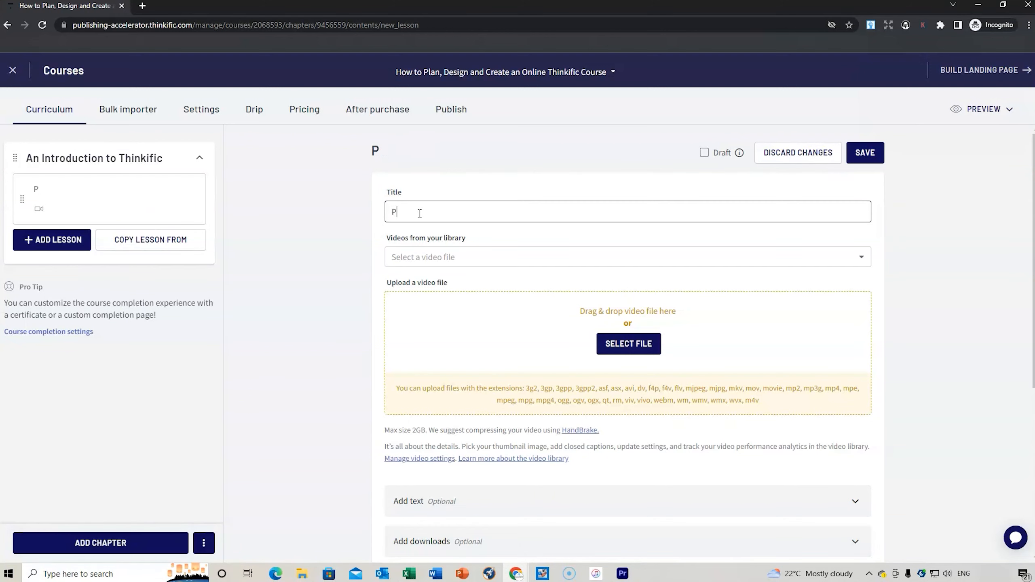
{"action": "type", "text": "r"}
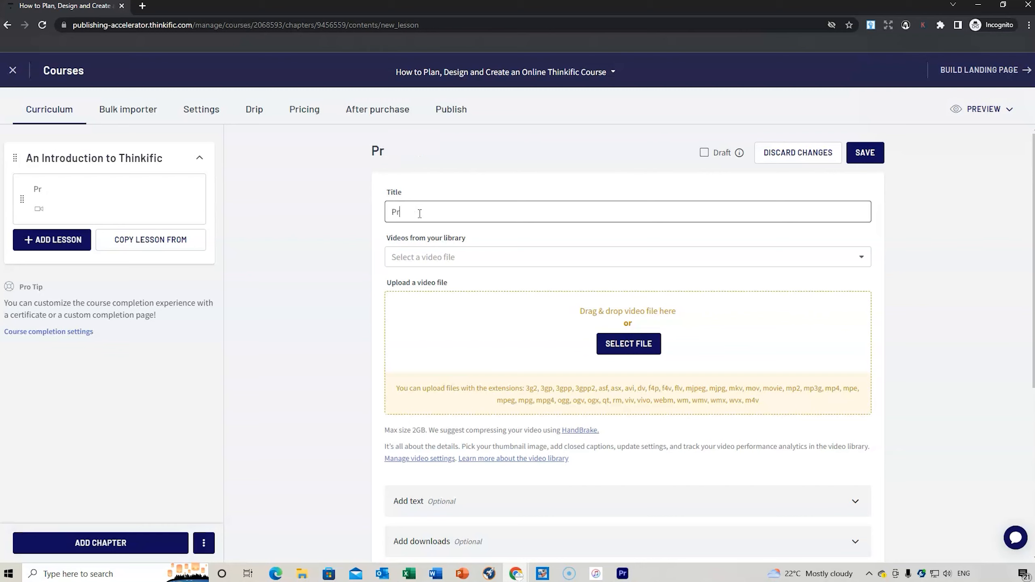
{"action": "type", "text": "A W"}
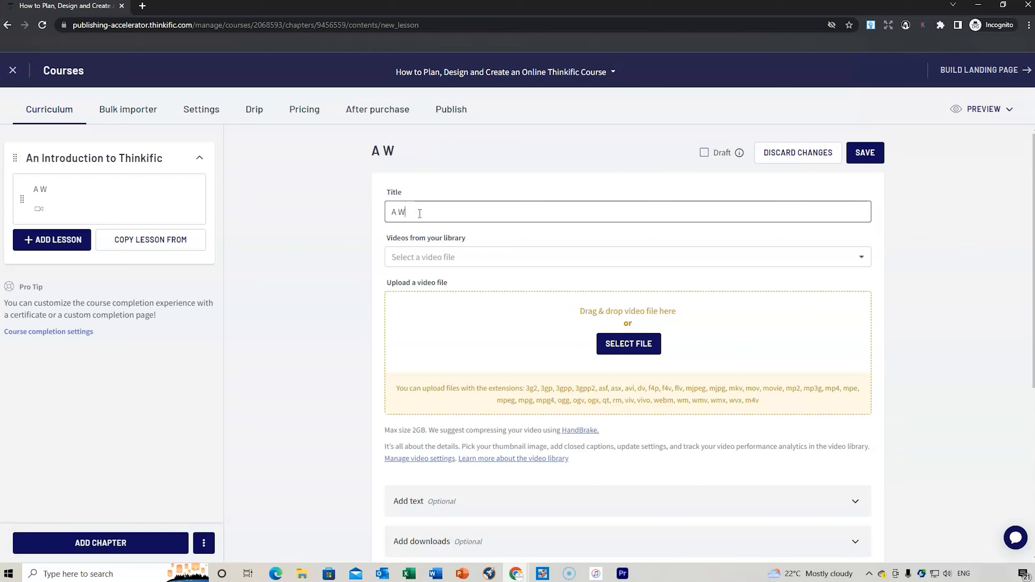
{"action": "type", "text": "elcome and"}
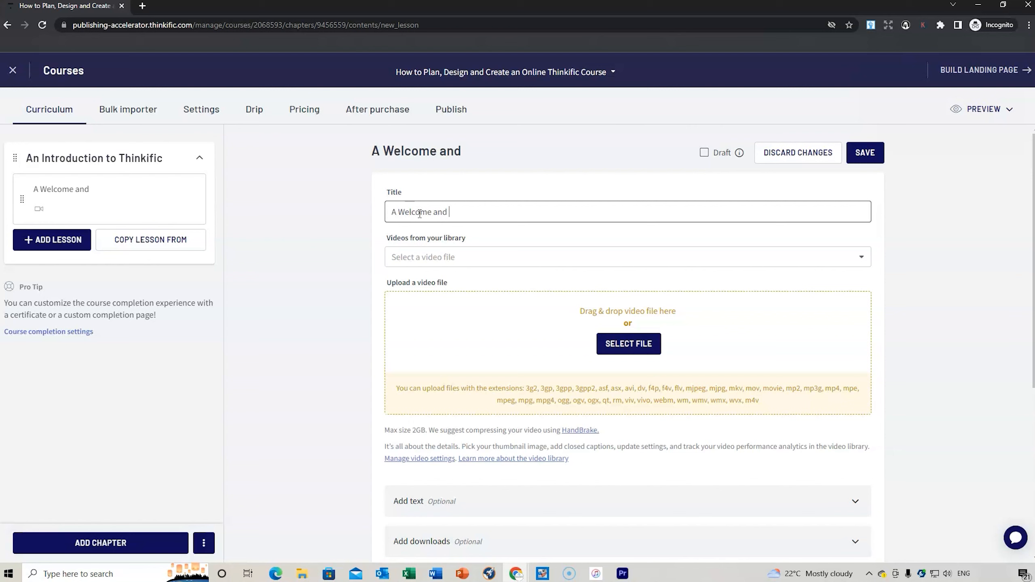
{"action": "type", "text": "Overview o"}
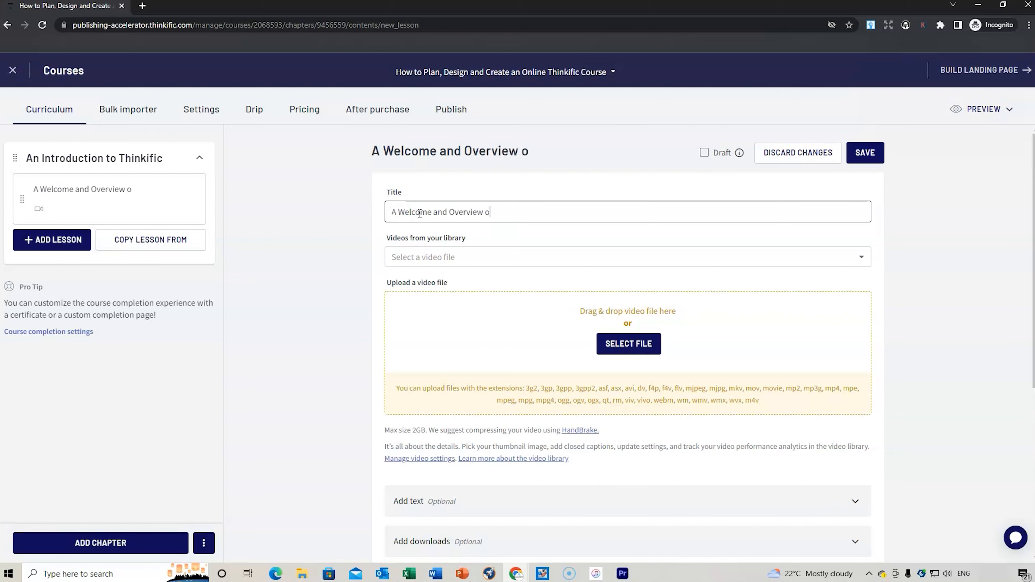
{"action": "type", "text": "f the Course"}
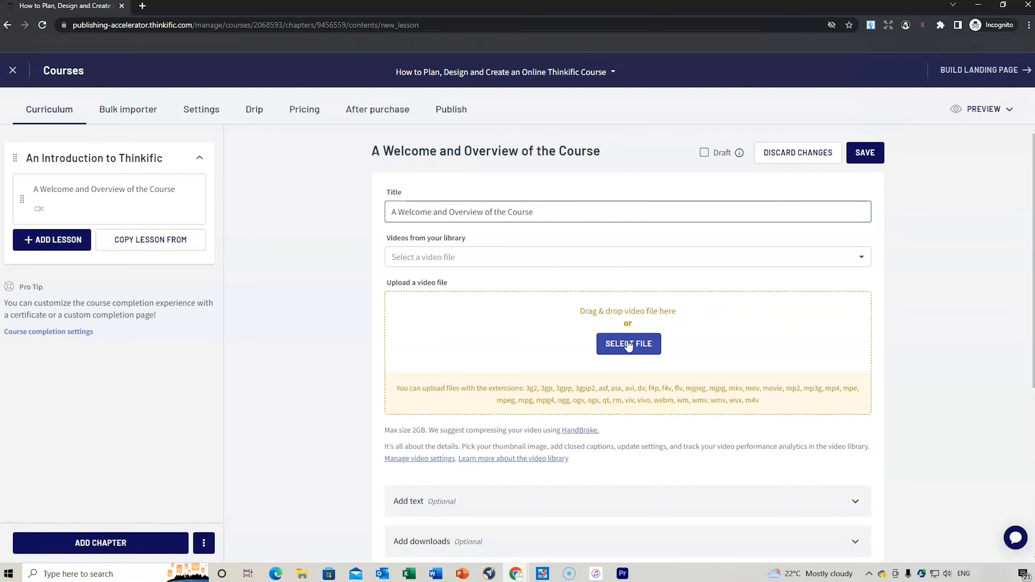
Select 'Thinkific Course Promo - FINAL.mp4' from NEW COURSE > Thinkific Course Creation > Lessons > Promo for upload
{"action": "left_click", "coordinate": [627, 343]}
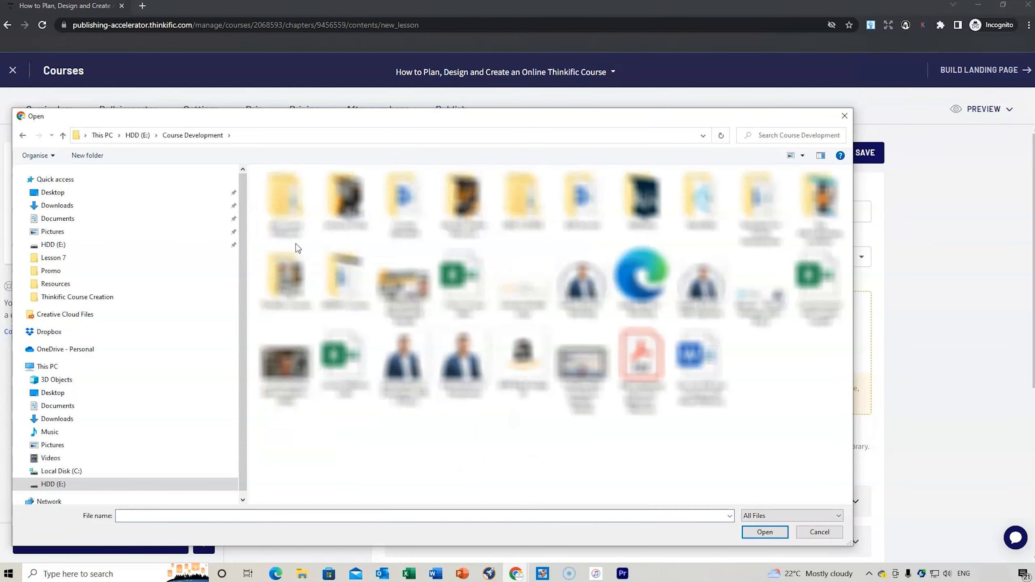
{"action": "double_click", "coordinate": [283, 198]}
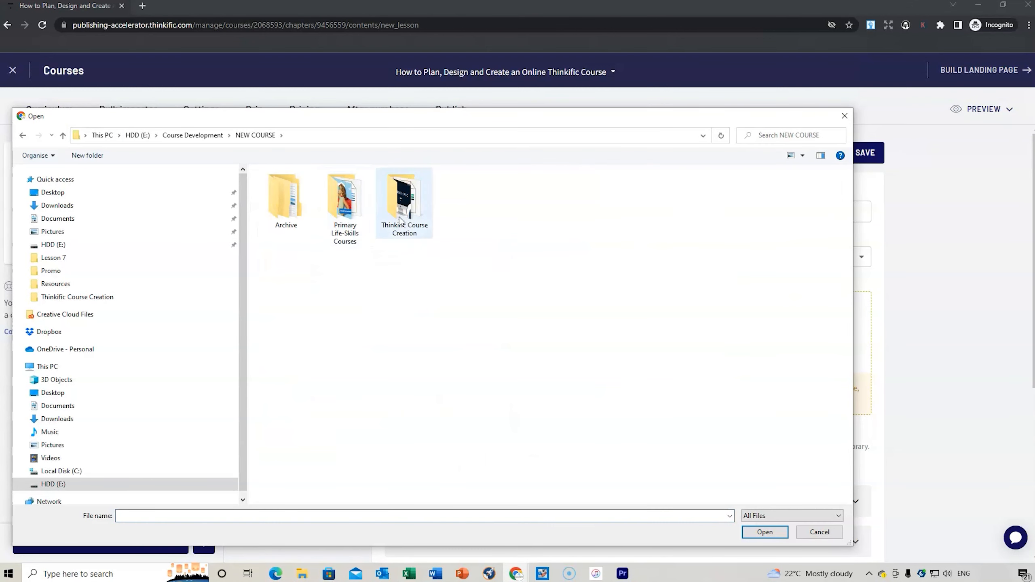
{"action": "double_click", "coordinate": [404, 198]}
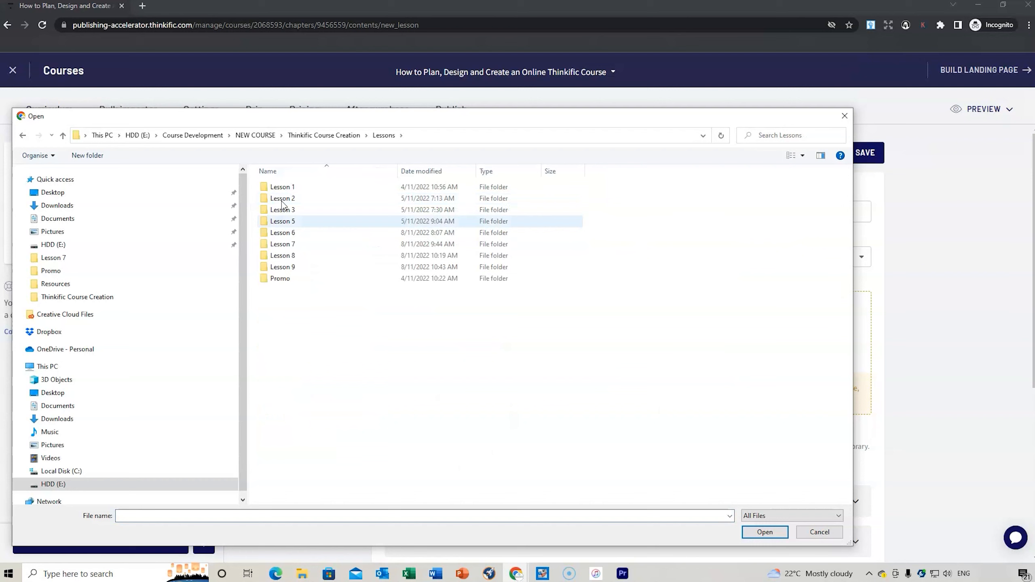
{"action": "double_click", "coordinate": [280, 278]}
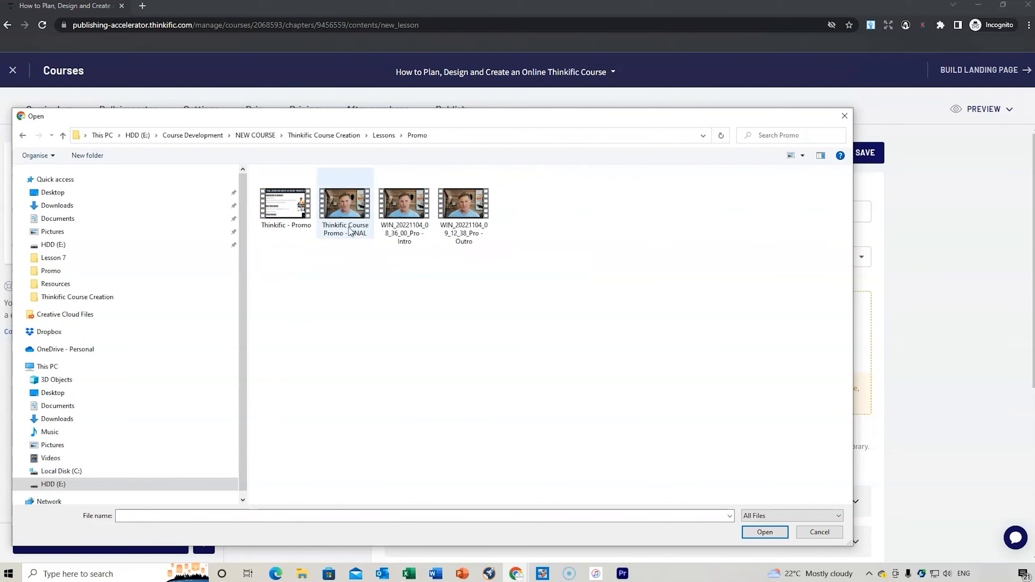
{"action": "left_click", "coordinate": [344, 204]}
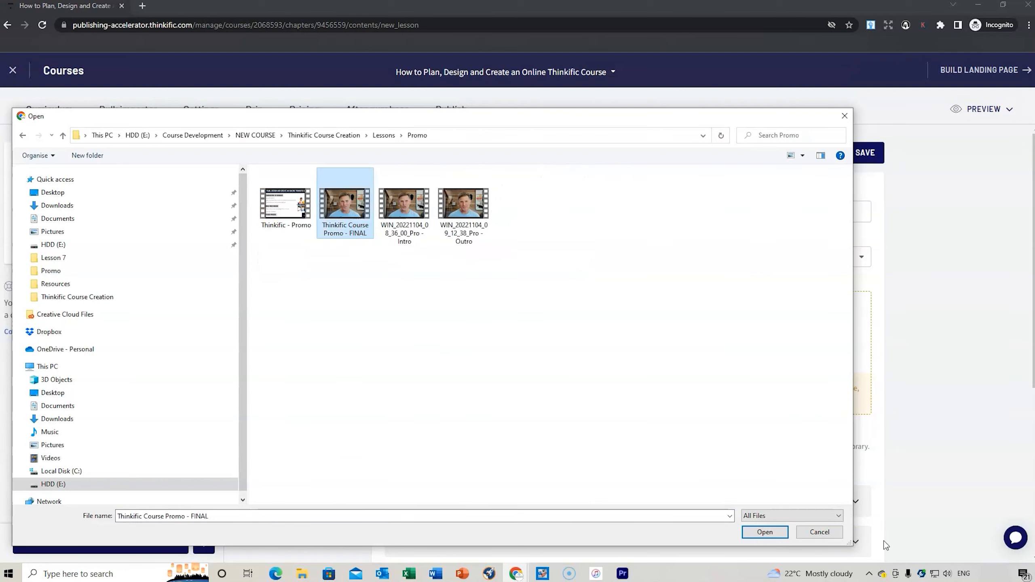
{"action": "left_click", "coordinate": [764, 532]}
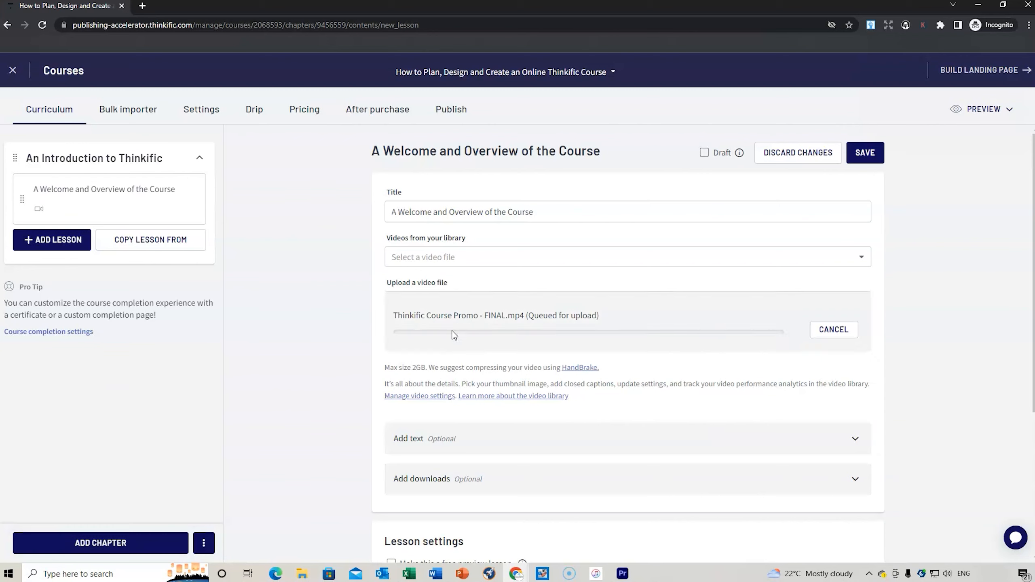
{"action": "mouse_move", "coordinate": [670, 344]}
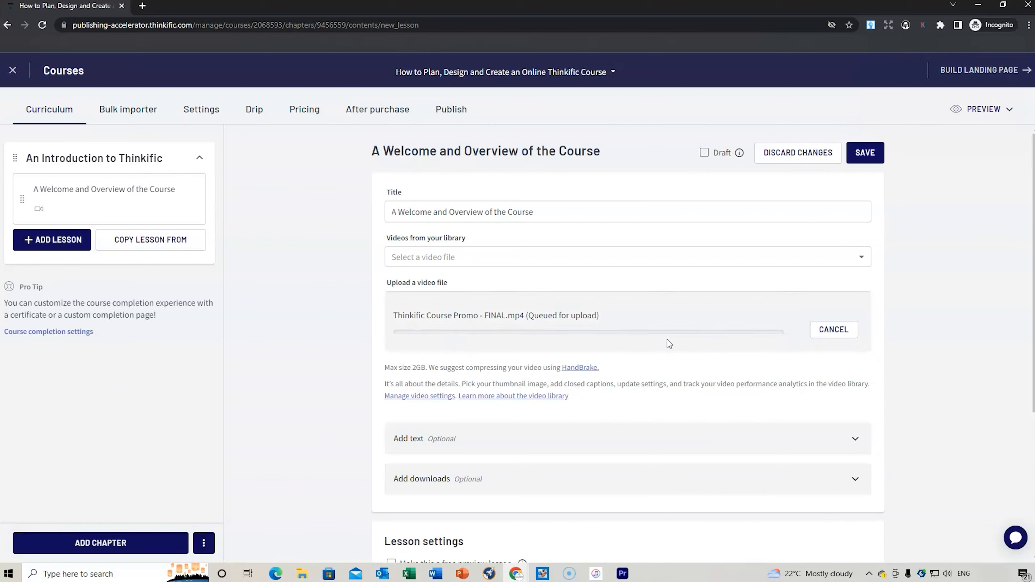
{"action": "mouse_move", "coordinate": [492, 348]}
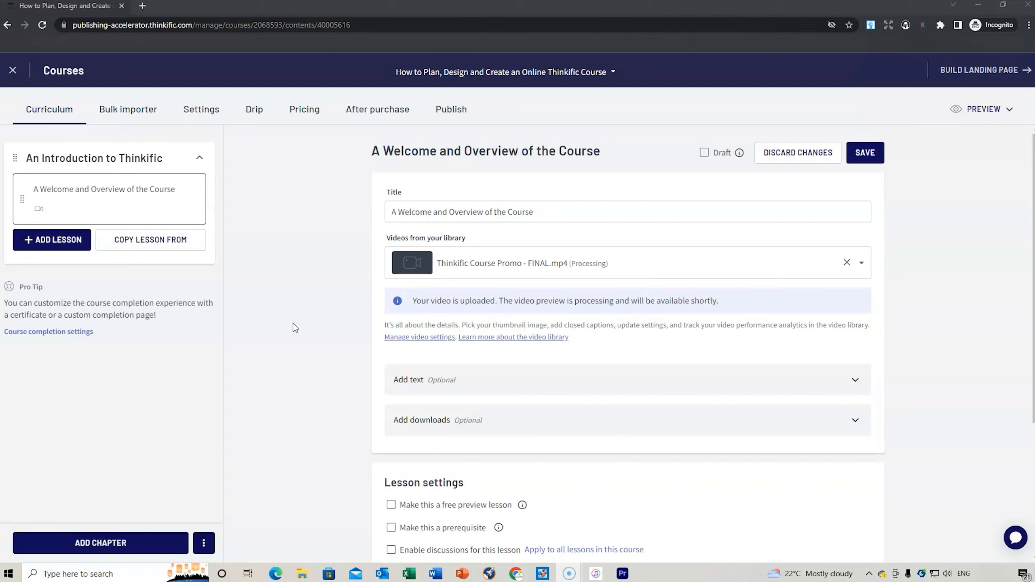
{"action": "mouse_move", "coordinate": [388, 383]}
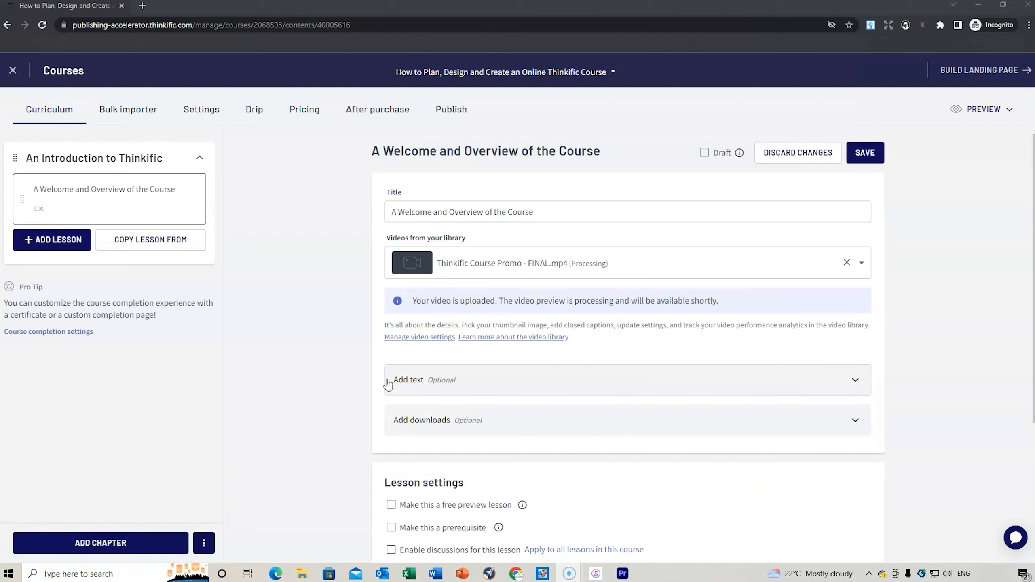
Expand the lesson's text area and write an introduction about what learners will see and learn
{"action": "left_click", "coordinate": [408, 379]}
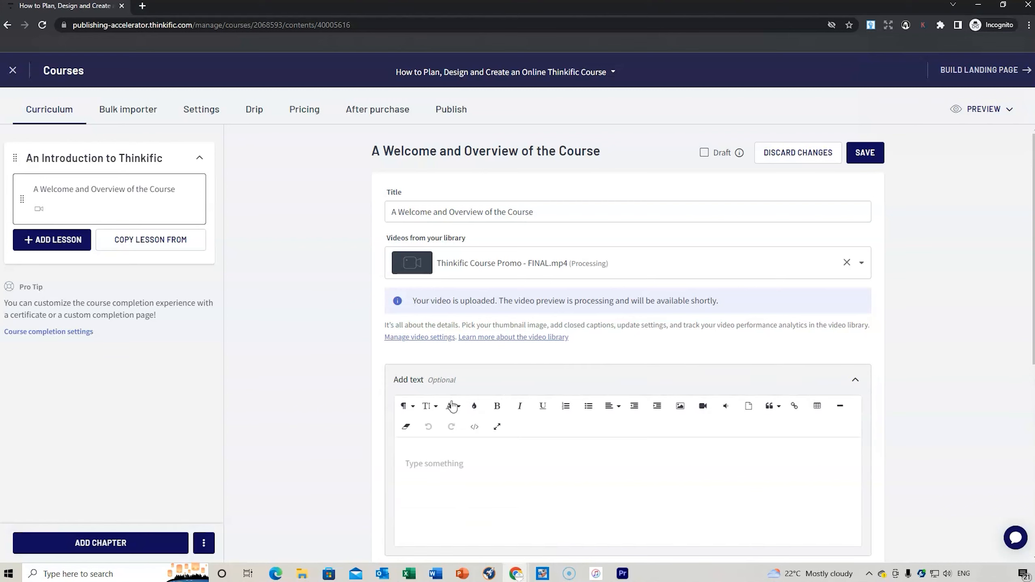
{"action": "type", "text": "This is an intr"}
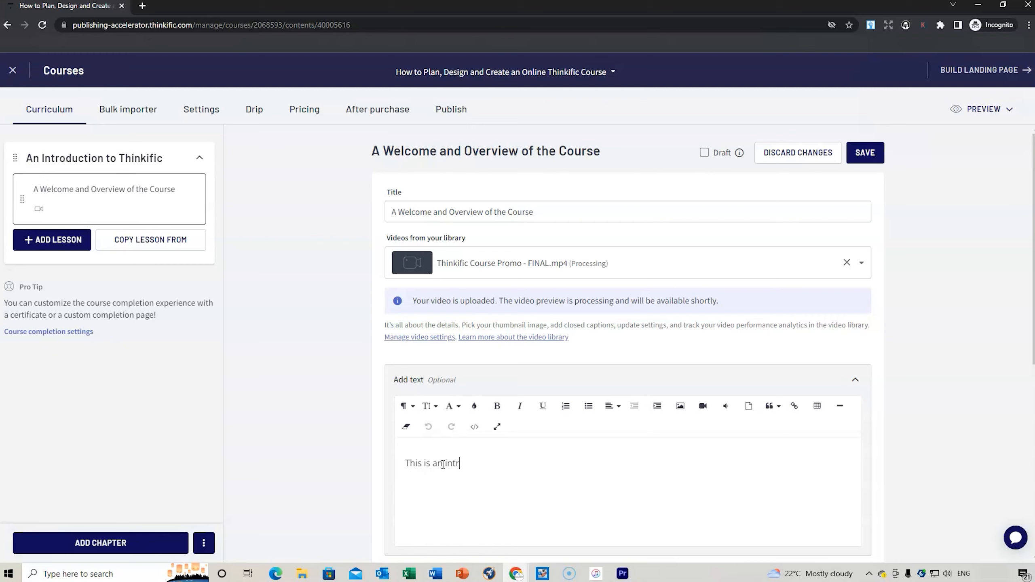
{"action": "type", "text": "oduction to the cours"}
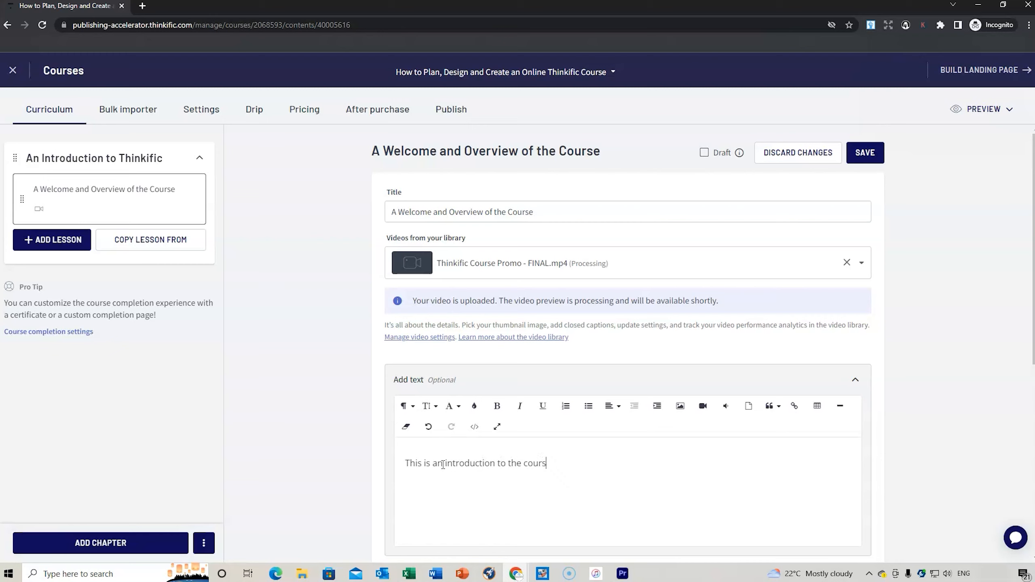
{"action": "type", "text": ". here you can see the contents and what you will"}
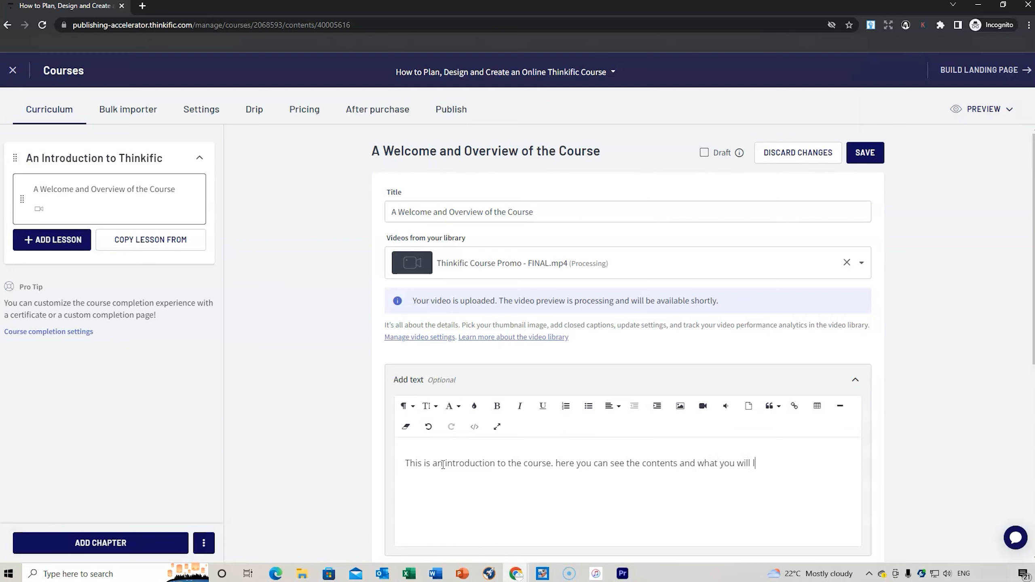
{"action": "type", "text": "learn."}
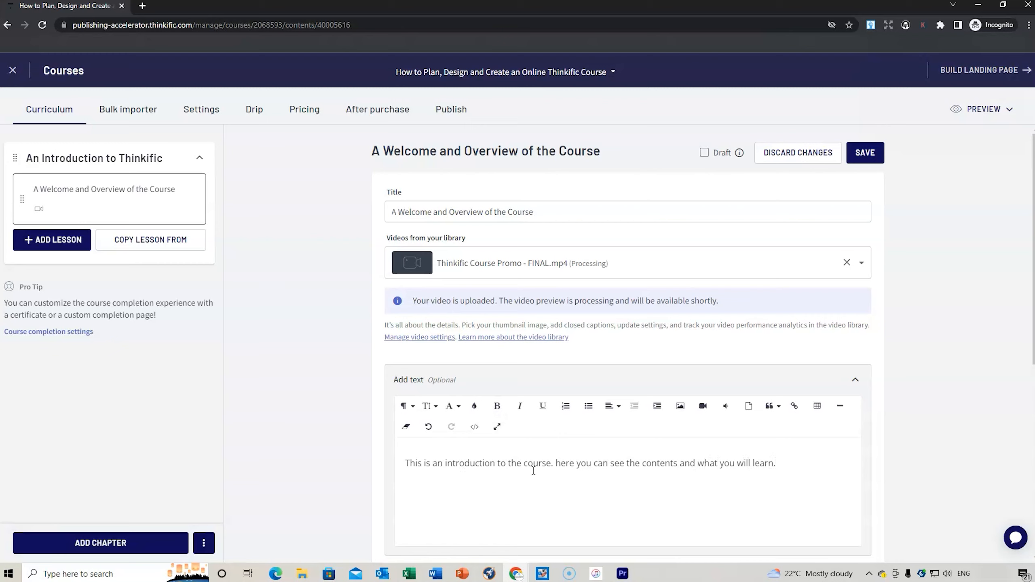
{"action": "mouse_move", "coordinate": [679, 406]}
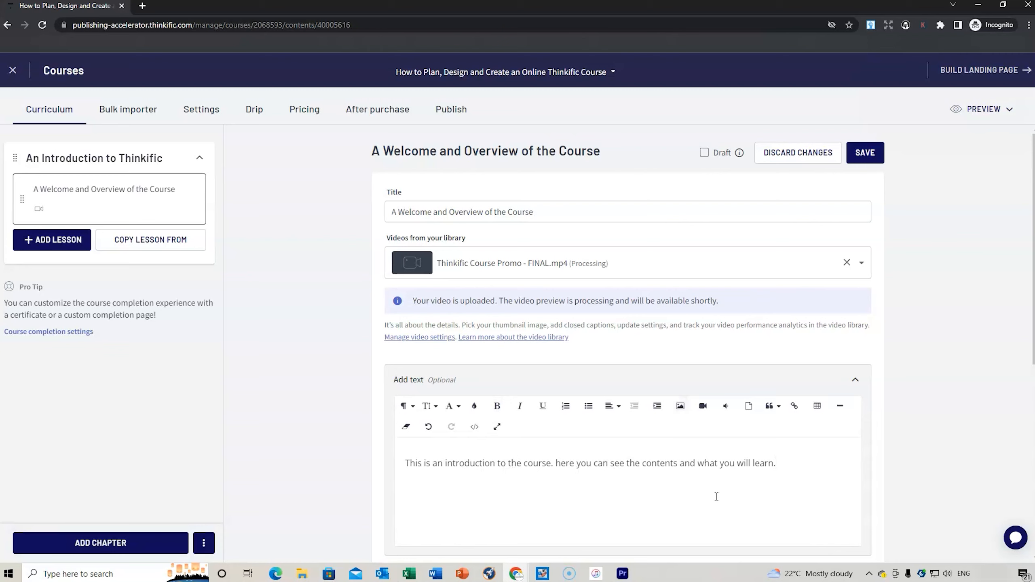
{"action": "mouse_move", "coordinate": [794, 406]}
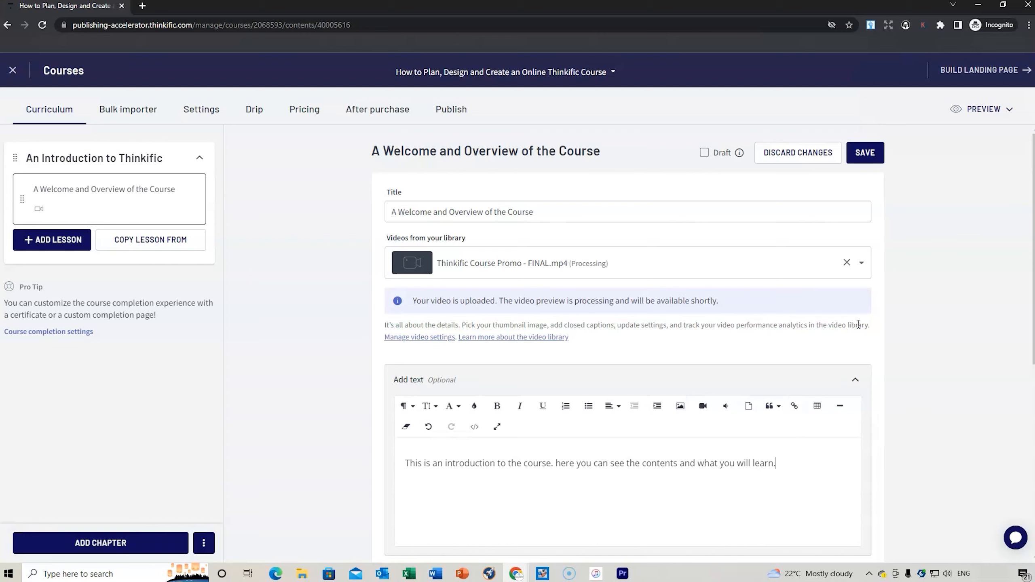
{"action": "mouse_move", "coordinate": [925, 235]}
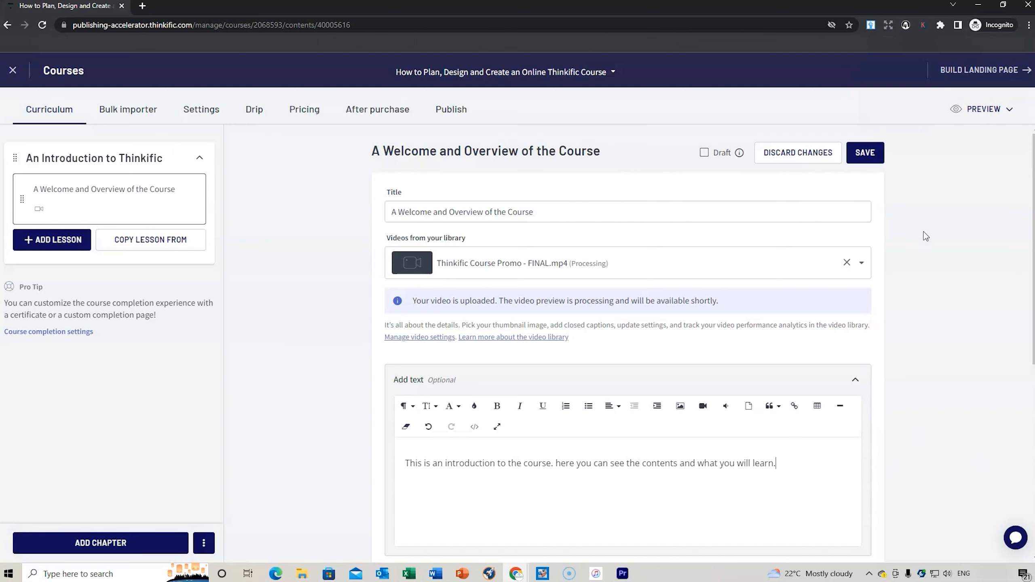
Save the lesson with its title, promo video and description
{"action": "left_click", "coordinate": [864, 153]}
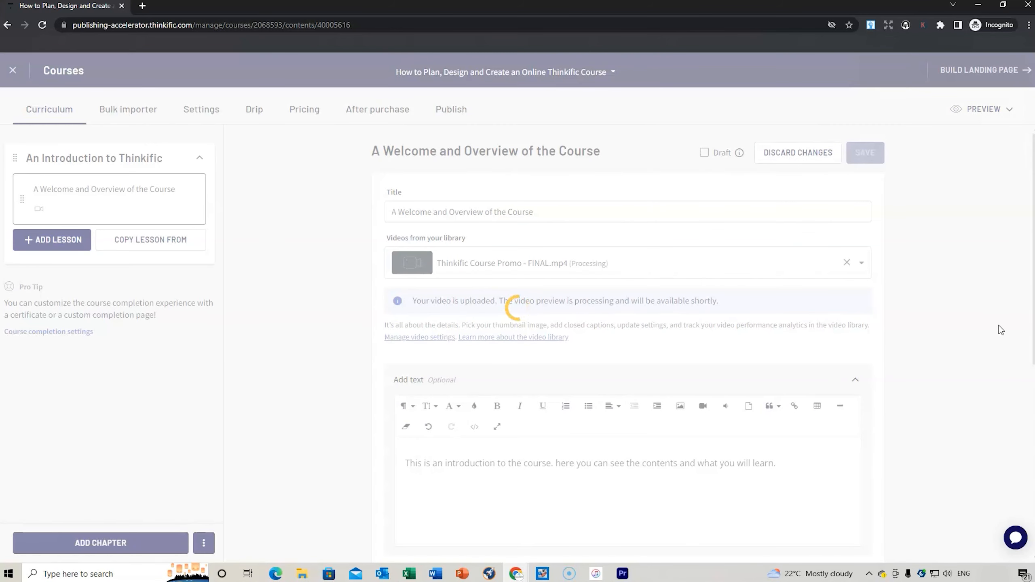
{"action": "left_click", "coordinate": [864, 153]}
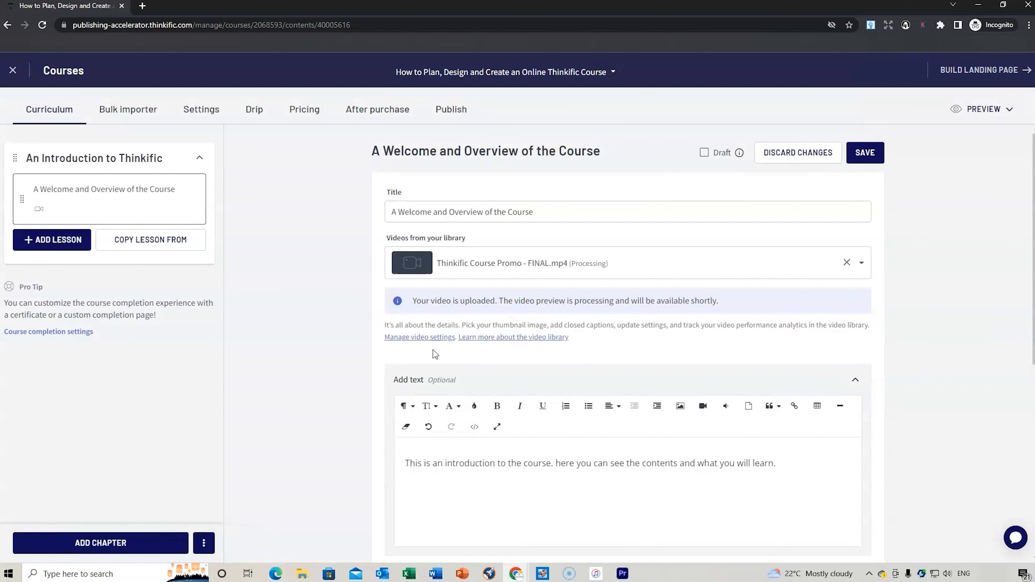
{"action": "mouse_move", "coordinate": [419, 338]}
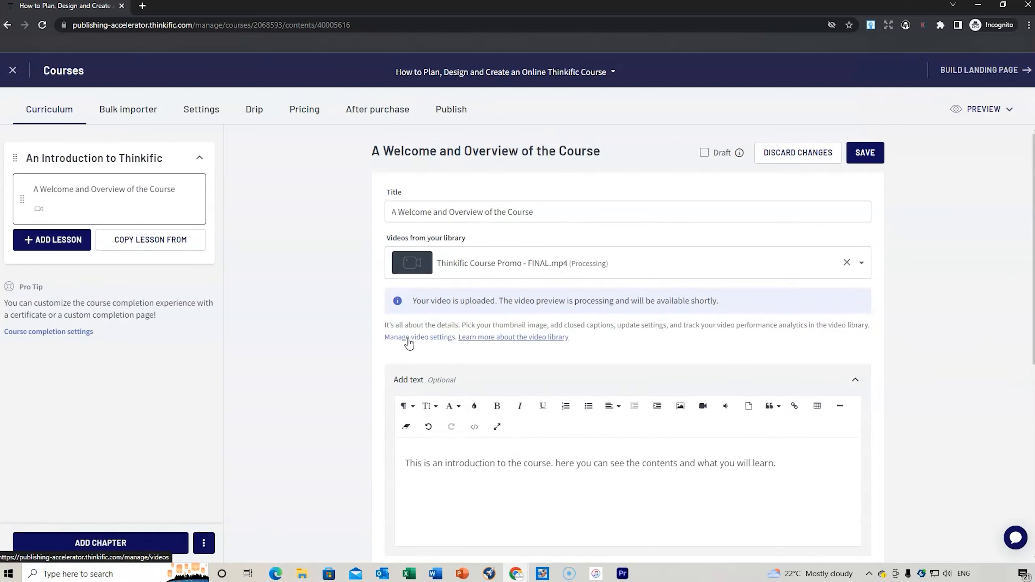
{"action": "mouse_move", "coordinate": [426, 362]}
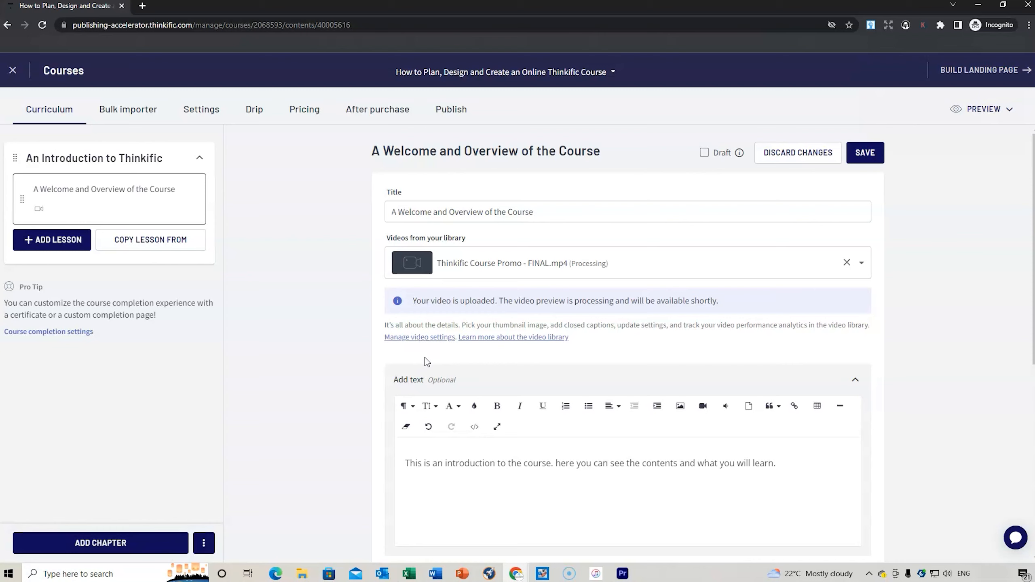
{"action": "mouse_move", "coordinate": [426, 352]}
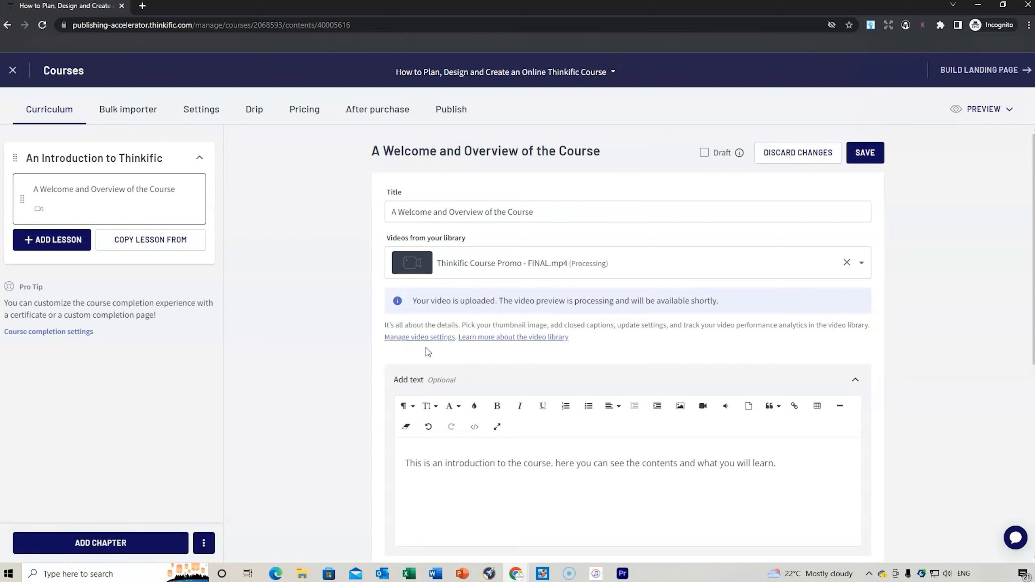
{"action": "mouse_move", "coordinate": [419, 336]}
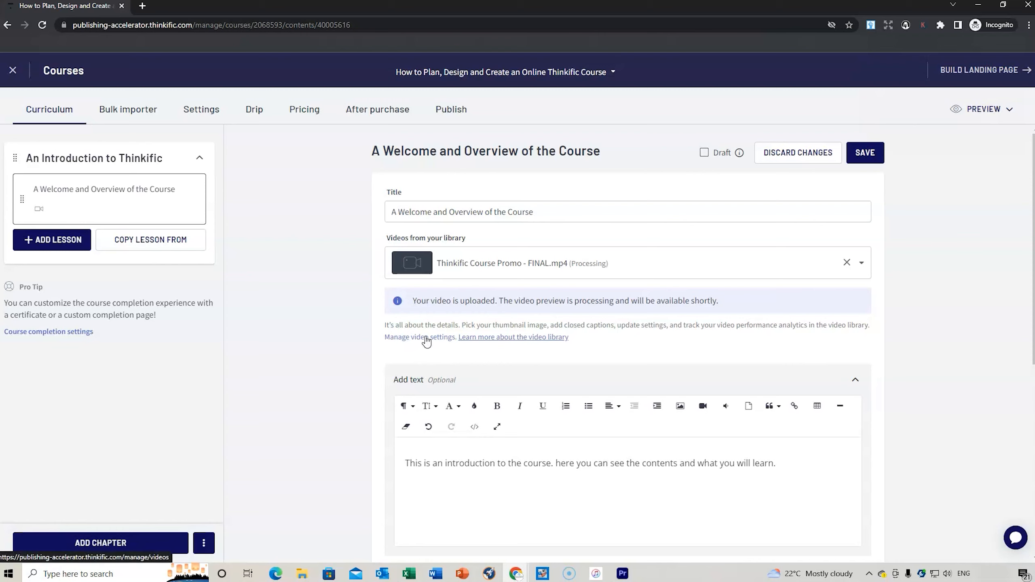
{"action": "mouse_move", "coordinate": [426, 349]}
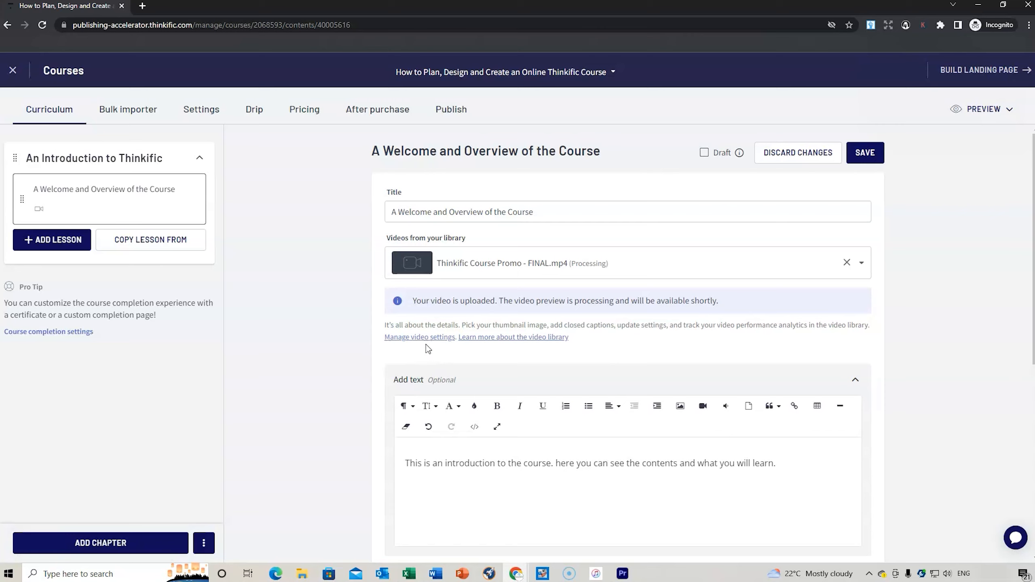
{"action": "mouse_move", "coordinate": [28, 519]}
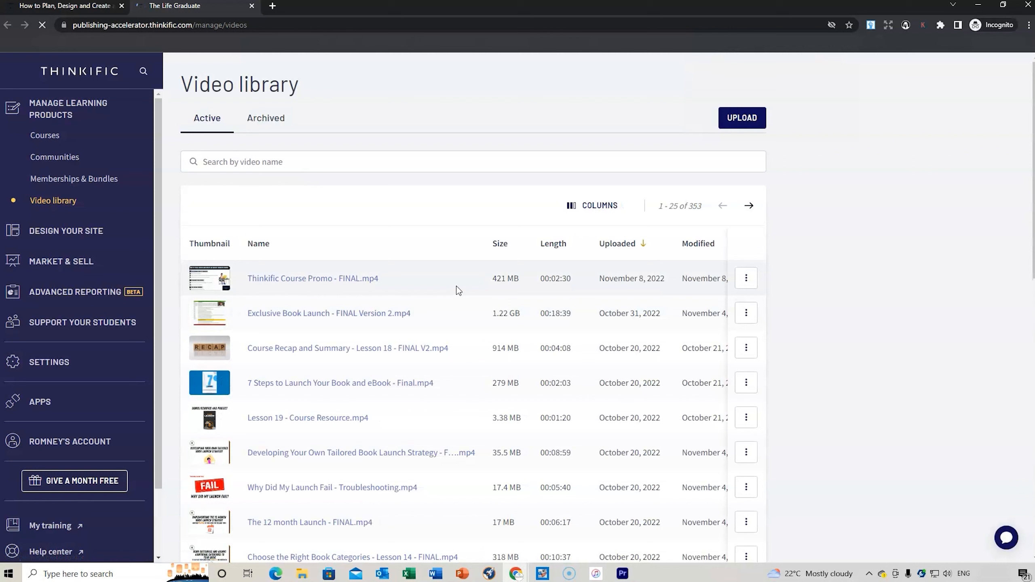
Start a thumbnail upload from the Thinkific Course Promo video's settings
{"action": "left_click", "coordinate": [312, 278]}
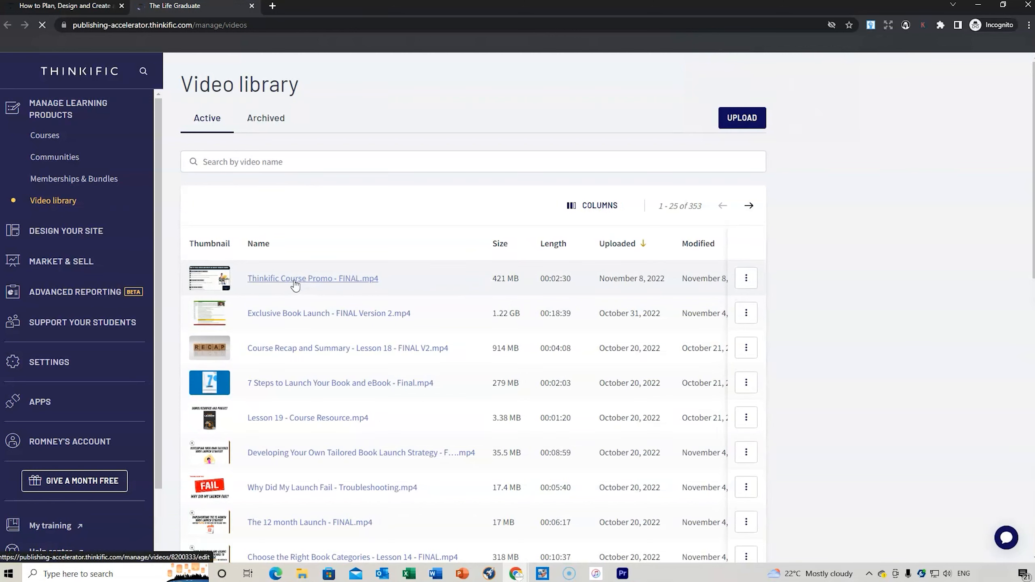
{"action": "left_click", "coordinate": [312, 279]}
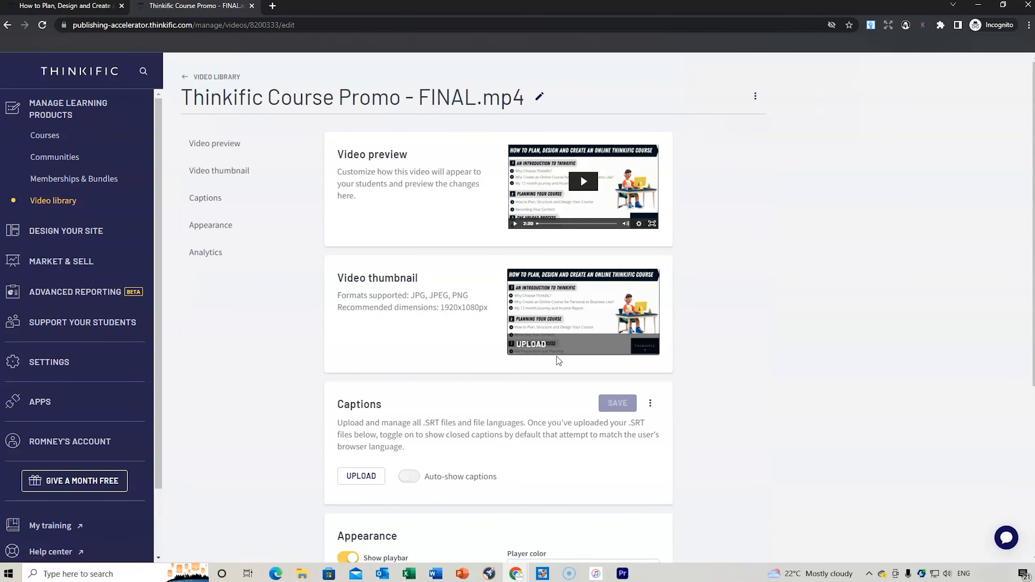
{"action": "left_click", "coordinate": [530, 344]}
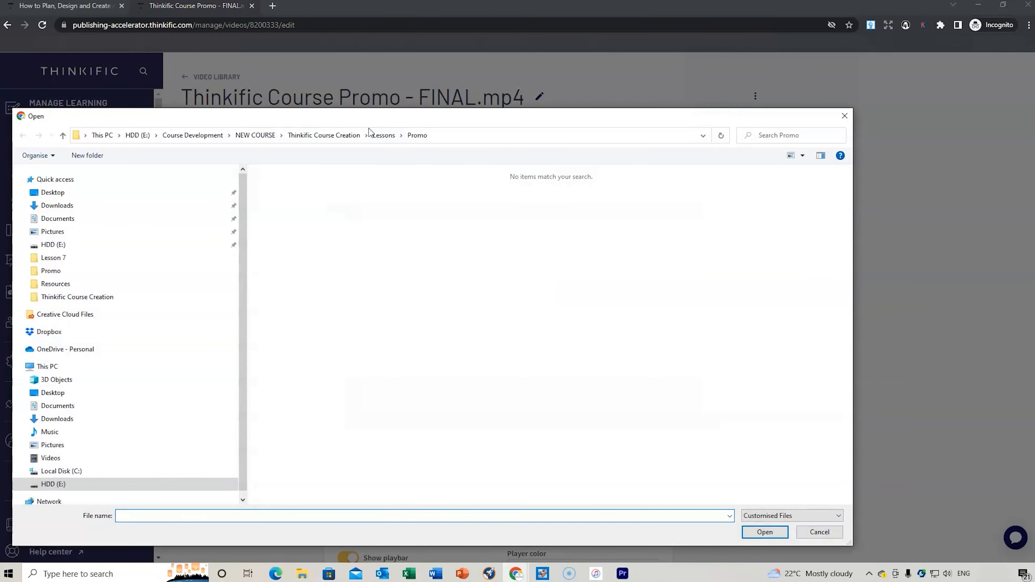
Upload image 1 from the Lesson Thumbnails folder as the promo video's thumbnail
{"action": "left_click", "coordinate": [323, 135]}
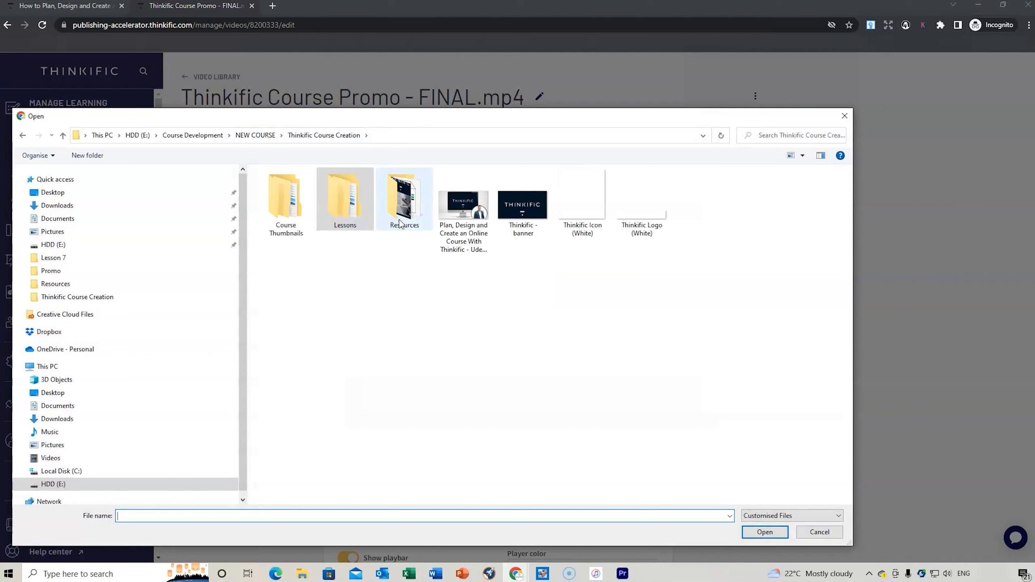
{"action": "double_click", "coordinate": [285, 198]}
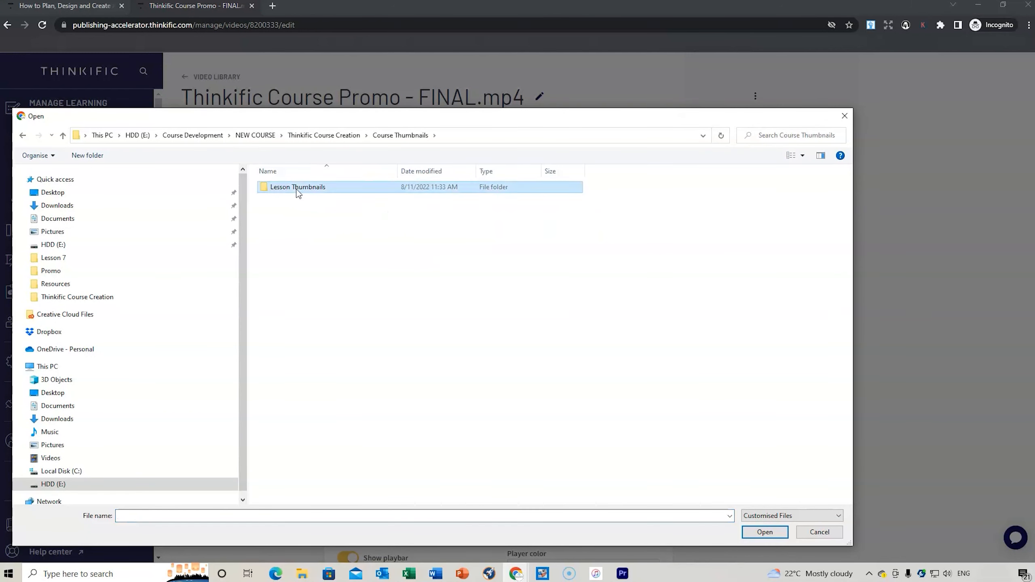
{"action": "double_click", "coordinate": [296, 187]}
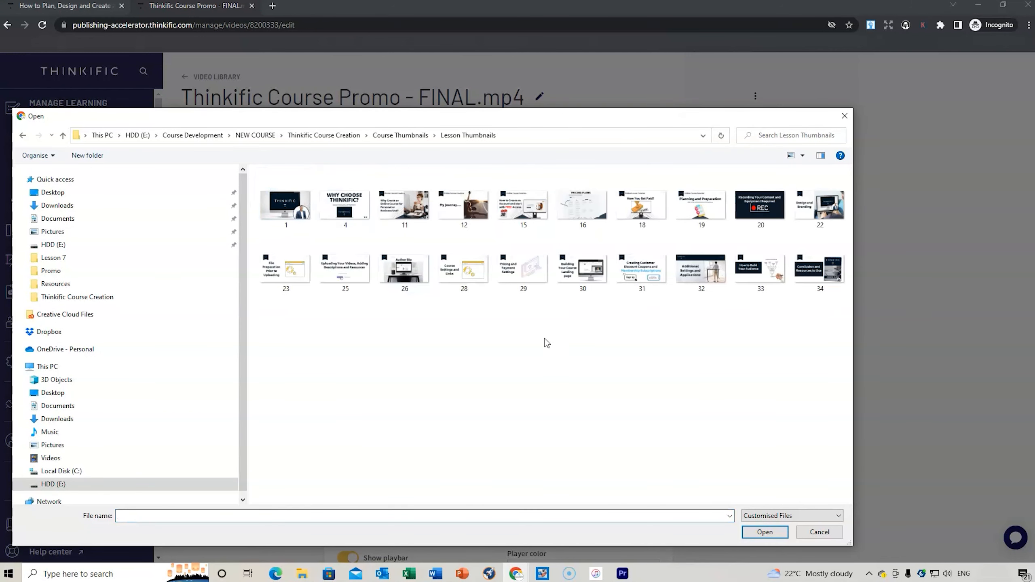
{"action": "mouse_move", "coordinate": [524, 342]}
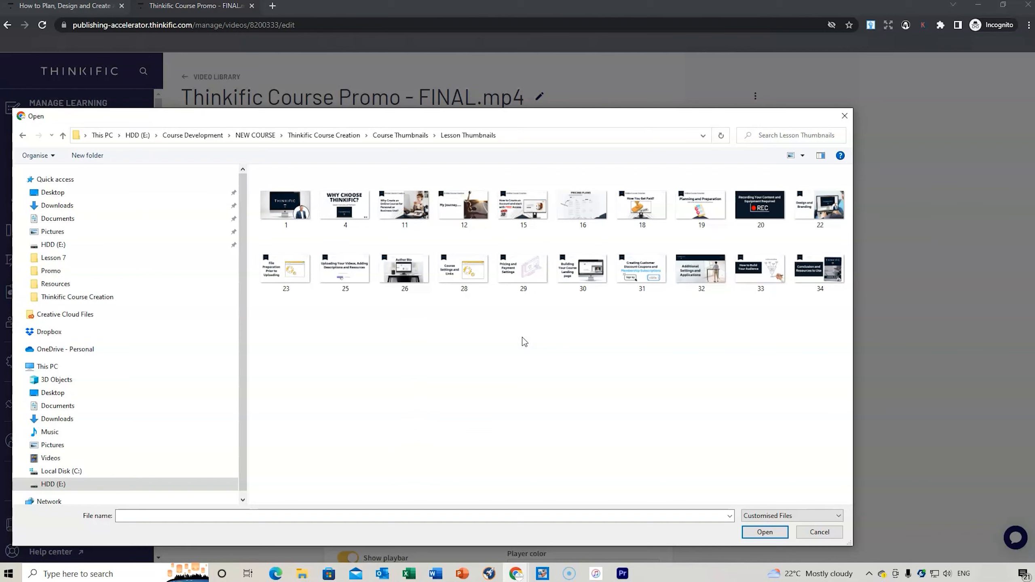
{"action": "left_click", "coordinate": [286, 203]}
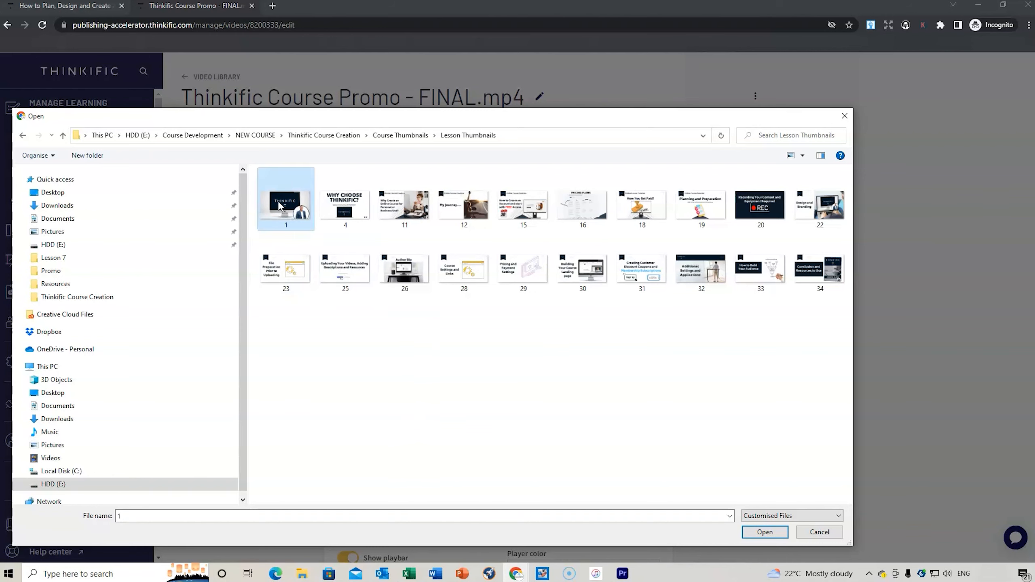
{"action": "left_click", "coordinate": [763, 532]}
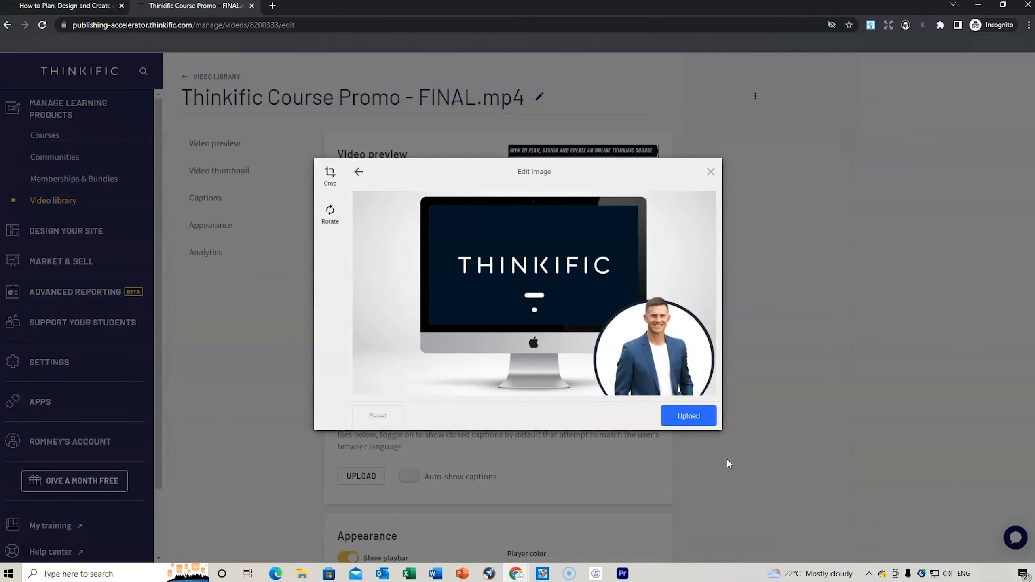
{"action": "left_click", "coordinate": [688, 415]}
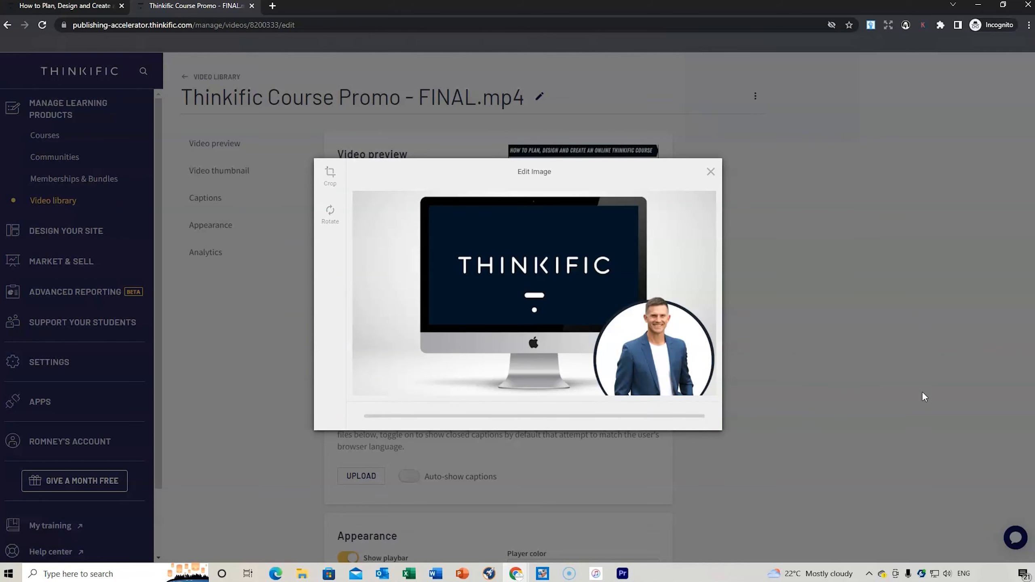
{"action": "left_click", "coordinate": [711, 171]}
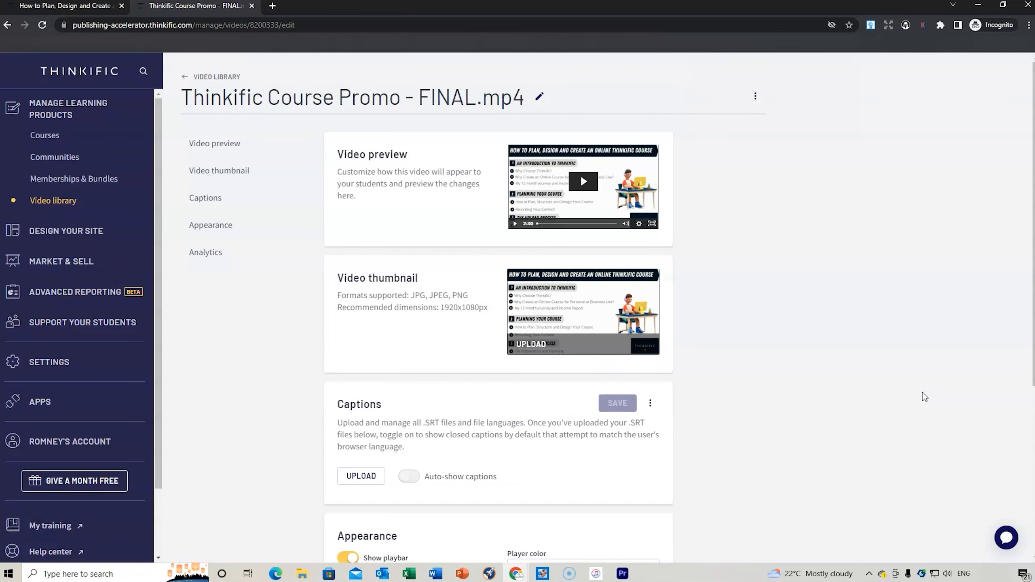
{"action": "left_click", "coordinate": [362, 476]}
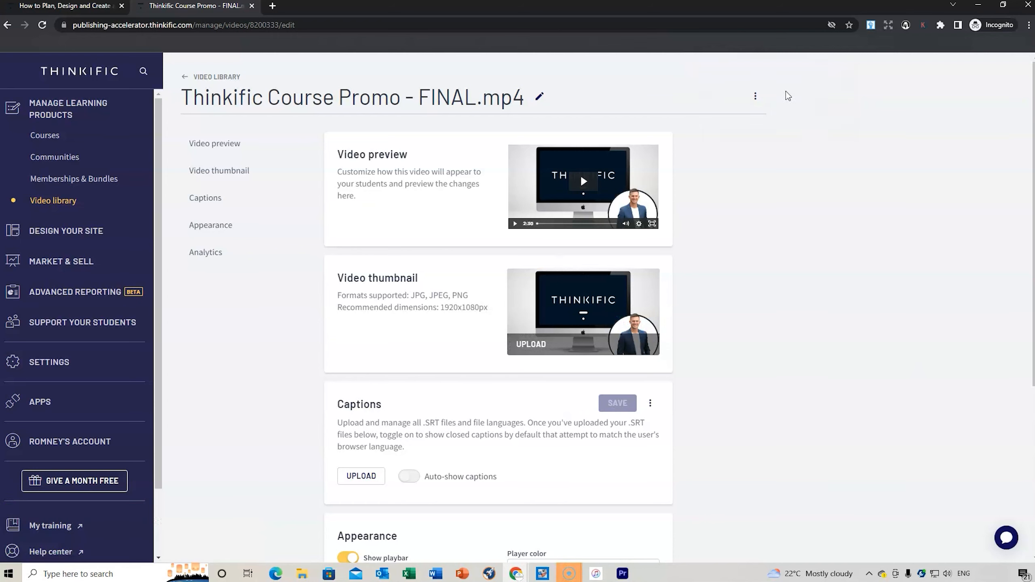
{"action": "mouse_move", "coordinate": [426, 263]}
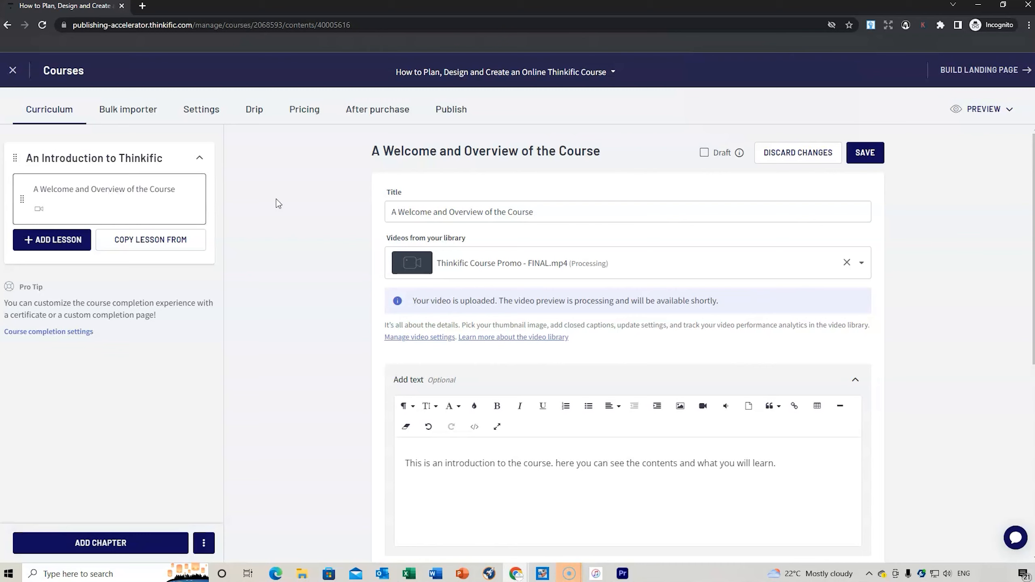
{"action": "mouse_move", "coordinate": [219, 289]}
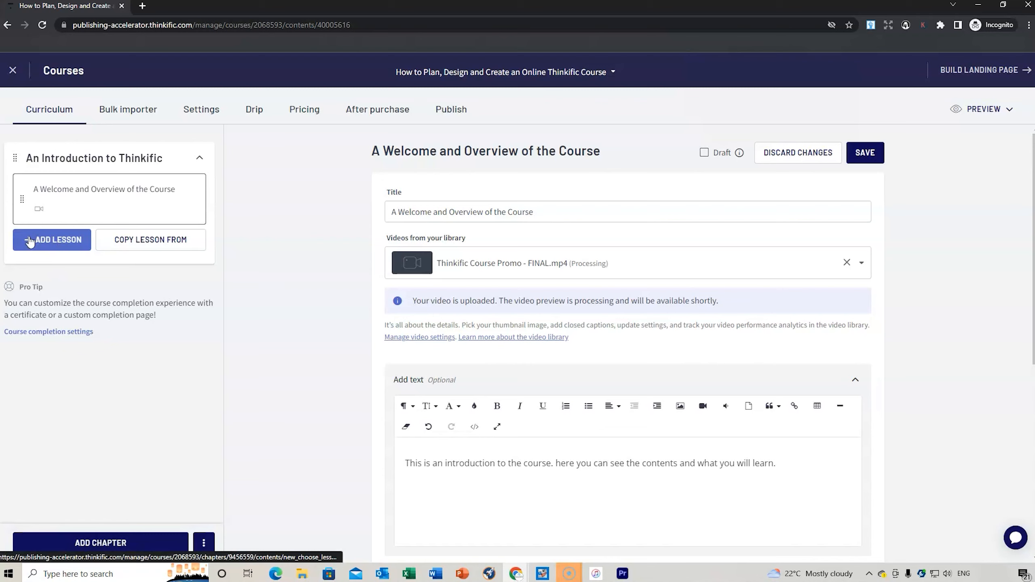
Add a video lesson titled 'Why Choose Thinkific as Your Online Course Platform?' and begin choosing its video file
{"action": "left_click", "coordinate": [52, 239]}
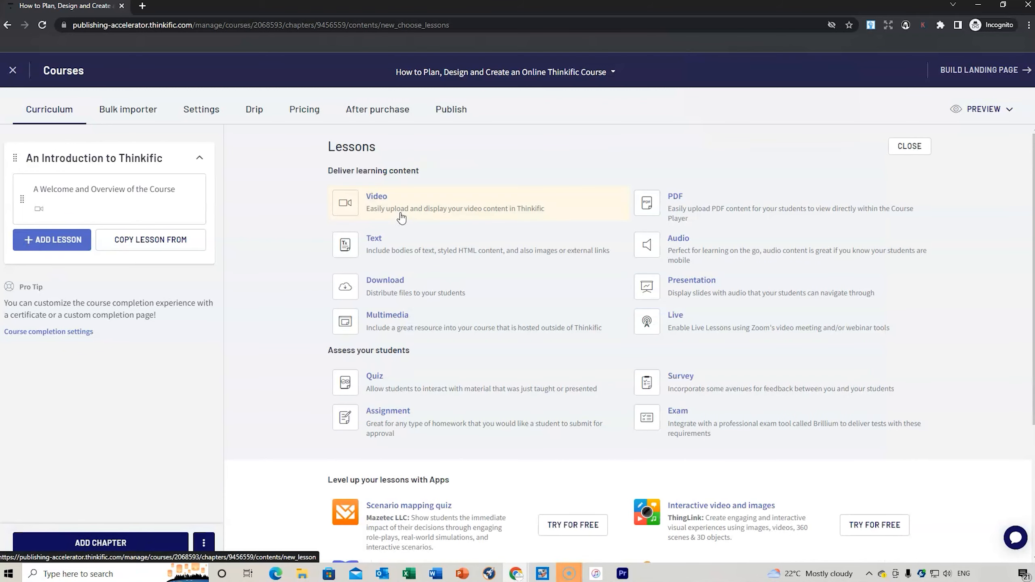
{"action": "left_click", "coordinate": [376, 195]}
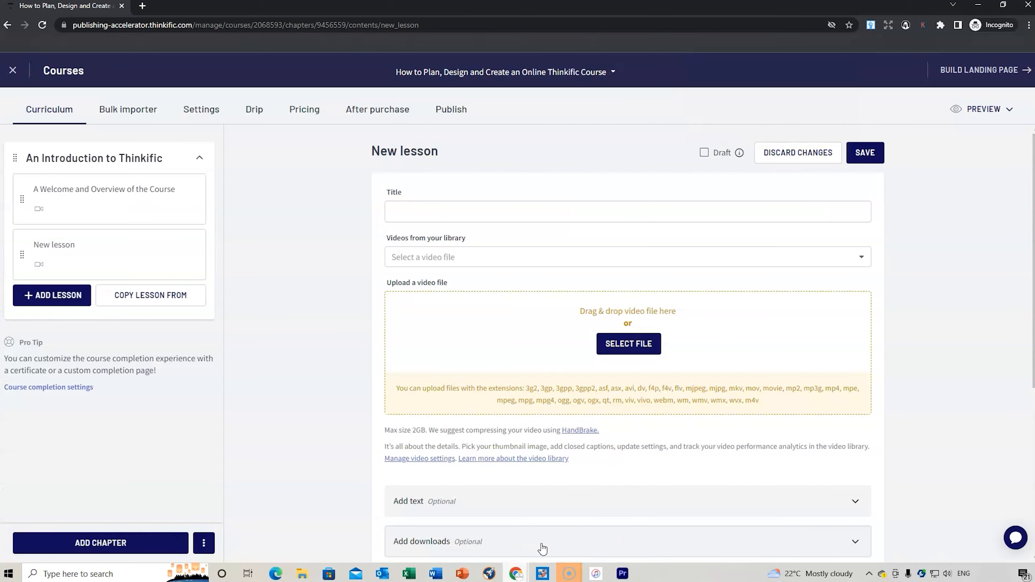
{"action": "type", "text": "Why Choose Thinkific as Your Online Course Platform?"}
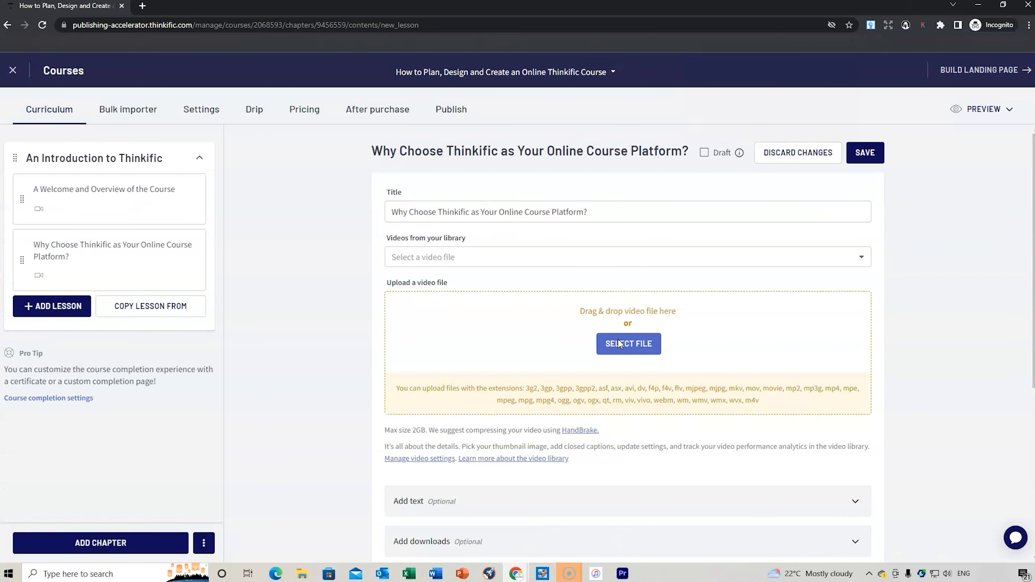
{"action": "left_click", "coordinate": [627, 343]}
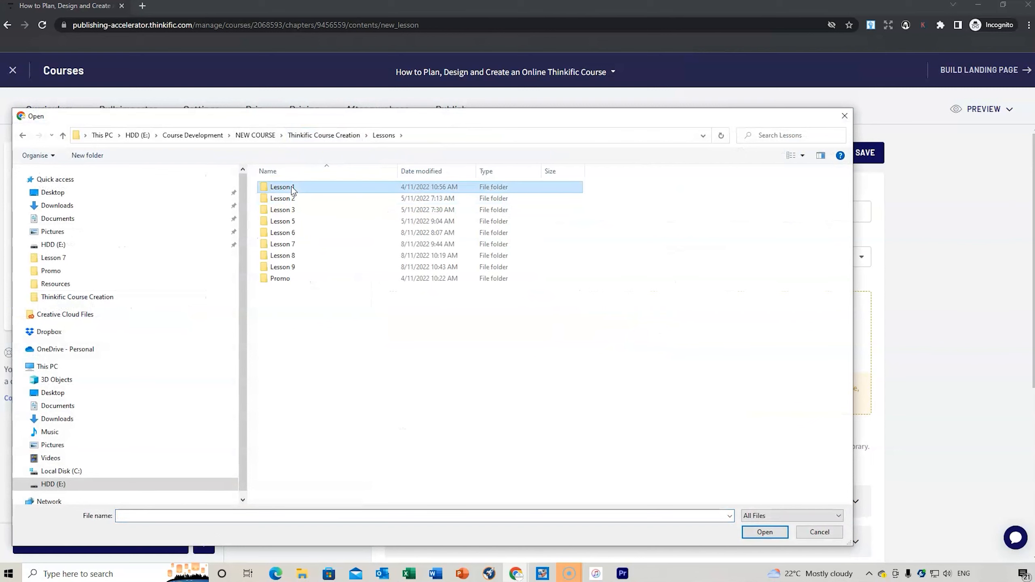
Upload the Lesson 1 - Thinkific video from the Lesson 1 folder
{"action": "double_click", "coordinate": [282, 186]}
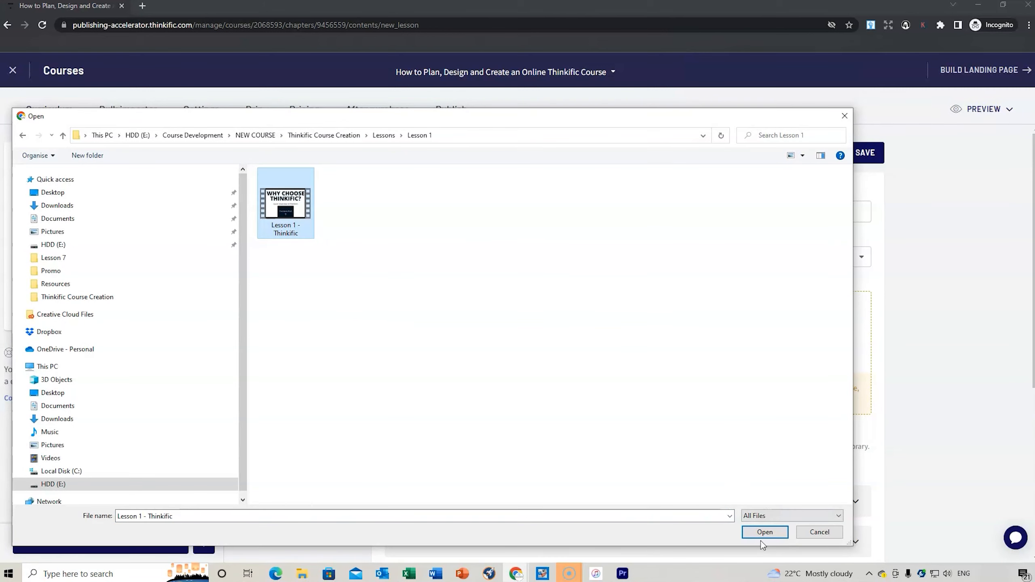
{"action": "left_click", "coordinate": [764, 532]}
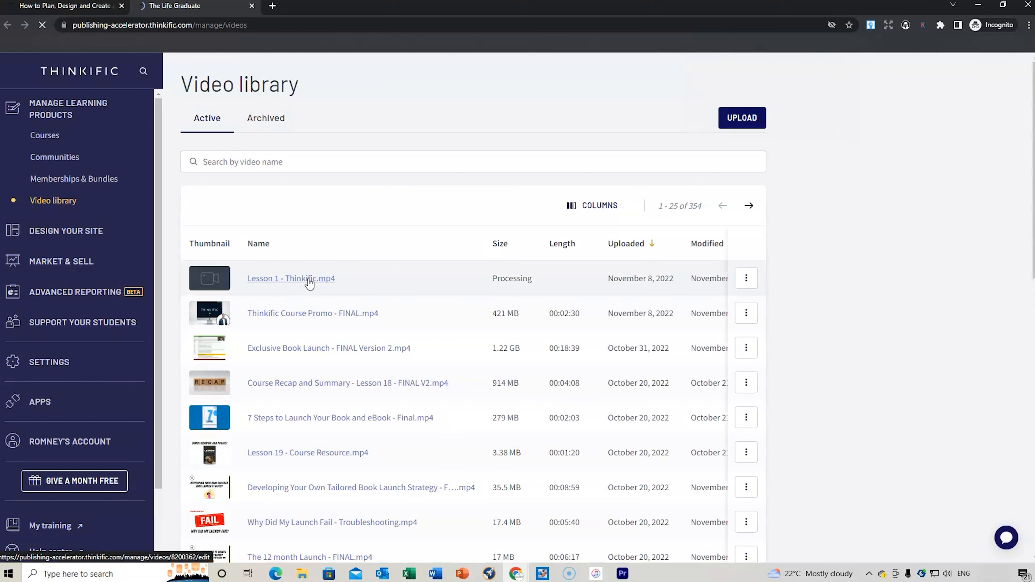
Start a thumbnail upload from the Lesson 1 - Thinkific.mp4 video's settings
{"action": "left_click", "coordinate": [291, 279]}
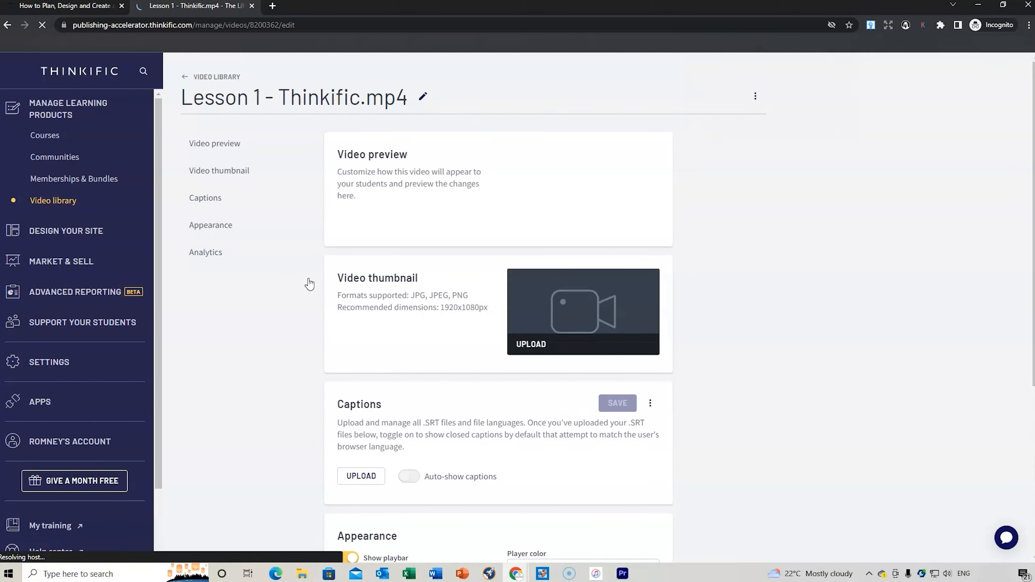
{"action": "left_click", "coordinate": [531, 344]}
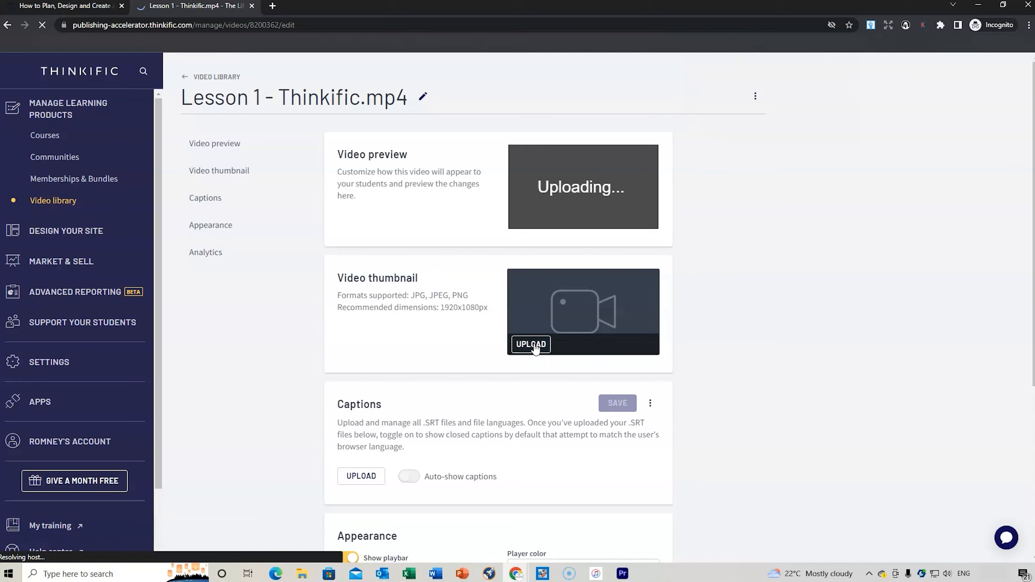
{"action": "left_click", "coordinate": [530, 343]}
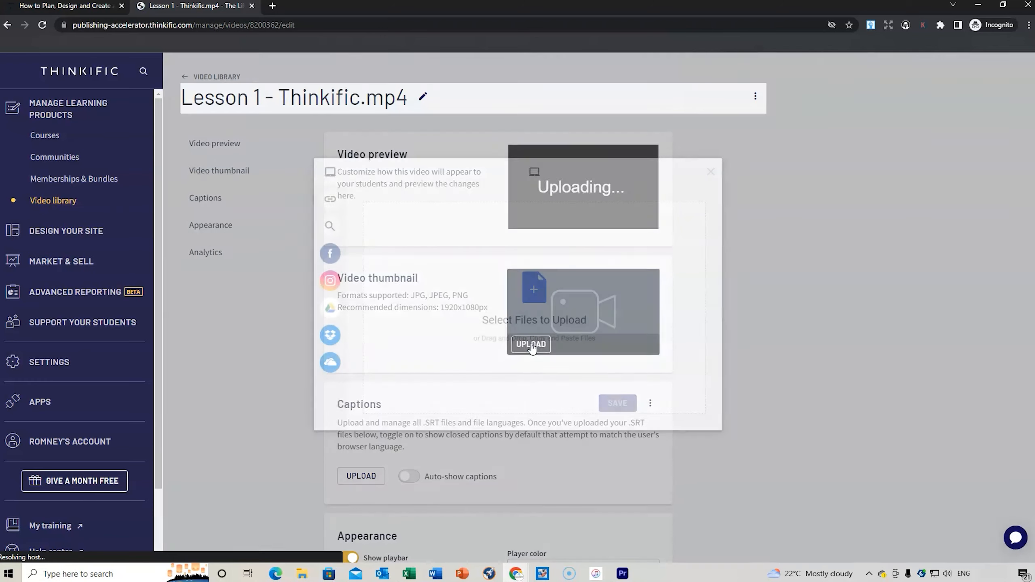
{"action": "left_click", "coordinate": [531, 343]}
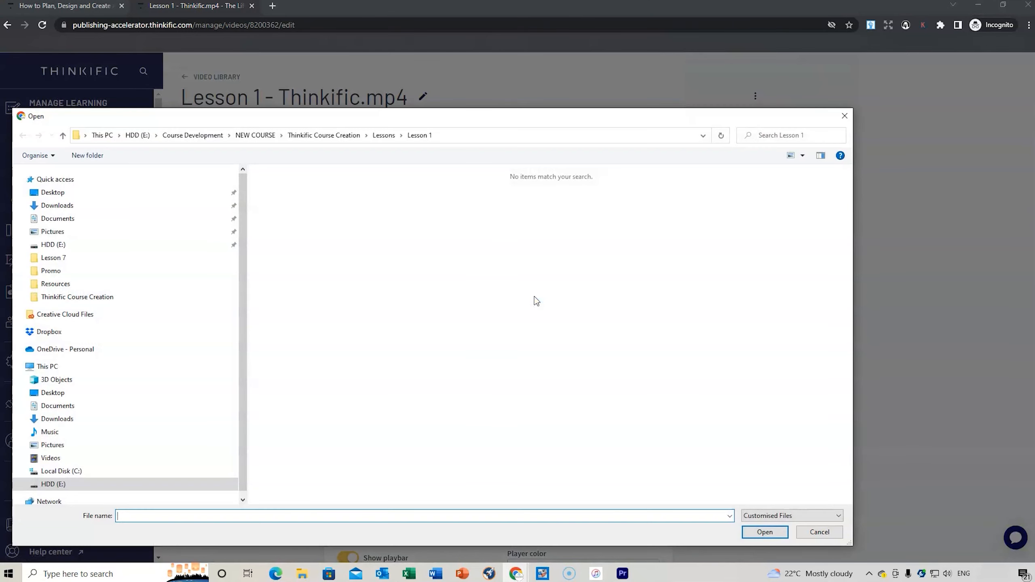
Upload image 4 from Lesson Thumbnails as the Lesson 1 video's thumbnail
{"action": "left_click", "coordinate": [323, 135]}
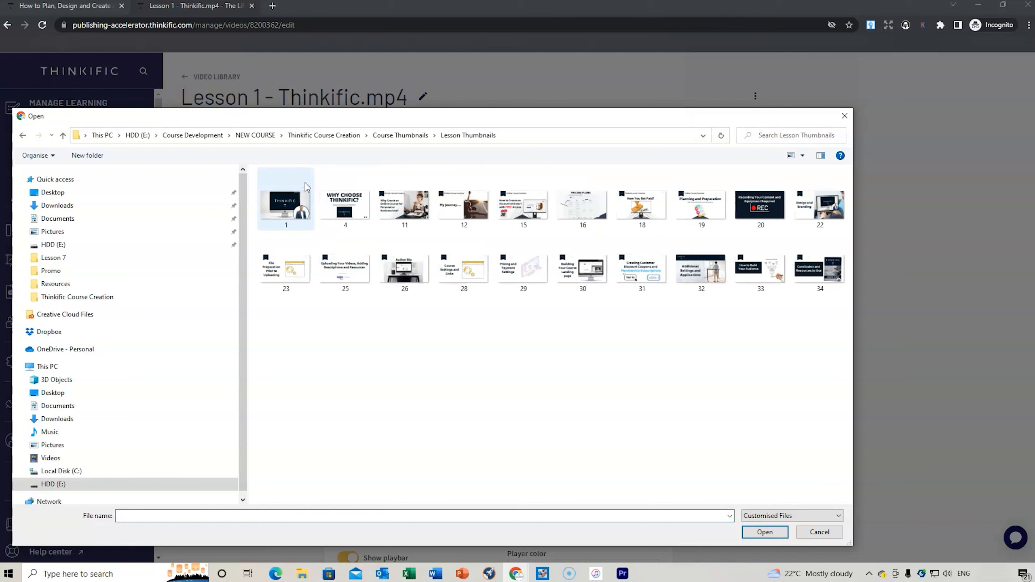
{"action": "left_click", "coordinate": [345, 201]}
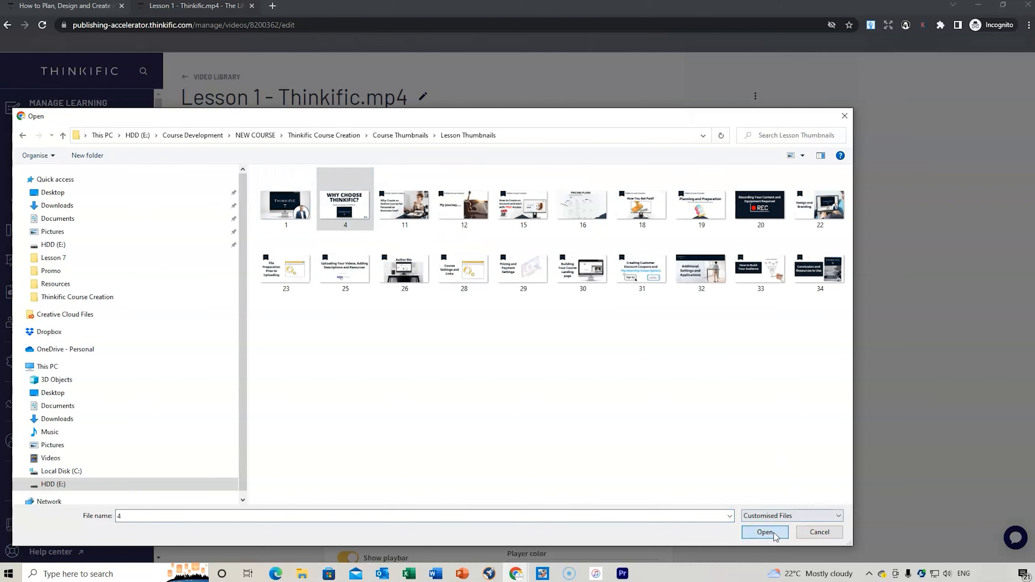
{"action": "left_click", "coordinate": [764, 532]}
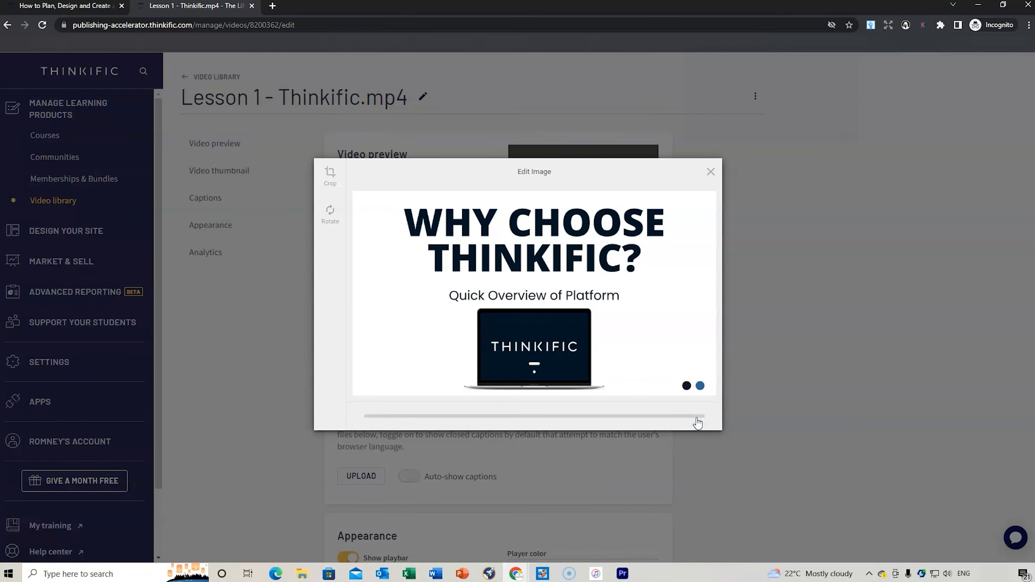
{"action": "left_click", "coordinate": [710, 171]}
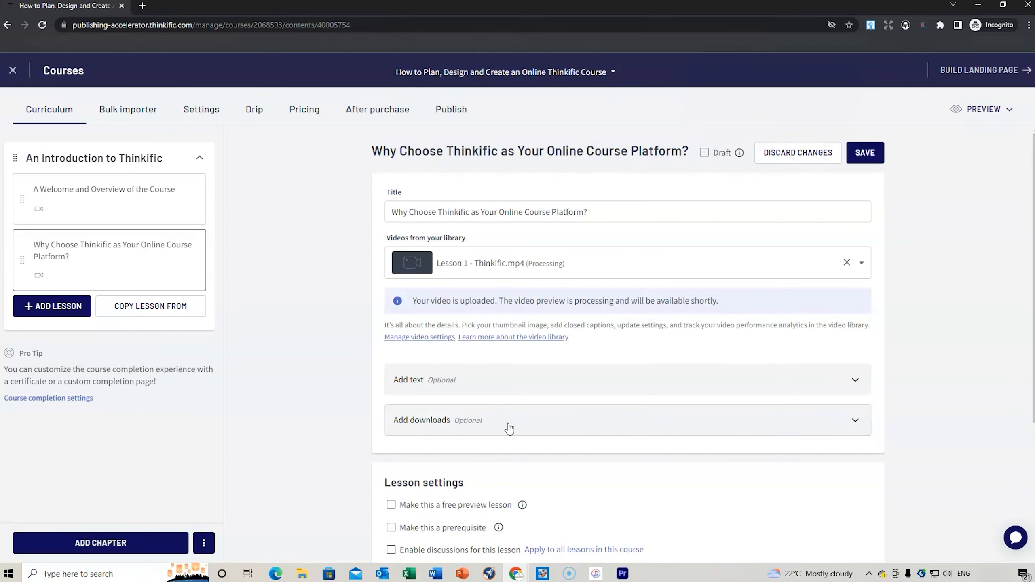
Mark the welcome lesson as a free preview lesson and save it
{"action": "scroll", "scroll_direction": "down", "scroll_amount": 3}
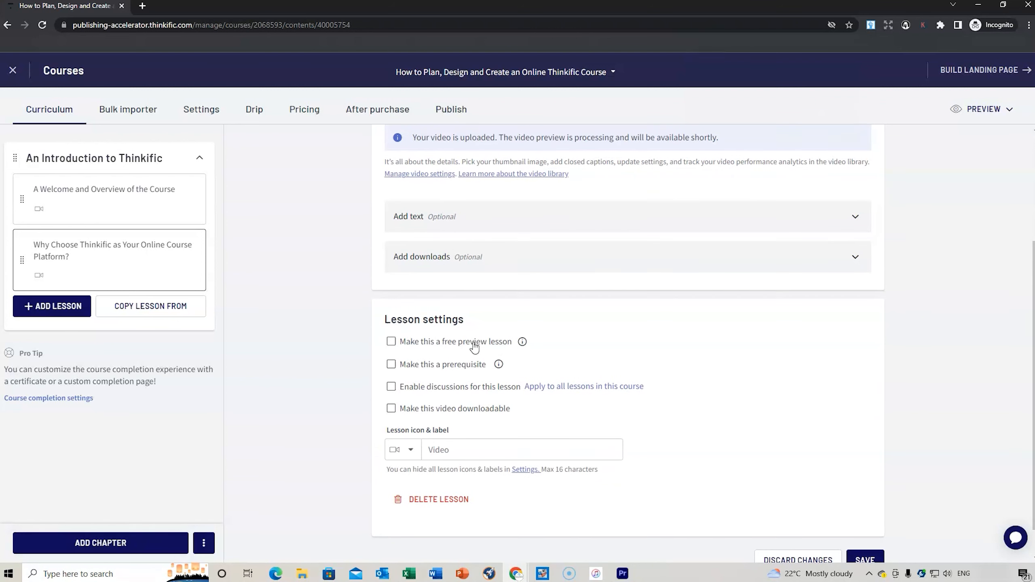
{"action": "mouse_move", "coordinate": [559, 350]}
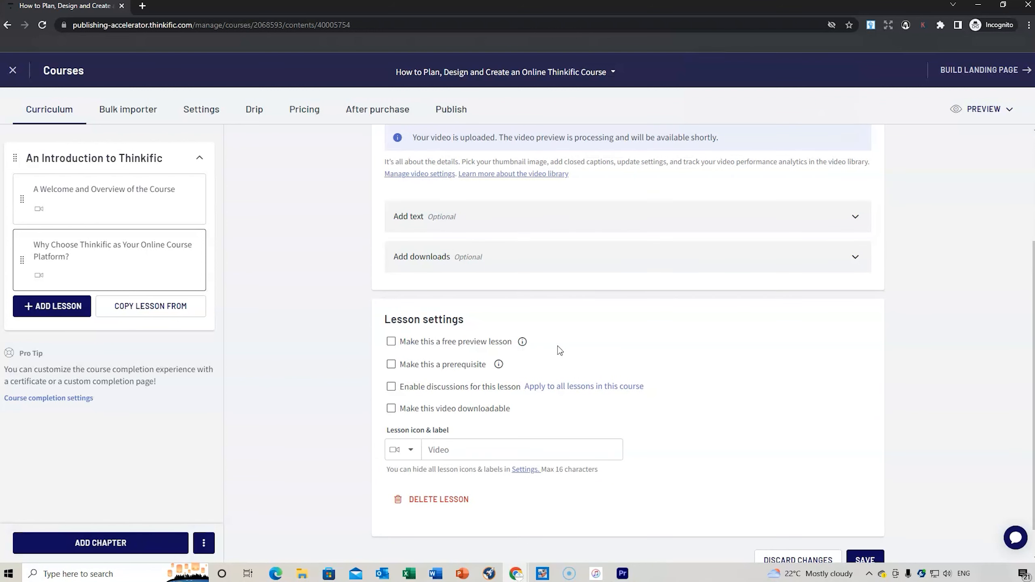
{"action": "mouse_move", "coordinate": [156, 228]}
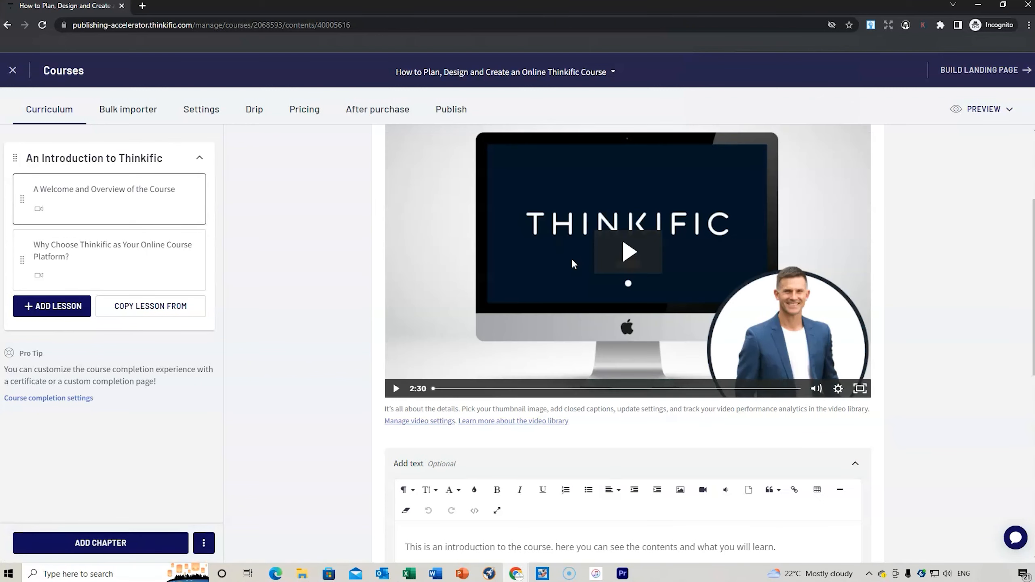
{"action": "scroll", "scroll_direction": "down", "scroll_amount": 3}
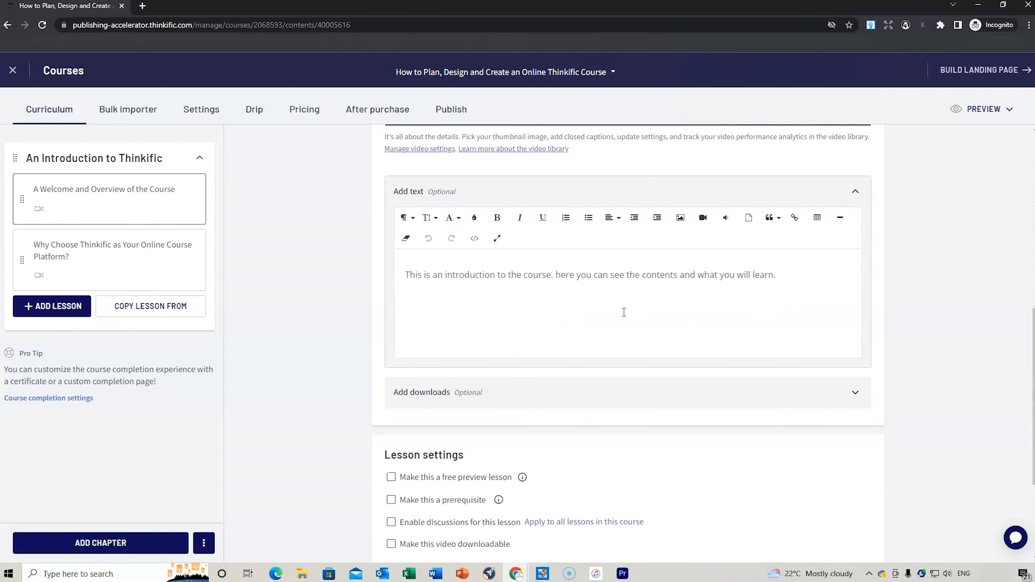
{"action": "scroll", "scroll_direction": "down", "scroll_amount": 3}
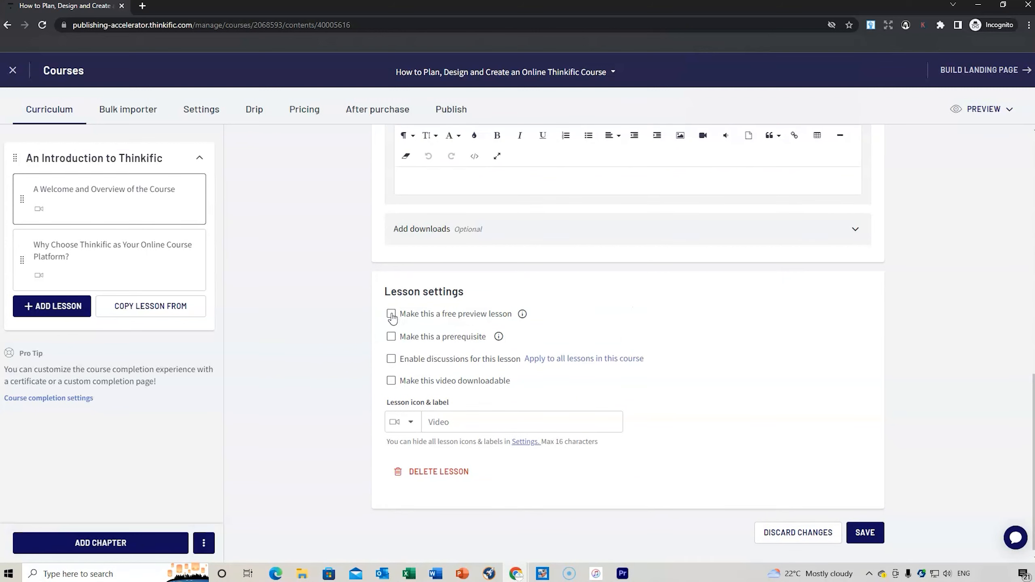
{"action": "left_click", "coordinate": [390, 314]}
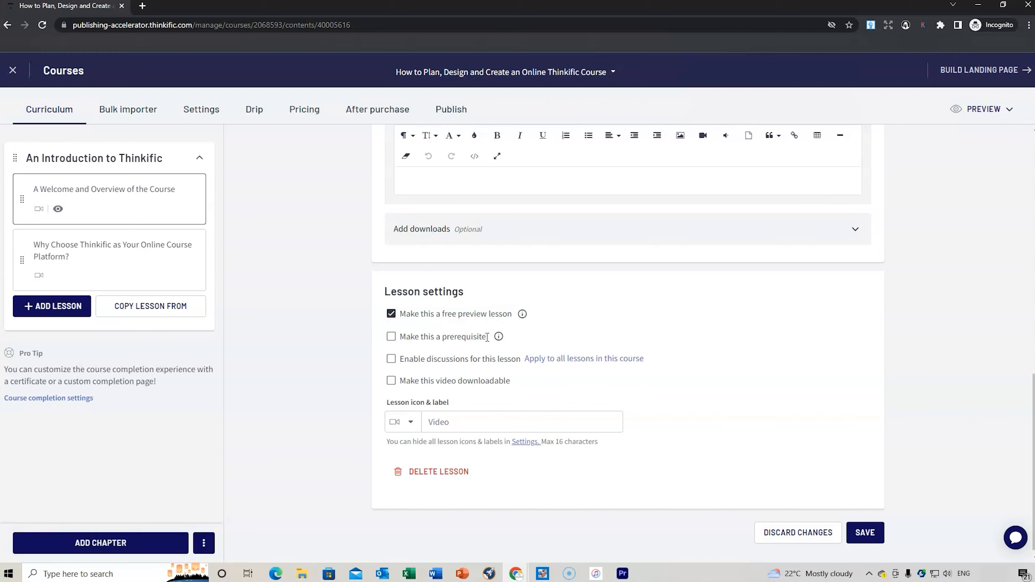
{"action": "mouse_move", "coordinate": [418, 340]}
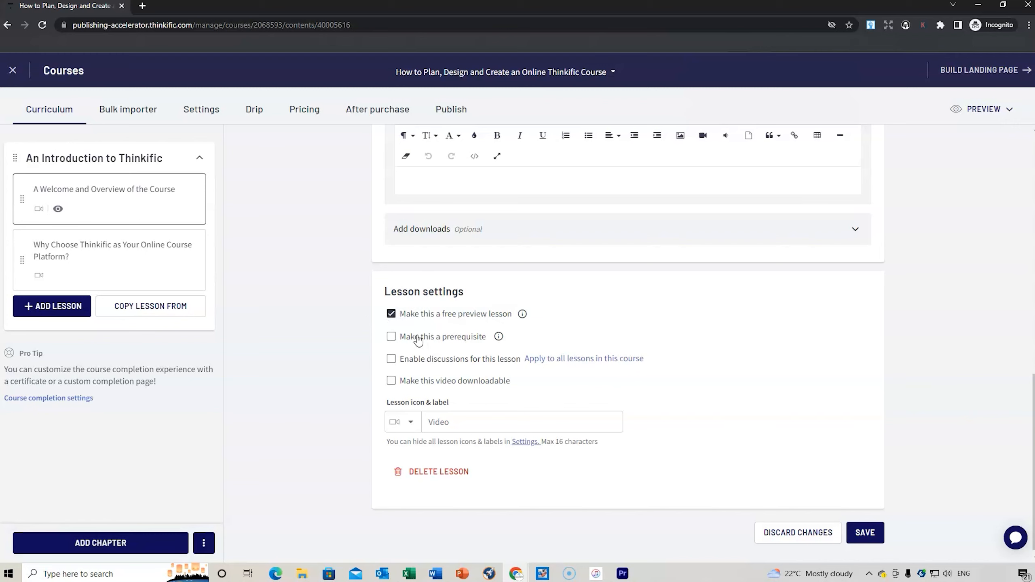
{"action": "mouse_move", "coordinate": [522, 367]}
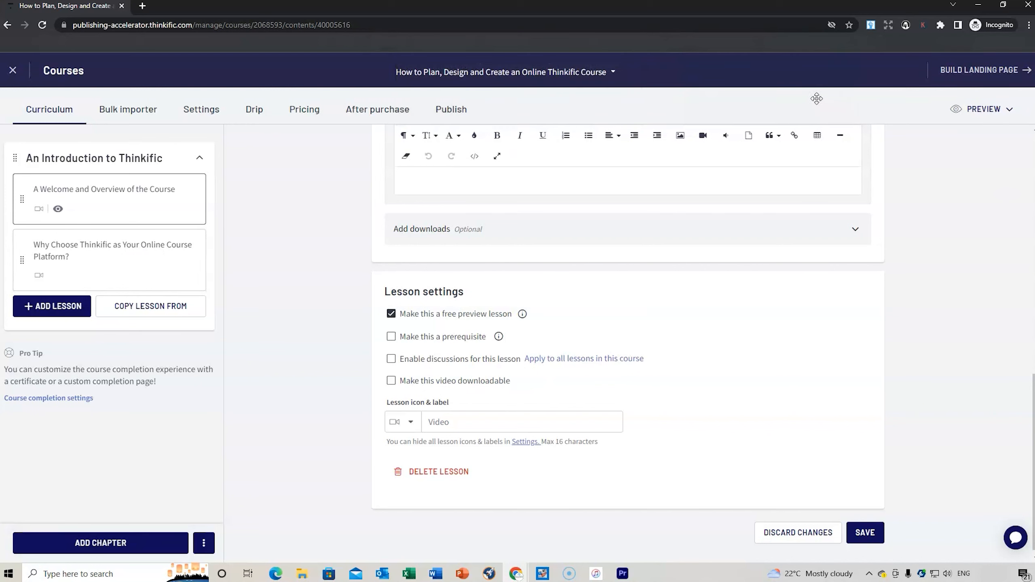
{"action": "left_click", "coordinate": [864, 533]}
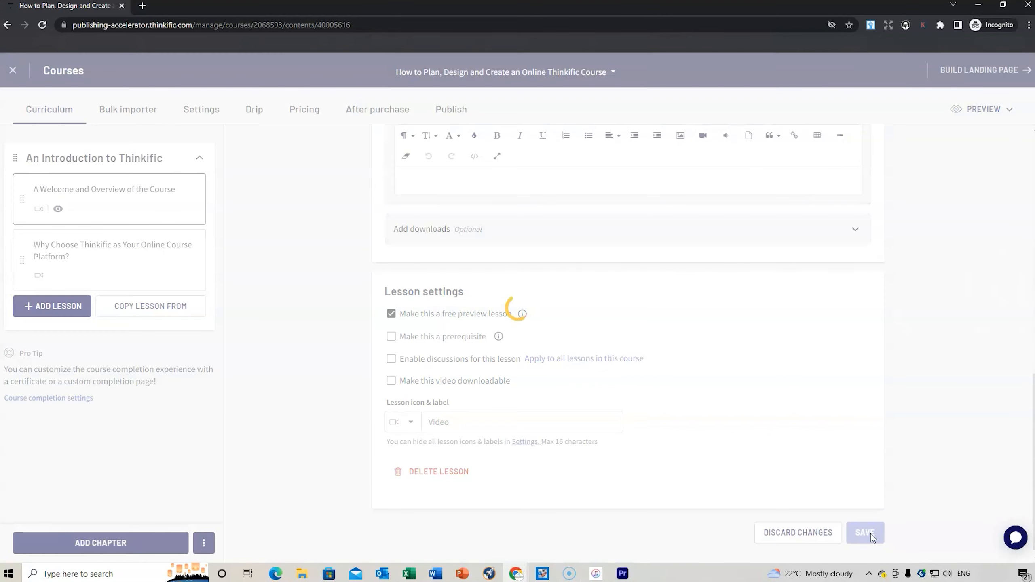
{"action": "left_click", "coordinate": [864, 533]}
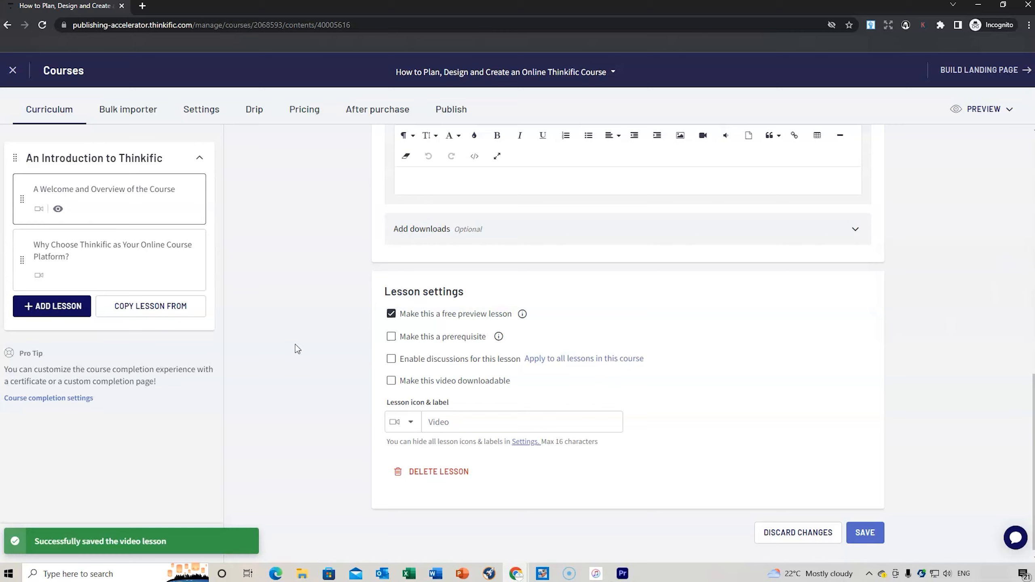
Mark the Why Choose Thinkific lesson as a free preview, then start a new video lesson, discarding the unsaved-changes prompt
{"action": "left_click", "coordinate": [112, 250]}
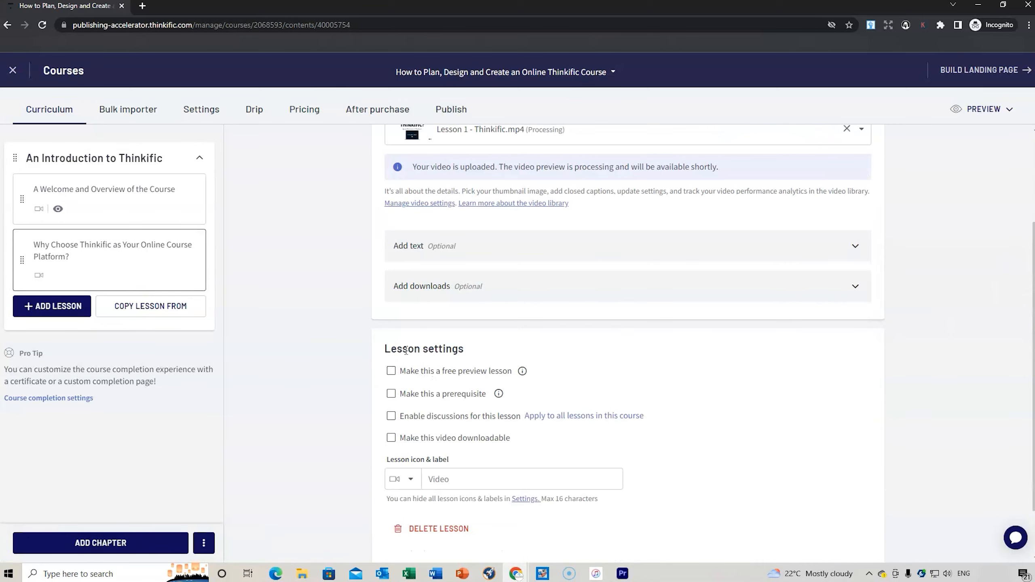
{"action": "left_click", "coordinate": [391, 370]}
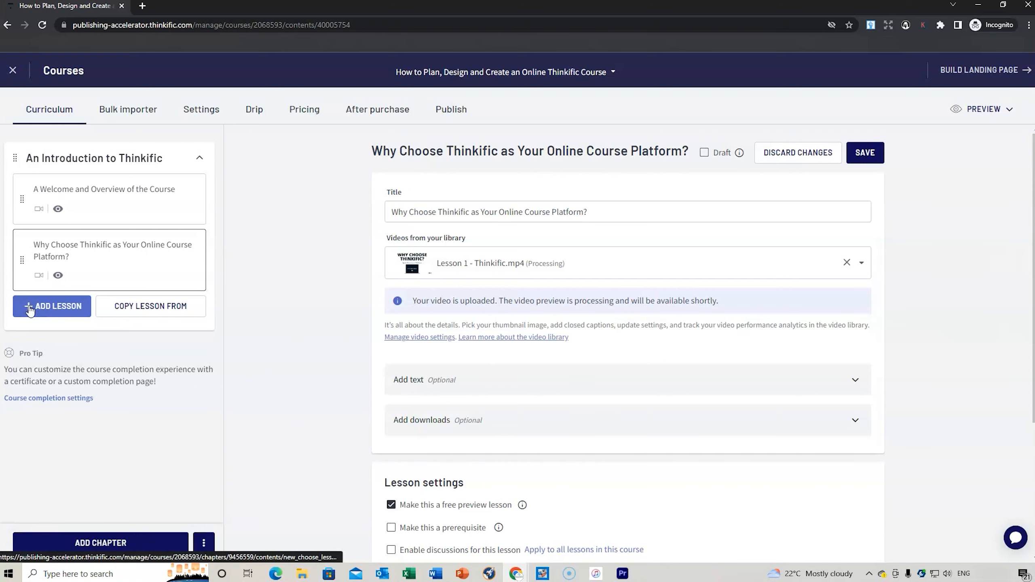
{"action": "left_click", "coordinate": [52, 306]}
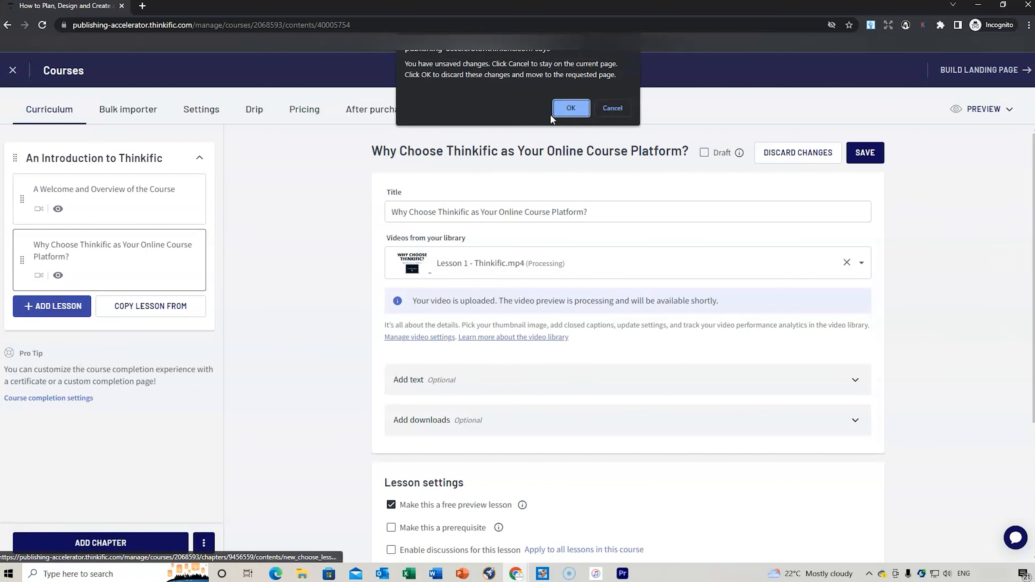
{"action": "left_click", "coordinate": [570, 107]}
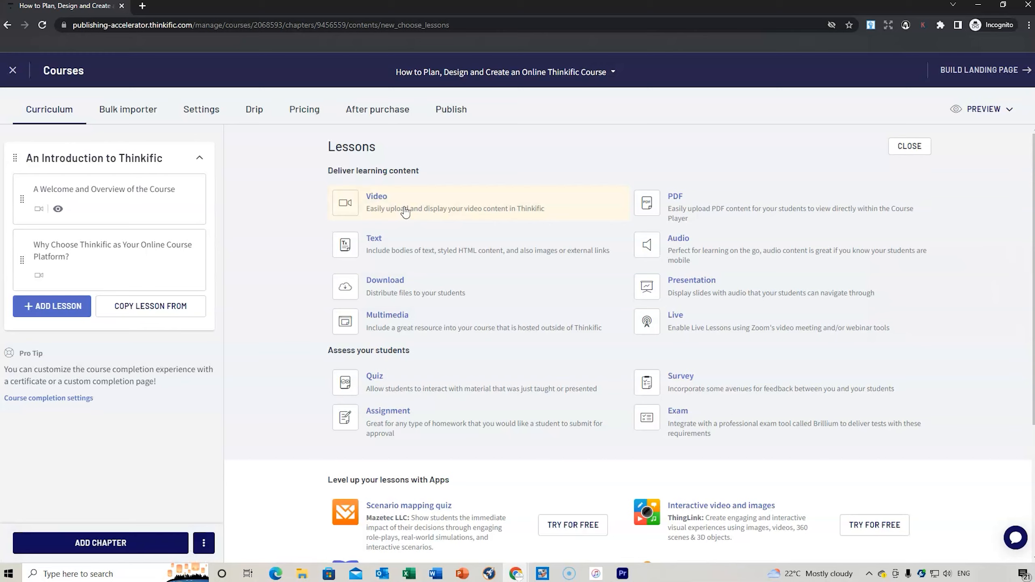
{"action": "left_click", "coordinate": [407, 573]}
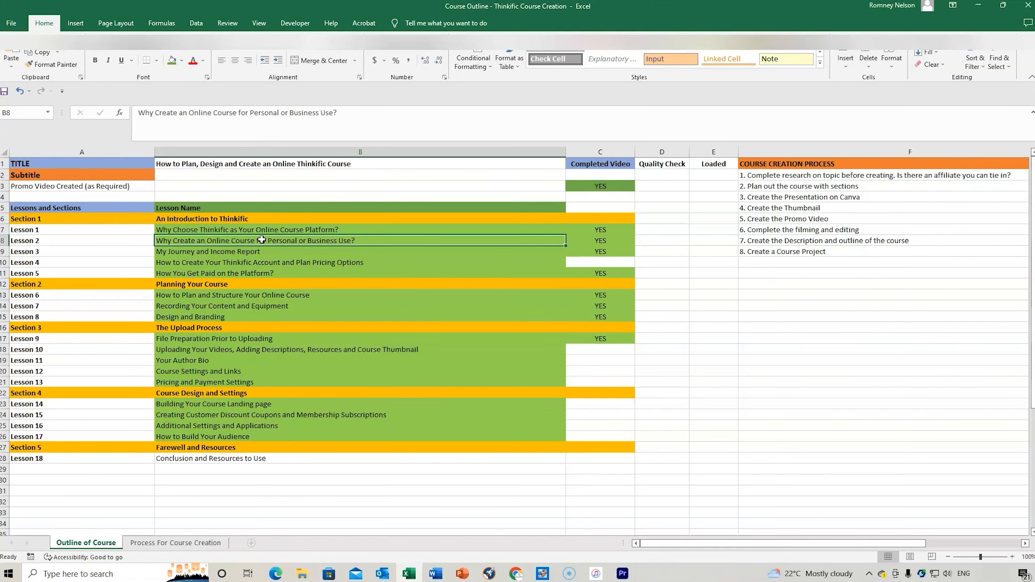
Copy the Lesson 2 title 'Why Create an Online Course for Personal or Business Use?' from cell B8
{"action": "right_click", "coordinate": [259, 240]}
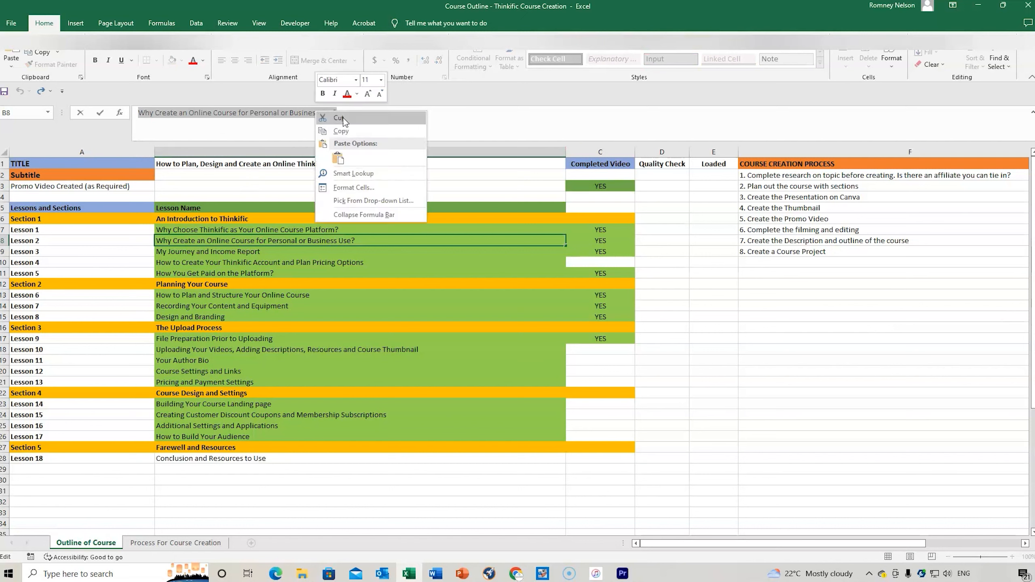
{"action": "mouse_move", "coordinate": [516, 574]}
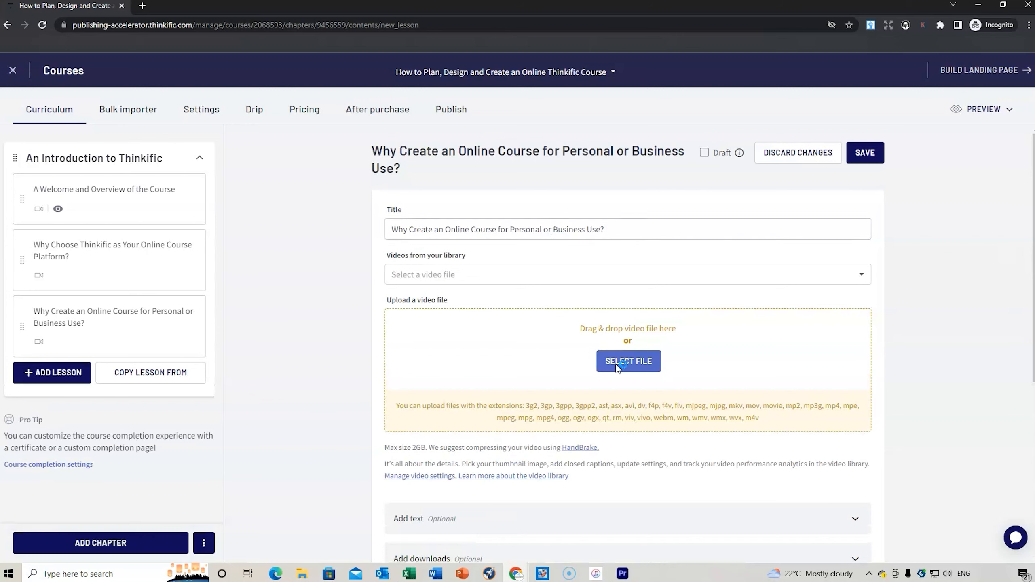
Queue the Lesson 2 FINAL video file for upload on the new lesson, then return to the Excel outline
{"action": "left_click", "coordinate": [627, 361]}
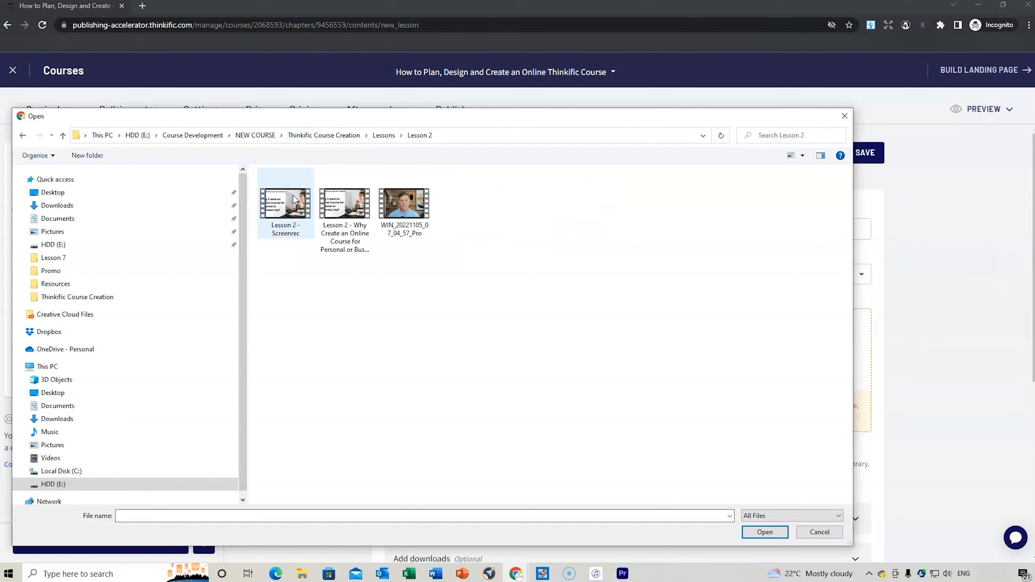
{"action": "left_click", "coordinate": [344, 204]}
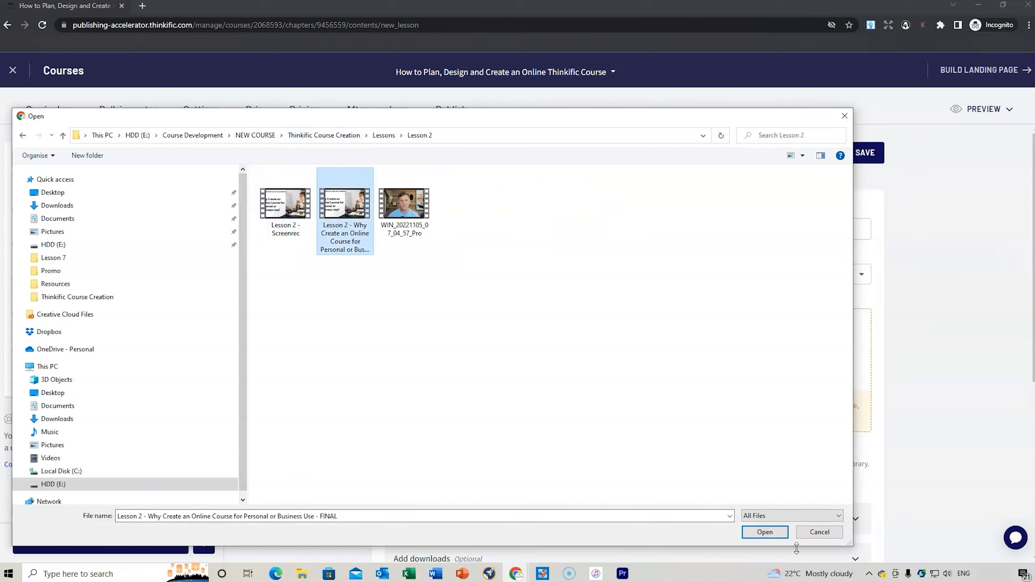
{"action": "left_click", "coordinate": [764, 532]}
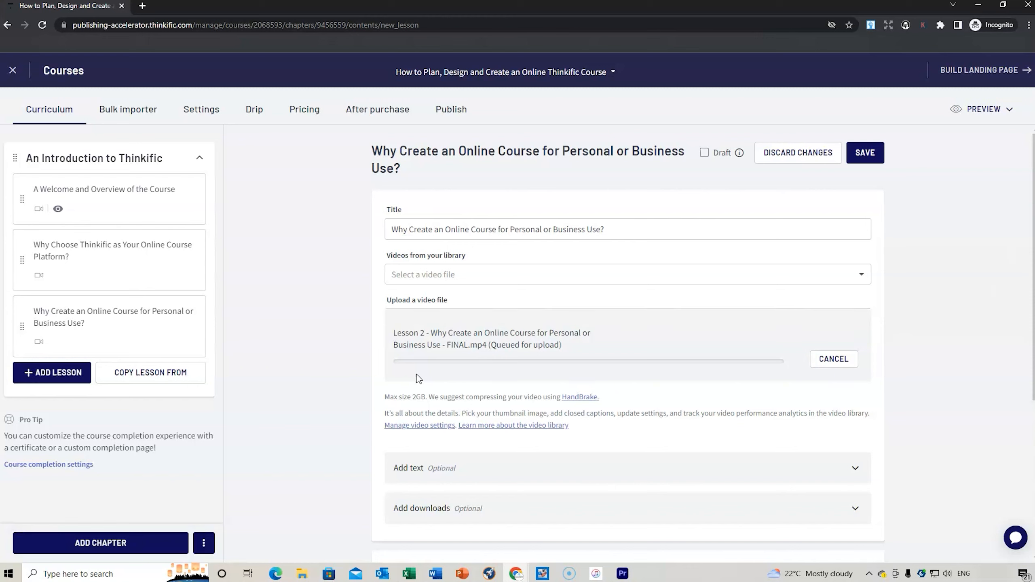
{"action": "mouse_move", "coordinate": [455, 380]}
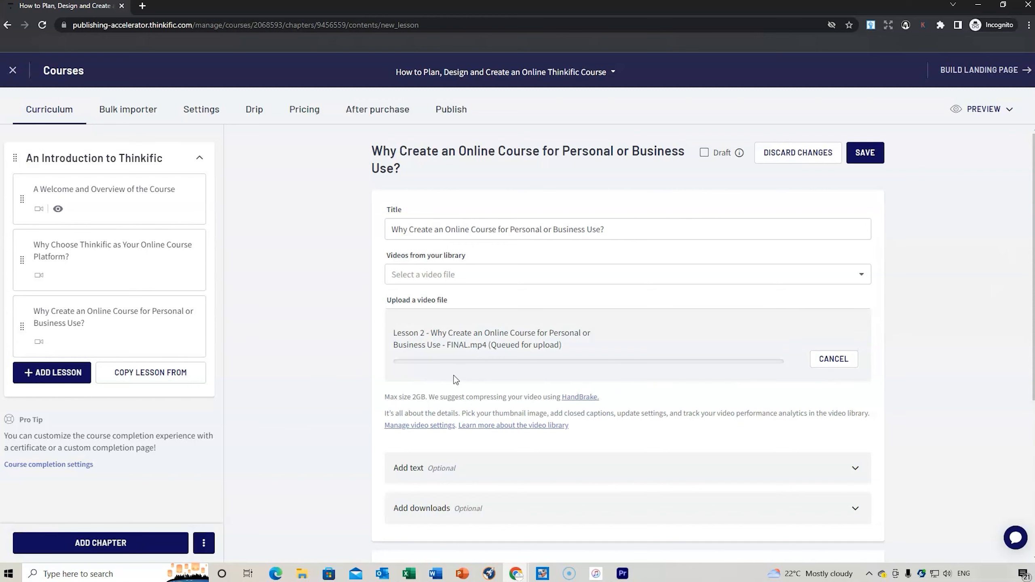
{"action": "left_click", "coordinate": [409, 574]}
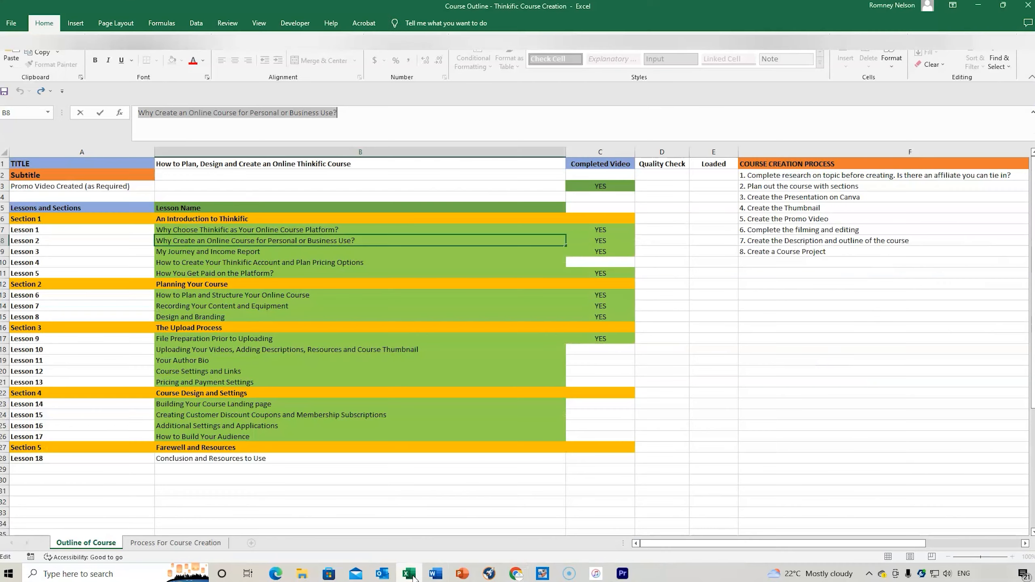
{"action": "mouse_move", "coordinate": [218, 285]}
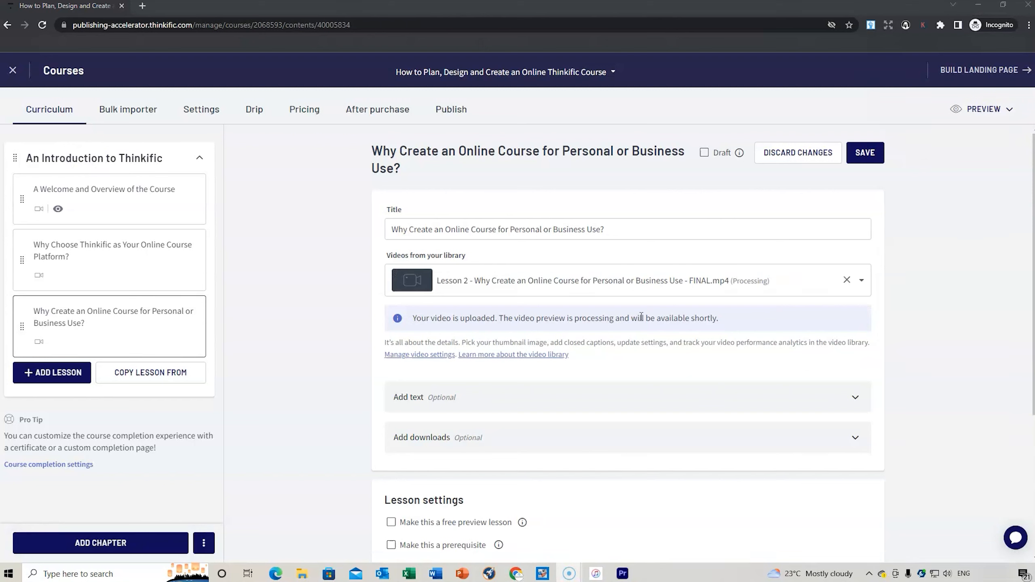
{"action": "mouse_move", "coordinate": [144, 501]}
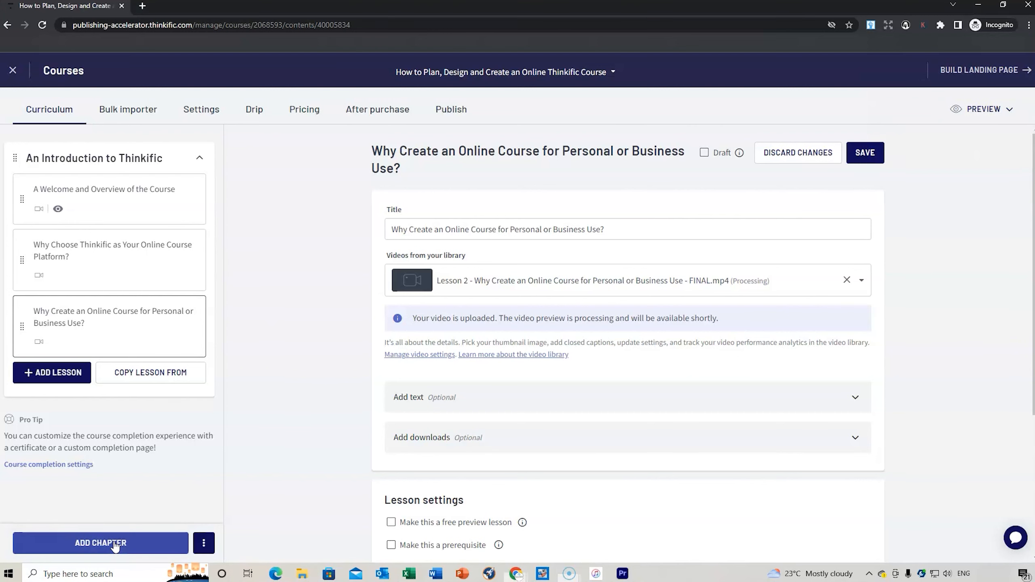
Add a new chapter titled 'Planning Your Course' from the Excel outline and save it
{"action": "left_click", "coordinate": [100, 542]}
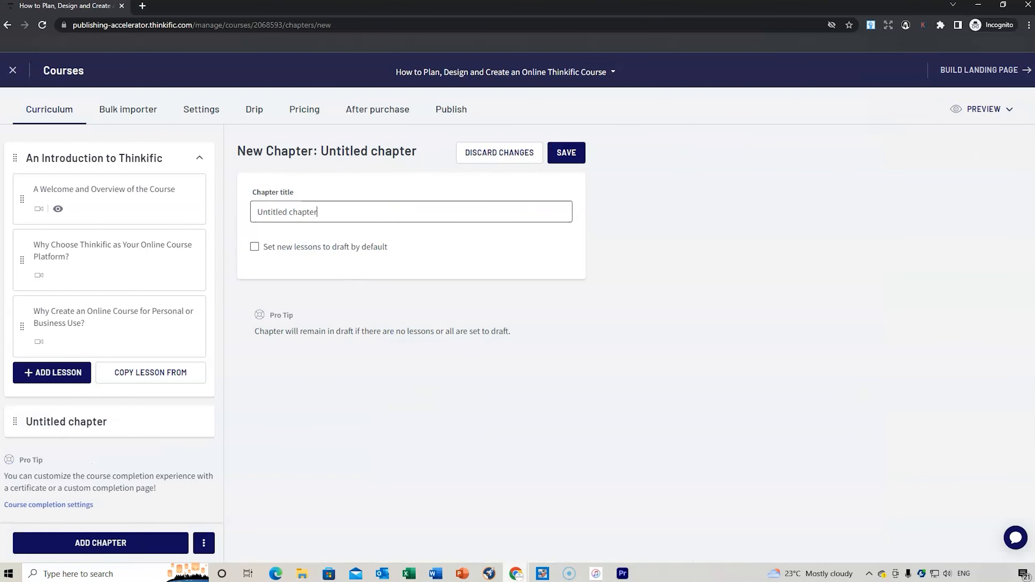
{"action": "left_click", "coordinate": [407, 573]}
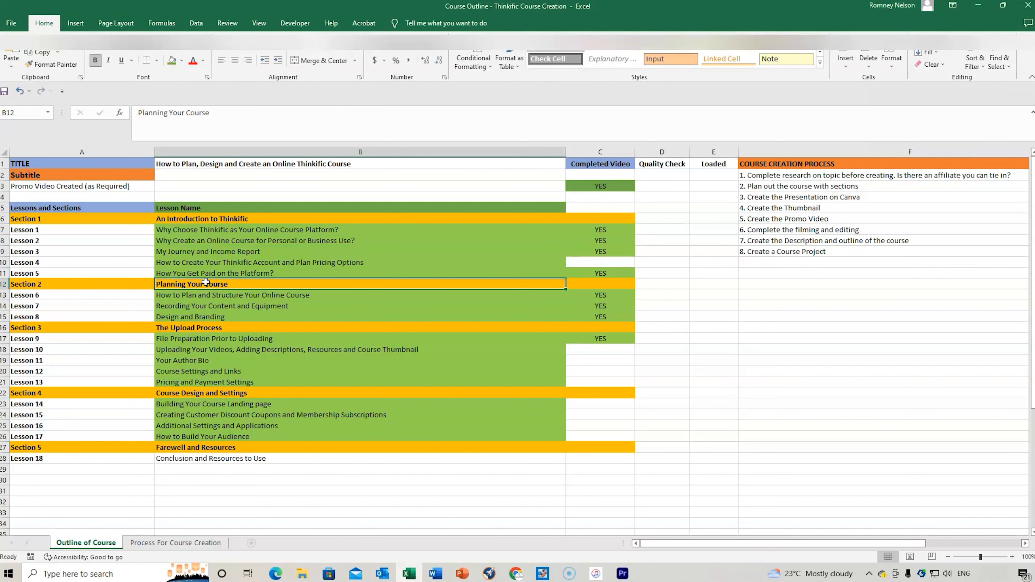
{"action": "double_click", "coordinate": [205, 284]}
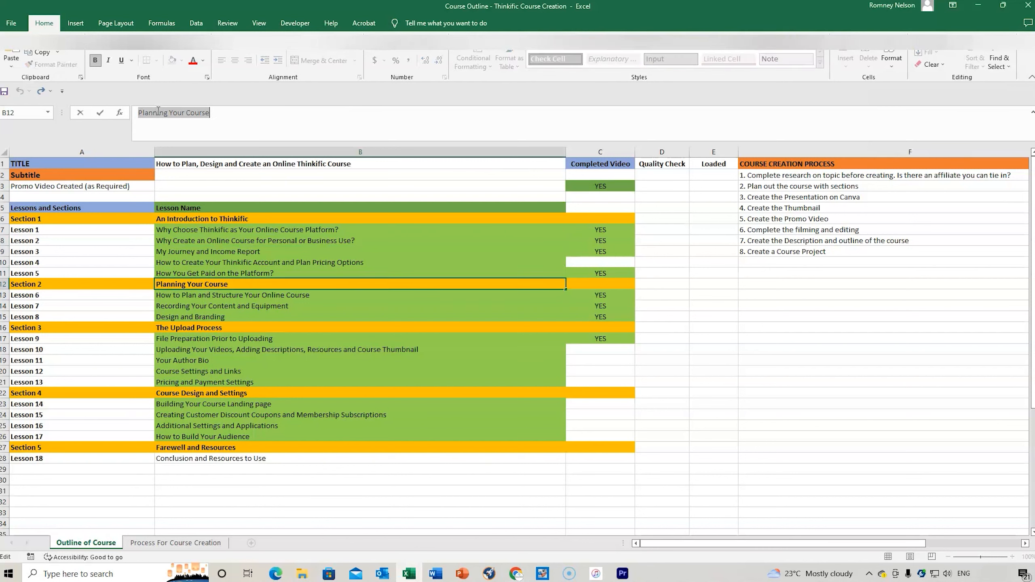
{"action": "mouse_move", "coordinate": [517, 573]}
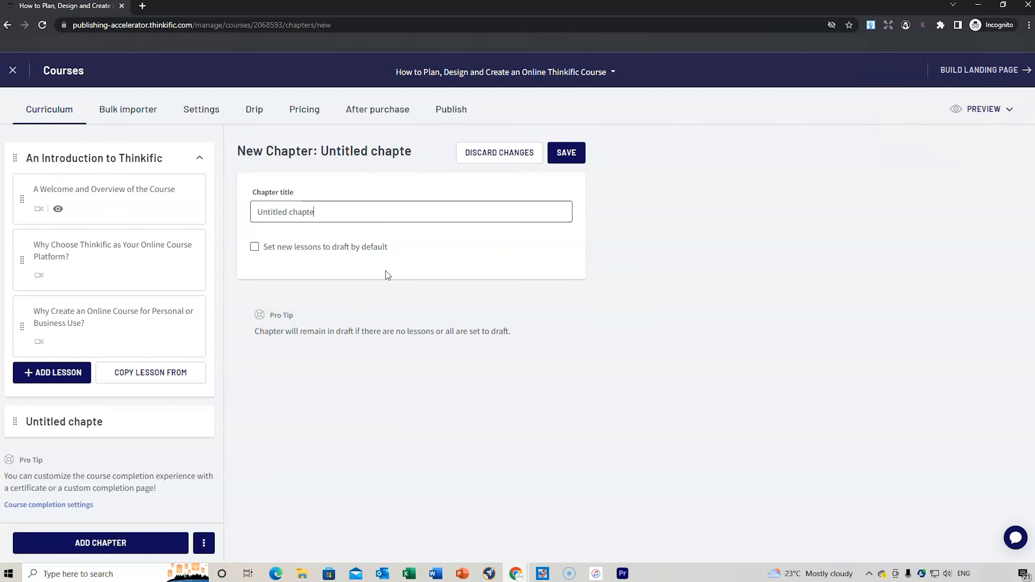
{"action": "type", "text": "Planning Your Course"}
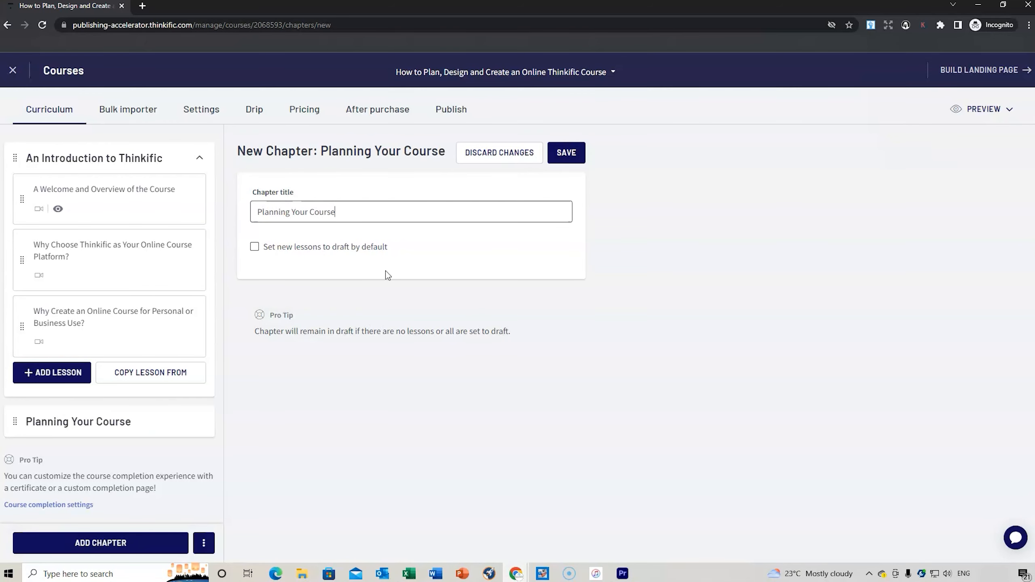
{"action": "left_click", "coordinate": [565, 153]}
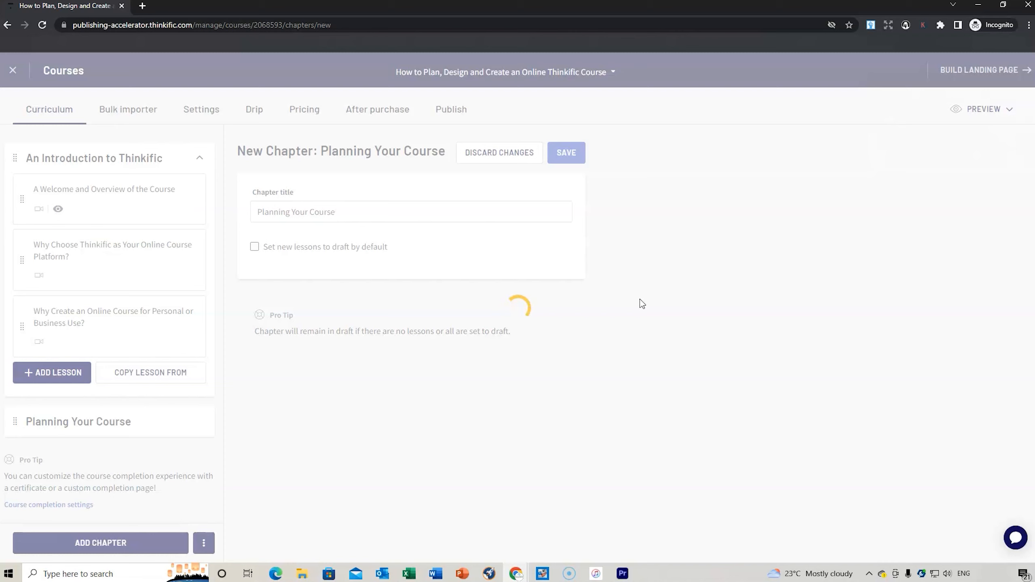
{"action": "left_click", "coordinate": [566, 153]}
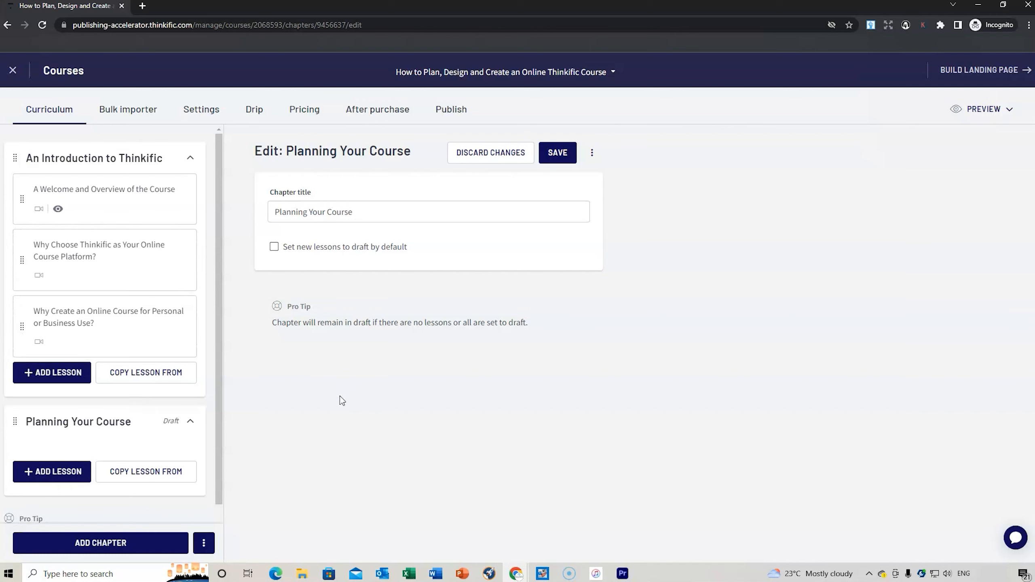
{"action": "mouse_move", "coordinate": [201, 109]}
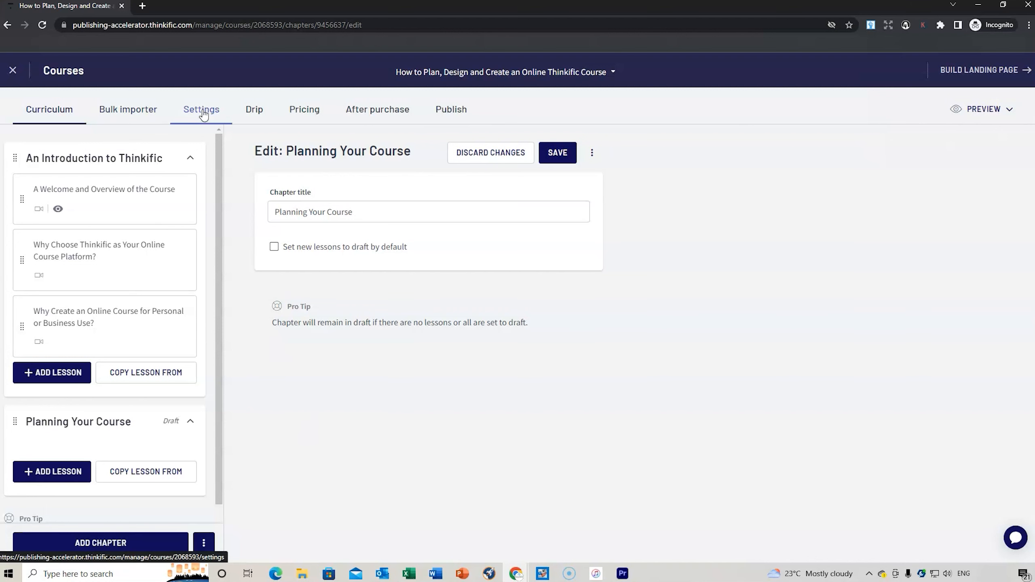
Review the Bulk importer view, then bring up the course's Basic settings
{"action": "left_click", "coordinate": [128, 109]}
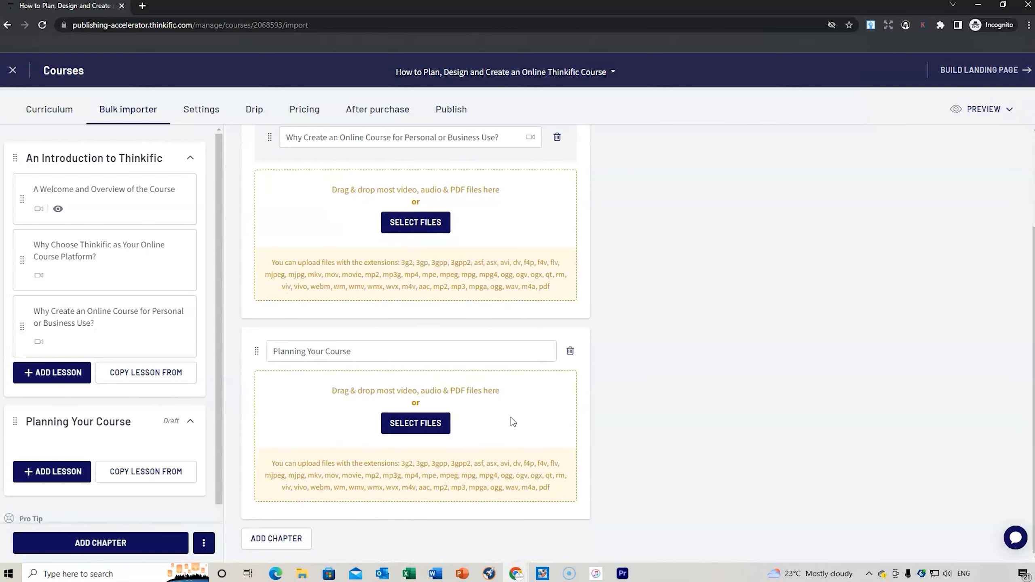
{"action": "mouse_move", "coordinate": [595, 422]}
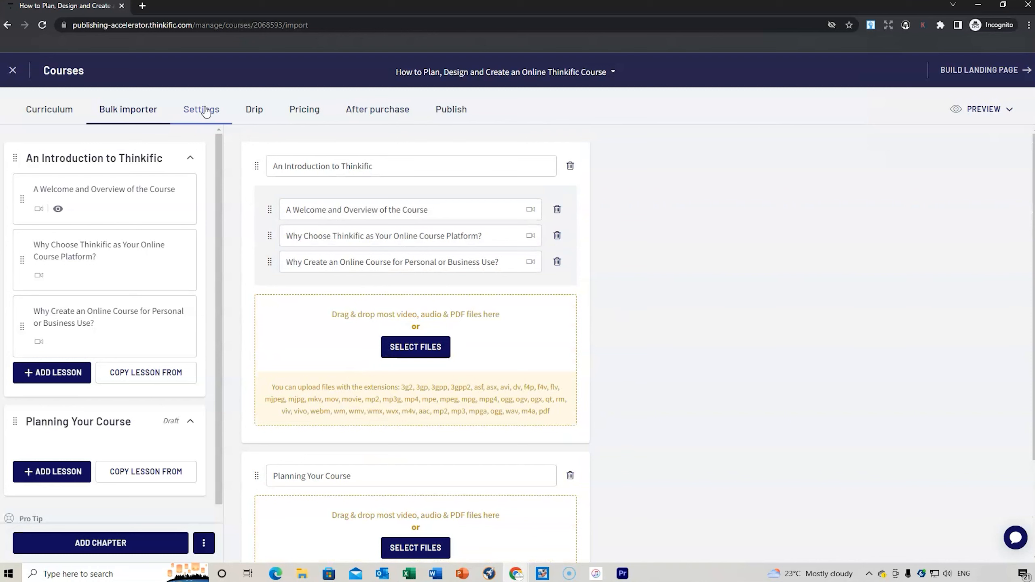
{"action": "left_click", "coordinate": [201, 109]}
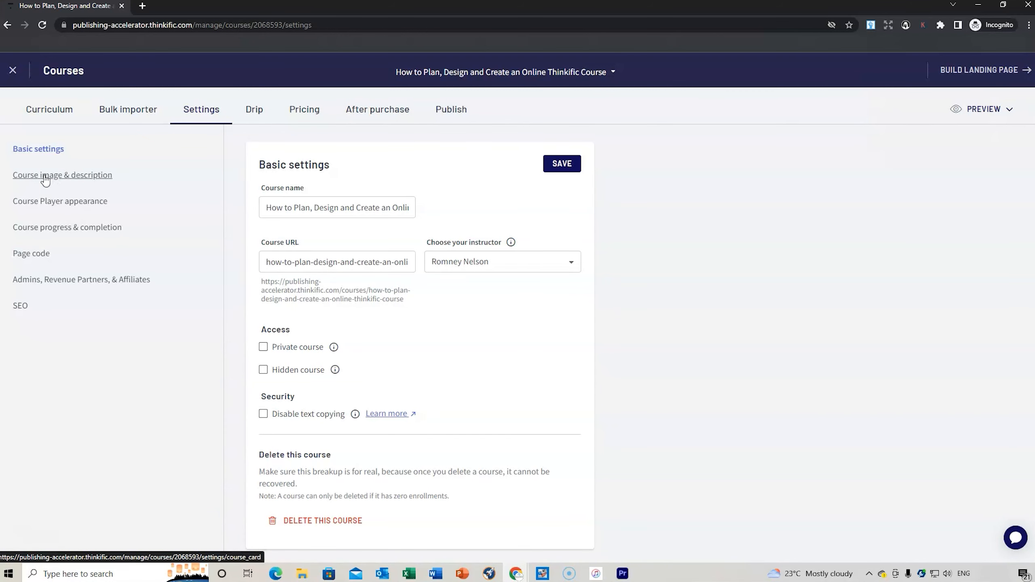
Upload the Thinkific monitor-and-presenter image from Thinkific Course Creation as the course image
{"action": "left_click", "coordinate": [63, 174]}
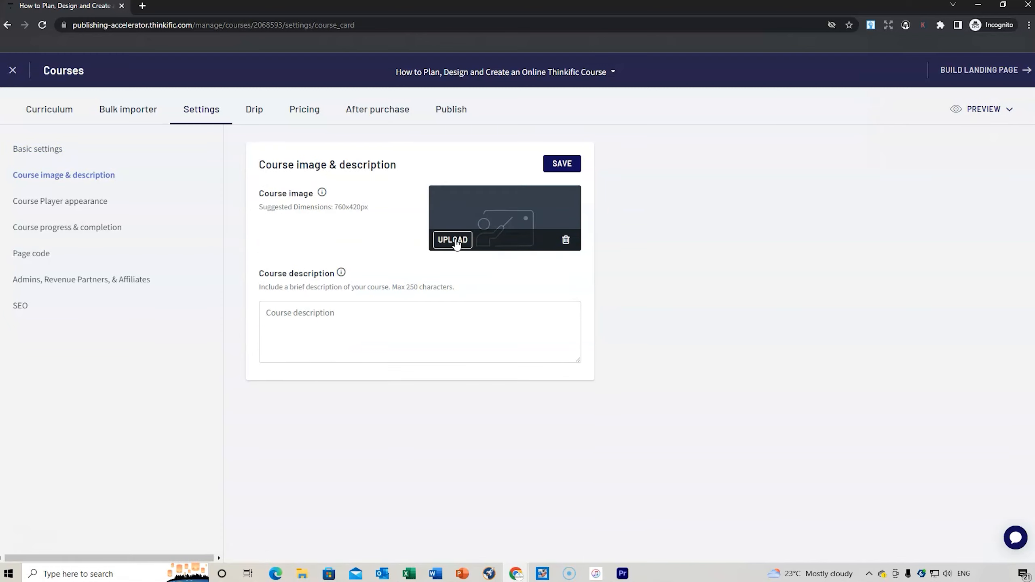
{"action": "left_click", "coordinate": [452, 239]}
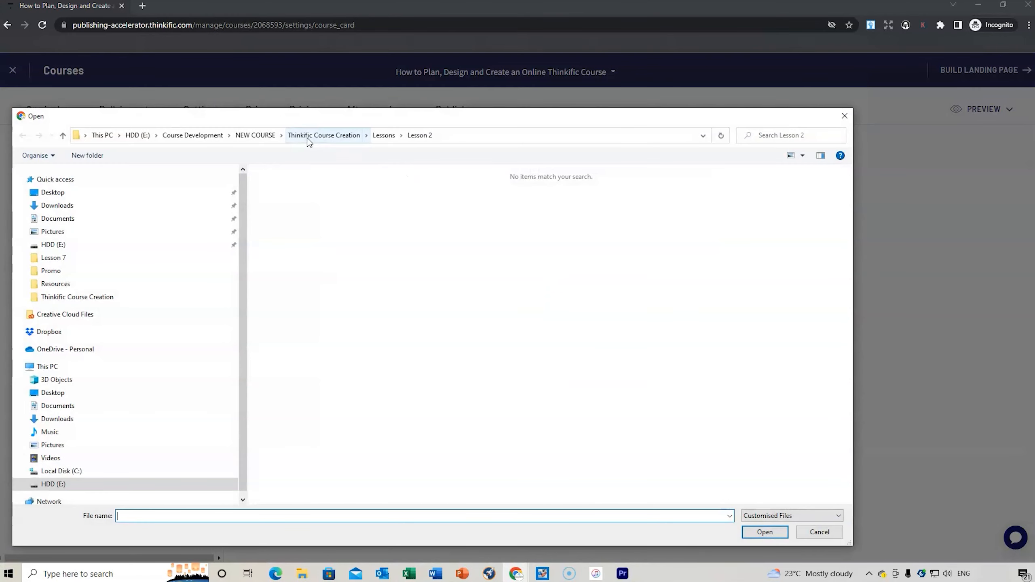
{"action": "left_click", "coordinate": [324, 135]}
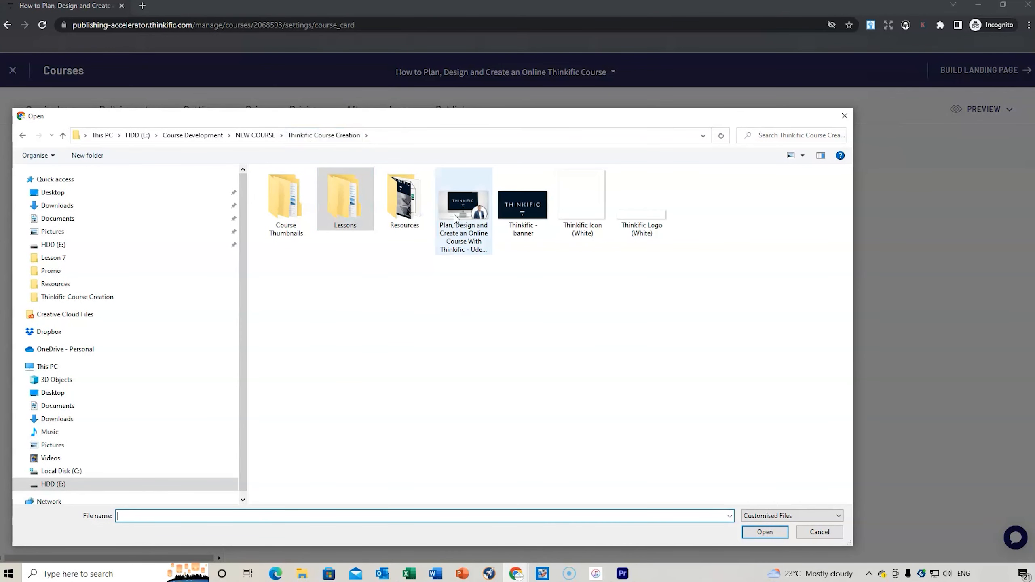
{"action": "left_click", "coordinate": [463, 198]}
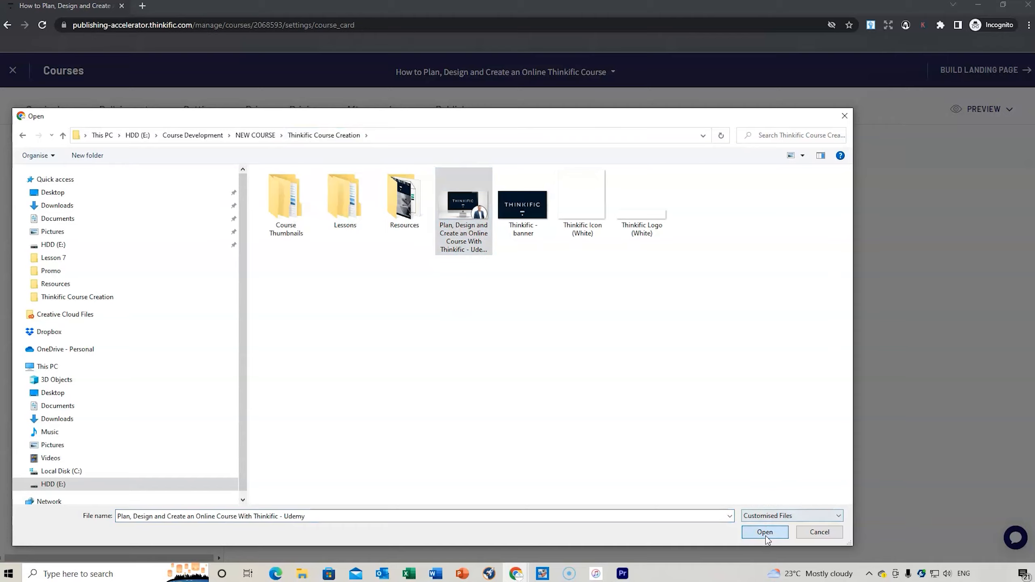
{"action": "left_click", "coordinate": [763, 532]}
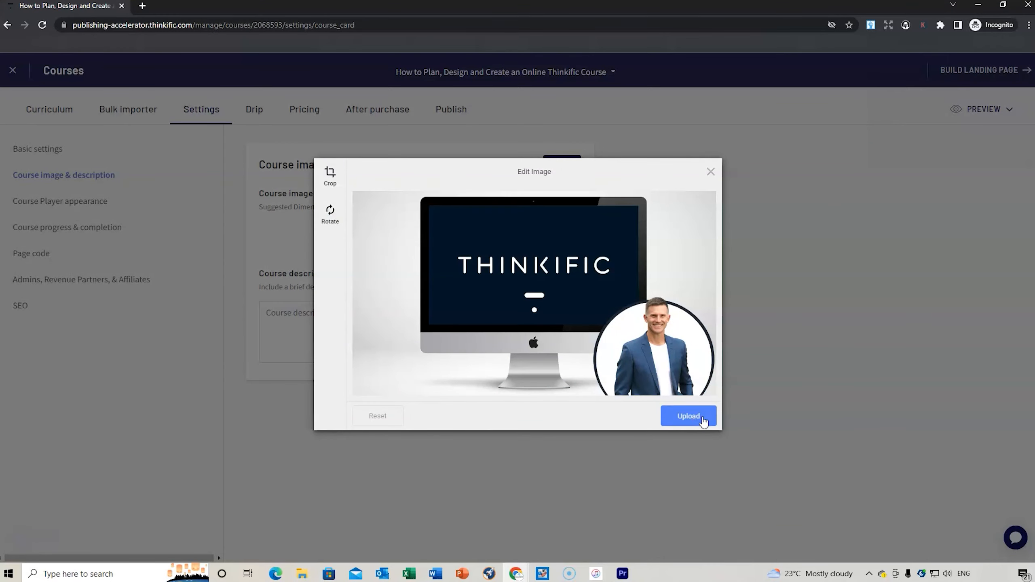
{"action": "left_click", "coordinate": [688, 416]}
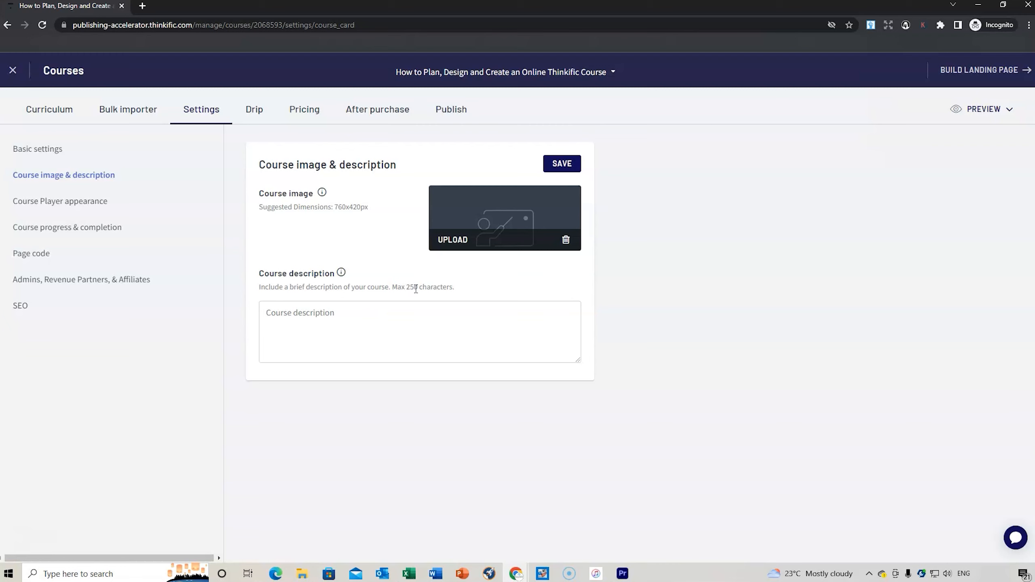
{"action": "left_click", "coordinate": [453, 239]}
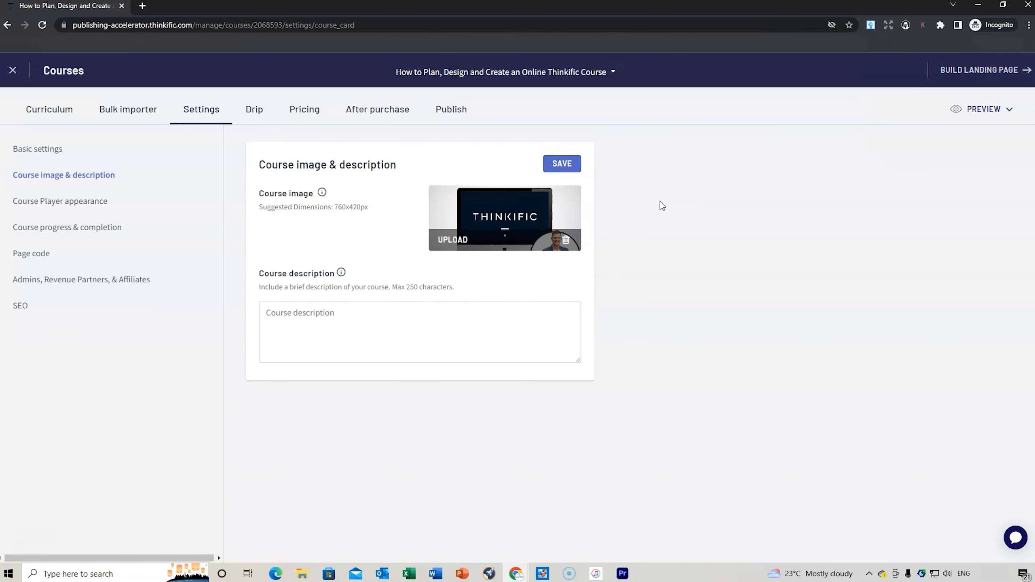
{"action": "mouse_move", "coordinate": [59, 200]}
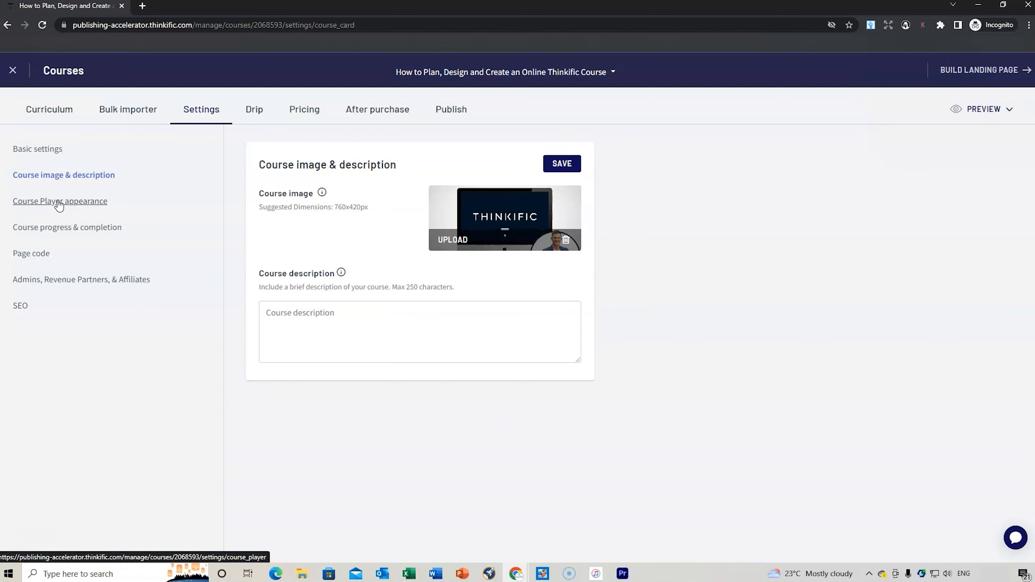
Review Course Player appearance, then go to Course progress & completion settings
{"action": "left_click", "coordinate": [59, 200]}
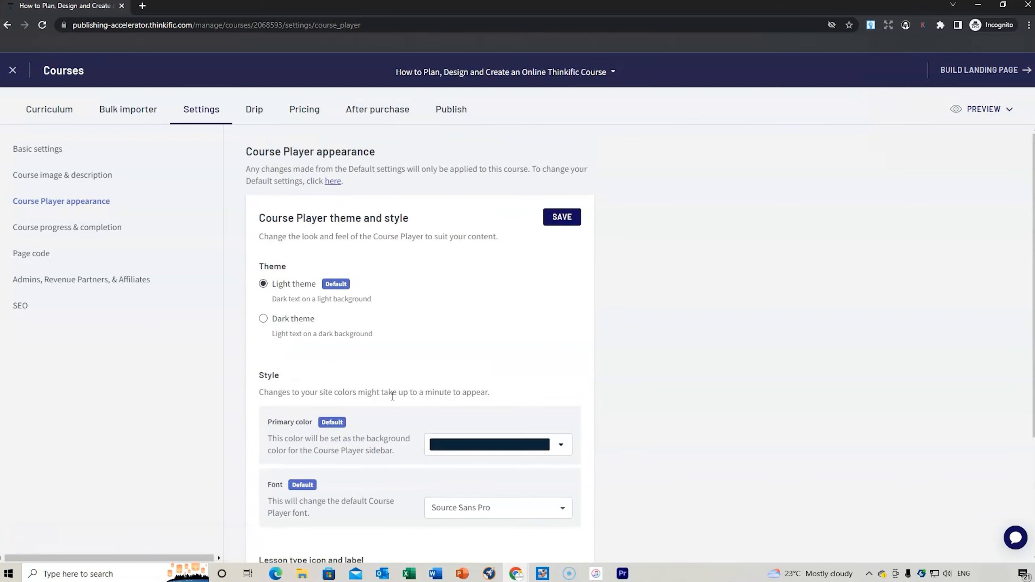
{"action": "mouse_move", "coordinate": [67, 227]}
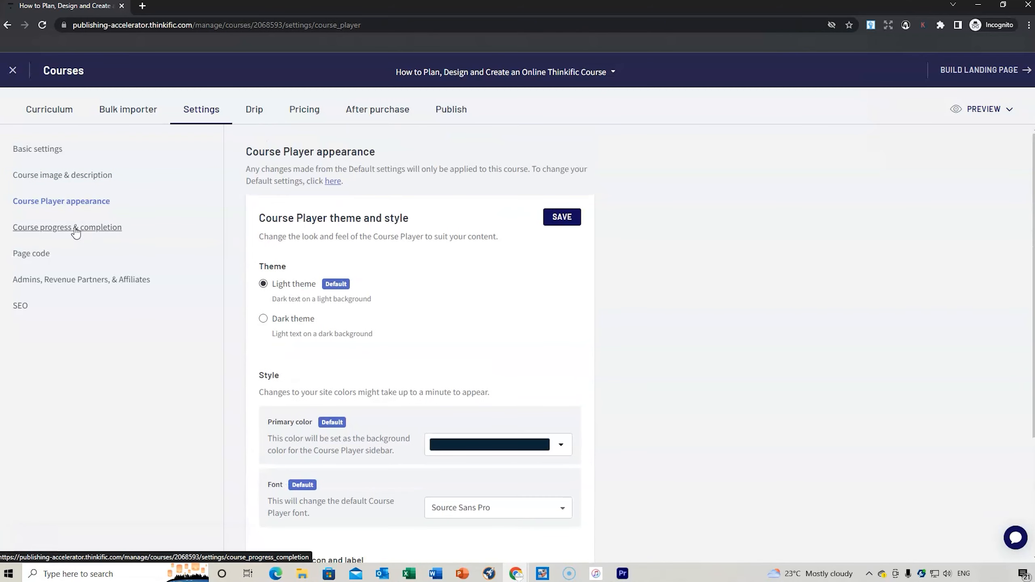
{"action": "left_click", "coordinate": [66, 227]}
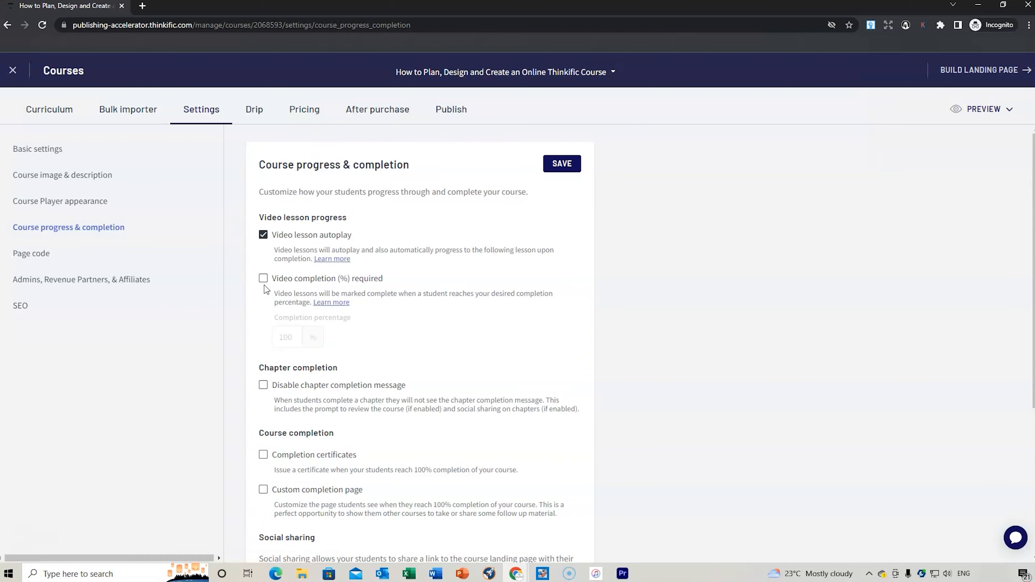
{"action": "mouse_move", "coordinate": [309, 289]}
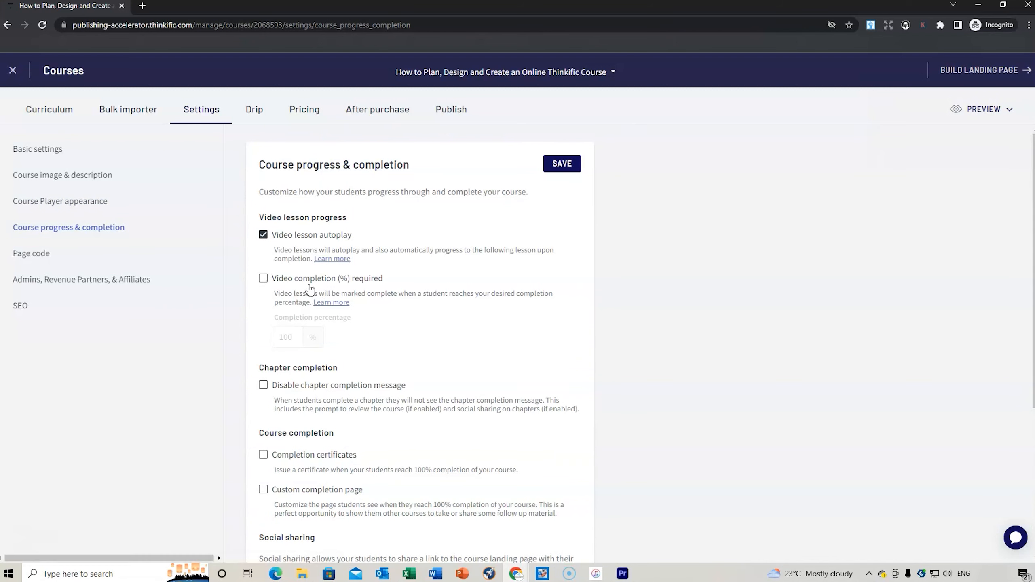
{"action": "mouse_move", "coordinate": [393, 283]}
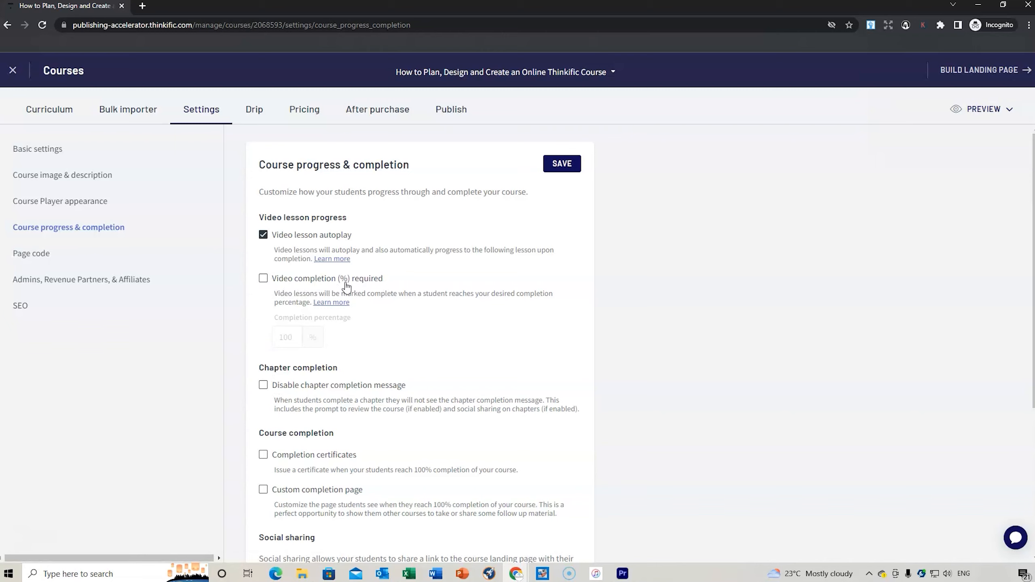
{"action": "mouse_move", "coordinate": [282, 330]}
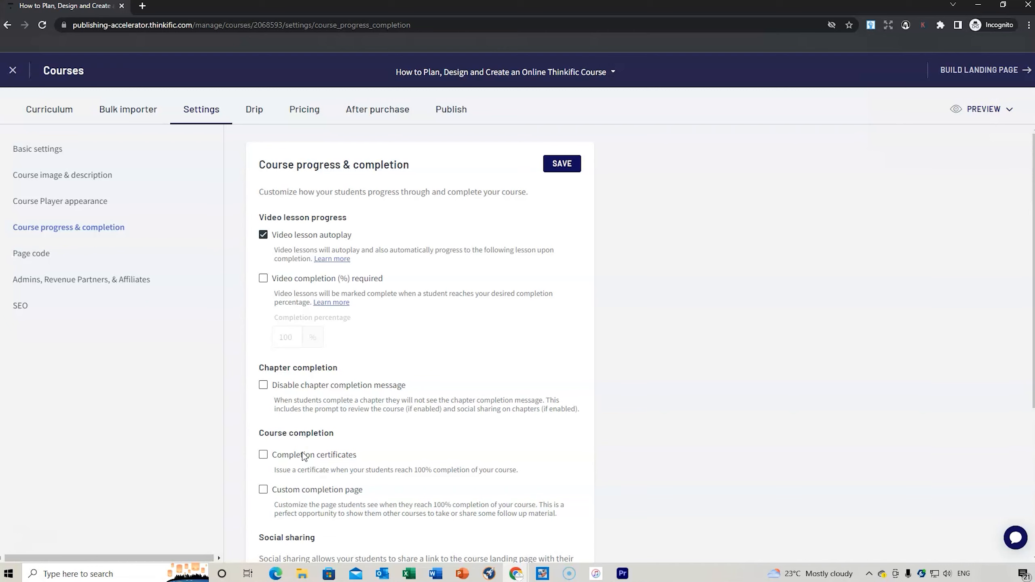
{"action": "mouse_move", "coordinate": [31, 253]}
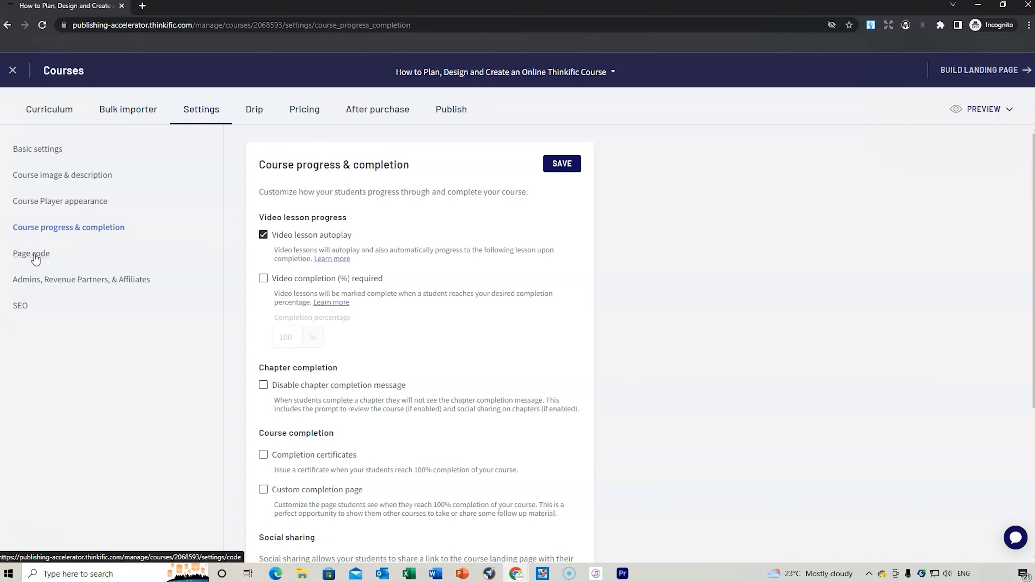
Review Page footer code, then go to Admins, Revenue Partners, & Affiliates settings
{"action": "left_click", "coordinate": [31, 253]}
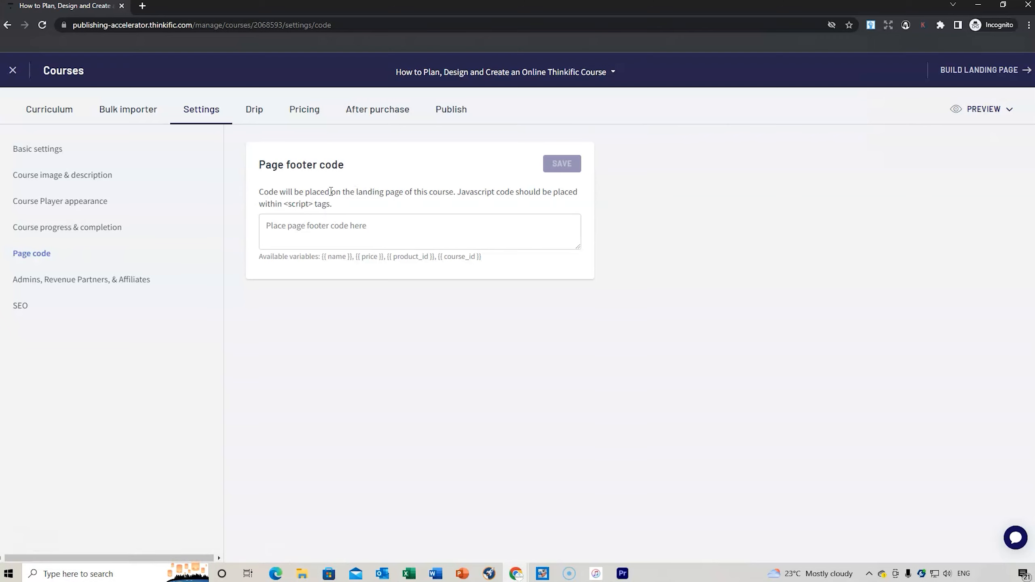
{"action": "mouse_move", "coordinate": [363, 192]}
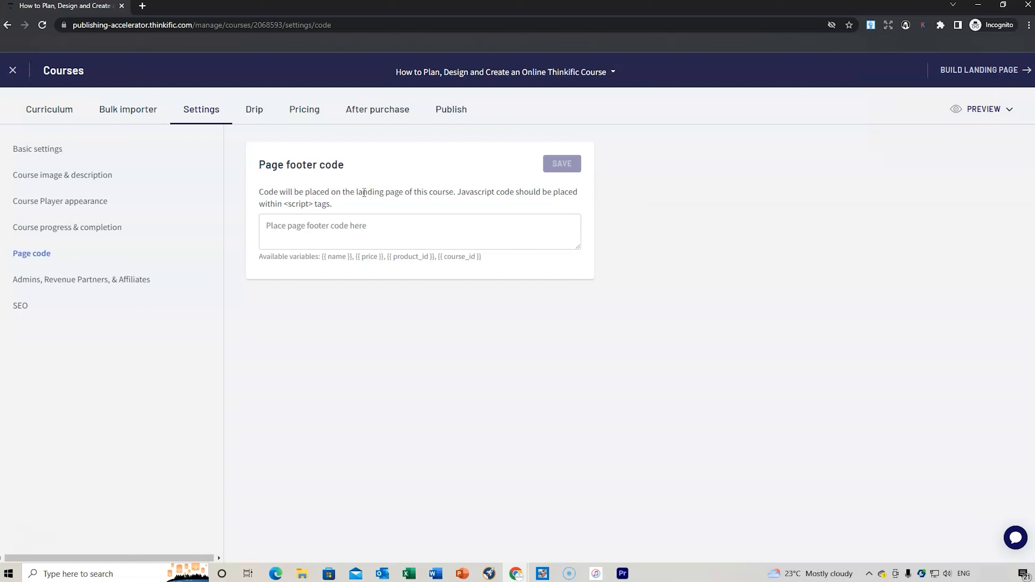
{"action": "left_click", "coordinate": [81, 279]}
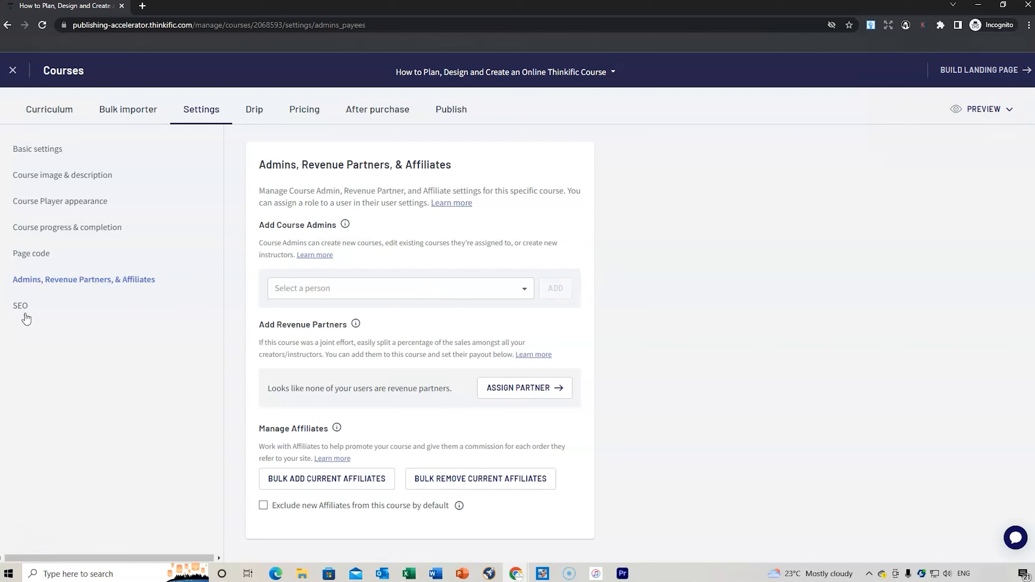
Go to the course's SEO settings from the sidebar
{"action": "left_click", "coordinate": [21, 305]}
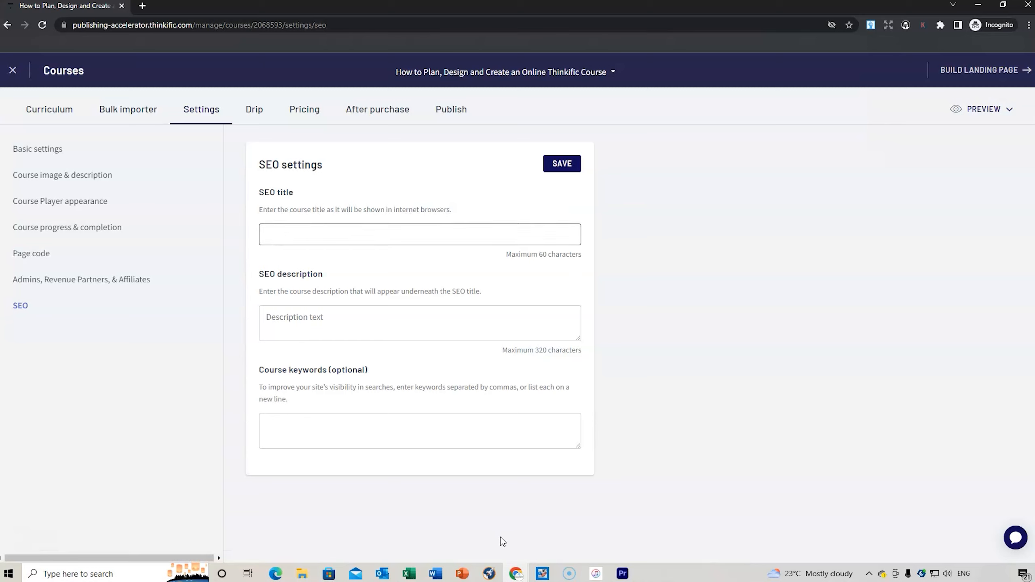
Fill the SEO title with the course name copied from Excel cell B1
{"action": "left_click", "coordinate": [419, 234]}
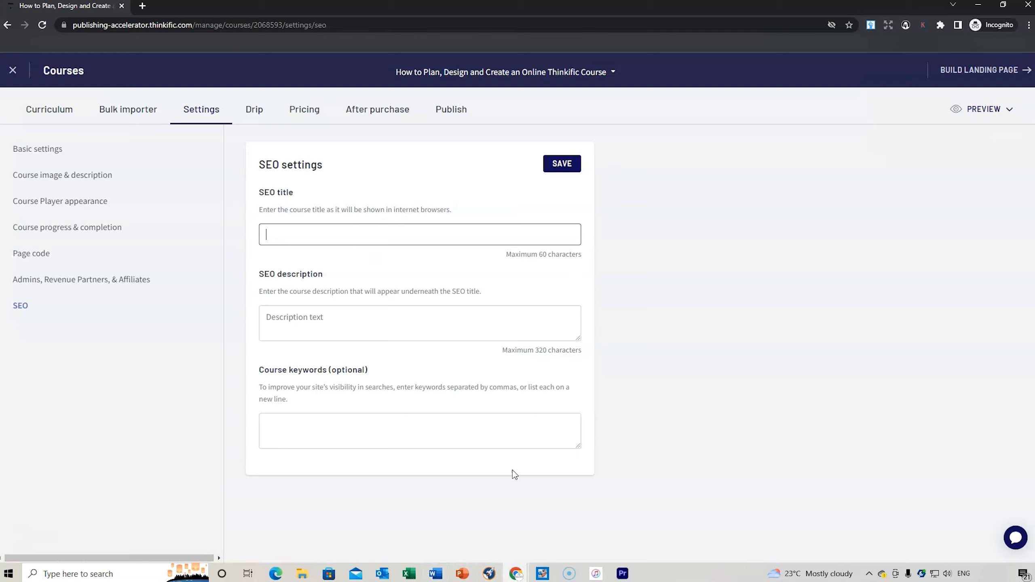
{"action": "left_click", "coordinate": [407, 573]}
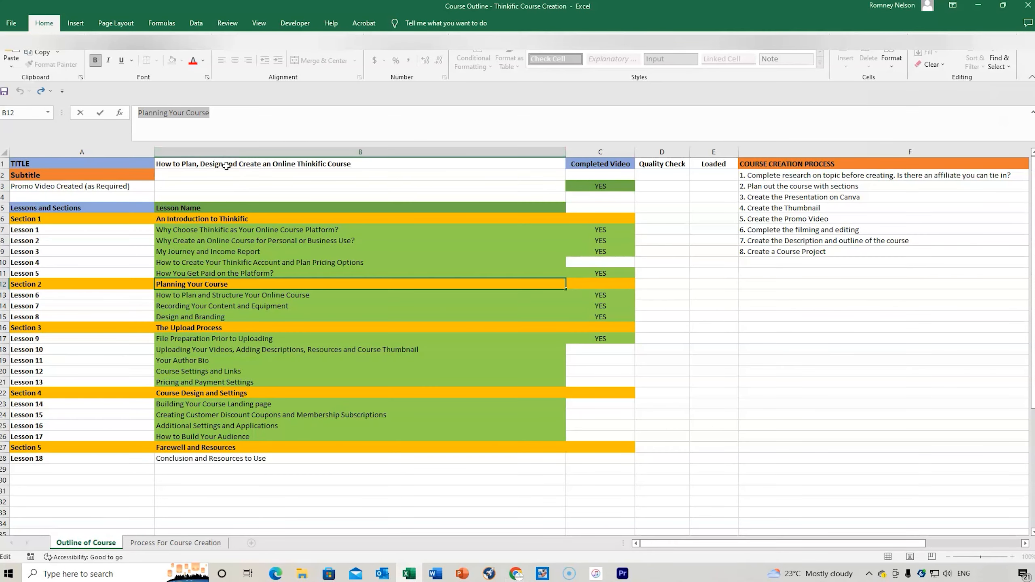
{"action": "right_click", "coordinate": [237, 163]}
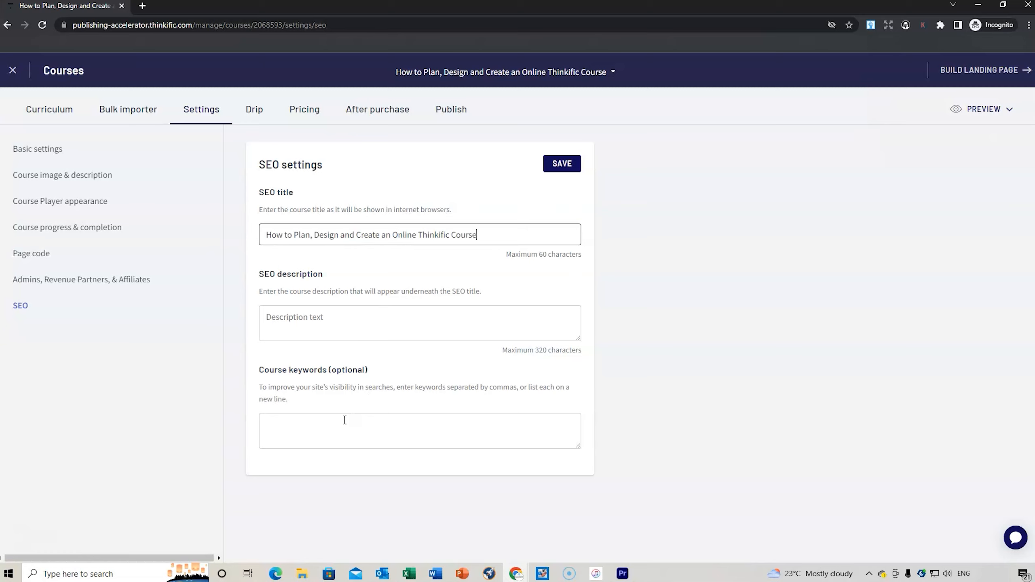
Enter keywords 'Thinkific course; online course creation, how to create a Thinkific course' and save
{"action": "left_click", "coordinate": [419, 430]}
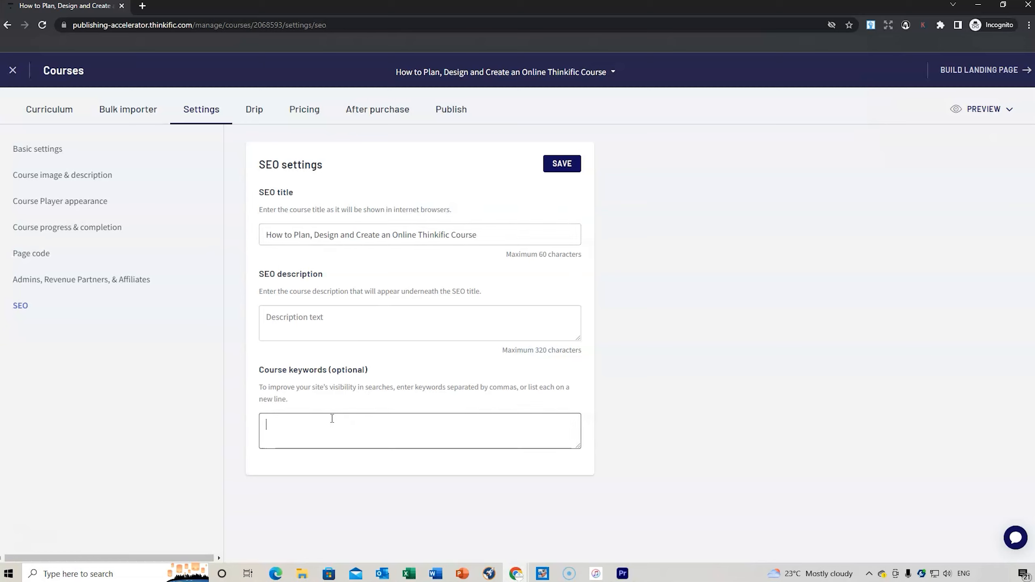
{"action": "type", "text": "Thinkific"}
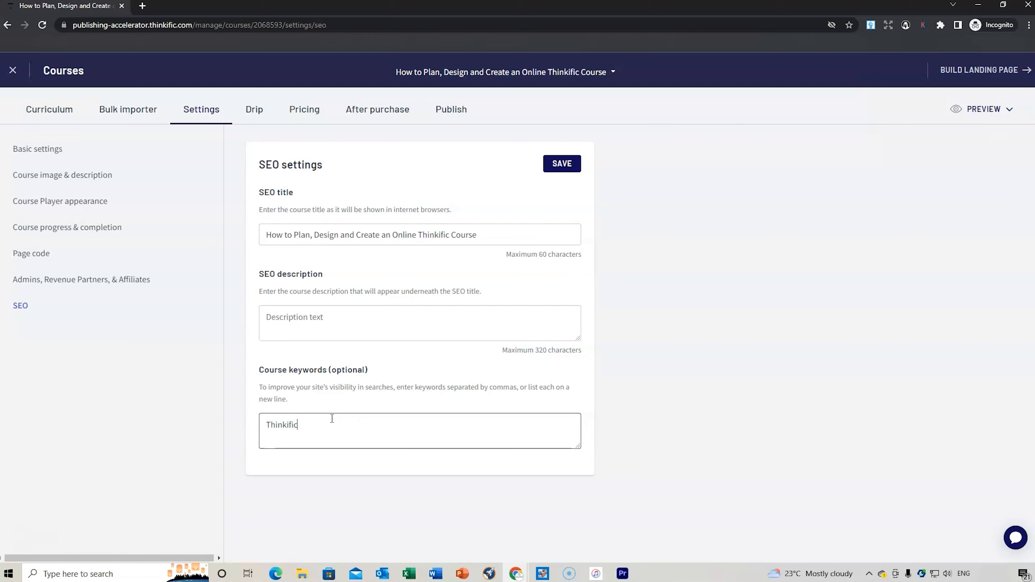
{"action": "type", "text": "course;"}
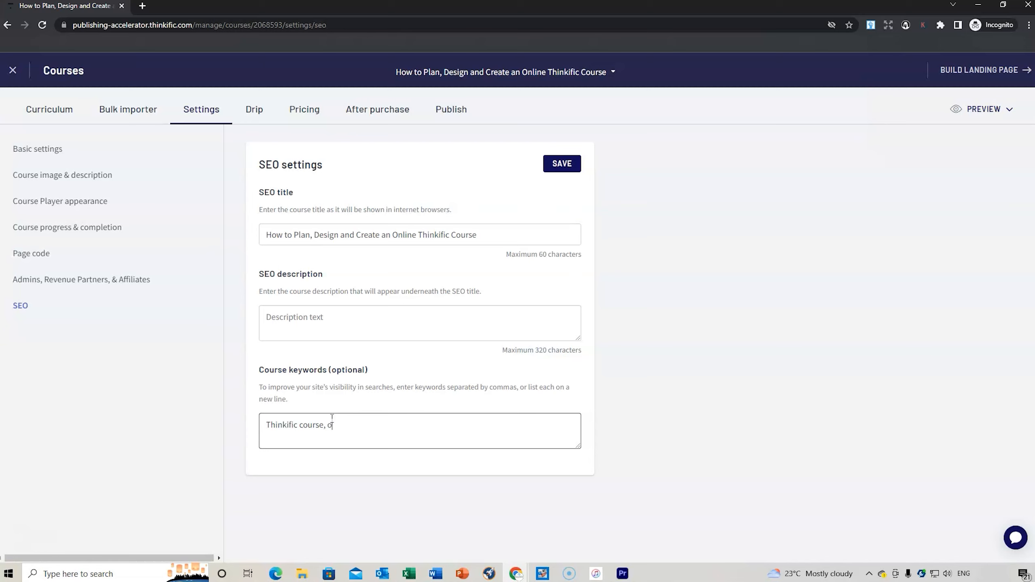
{"action": "type", "text": "nline course"}
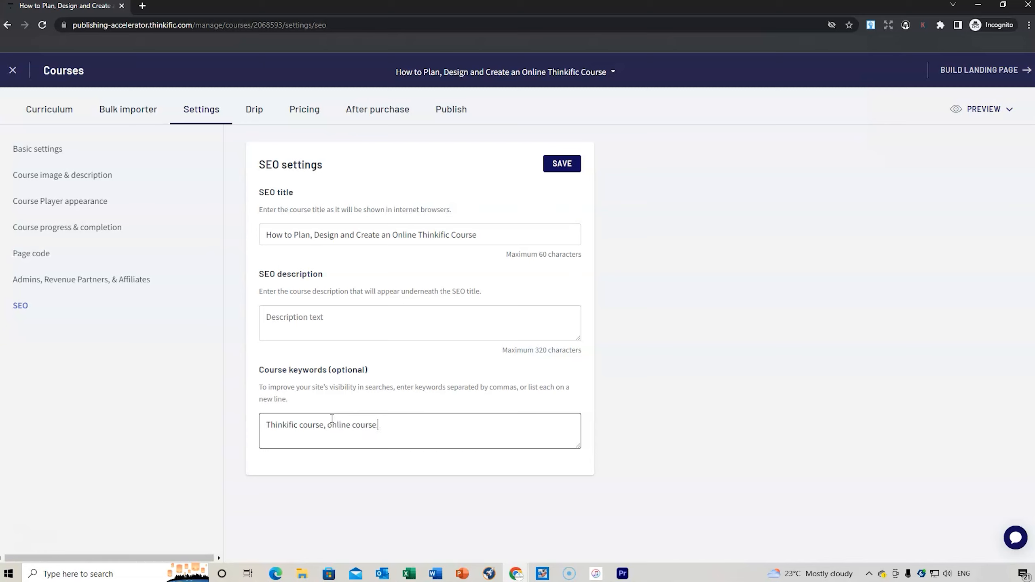
{"action": "type", "text": "creation"}
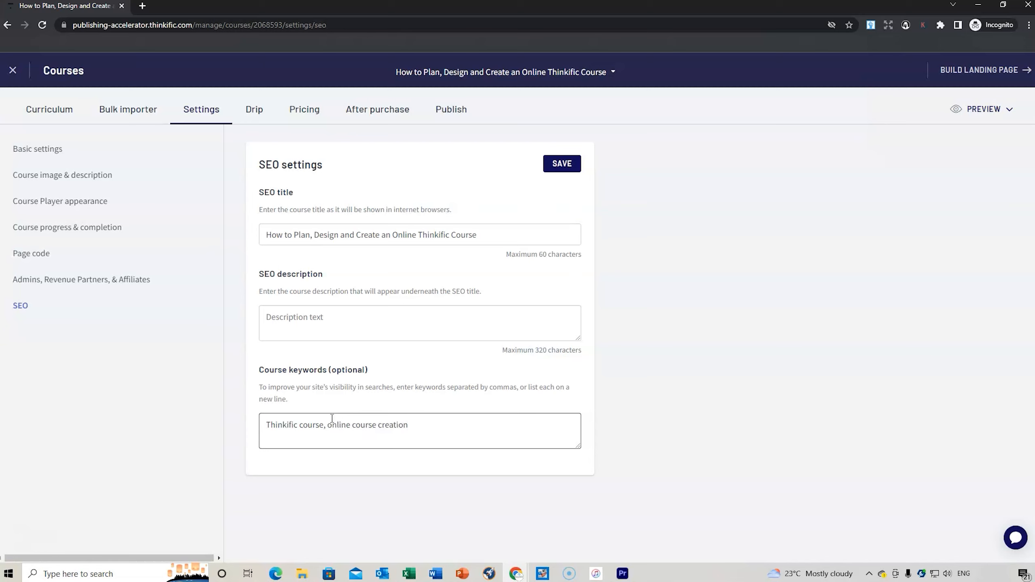
{"action": "type", "text": ", how to"}
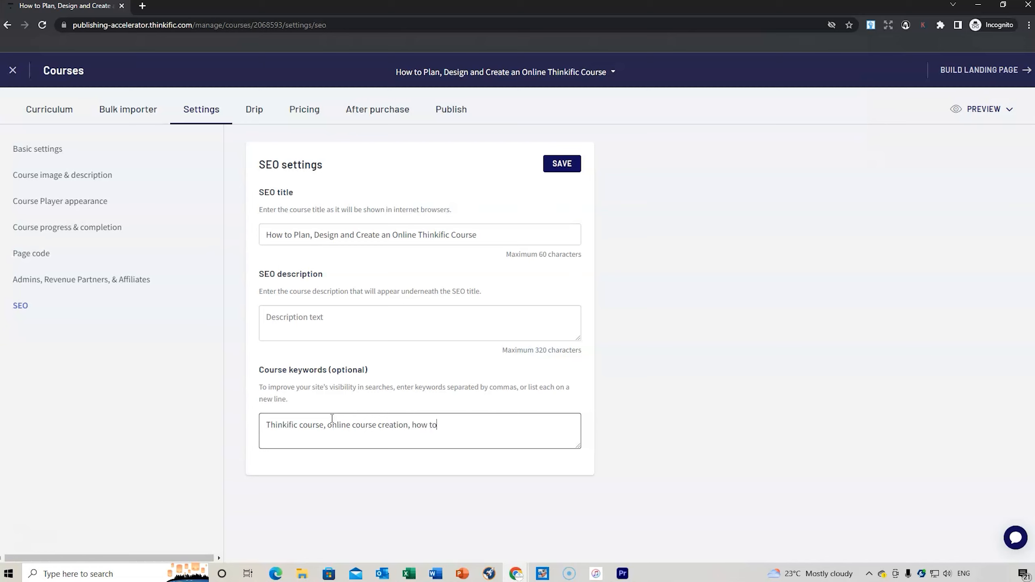
{"action": "type", "text": "create a"}
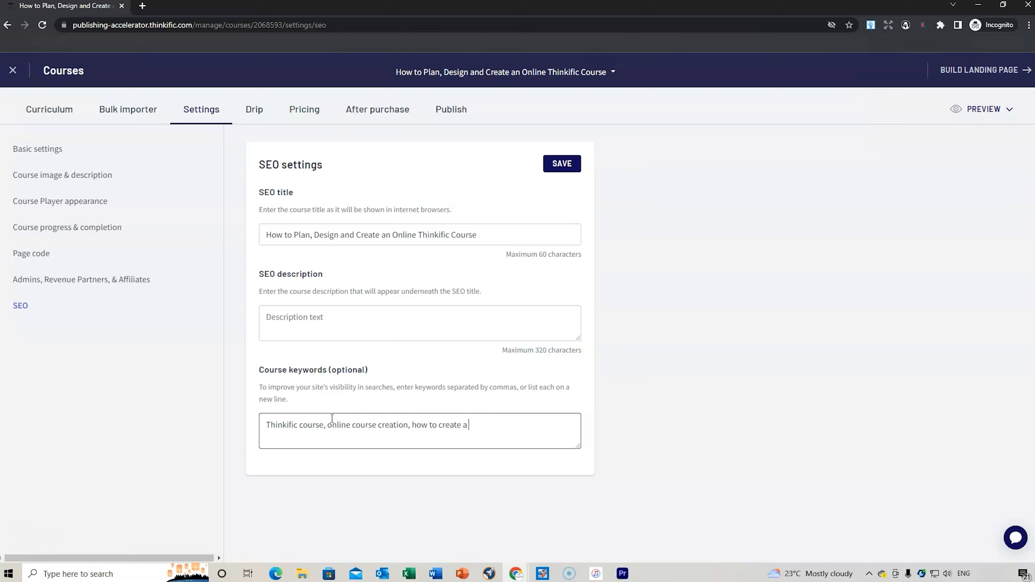
{"action": "type", "text": "Thinkific"}
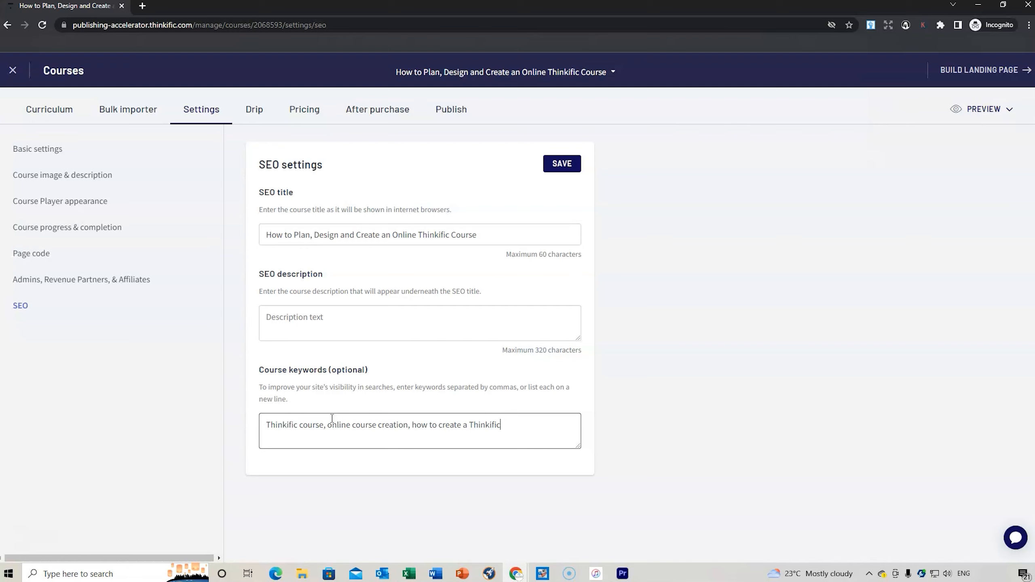
{"action": "type", "text": "course,"}
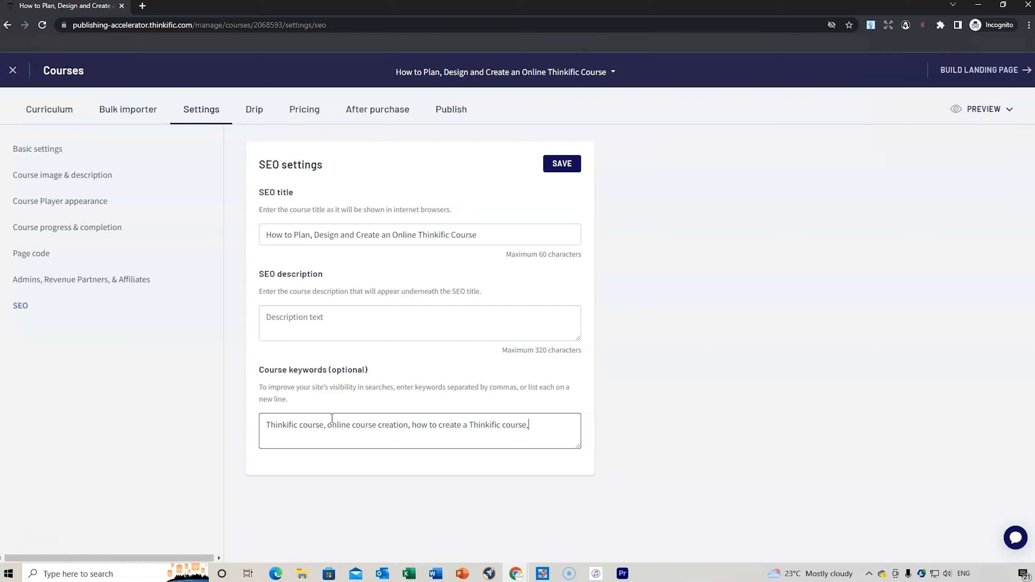
{"action": "mouse_move", "coordinate": [592, 361]}
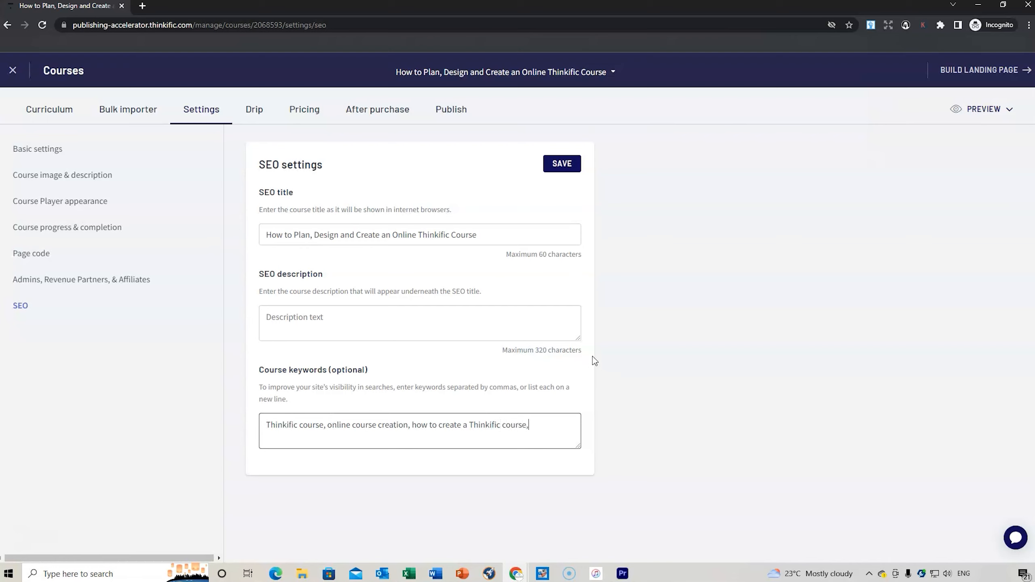
{"action": "mouse_move", "coordinate": [622, 370]}
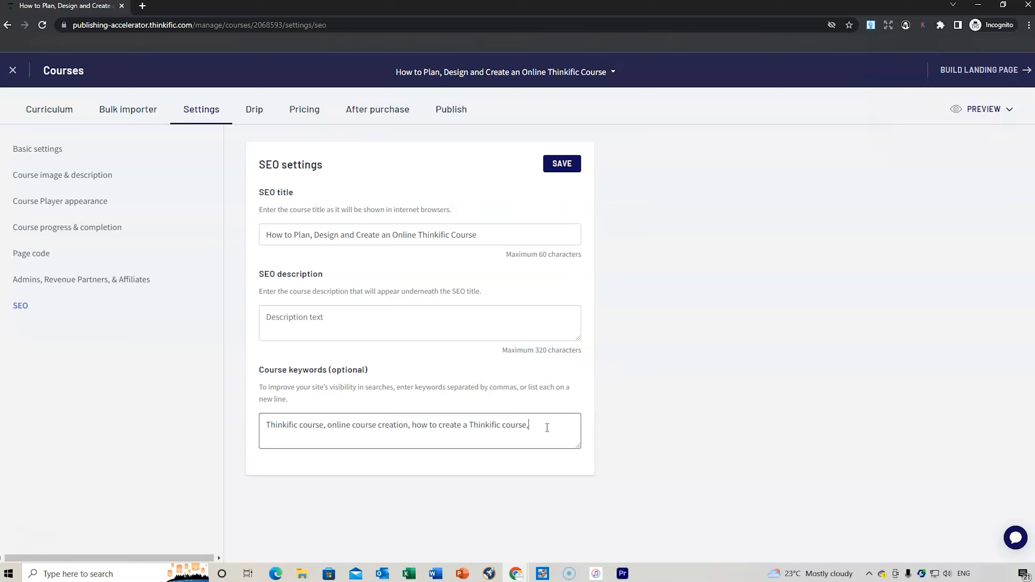
{"action": "left_click", "coordinate": [561, 163]}
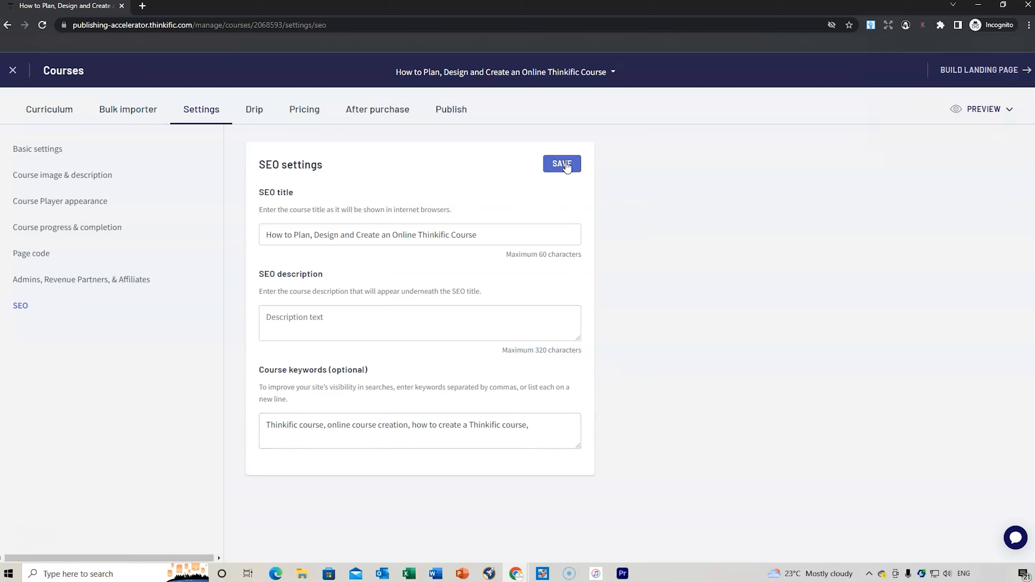
Save the SEO settings, return via Course image & description, and go to the Drip schedule
{"action": "left_click", "coordinate": [561, 163]}
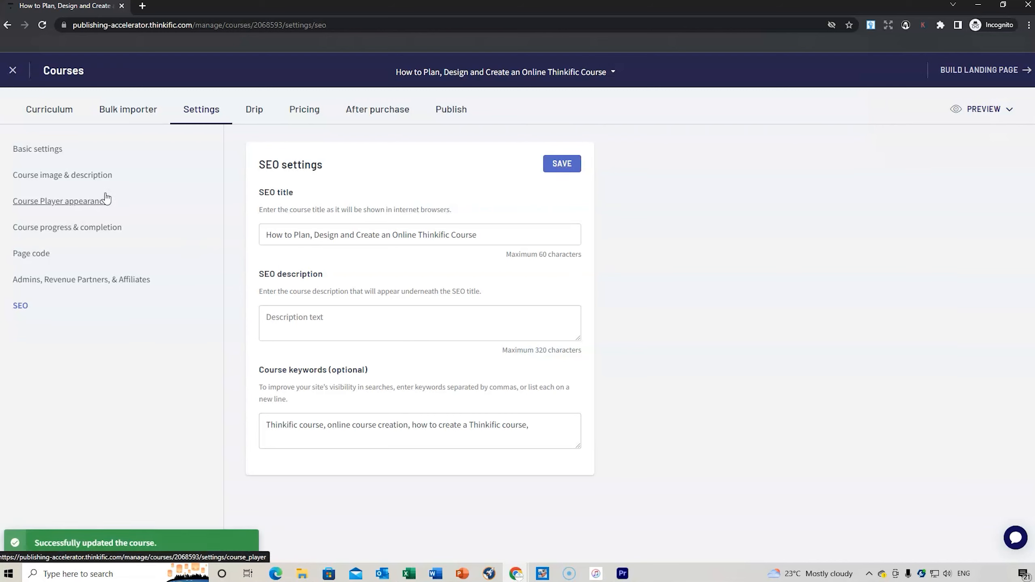
{"action": "left_click", "coordinate": [63, 175]}
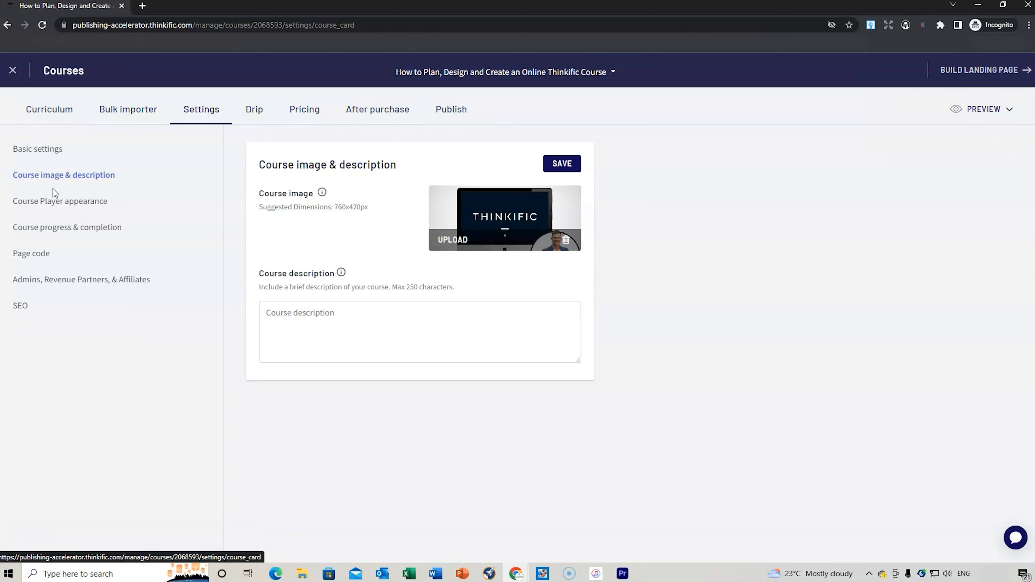
{"action": "mouse_move", "coordinate": [131, 213]}
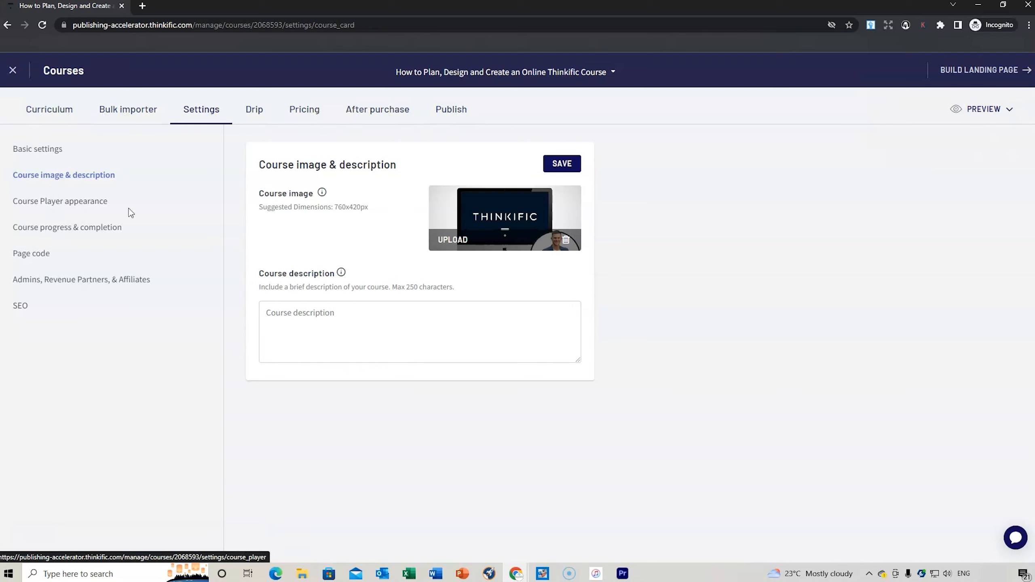
{"action": "left_click", "coordinate": [253, 109]}
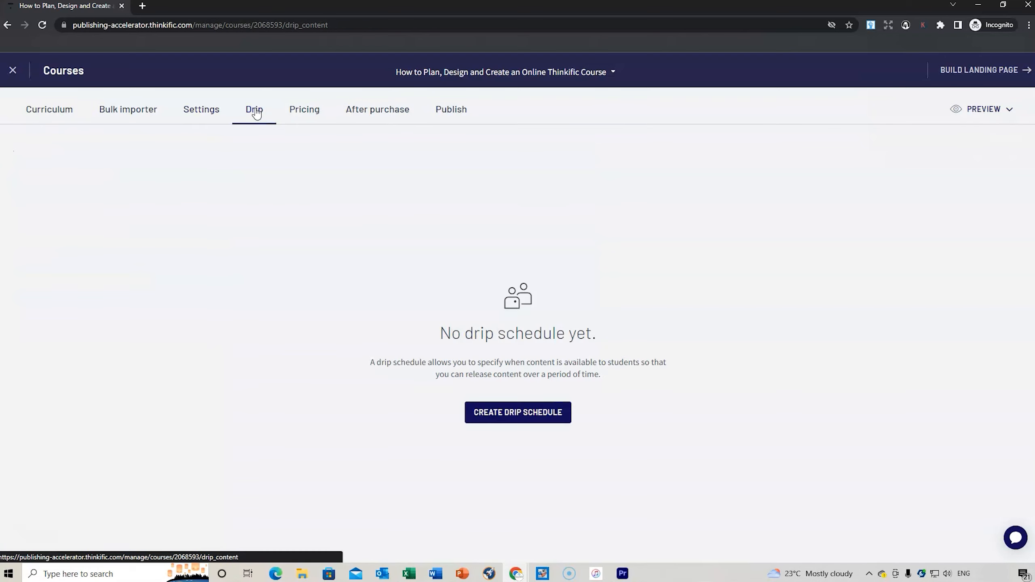
{"action": "mouse_move", "coordinate": [563, 229]}
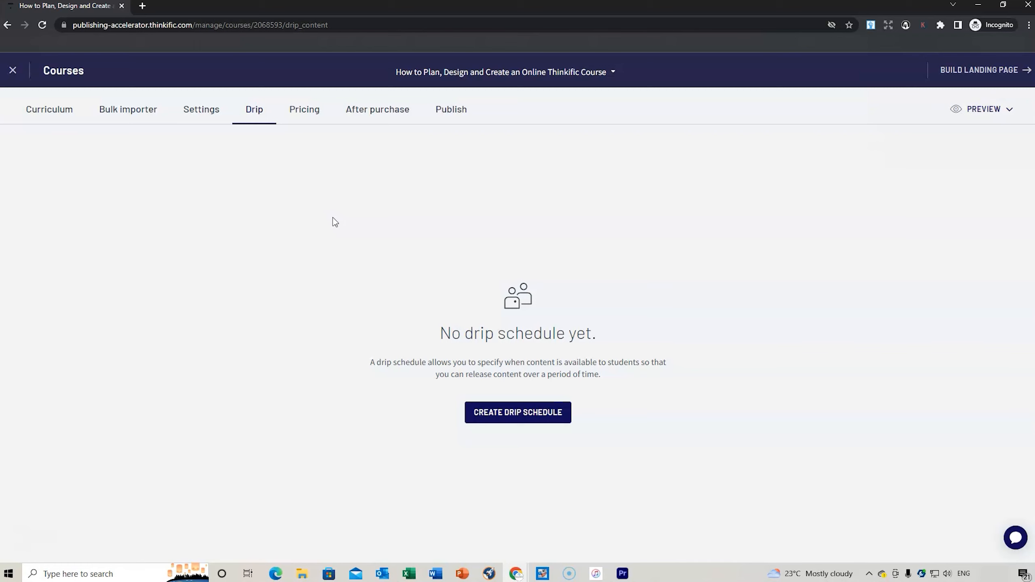
Go to the course's Pricing page
{"action": "left_click", "coordinate": [304, 110]}
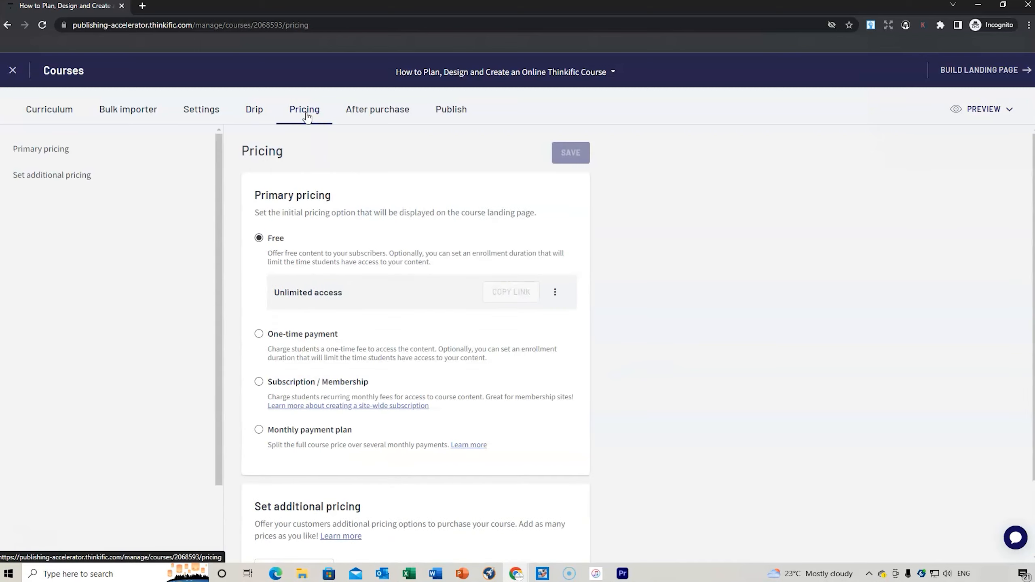
Set the primary price to a one-time payment of 18.99 (replacing 29) and save
{"action": "scroll", "scroll_direction": "down", "scroll_amount": 3}
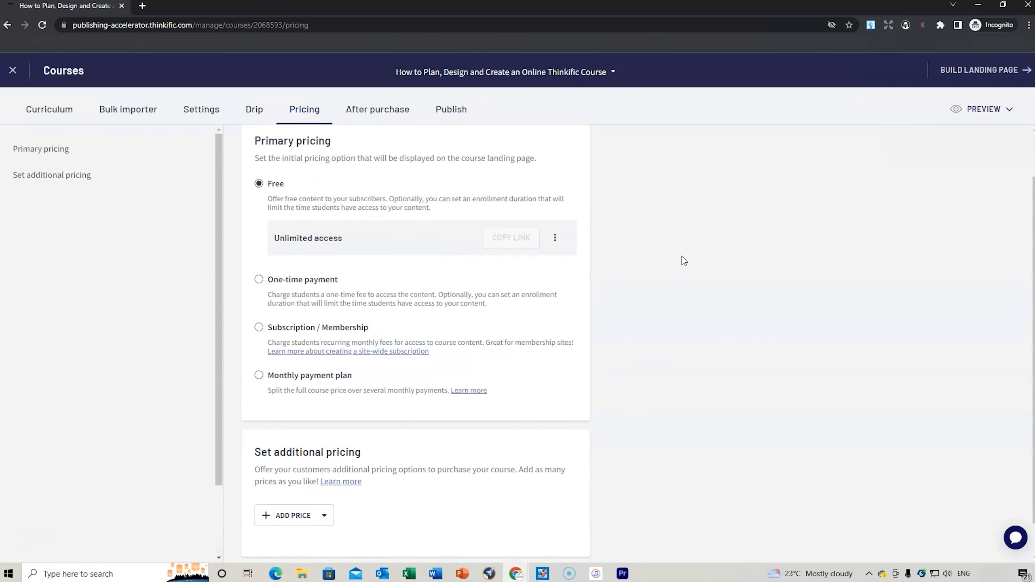
{"action": "mouse_move", "coordinate": [342, 289]}
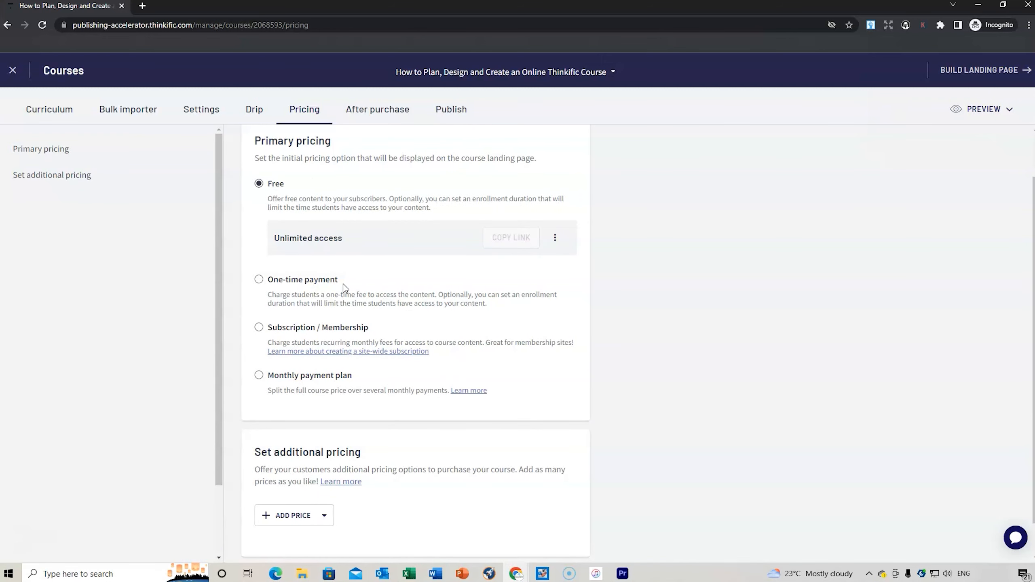
{"action": "mouse_move", "coordinate": [259, 332]}
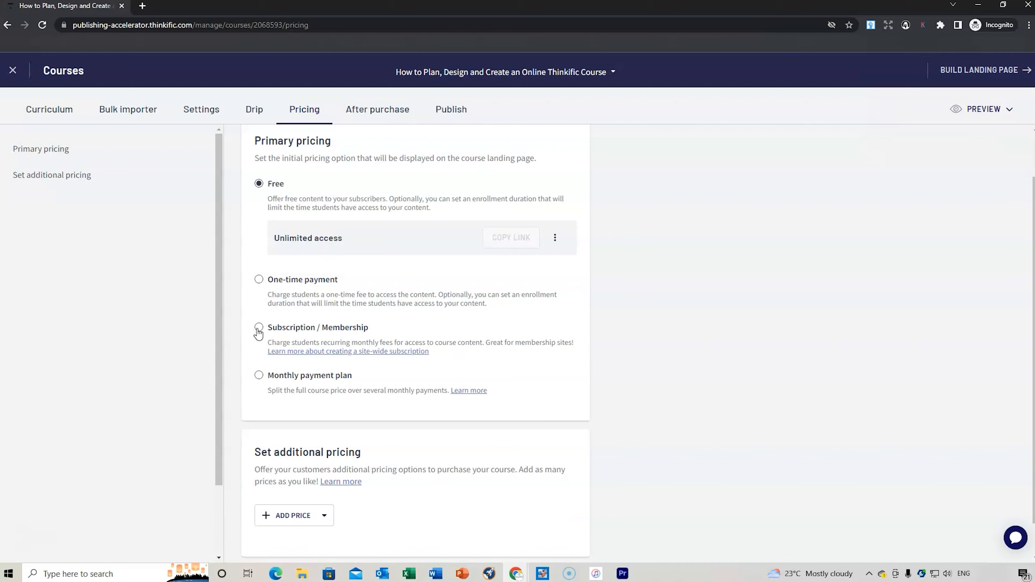
{"action": "left_click", "coordinate": [259, 279]}
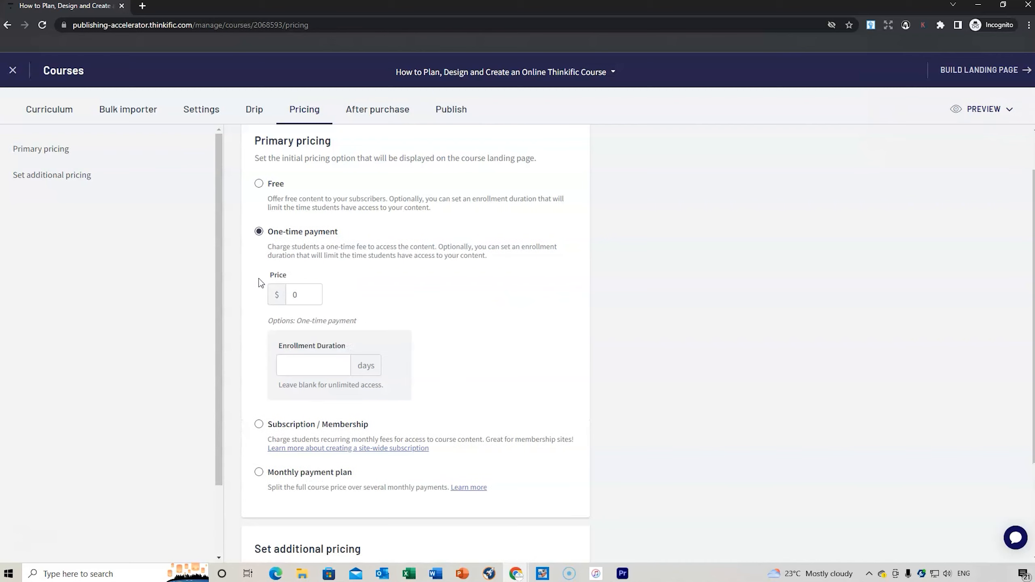
{"action": "left_click", "coordinate": [303, 295]}
{"action": "type", "text": "1"}
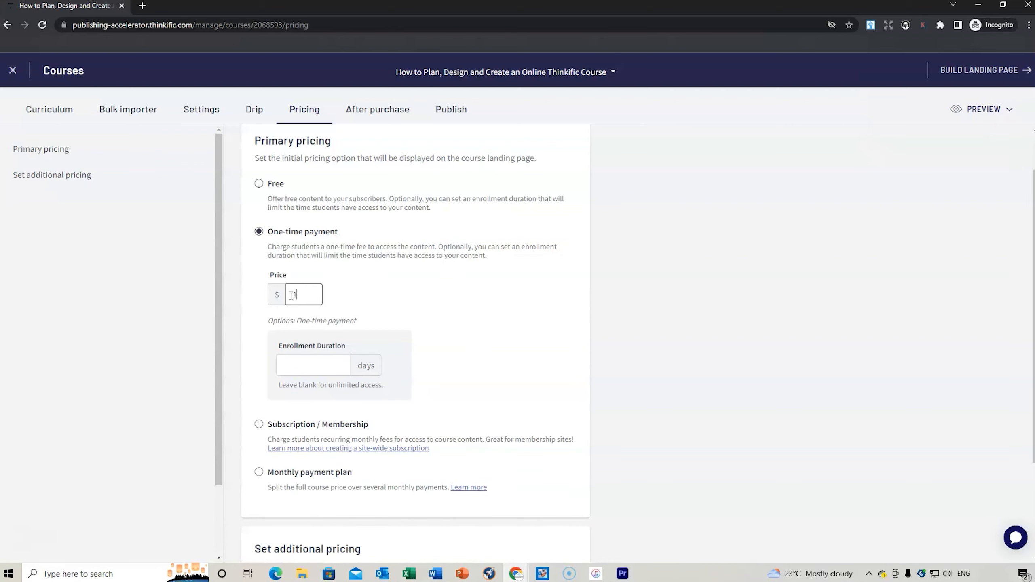
{"action": "type", "text": "29"}
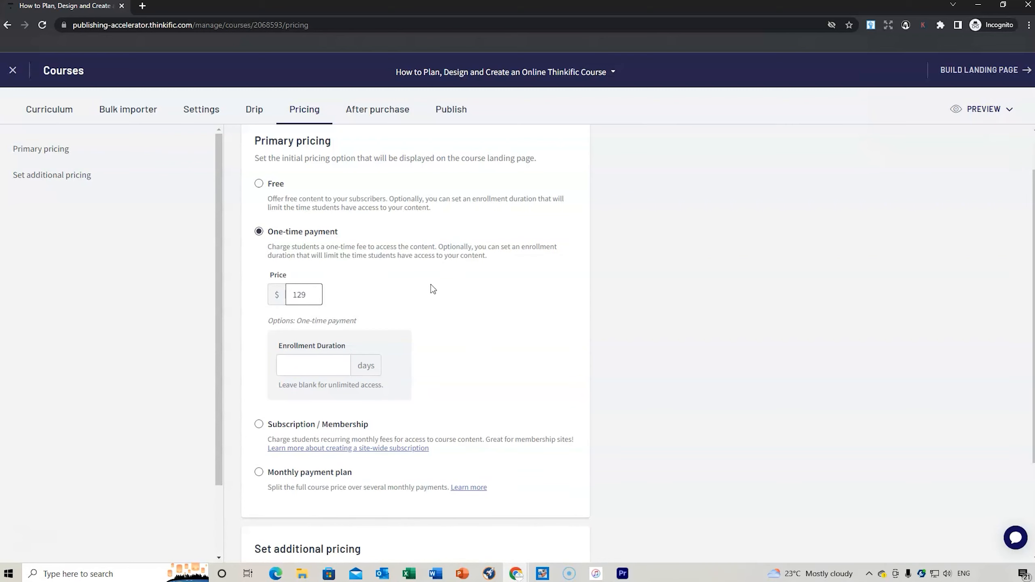
{"action": "left_click", "coordinate": [303, 294]}
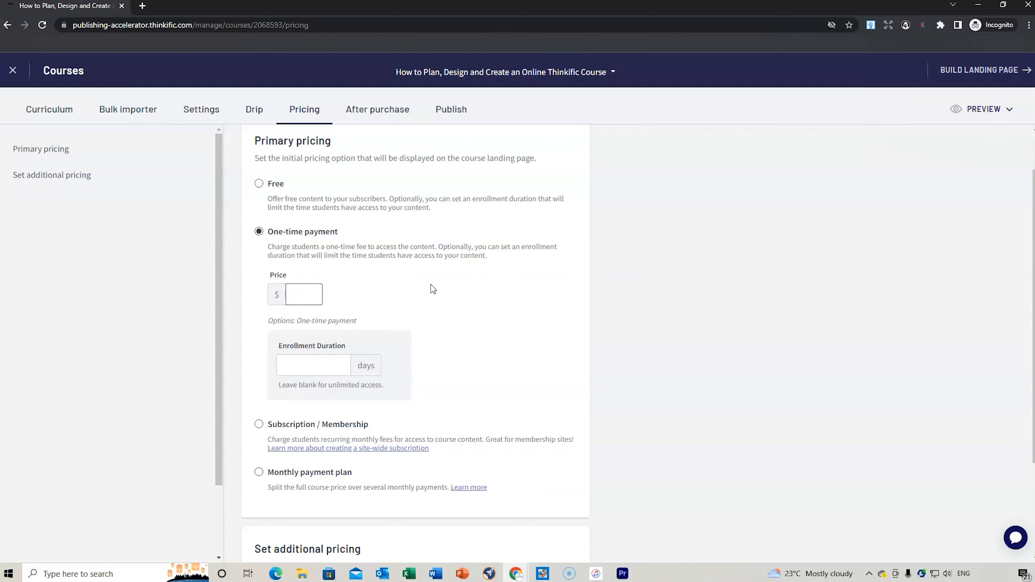
{"action": "type", "text": "18.99"}
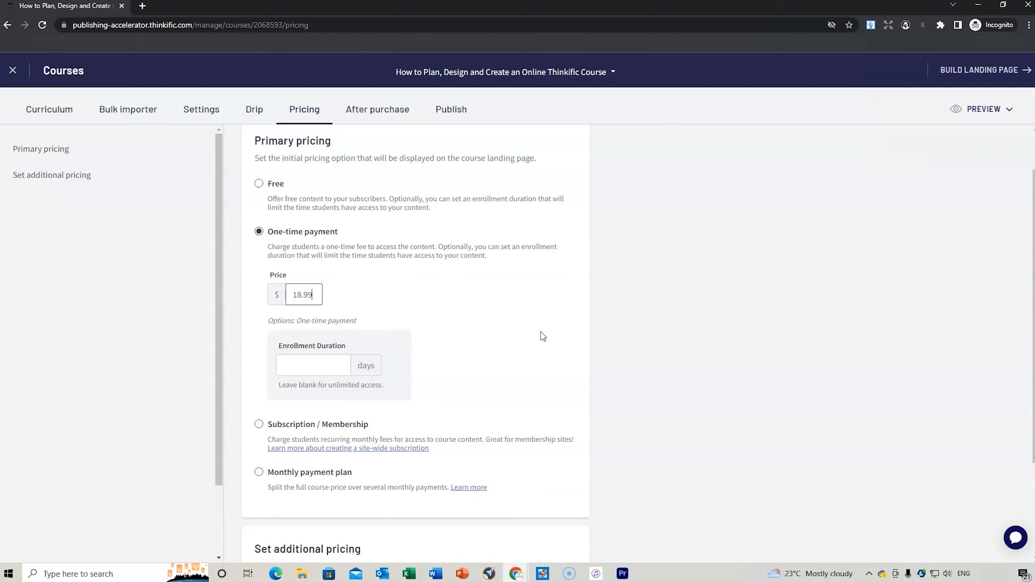
{"action": "mouse_move", "coordinate": [491, 305]}
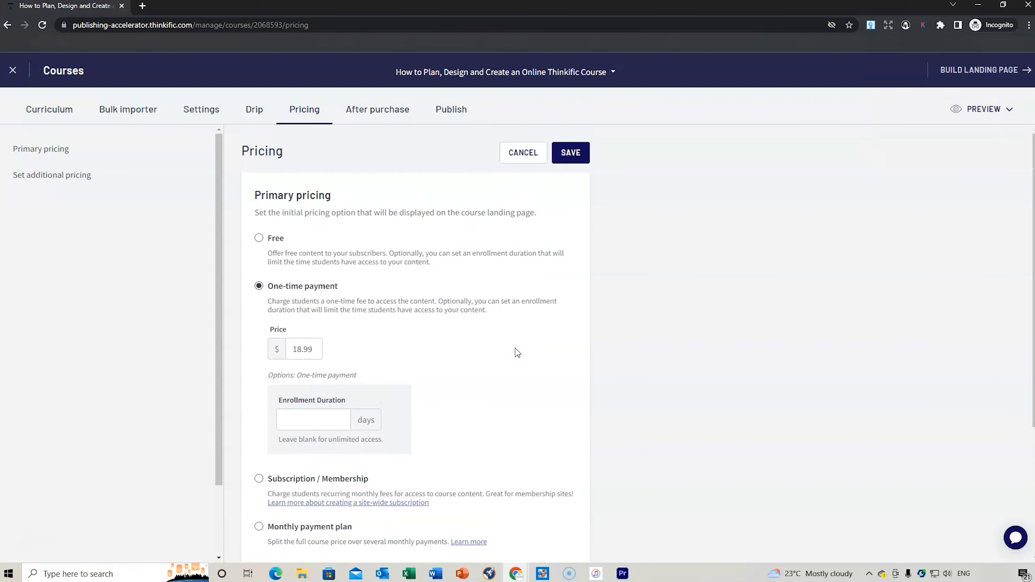
{"action": "left_click", "coordinate": [569, 153]}
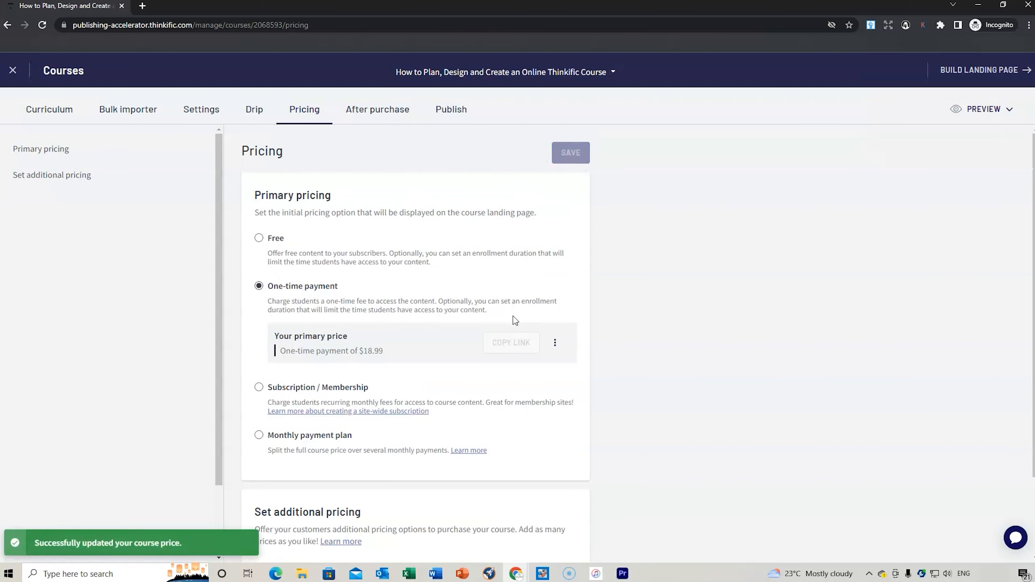
Preview a Monthly payment plan additional price without adding it, then go to After purchase
{"action": "scroll", "scroll_direction": "down", "scroll_amount": 3}
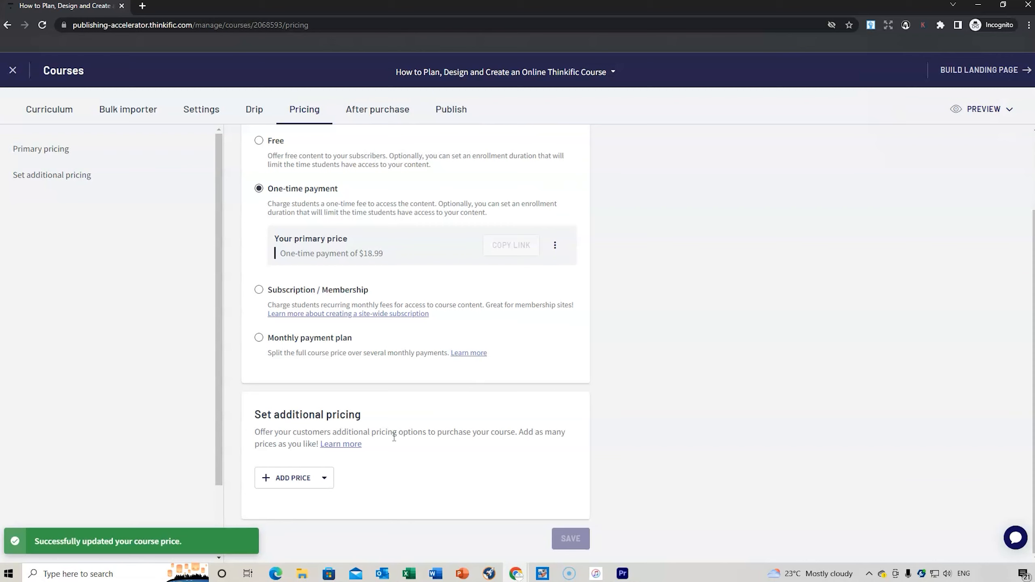
{"action": "left_click", "coordinate": [324, 478]}
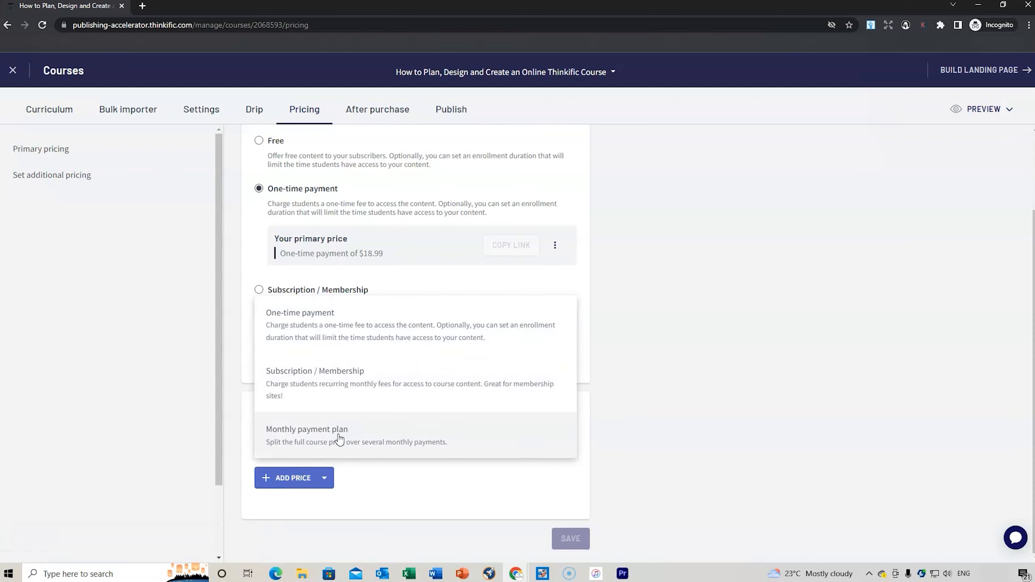
{"action": "mouse_move", "coordinate": [345, 330]}
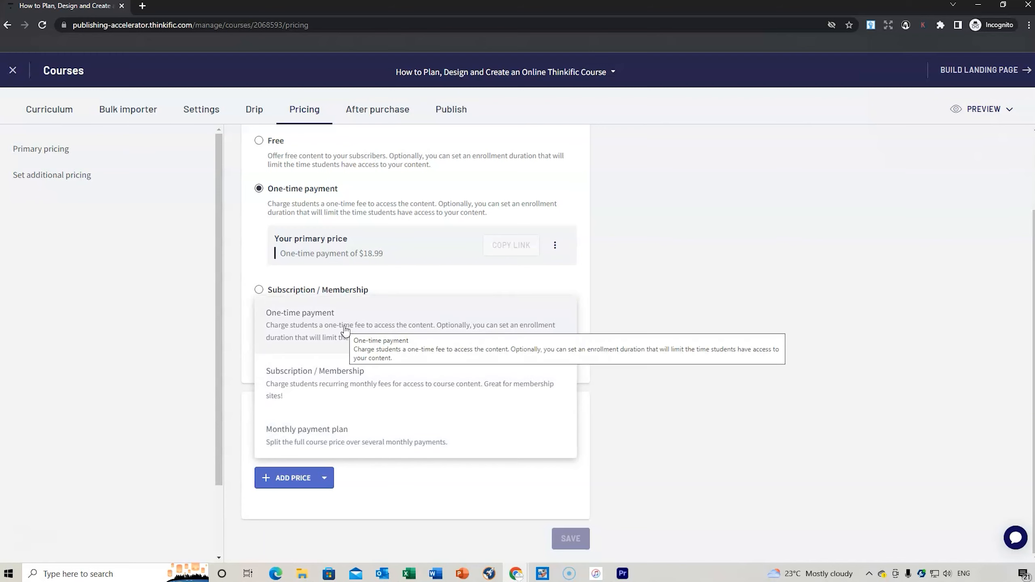
{"action": "mouse_move", "coordinate": [317, 439]}
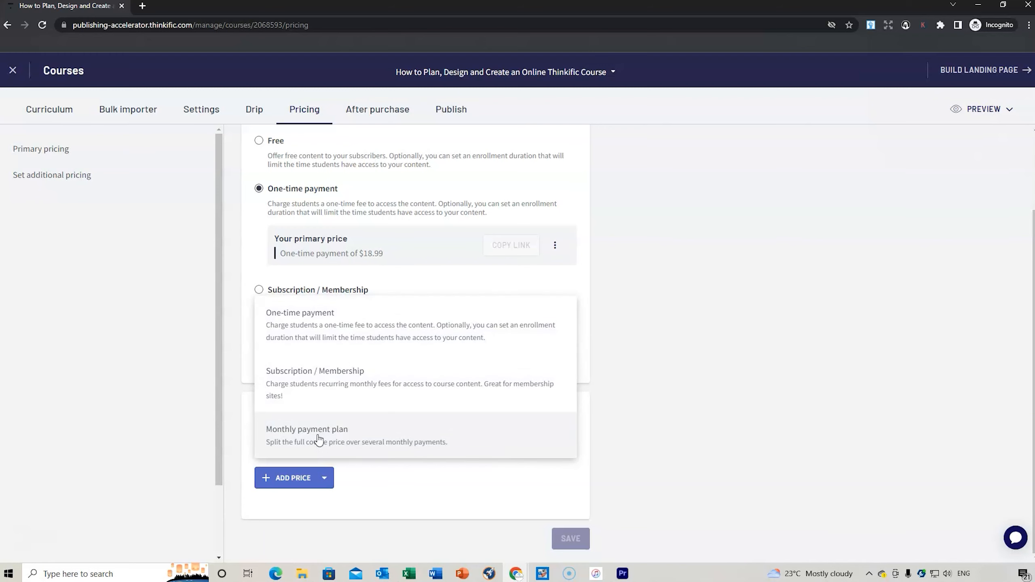
{"action": "mouse_move", "coordinate": [317, 439]}
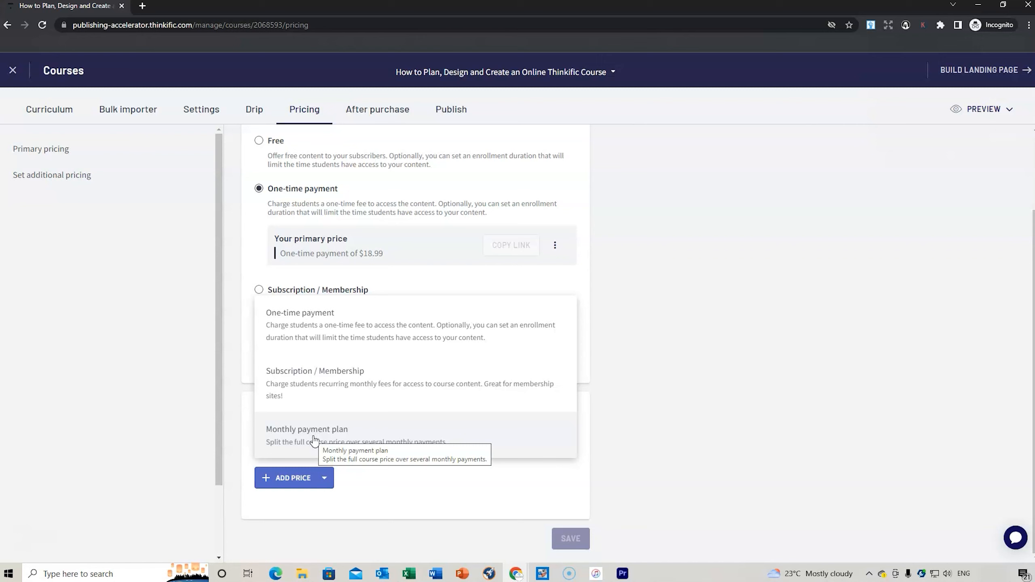
{"action": "left_click", "coordinate": [307, 428]}
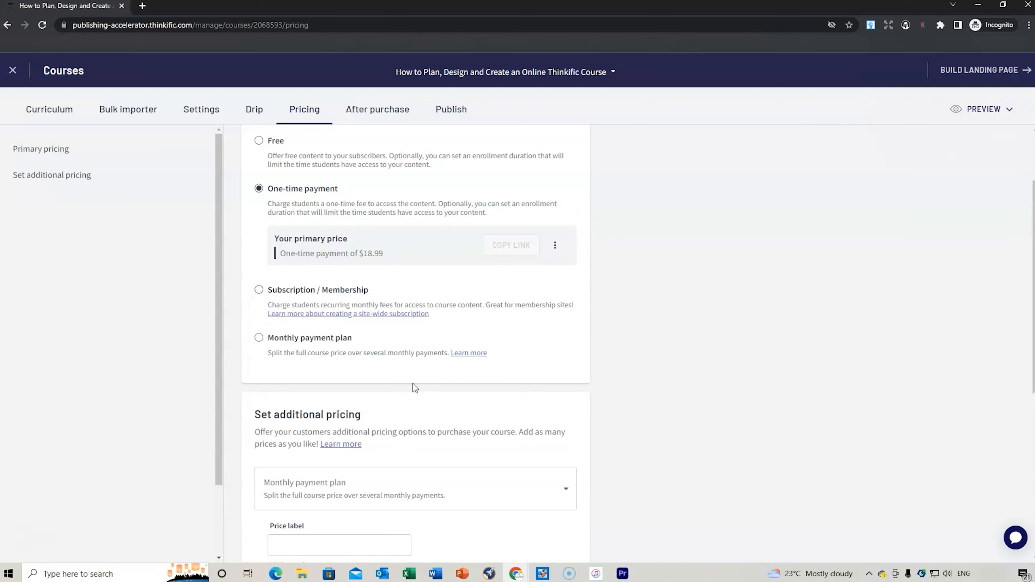
{"action": "mouse_move", "coordinate": [535, 343]}
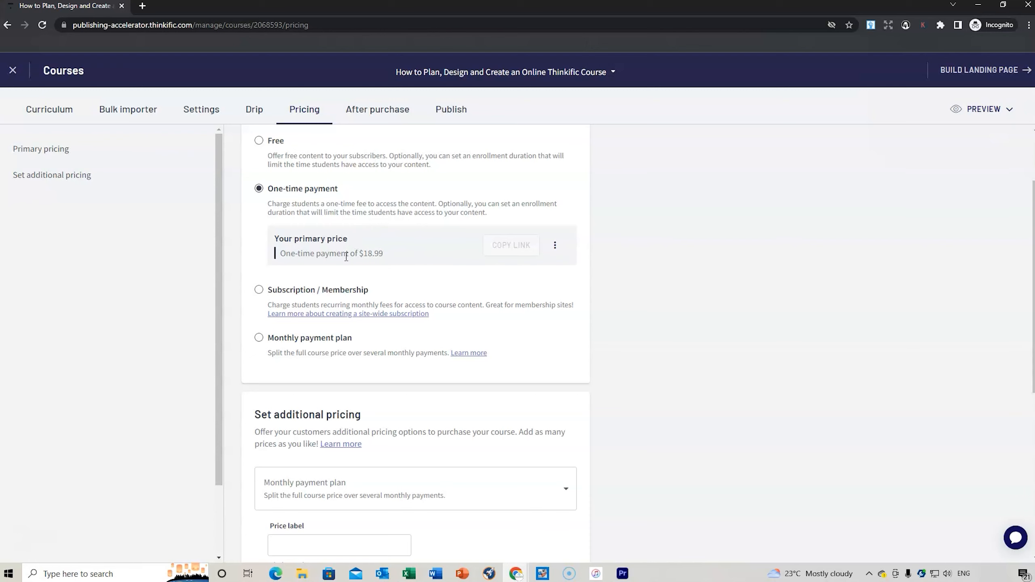
{"action": "mouse_move", "coordinate": [462, 294]}
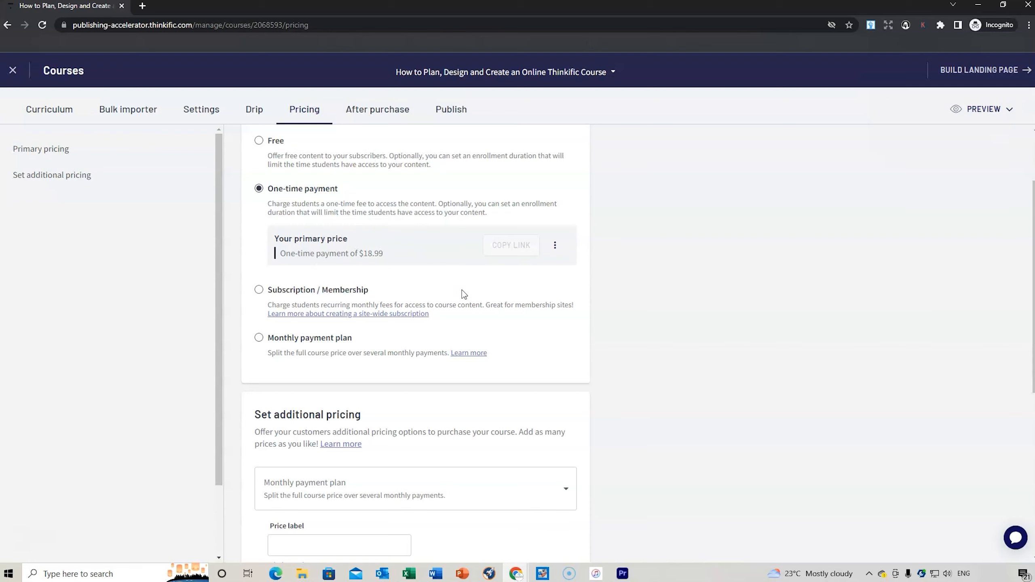
{"action": "scroll", "scroll_direction": "down", "scroll_amount": 3}
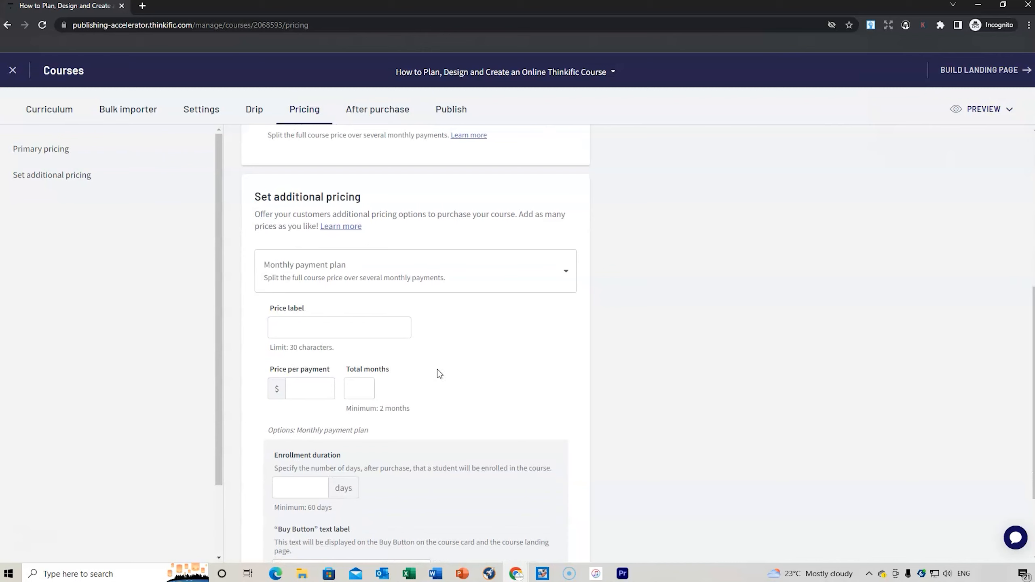
{"action": "scroll", "scroll_direction": "down", "scroll_amount": 3}
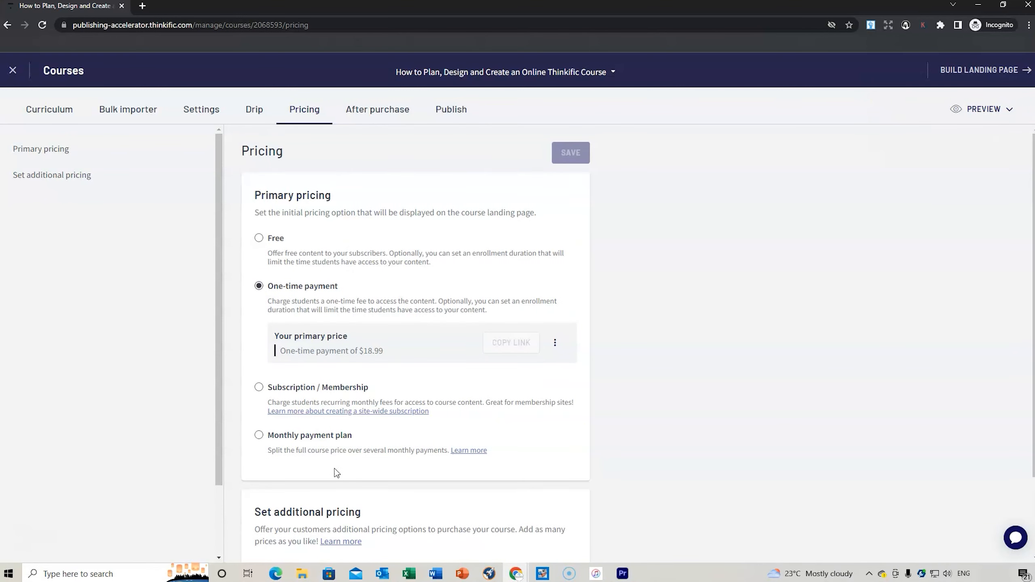
{"action": "mouse_move", "coordinate": [522, 431]}
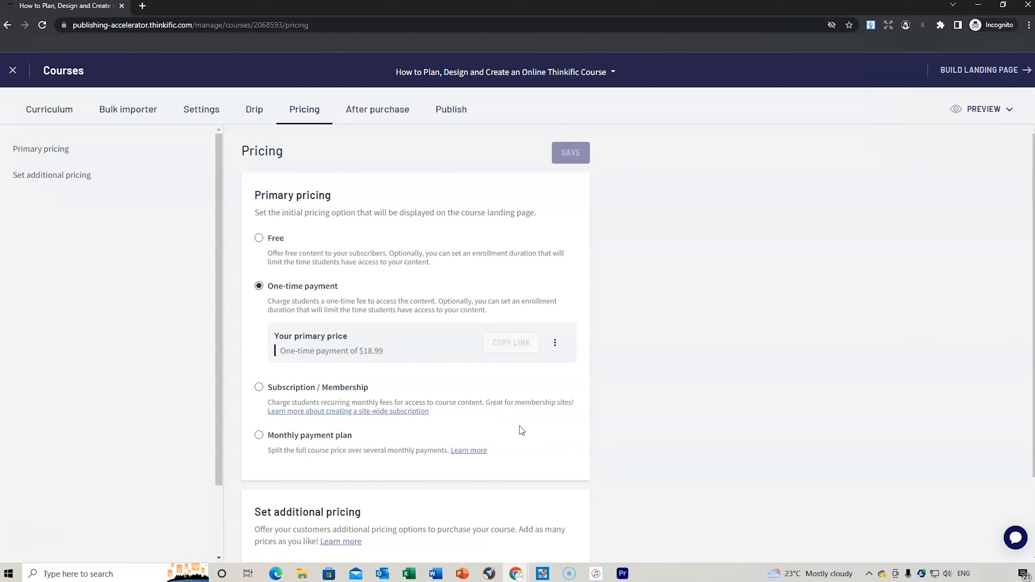
{"action": "left_click", "coordinate": [377, 109]}
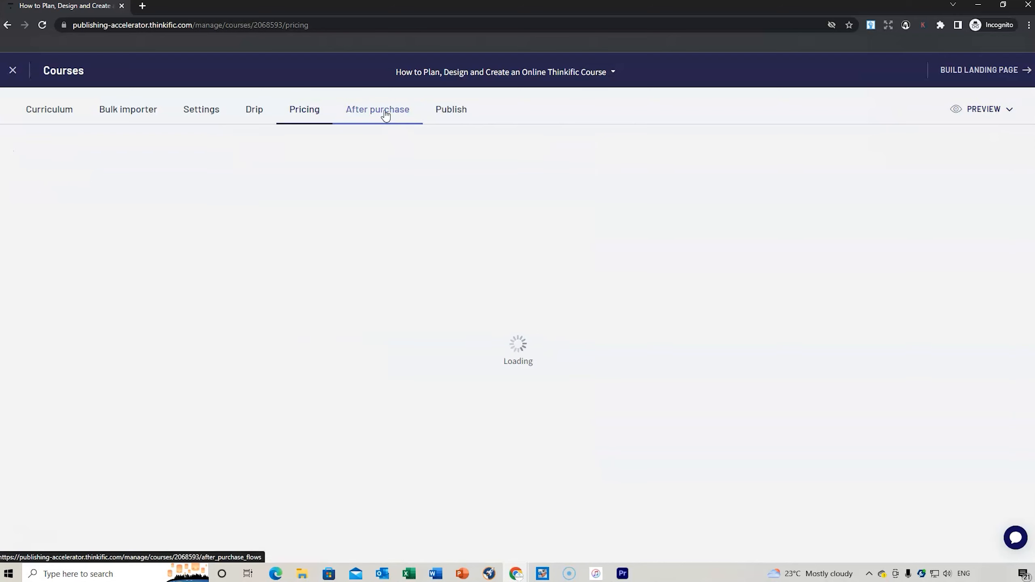
{"action": "left_click", "coordinate": [376, 109]}
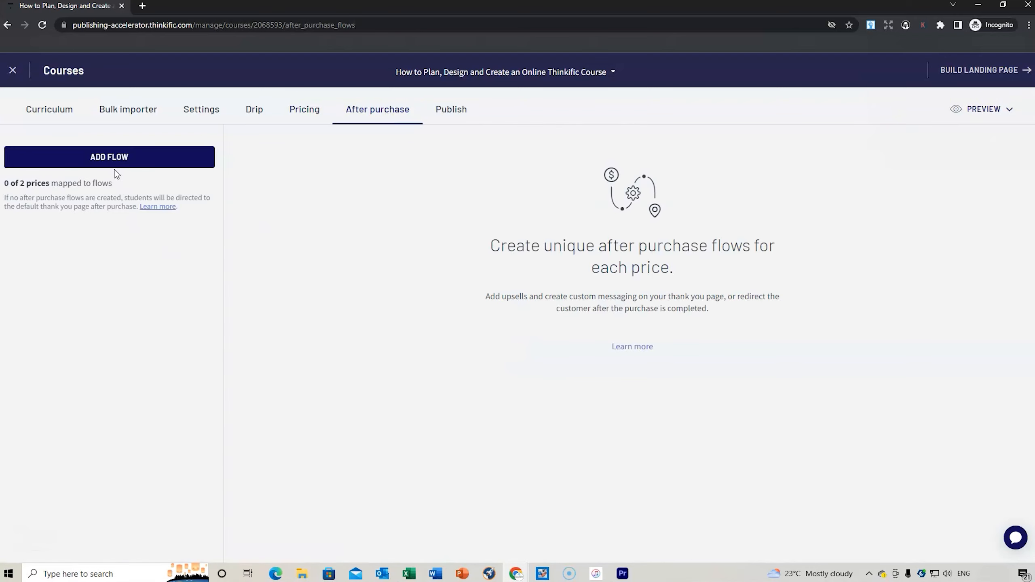
{"action": "mouse_move", "coordinate": [152, 269]}
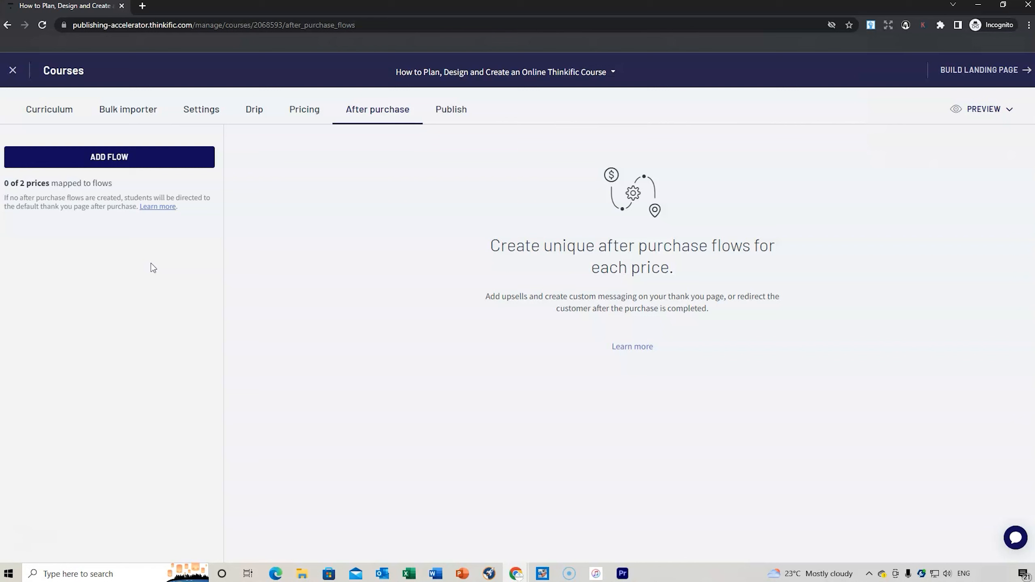
{"action": "left_click", "coordinate": [451, 109]}
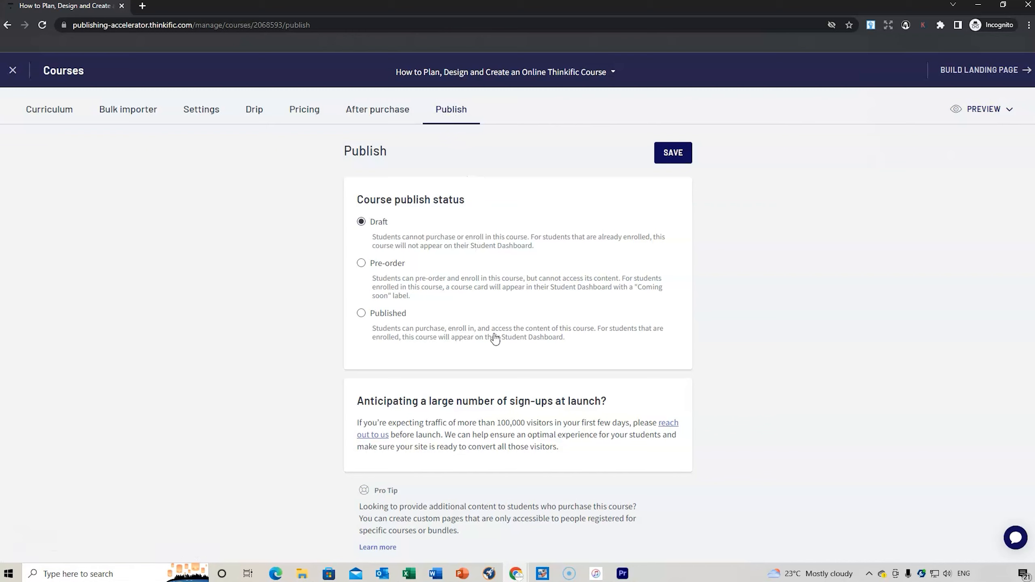
{"action": "mouse_move", "coordinate": [429, 245]}
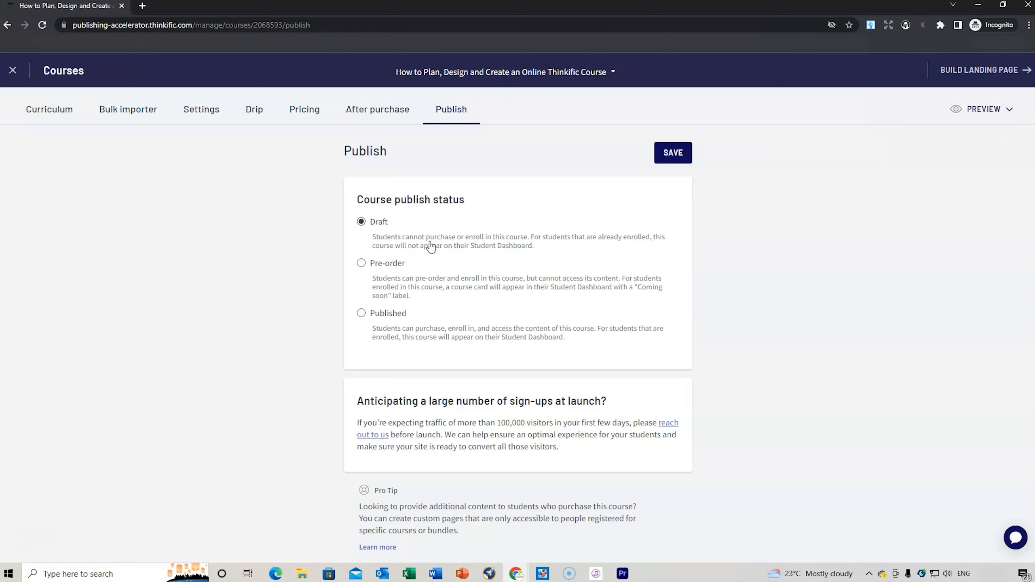
{"action": "mouse_move", "coordinate": [416, 233]}
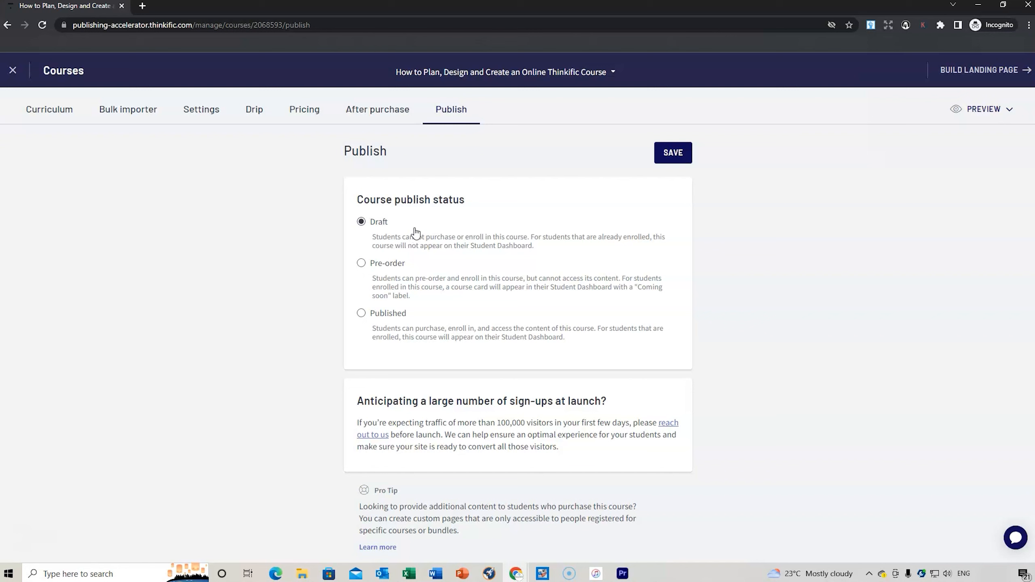
Return to the Curriculum outline, leaving the course in Draft
{"action": "left_click", "coordinate": [49, 109]}
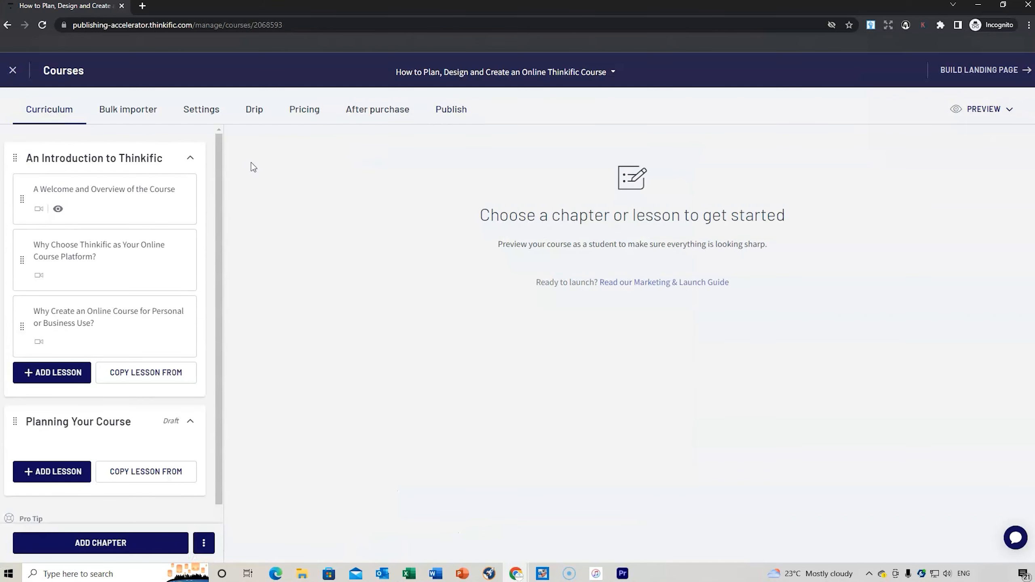
{"action": "mouse_move", "coordinate": [220, 311]}
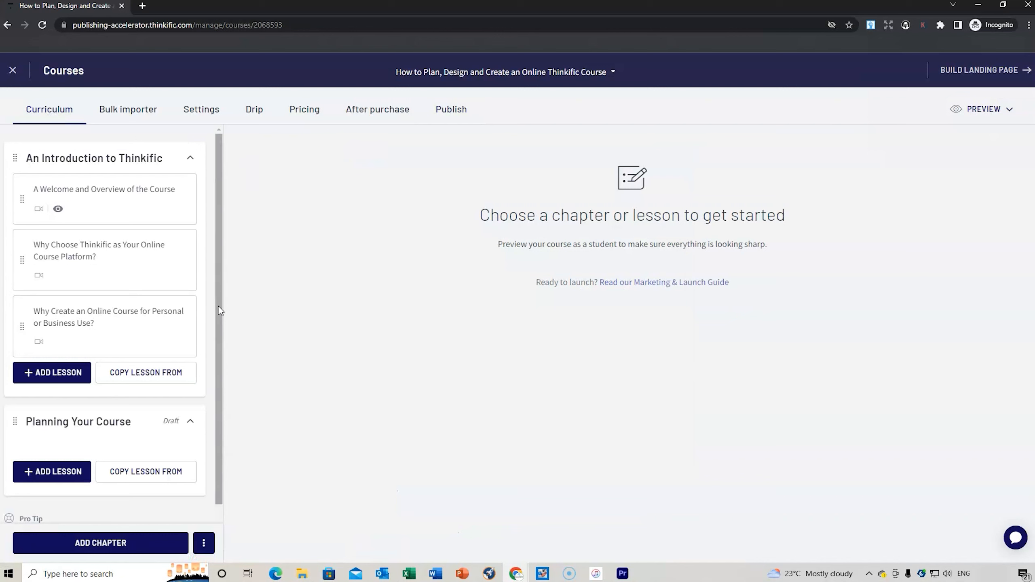
Add and save a chapter titled 'Course Resources', then start adding a lesson to it
{"action": "scroll", "scroll_direction": "down", "scroll_amount": 3}
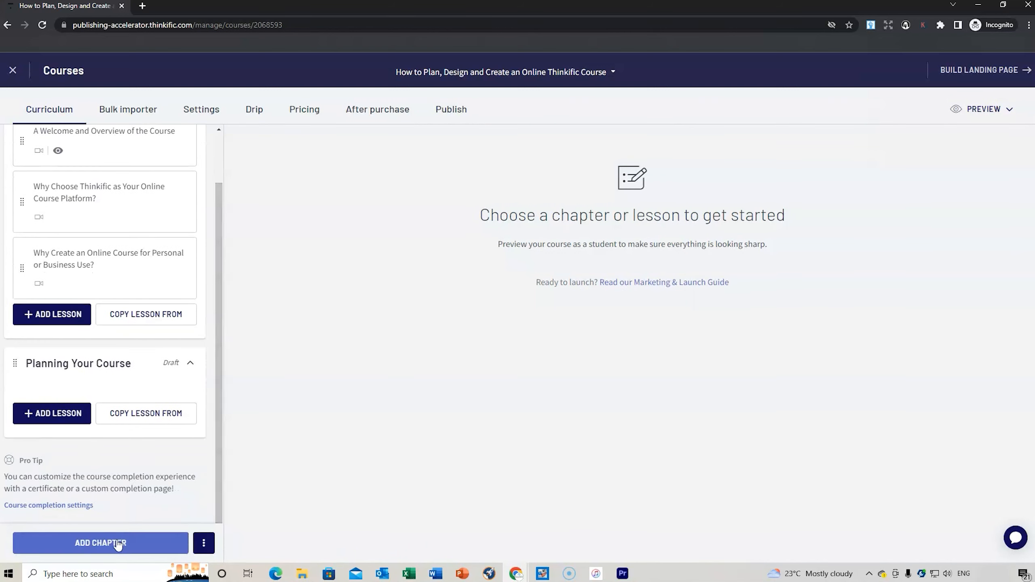
{"action": "left_click", "coordinate": [100, 543]}
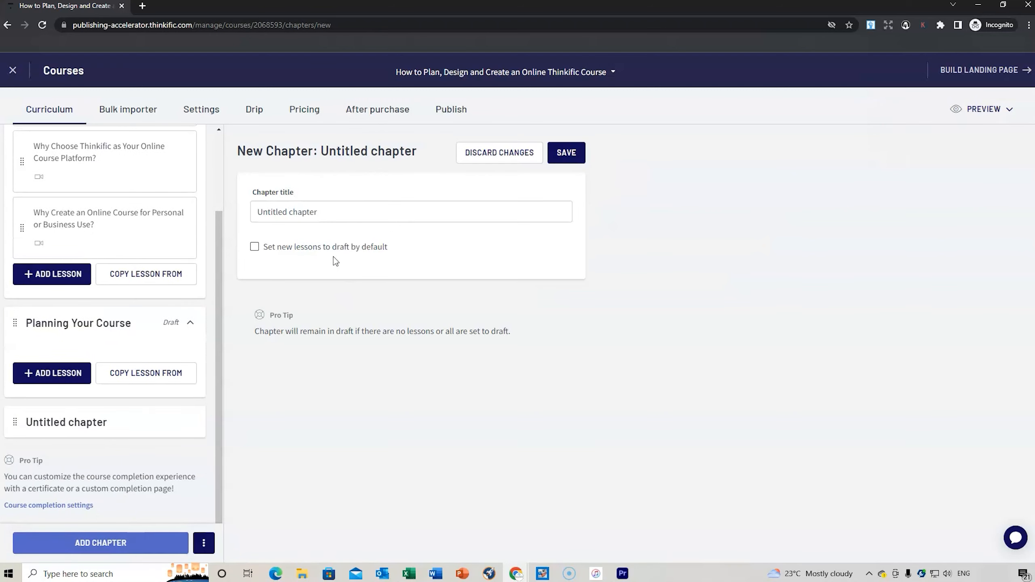
{"action": "type", "text": "C"}
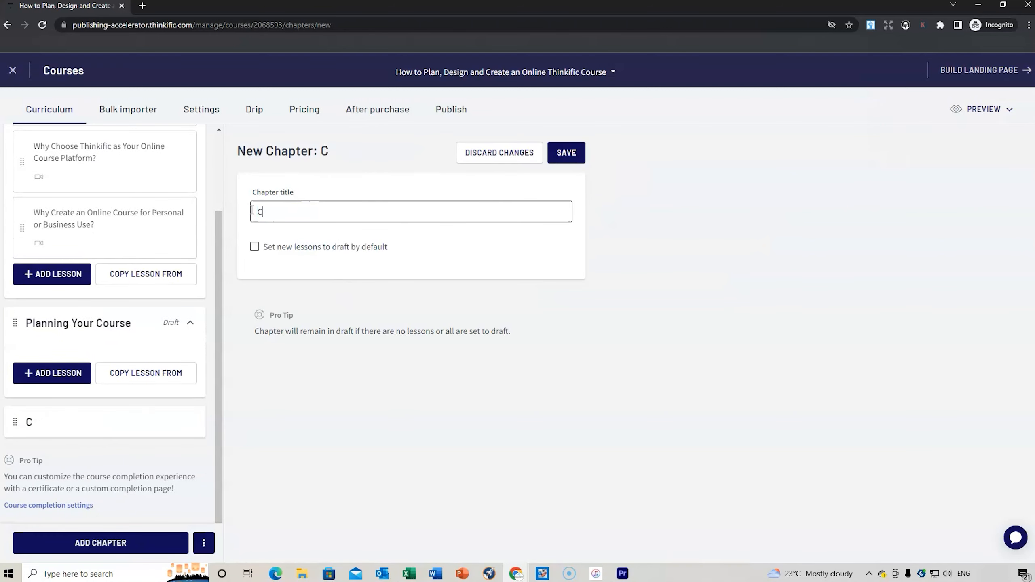
{"action": "type", "text": "ourse Resou"}
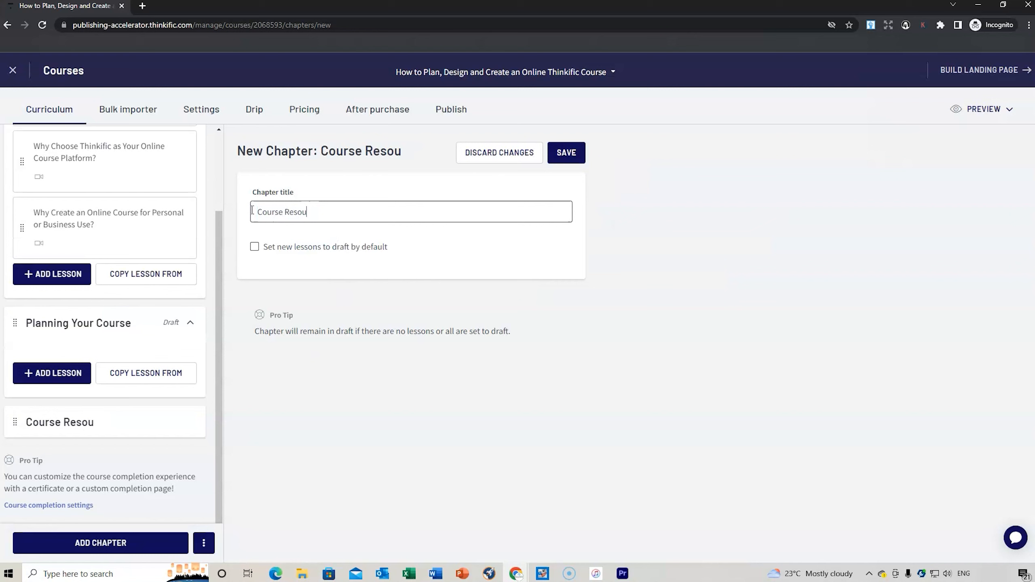
{"action": "left_click", "coordinate": [566, 153]}
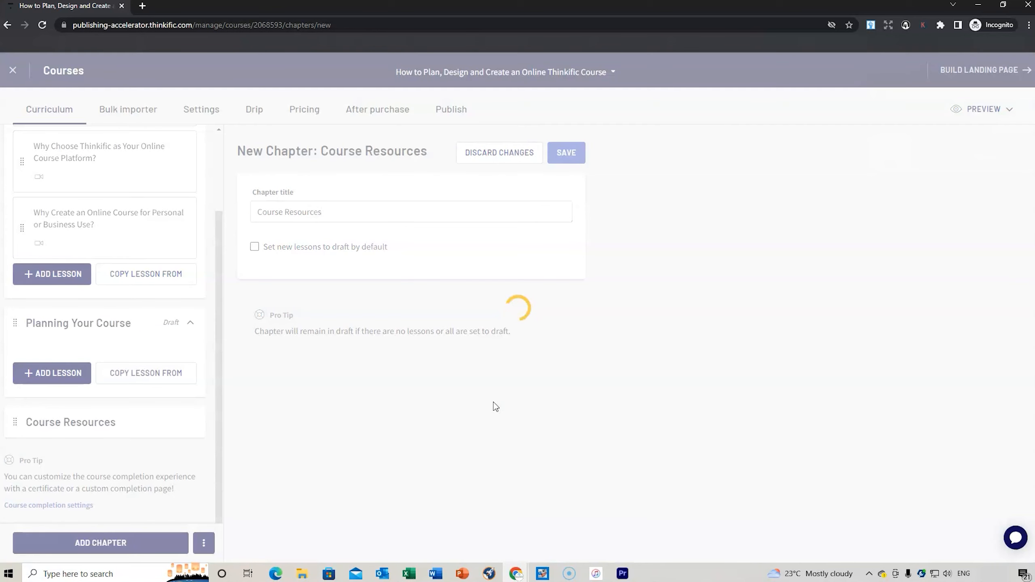
{"action": "left_click", "coordinate": [566, 152]}
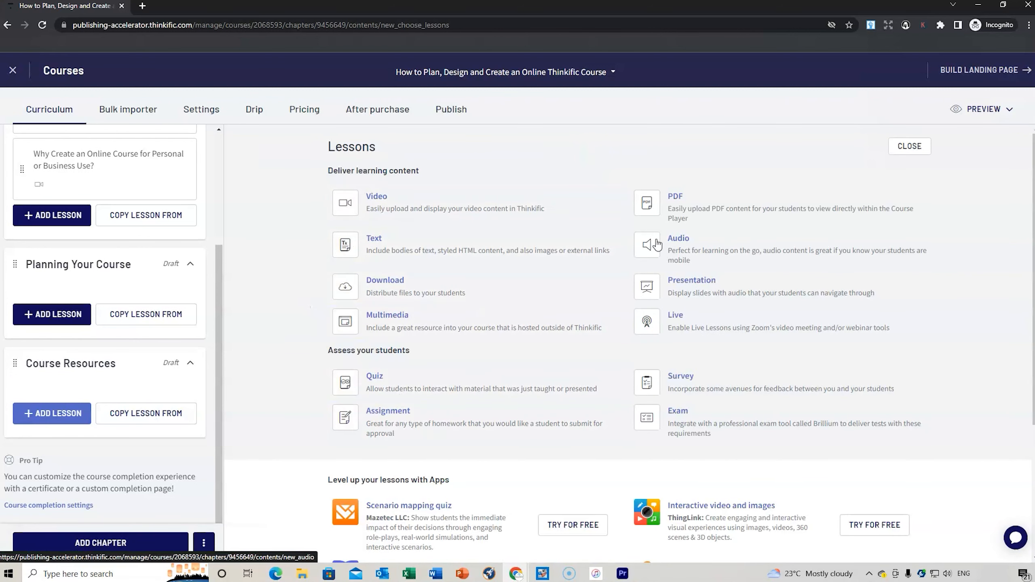
Make the lesson a PDF lesson and upload the COURSE GUIDE - THINKIFIC COURSE file
{"action": "left_click", "coordinate": [674, 195]}
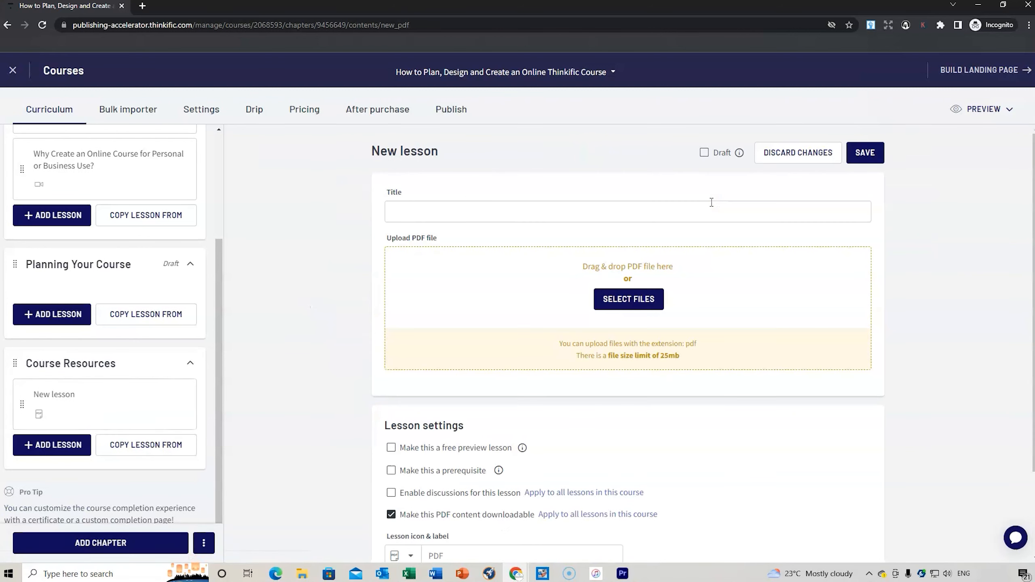
{"action": "left_click", "coordinate": [628, 299]}
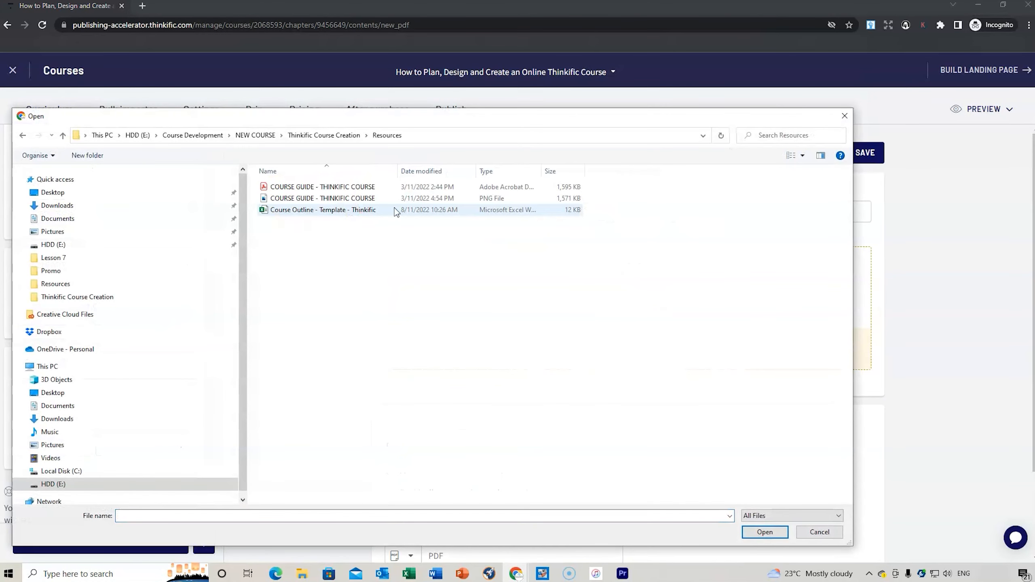
{"action": "left_click", "coordinate": [322, 186]}
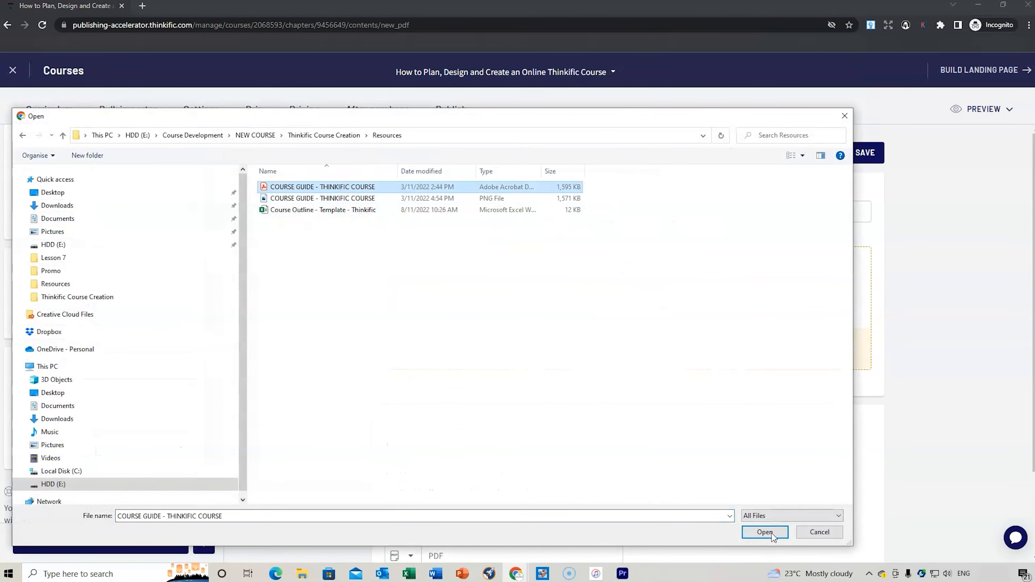
{"action": "left_click", "coordinate": [764, 532]}
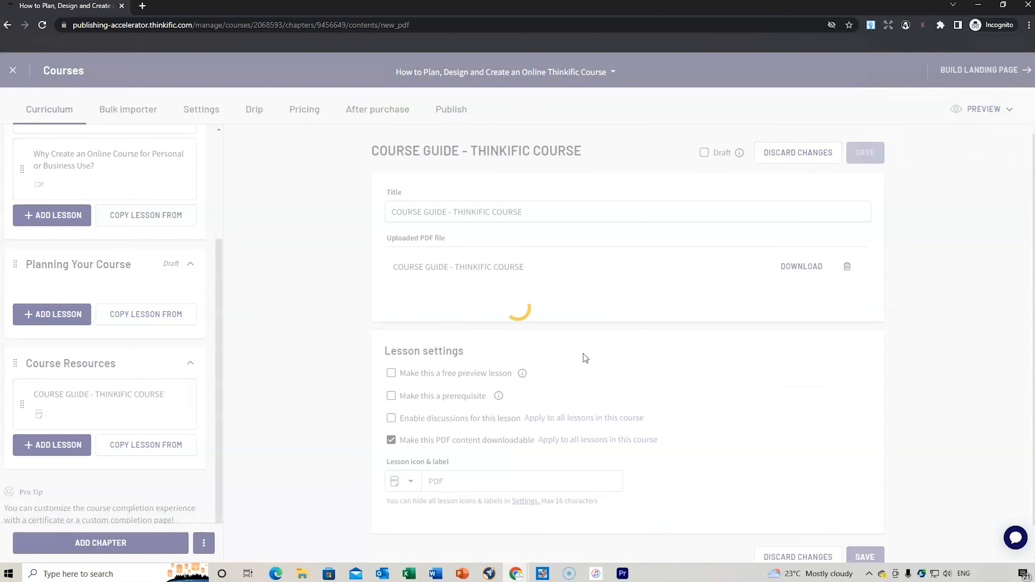
Save the new PDF lesson in the Course Resources chapter
{"action": "left_click", "coordinate": [865, 153]}
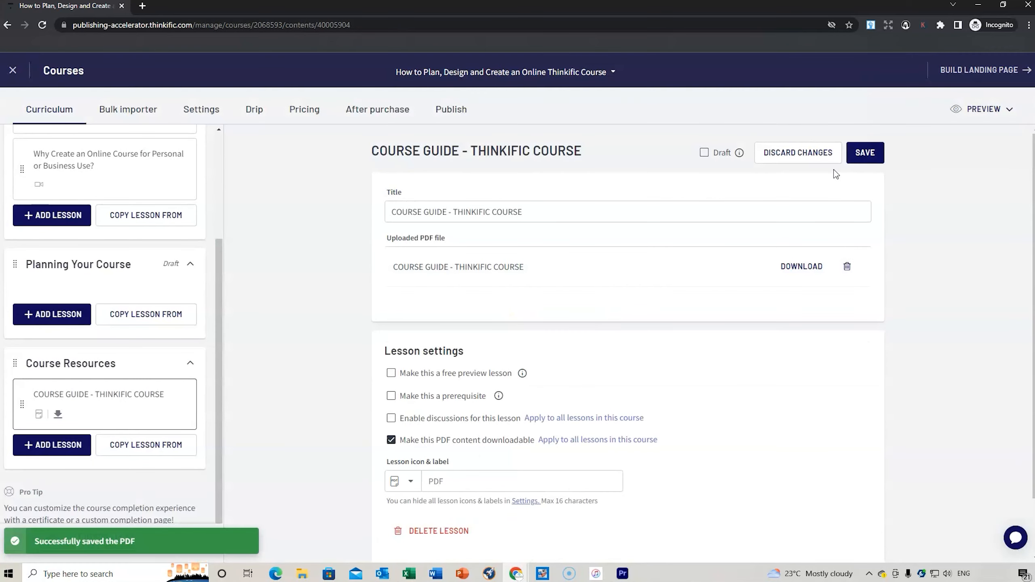
{"action": "left_click", "coordinate": [864, 153]}
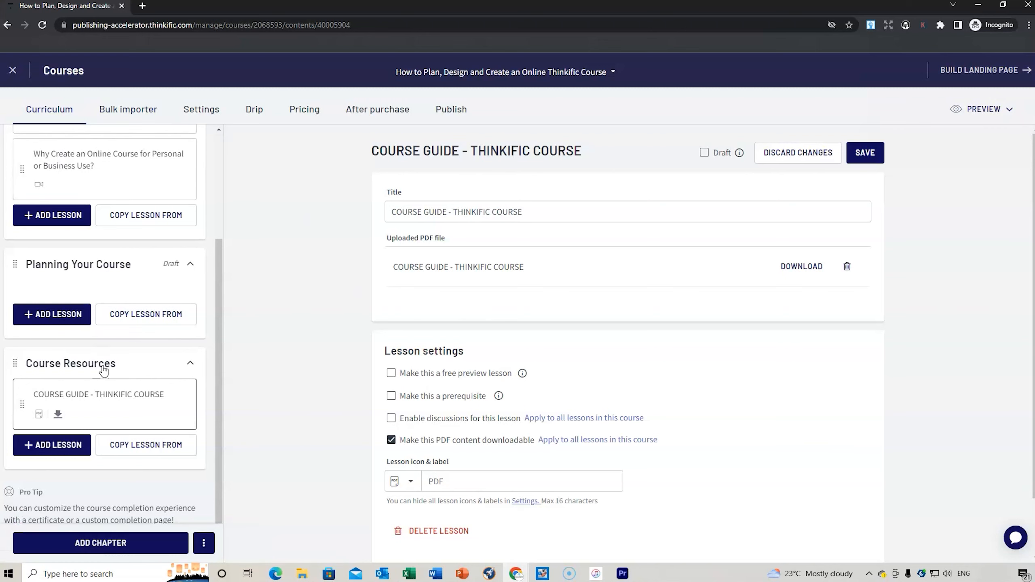
{"action": "mouse_move", "coordinate": [132, 304]}
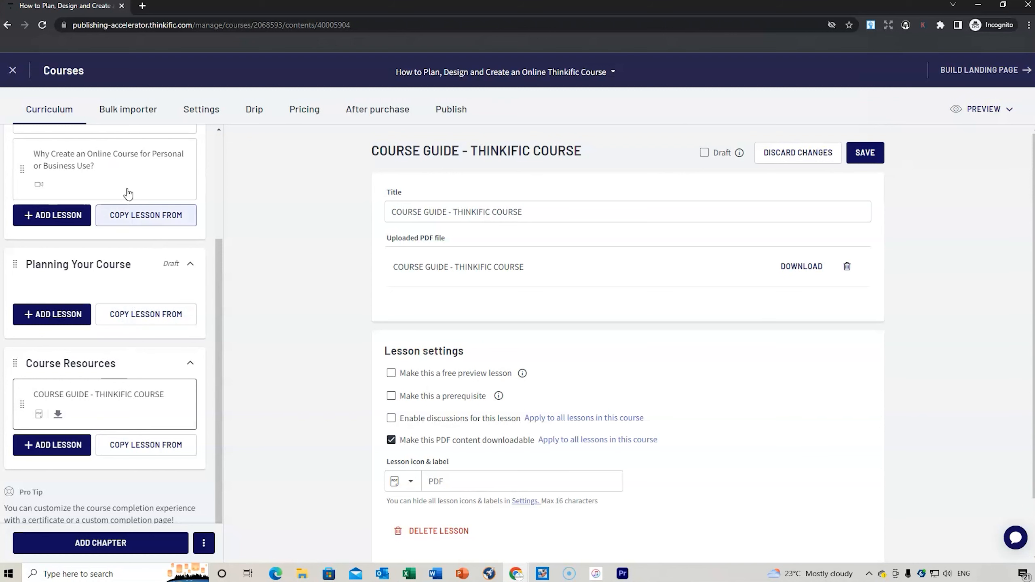
{"action": "mouse_move", "coordinate": [127, 110]}
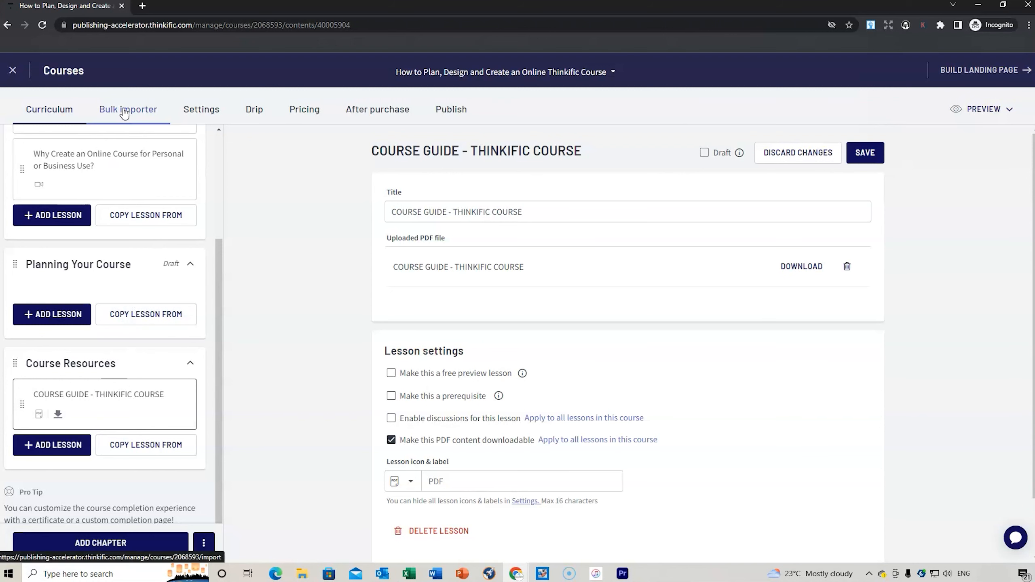
Glance at the bulk importer outline, then return to the course's Basic settings
{"action": "left_click", "coordinate": [128, 109]}
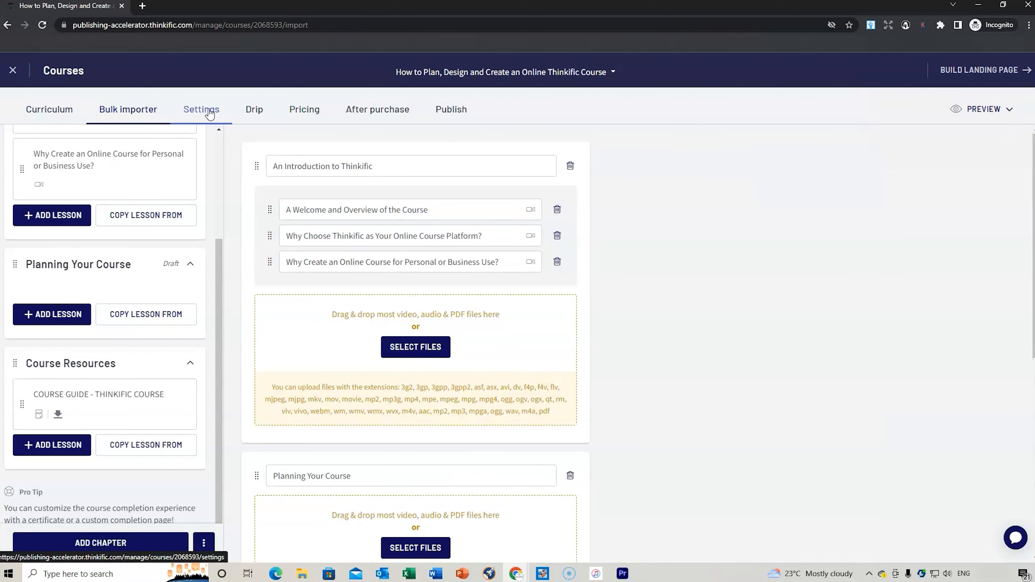
{"action": "left_click", "coordinate": [201, 109]}
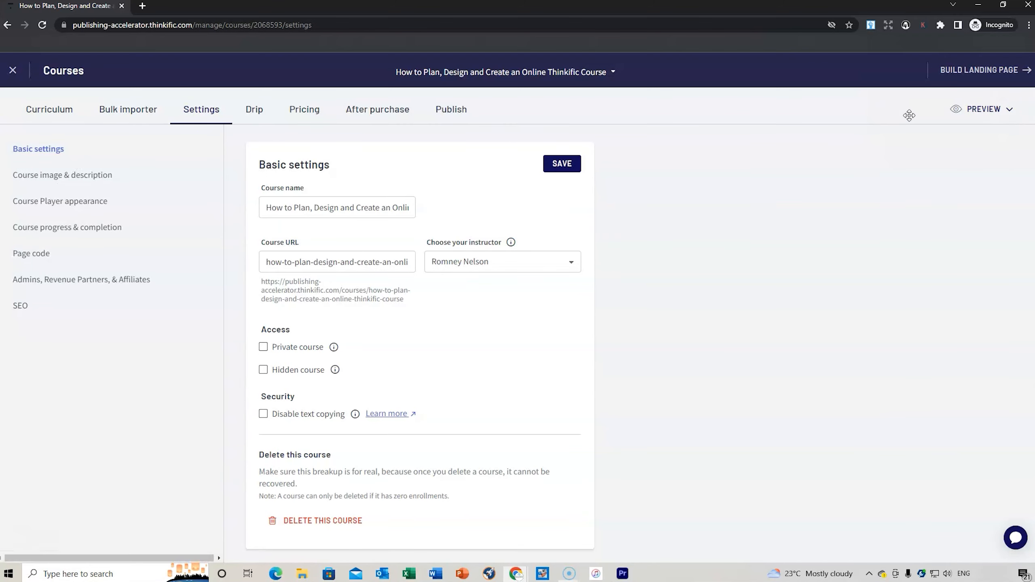
{"action": "mouse_move", "coordinate": [979, 71]}
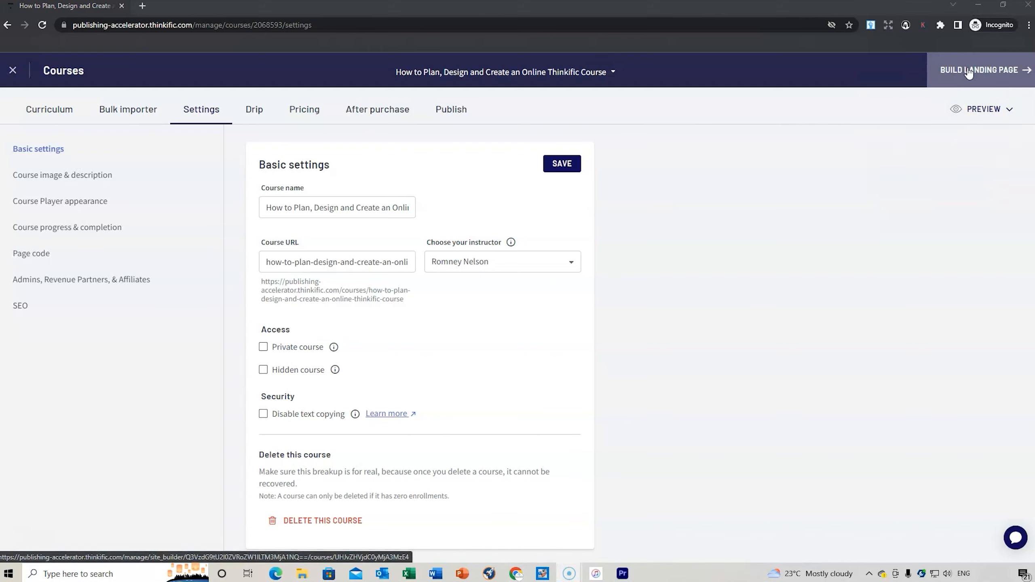
Launch the landing page builder and show the course banner's hero image options
{"action": "left_click", "coordinate": [980, 69]}
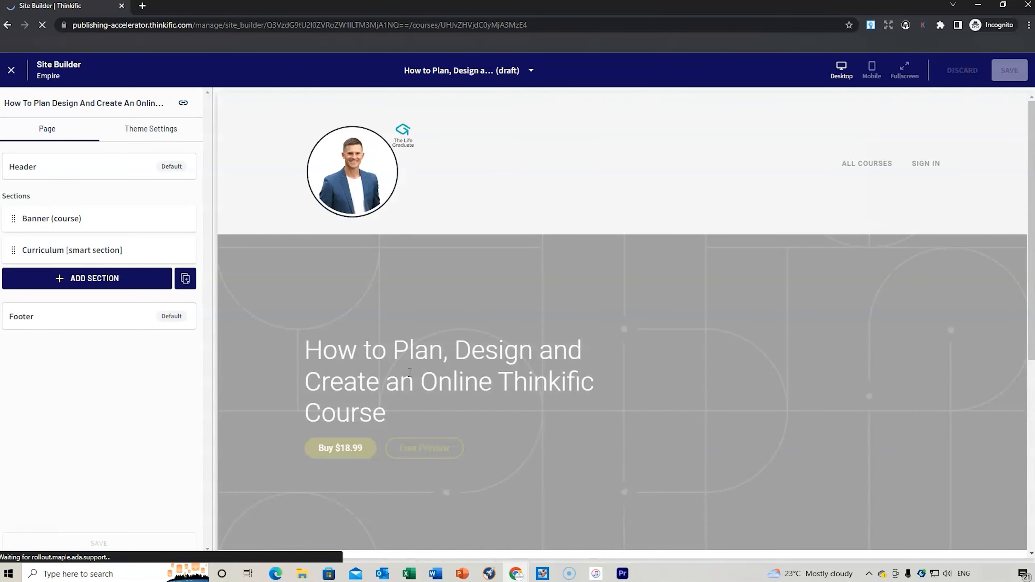
{"action": "mouse_move", "coordinate": [451, 470]}
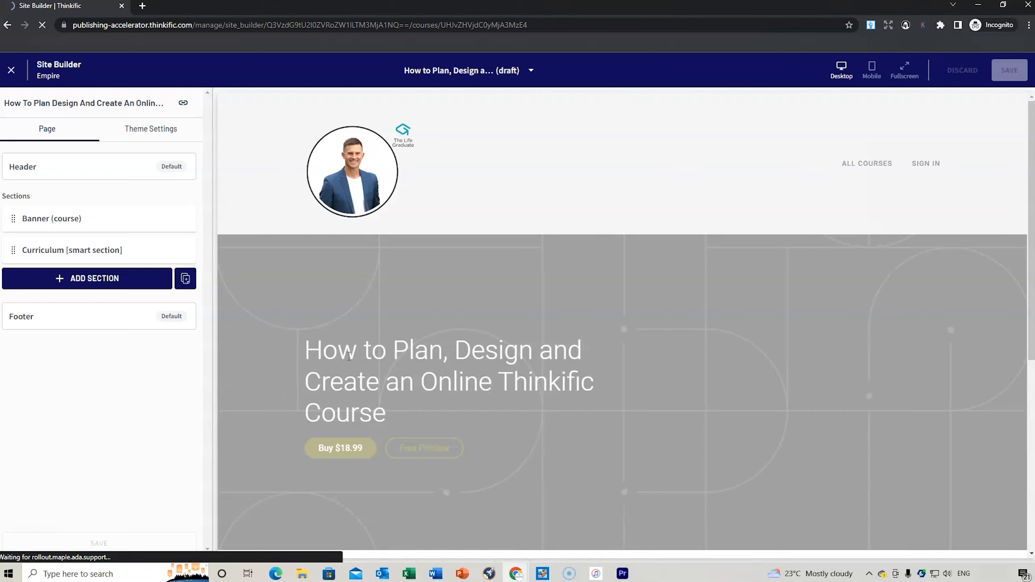
{"action": "mouse_move", "coordinate": [354, 412]}
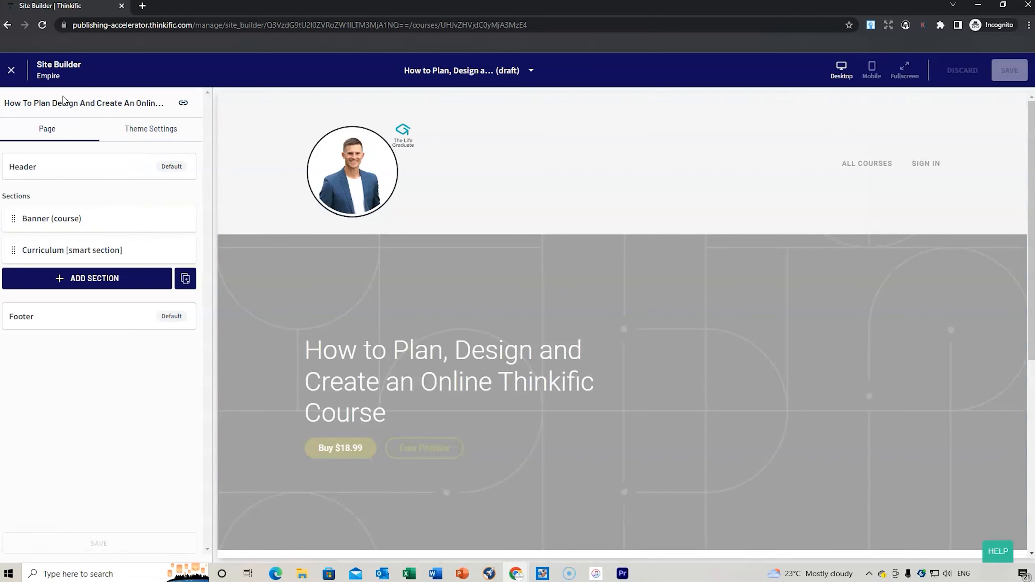
{"action": "mouse_move", "coordinate": [119, 195]}
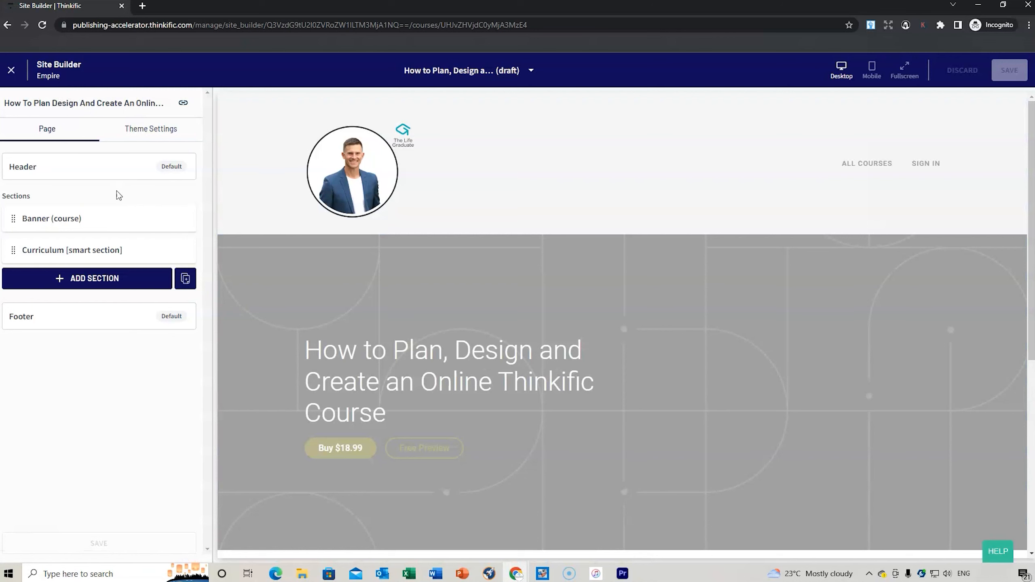
{"action": "left_click", "coordinate": [51, 219]}
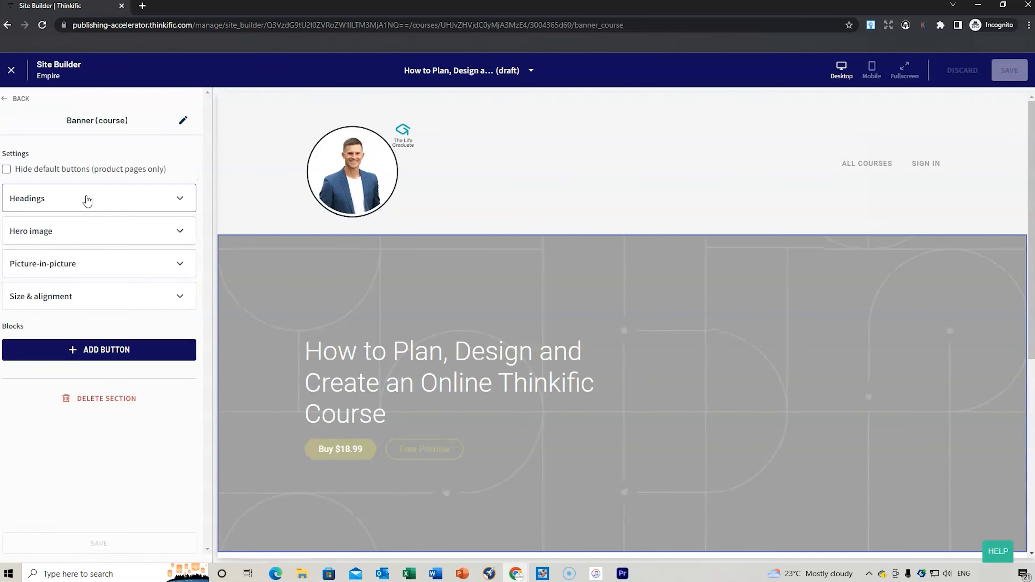
{"action": "left_click", "coordinate": [97, 230]}
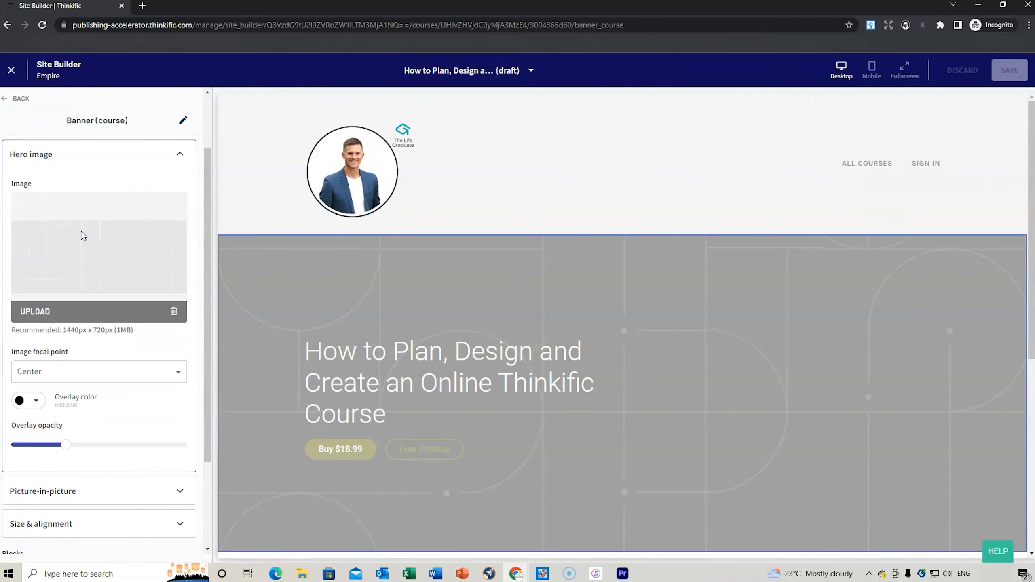
{"action": "mouse_move", "coordinate": [126, 302]}
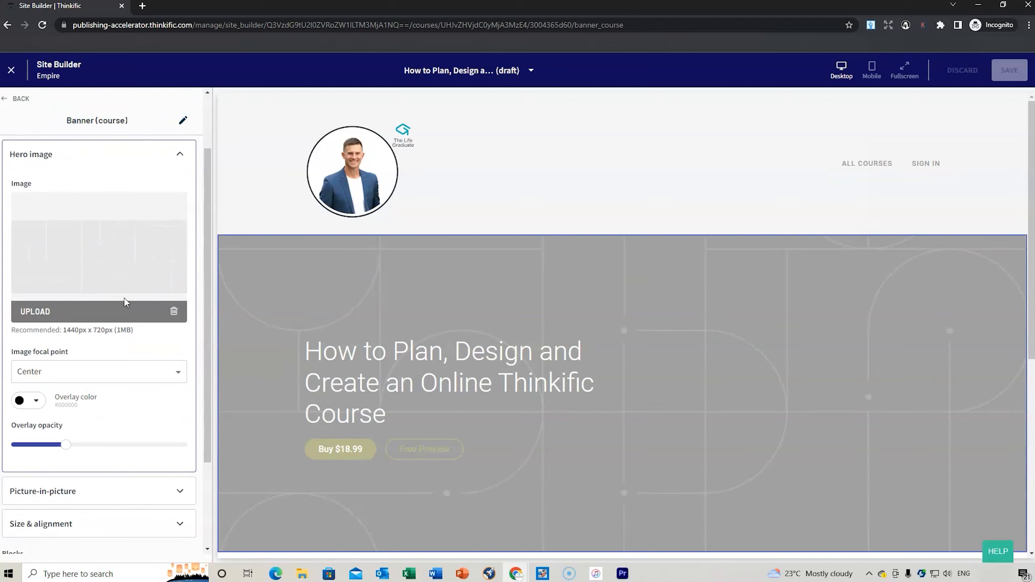
{"action": "mouse_move", "coordinate": [516, 573]}
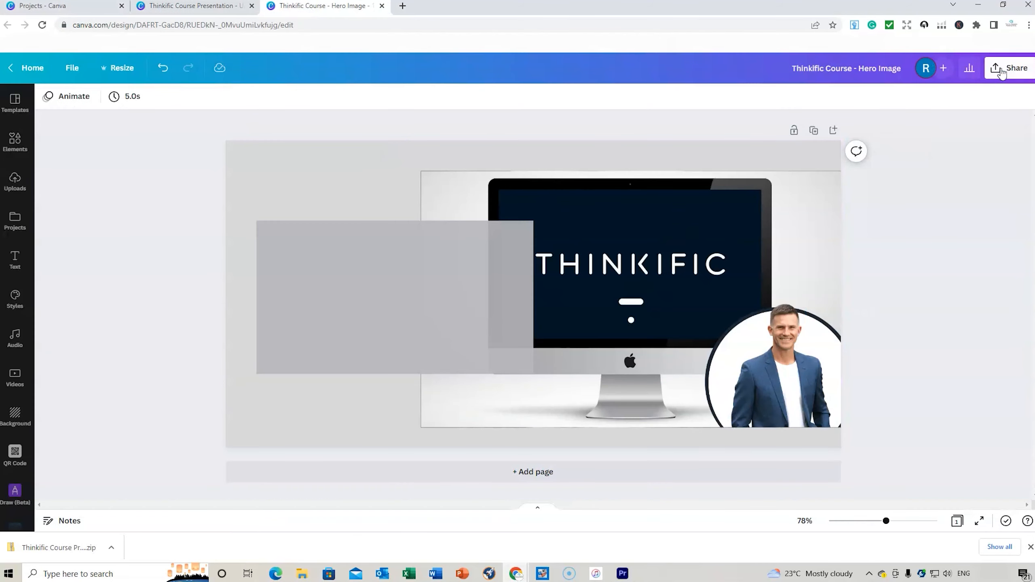
Download the Canva 'Thinkific Course - Hero Image' design as a 1,440 × 720 PNG
{"action": "left_click", "coordinate": [1016, 67]}
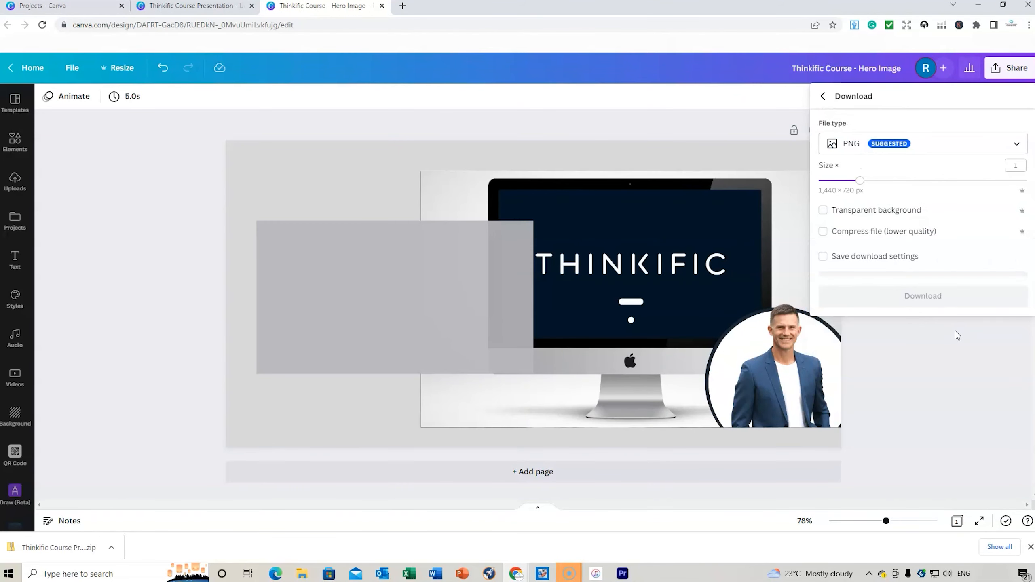
{"action": "left_click", "coordinate": [922, 296]}
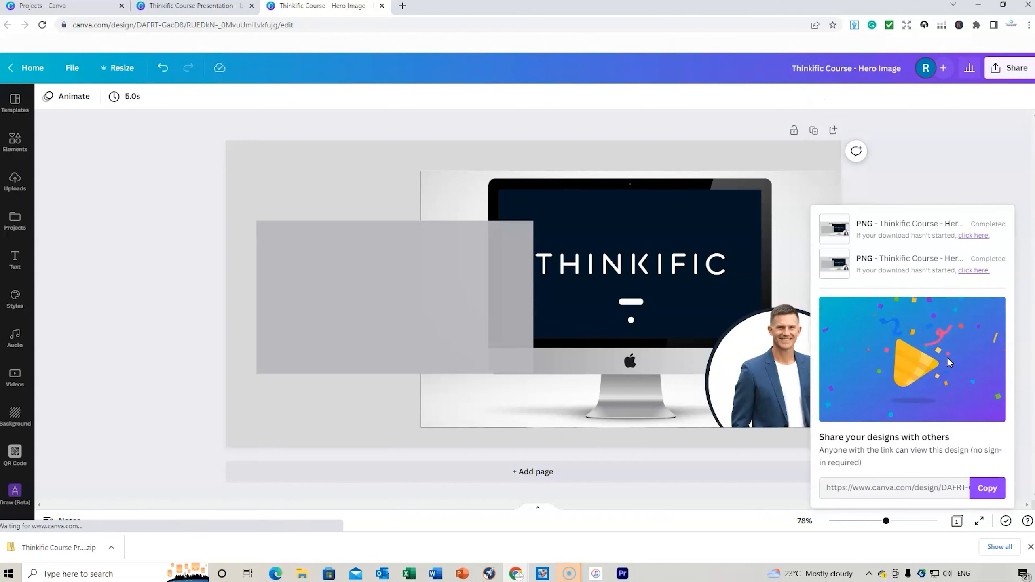
{"action": "left_click", "coordinate": [111, 548]}
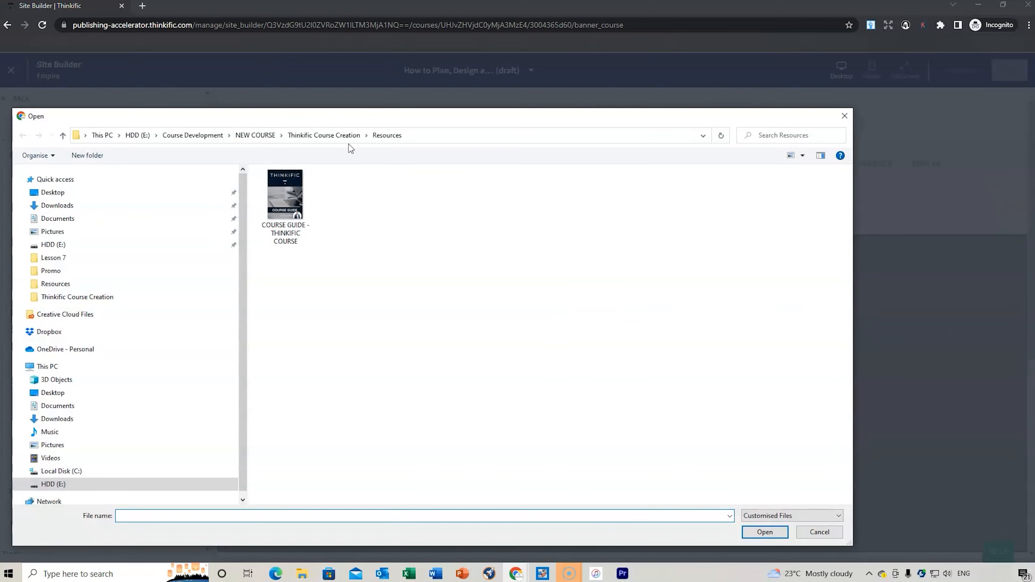
Upload 'Thinkific Course - Hero Image' and apply it as the banner's hero image
{"action": "left_click", "coordinate": [323, 136]}
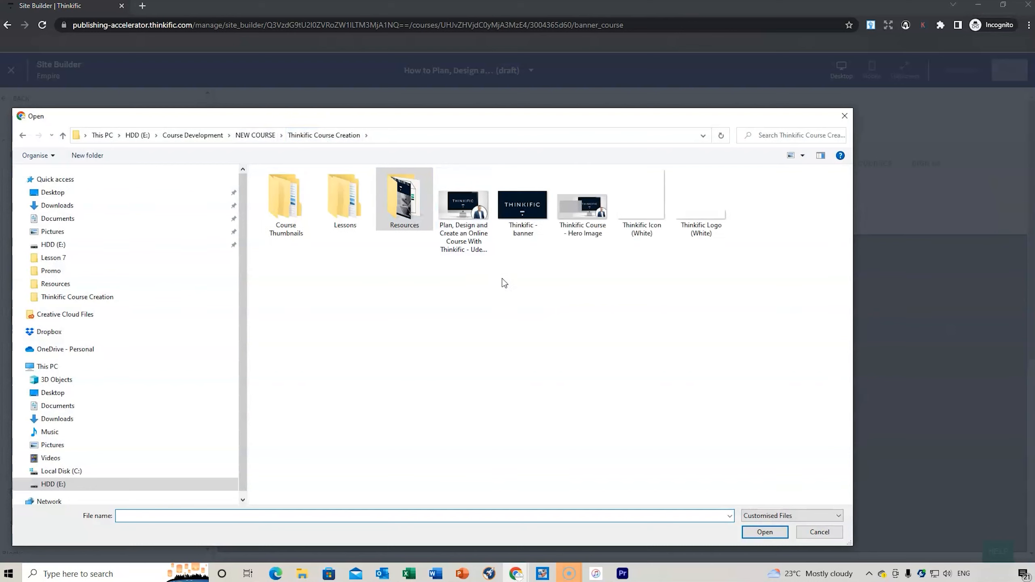
{"action": "left_click", "coordinate": [582, 203]}
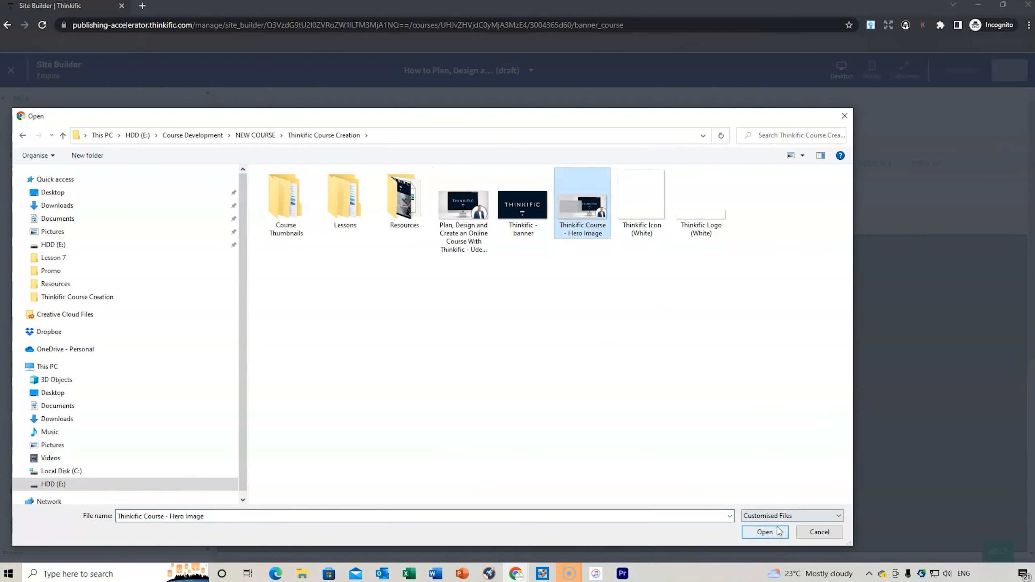
{"action": "left_click", "coordinate": [763, 532]}
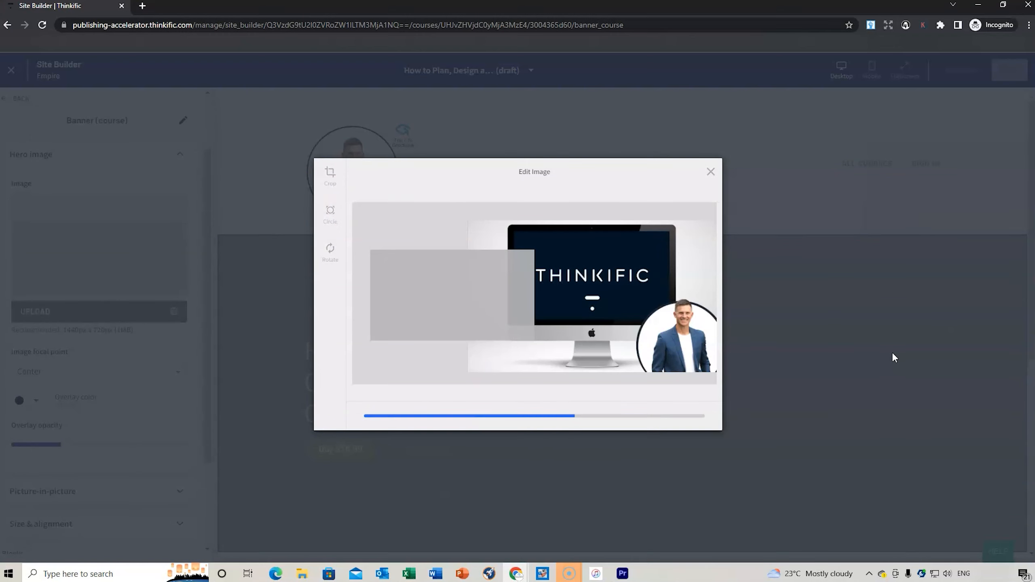
{"action": "left_click", "coordinate": [710, 171]}
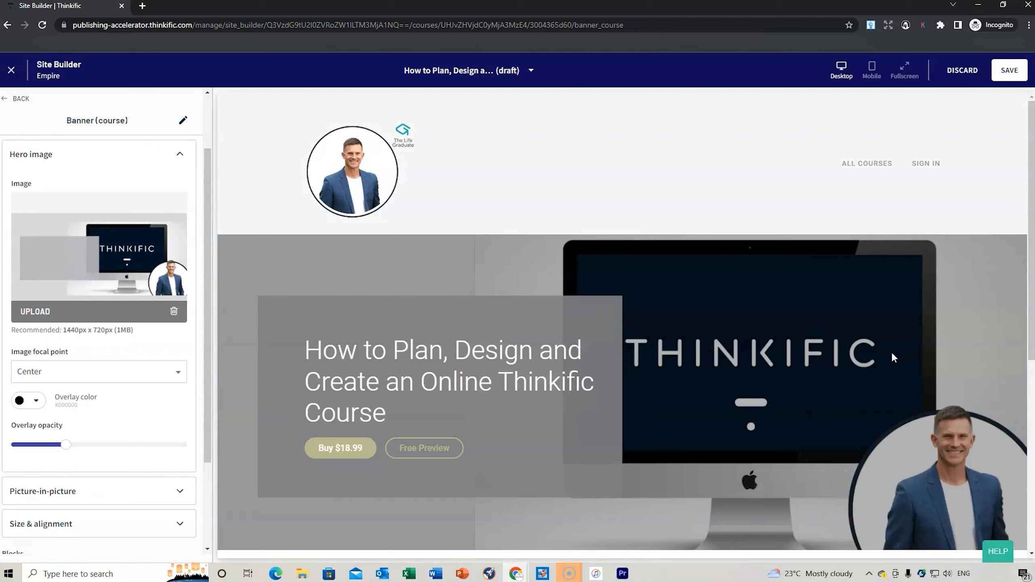
{"action": "mouse_move", "coordinate": [332, 455]}
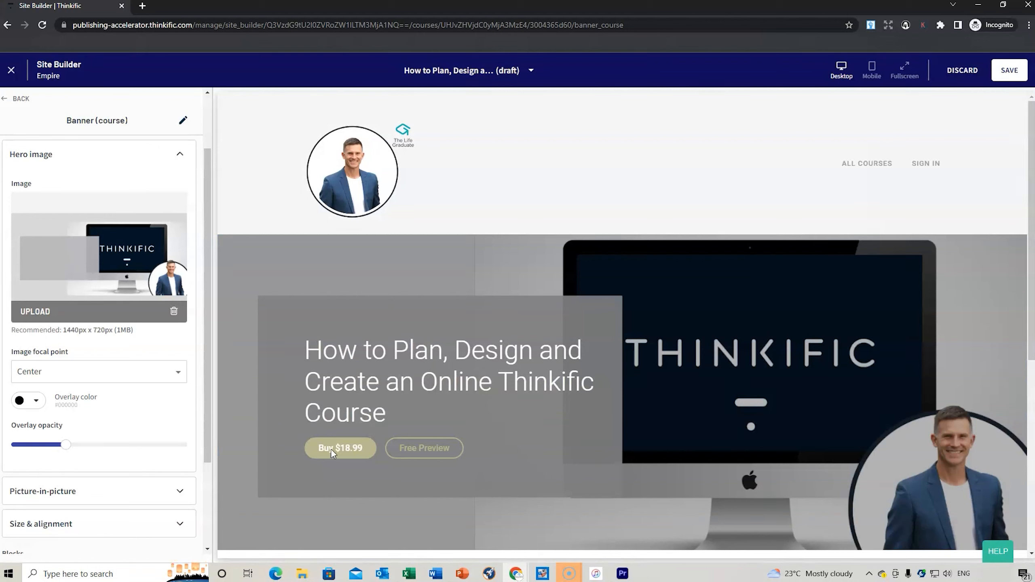
{"action": "scroll", "scroll_direction": "down", "scroll_amount": 3}
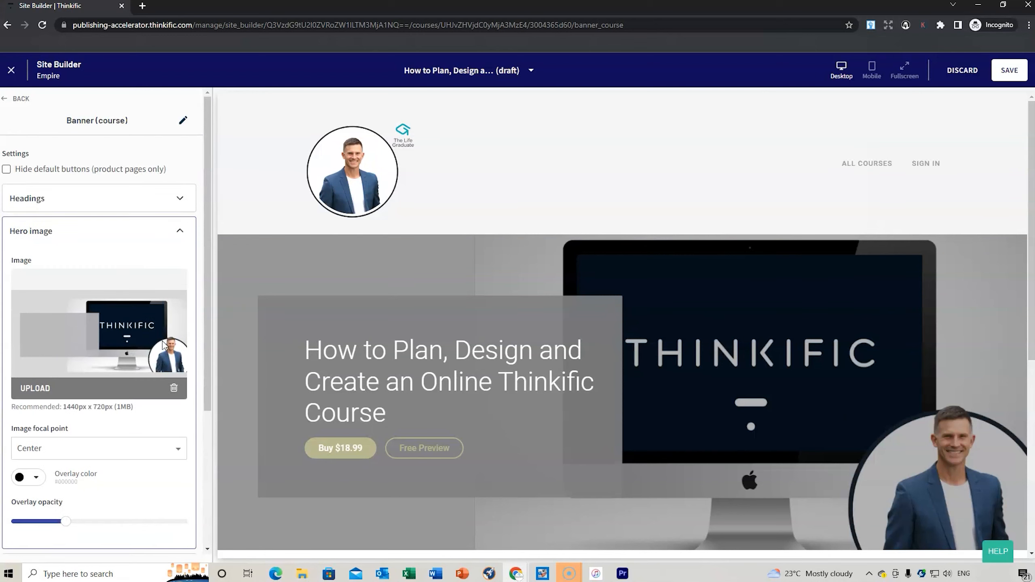
Review the banner's Headings and Size & alignment settings unchanged, then return to the section list
{"action": "left_click", "coordinate": [17, 99]}
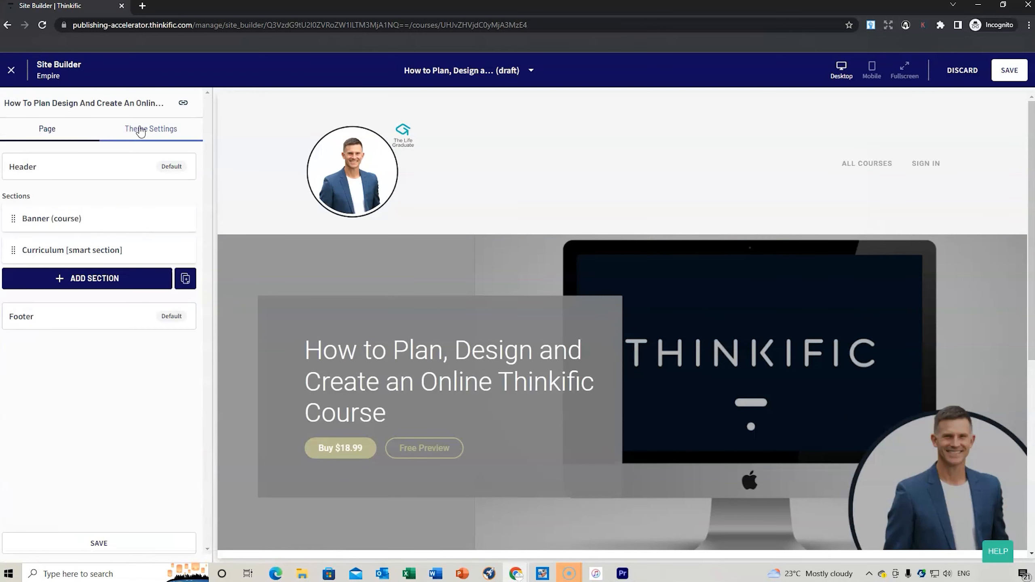
{"action": "left_click", "coordinate": [47, 128]}
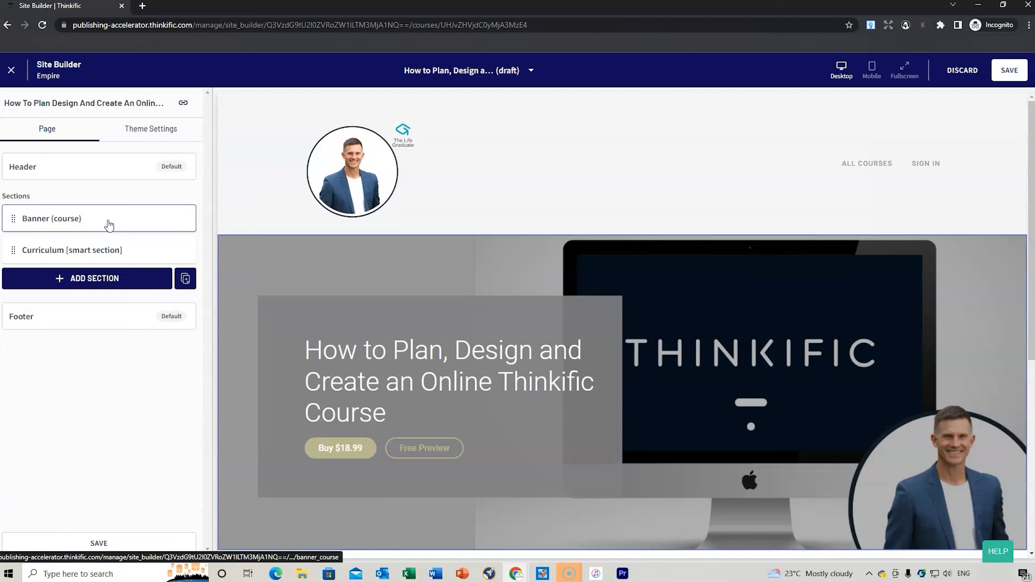
{"action": "left_click", "coordinate": [51, 217]}
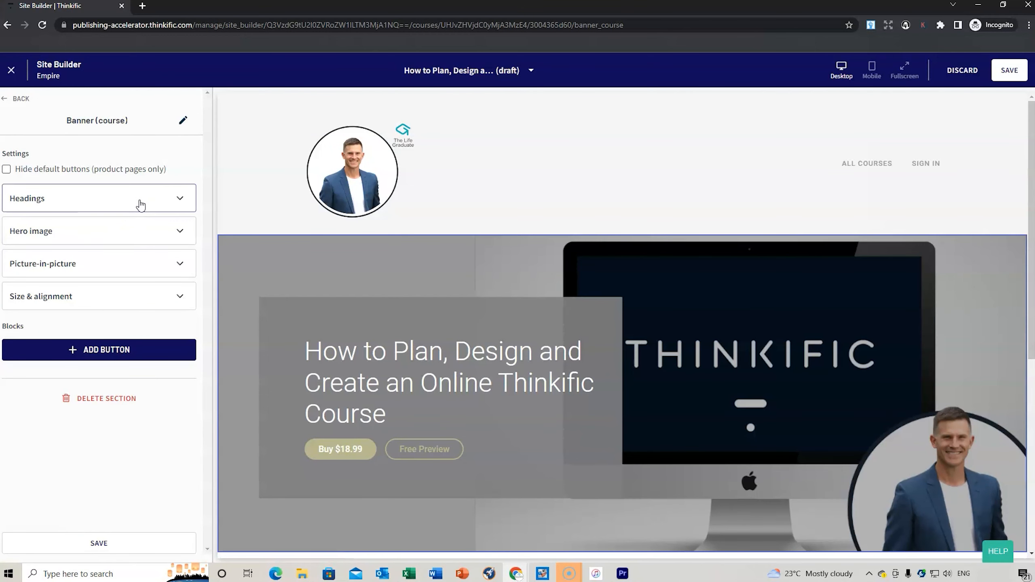
{"action": "left_click", "coordinate": [99, 198]}
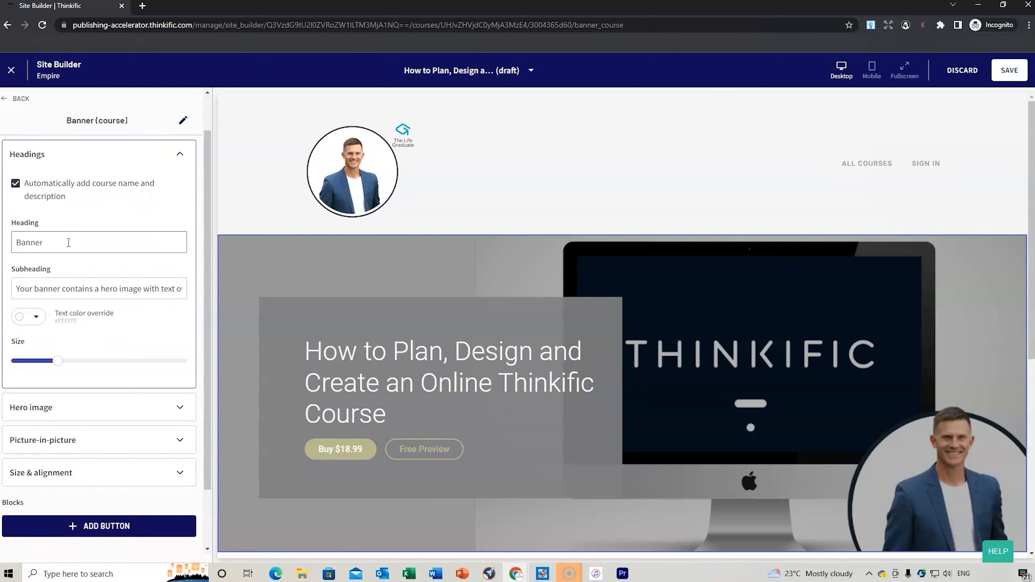
{"action": "left_click", "coordinate": [97, 408]}
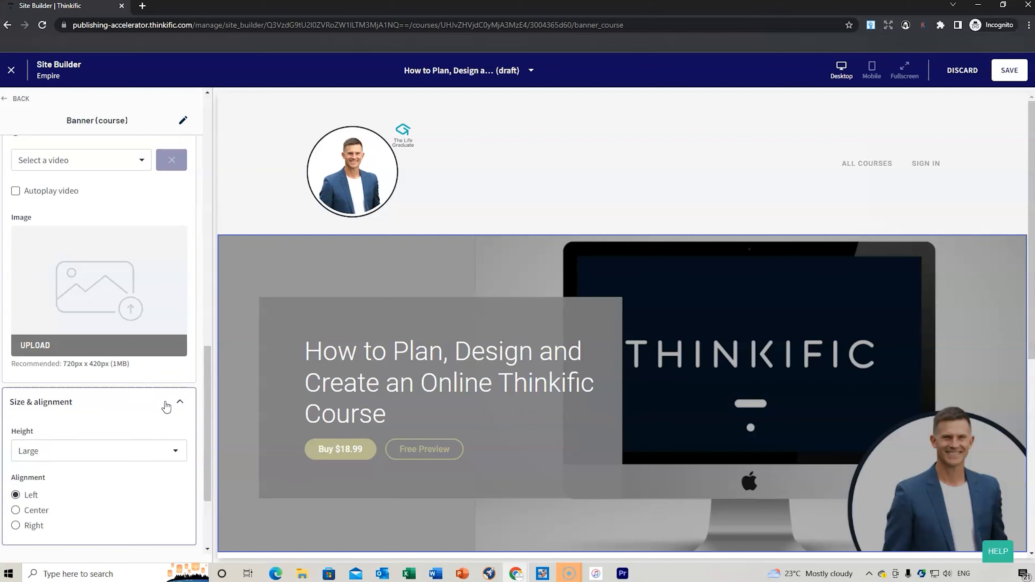
{"action": "scroll", "scroll_direction": "down", "scroll_amount": 3}
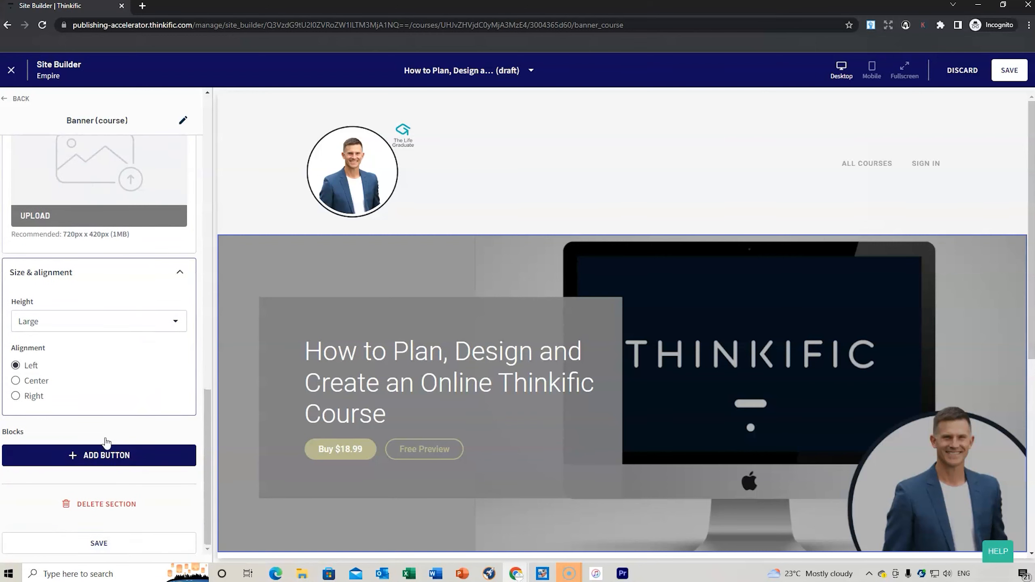
{"action": "left_click", "coordinate": [21, 98]}
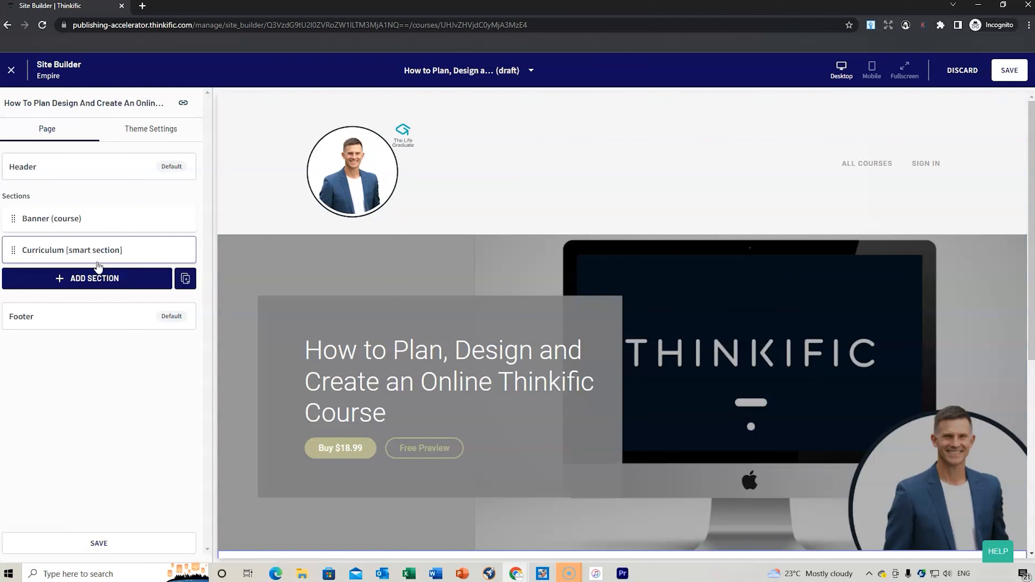
{"action": "left_click", "coordinate": [72, 249]}
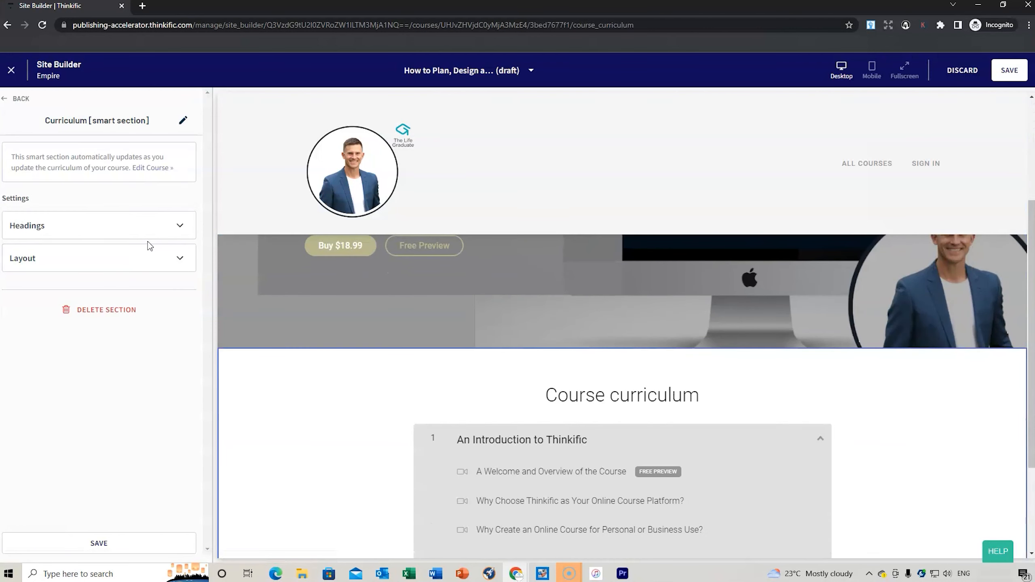
{"action": "left_click", "coordinate": [99, 225]}
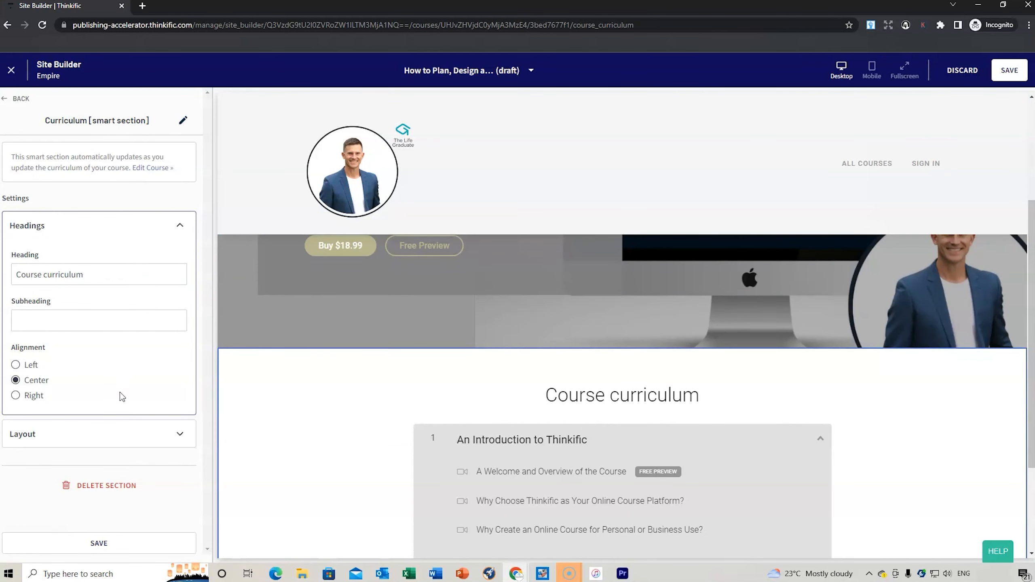
{"action": "mouse_move", "coordinate": [533, 484]}
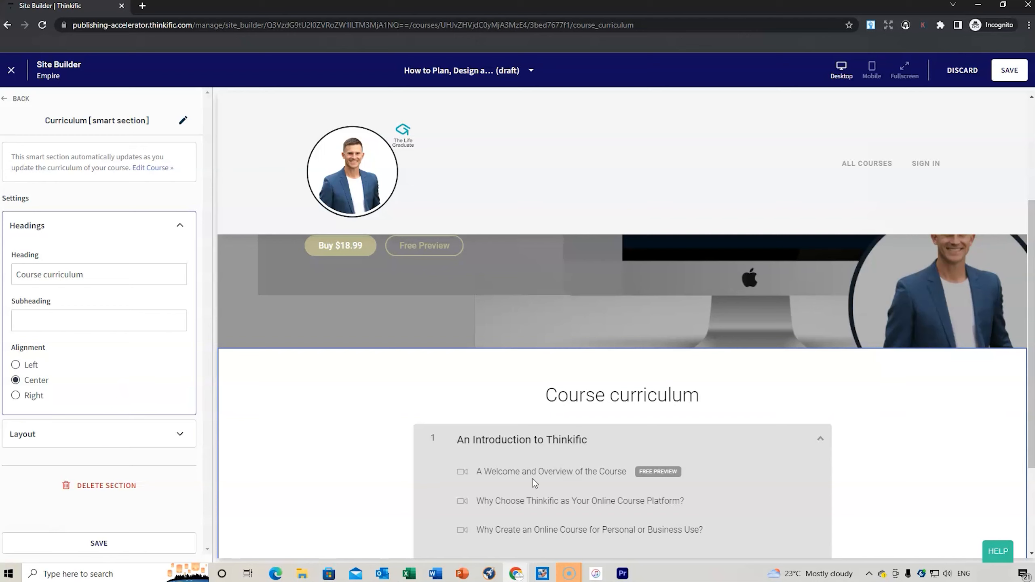
{"action": "scroll", "scroll_direction": "down", "scroll_amount": 3}
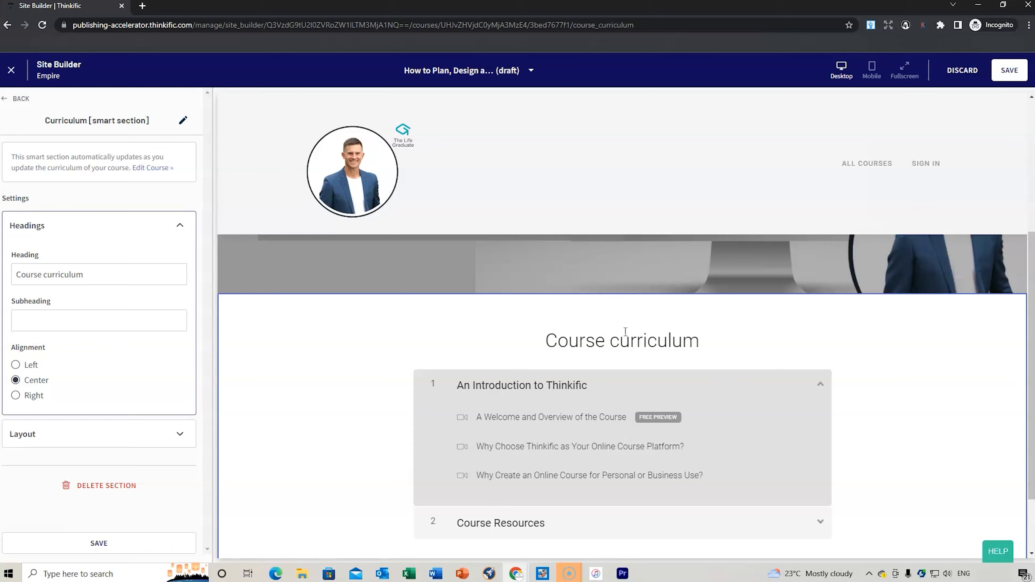
{"action": "mouse_move", "coordinate": [504, 487]}
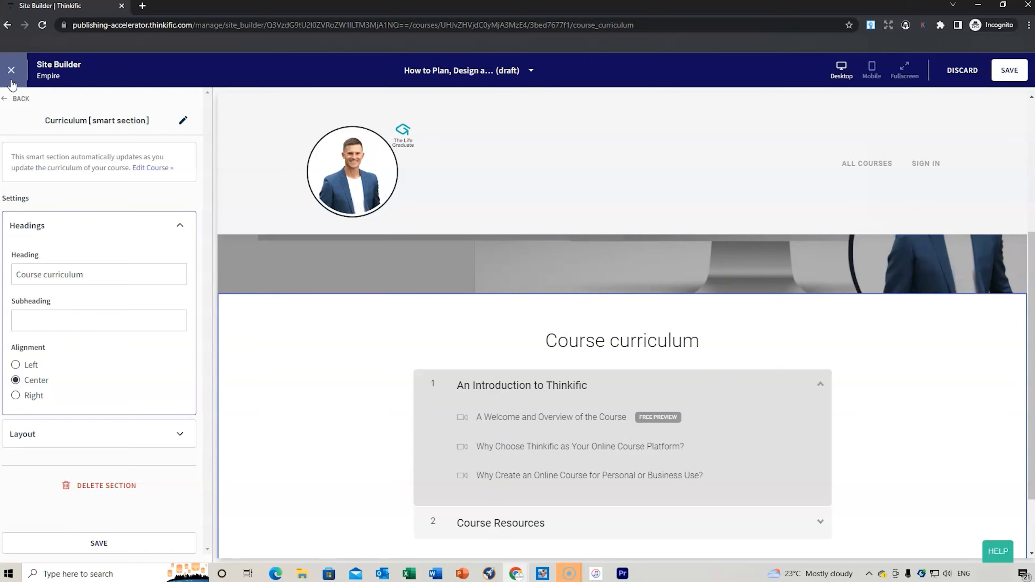
{"action": "mouse_move", "coordinate": [379, 395]}
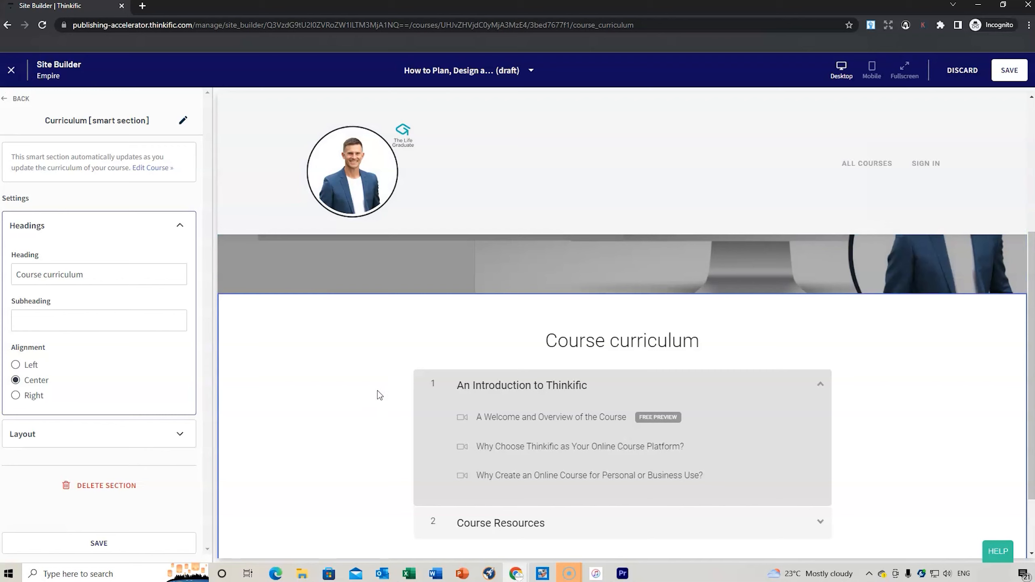
{"action": "left_click", "coordinate": [178, 225]}
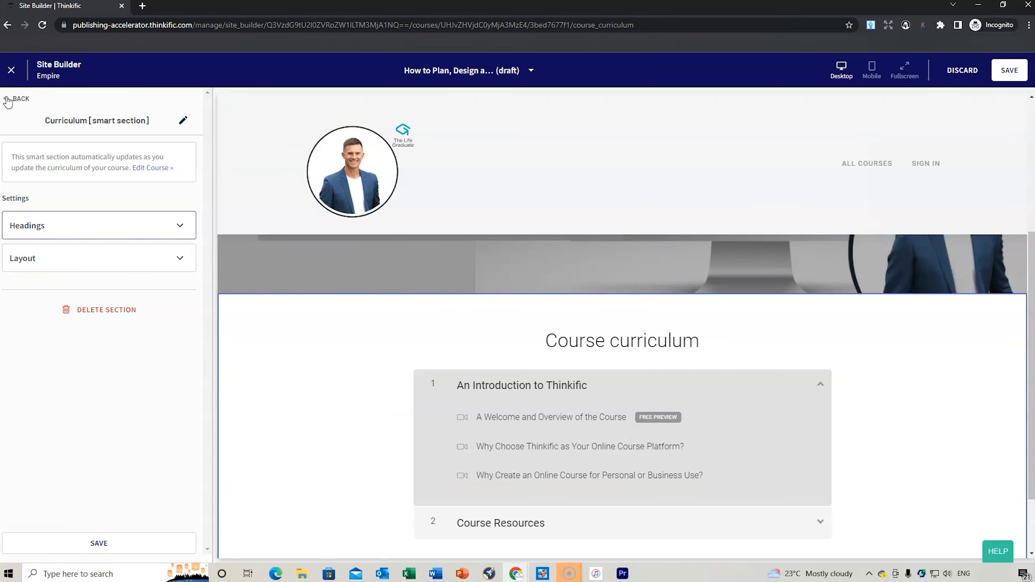
{"action": "left_click", "coordinate": [19, 99]}
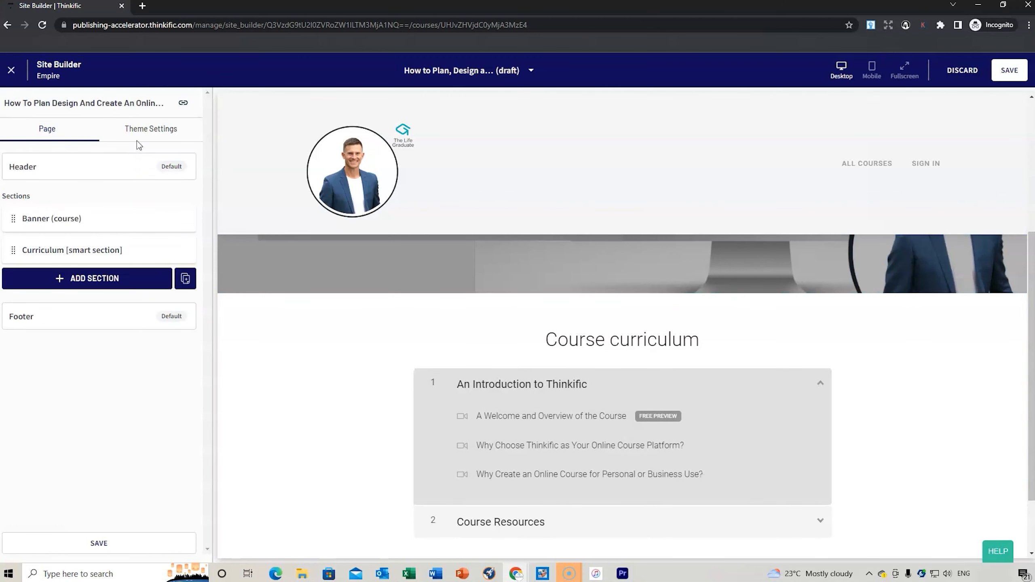
Revisit the banner's hero image and heading options, leaving them unchanged with banner settings open
{"action": "left_click", "coordinate": [51, 218]}
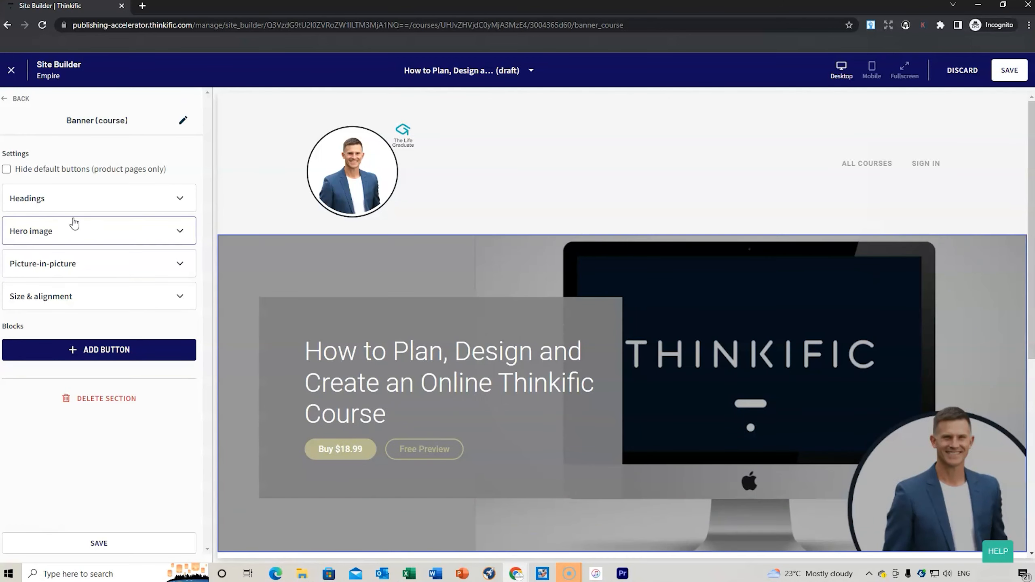
{"action": "left_click", "coordinate": [97, 198]}
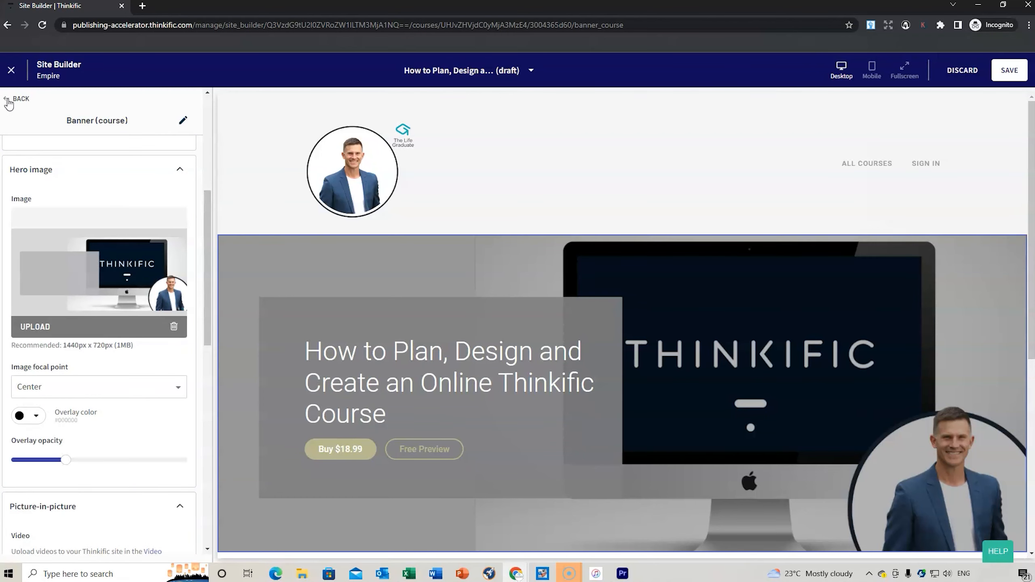
{"action": "left_click", "coordinate": [20, 99]}
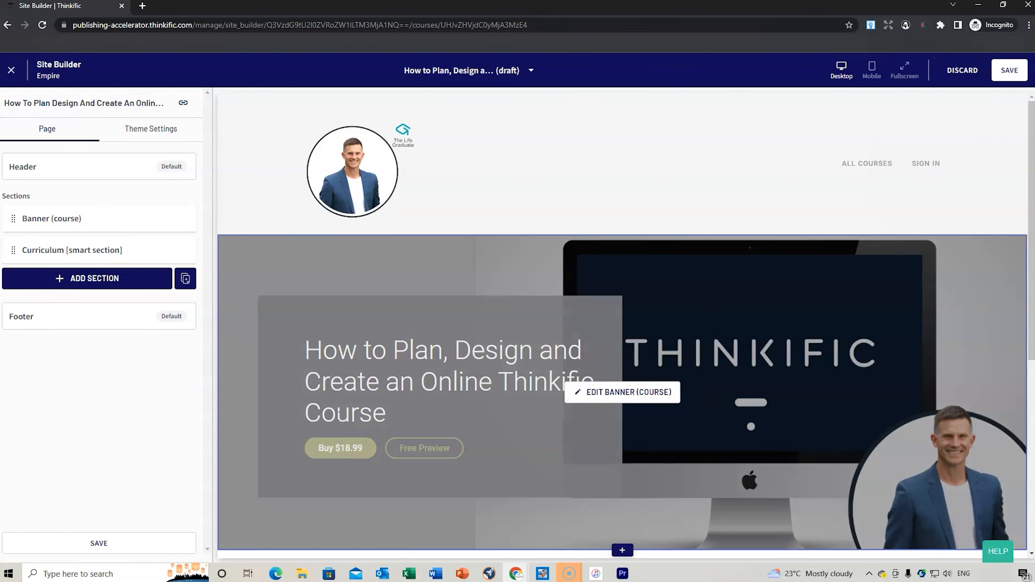
{"action": "mouse_move", "coordinate": [633, 396]}
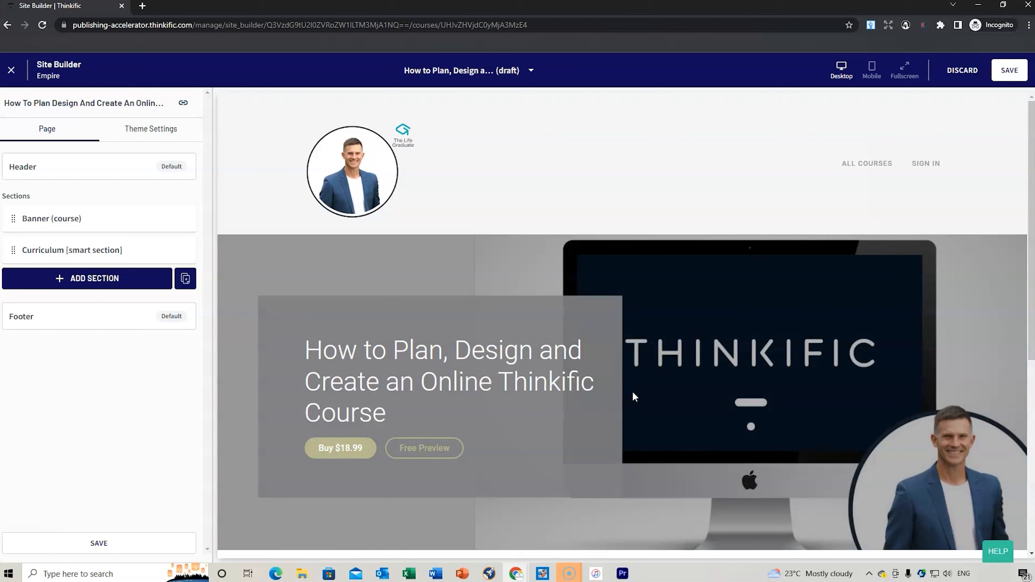
{"action": "left_click", "coordinate": [52, 218]}
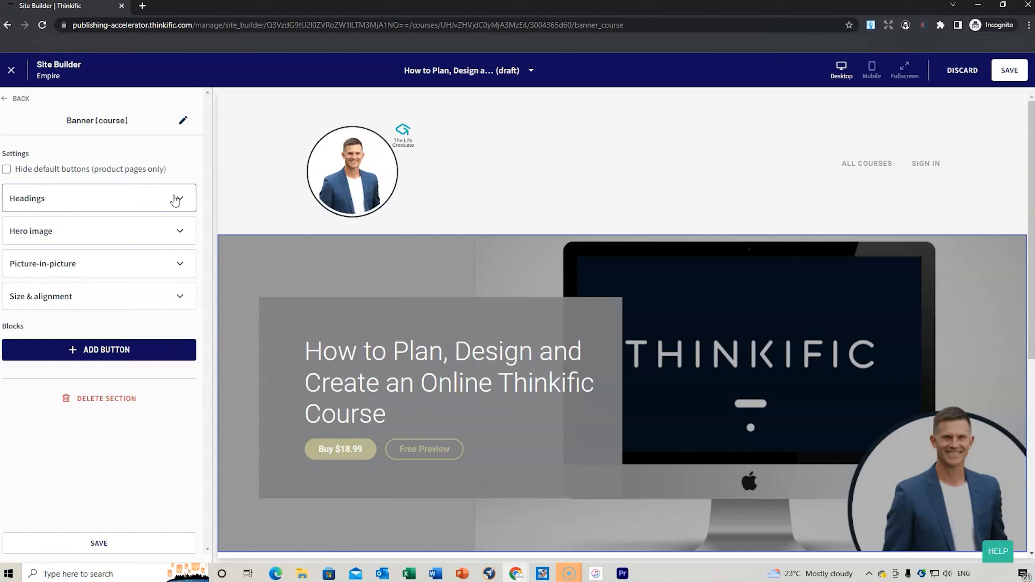
{"action": "left_click", "coordinate": [96, 198]}
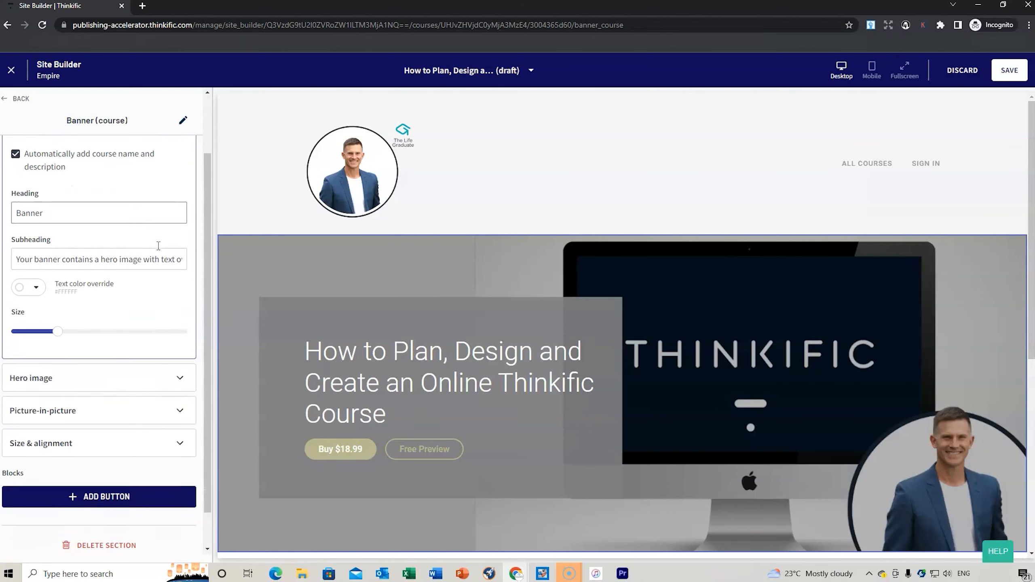
{"action": "left_click", "coordinate": [99, 377]}
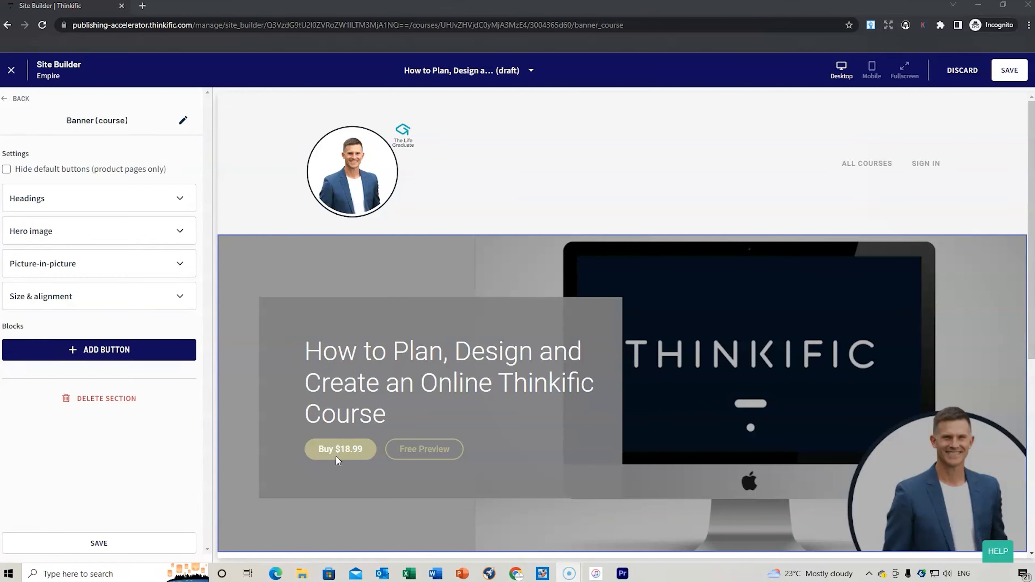
{"action": "mouse_move", "coordinate": [338, 463]}
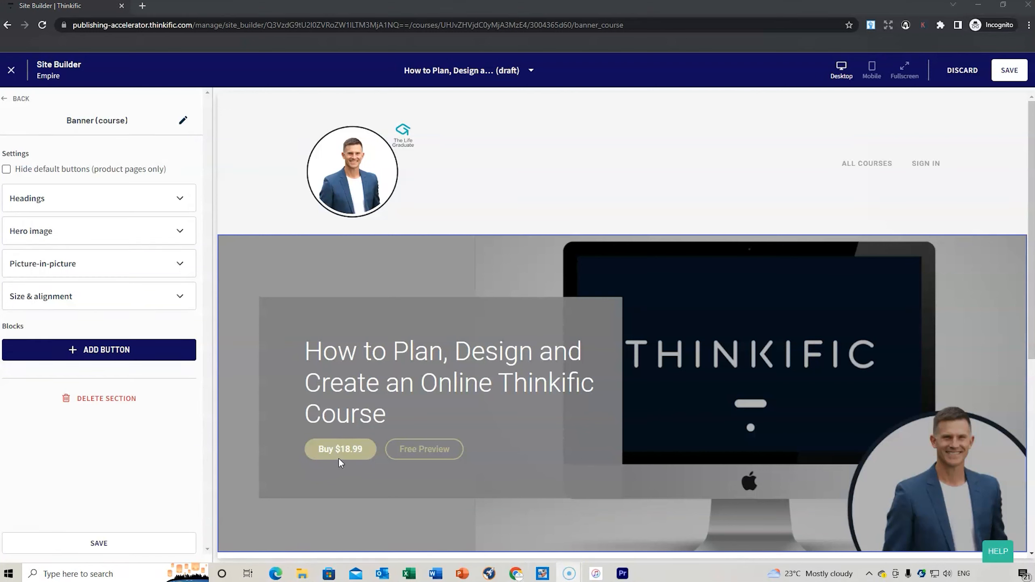
{"action": "mouse_move", "coordinate": [361, 451]}
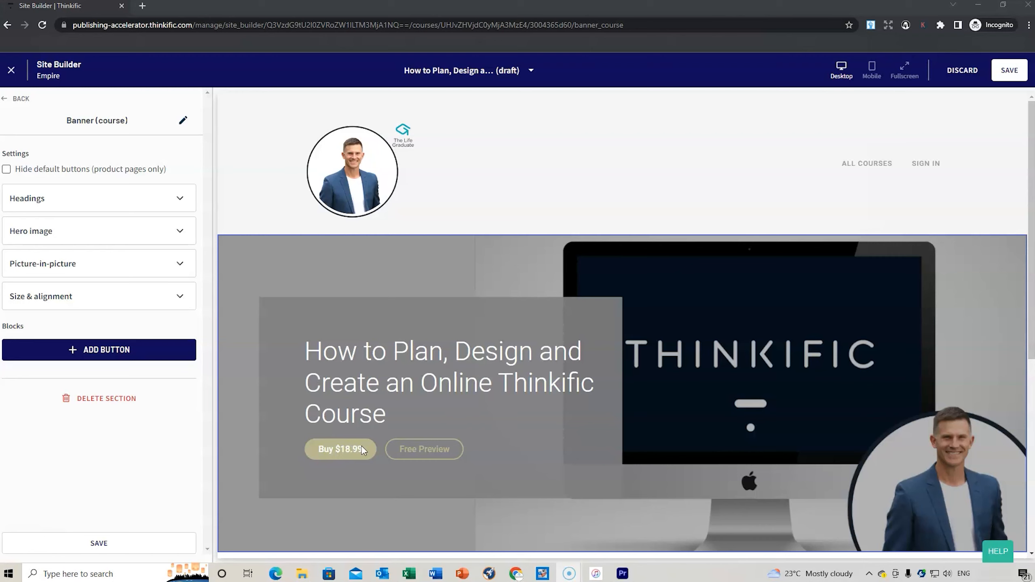
{"action": "mouse_move", "coordinate": [340, 455]}
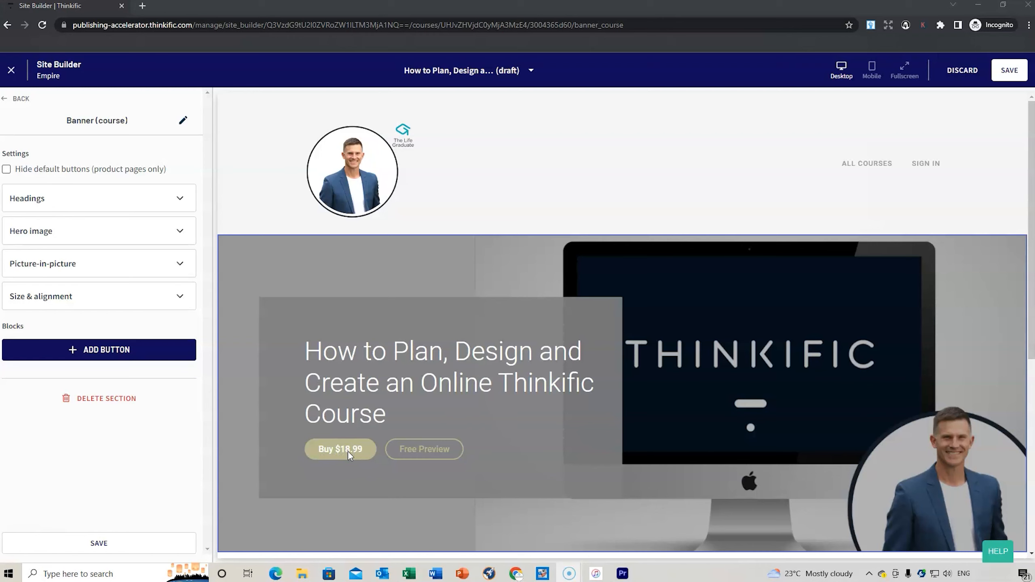
{"action": "mouse_move", "coordinate": [339, 454]}
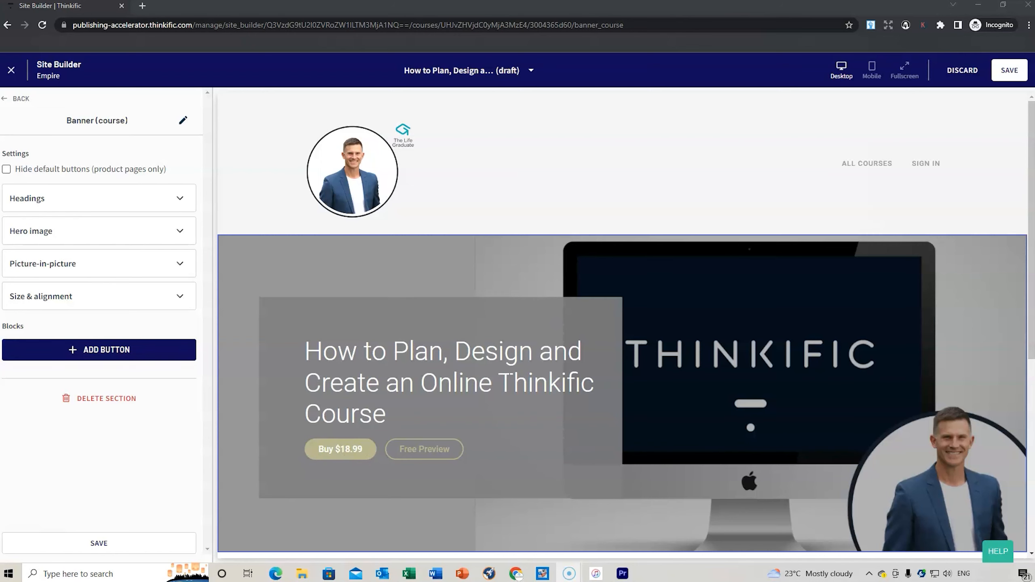
{"action": "left_click", "coordinate": [99, 349]}
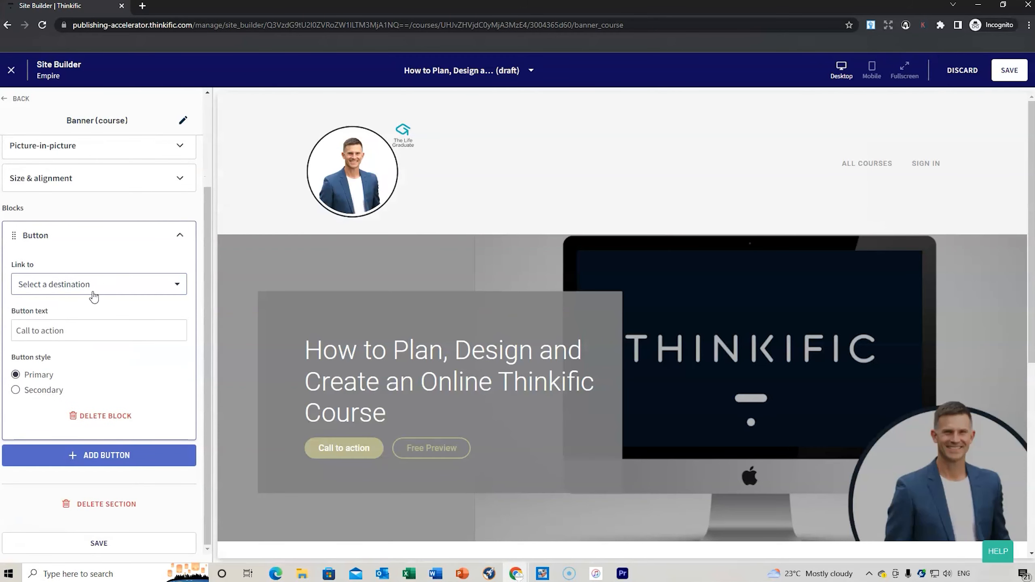
{"action": "left_click", "coordinate": [98, 284]}
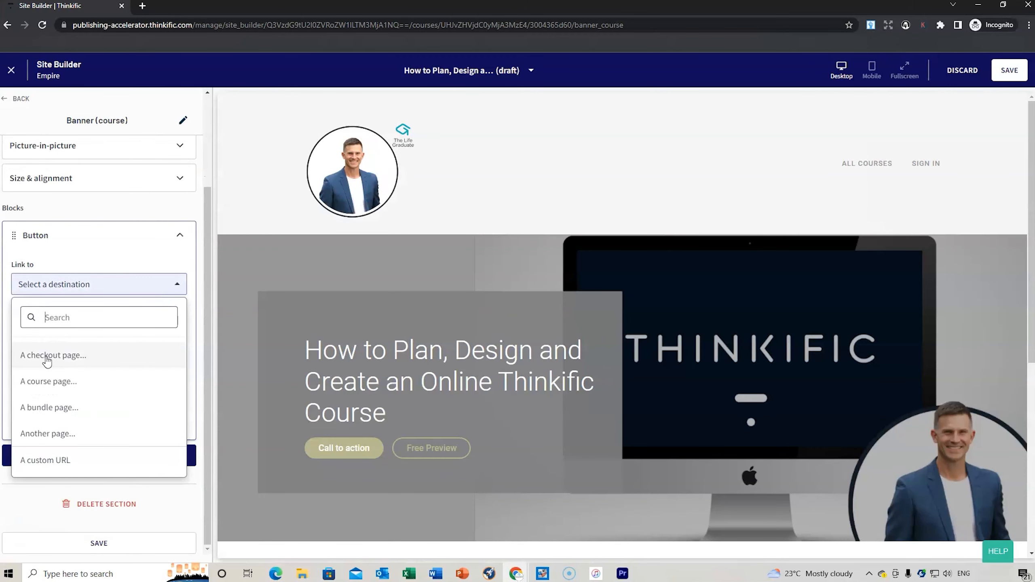
{"action": "mouse_move", "coordinate": [79, 356]}
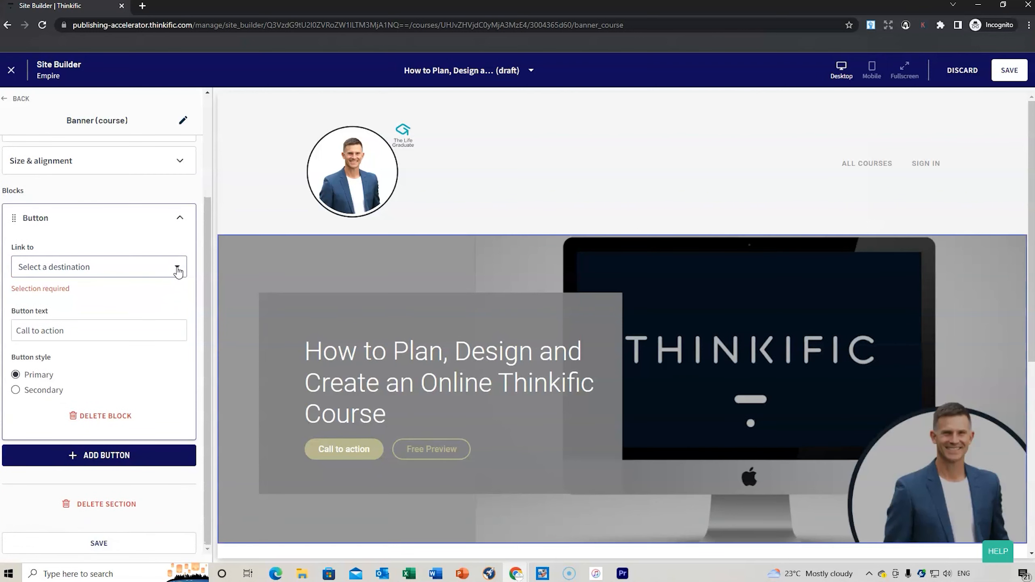
{"action": "left_click", "coordinate": [179, 217]}
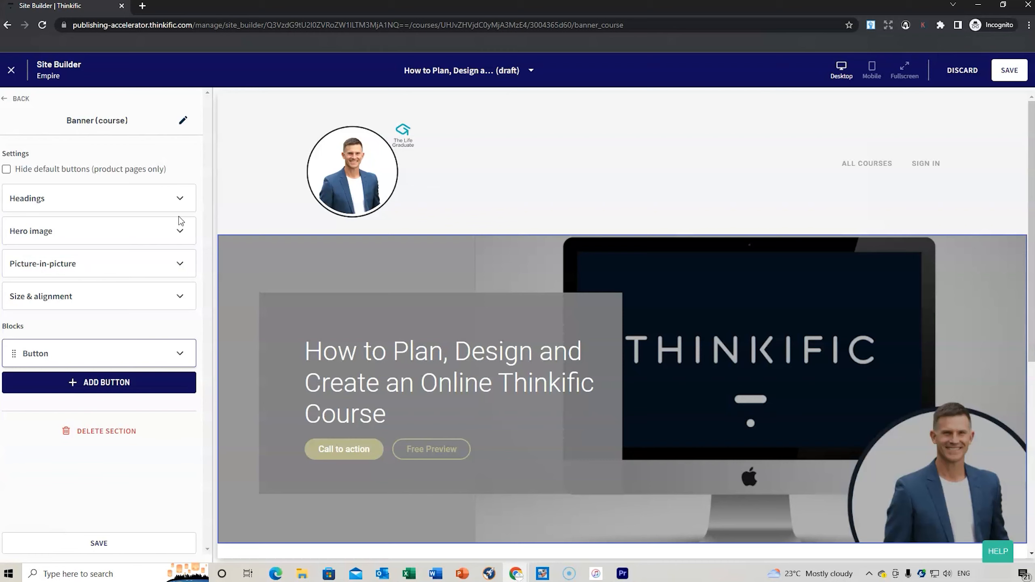
{"action": "mouse_move", "coordinate": [165, 363]}
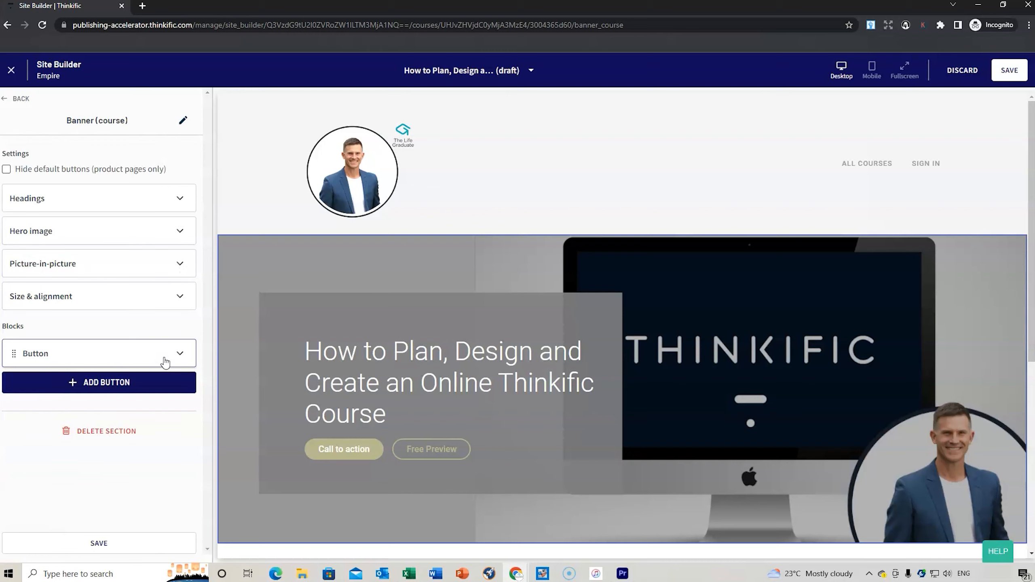
{"action": "mouse_move", "coordinate": [164, 419]}
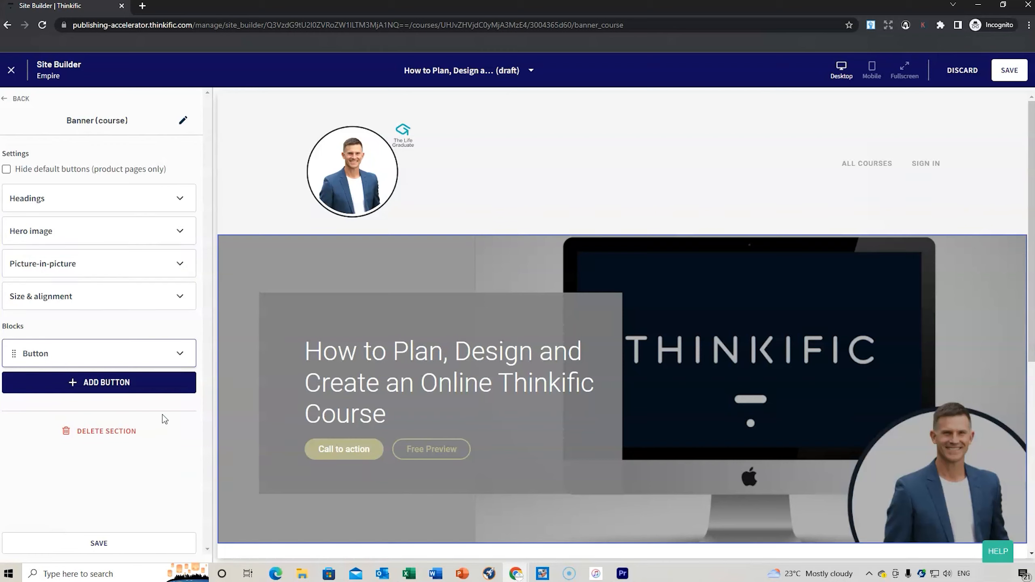
{"action": "left_click", "coordinate": [97, 230]}
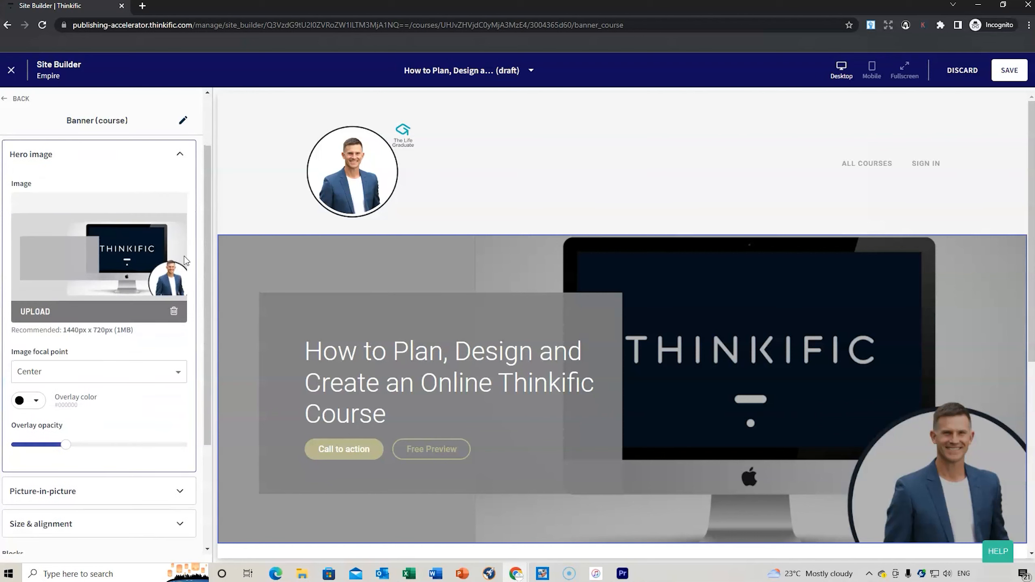
{"action": "scroll", "scroll_direction": "down", "scroll_amount": 3}
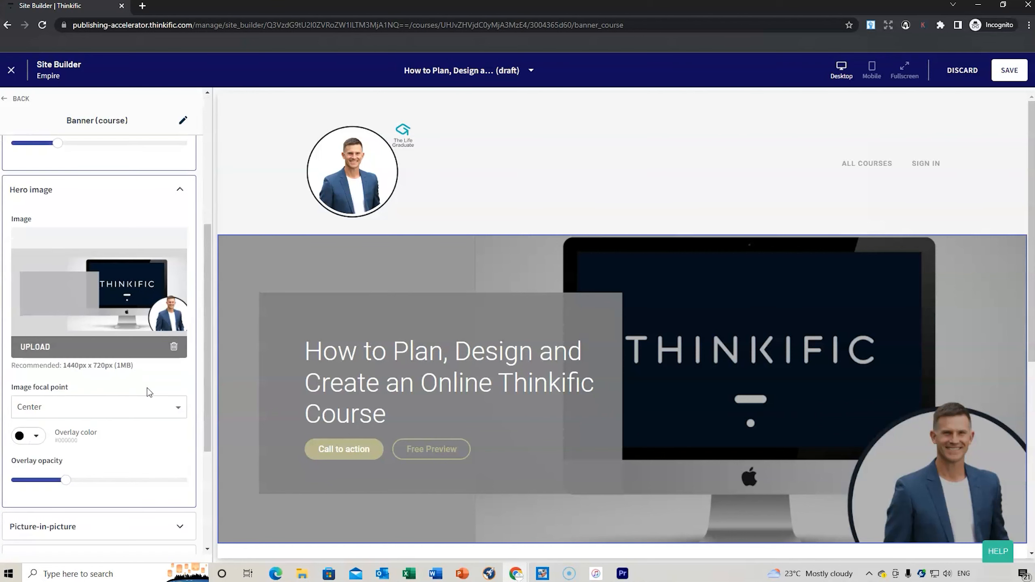
{"action": "scroll", "scroll_direction": "down", "scroll_amount": 3}
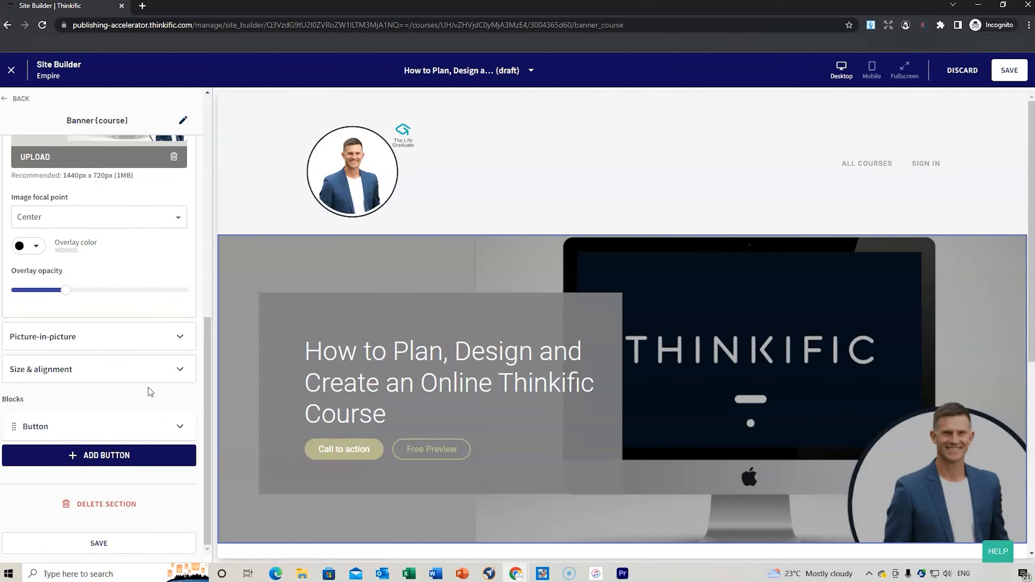
{"action": "mouse_move", "coordinate": [165, 396]}
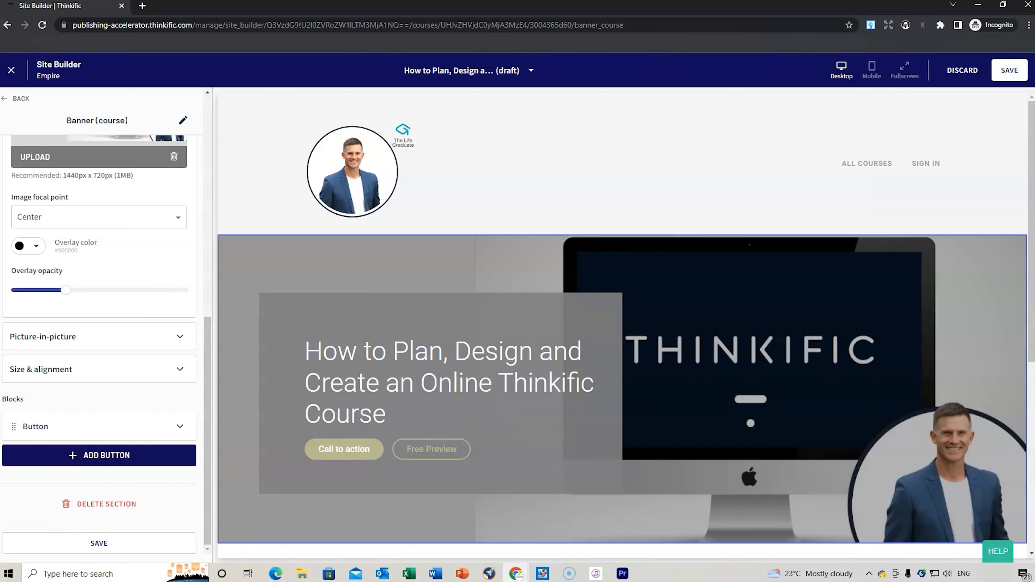
{"action": "mouse_move", "coordinate": [181, 426]}
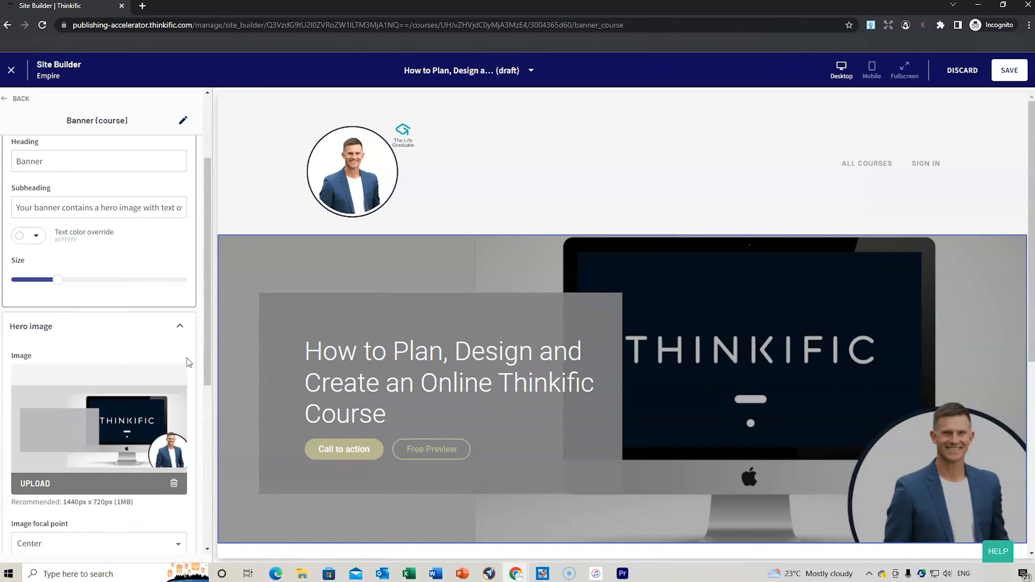
Exit Site Builder, discarding unsaved landing page changes, back to Basic settings
{"action": "left_click", "coordinate": [179, 326]}
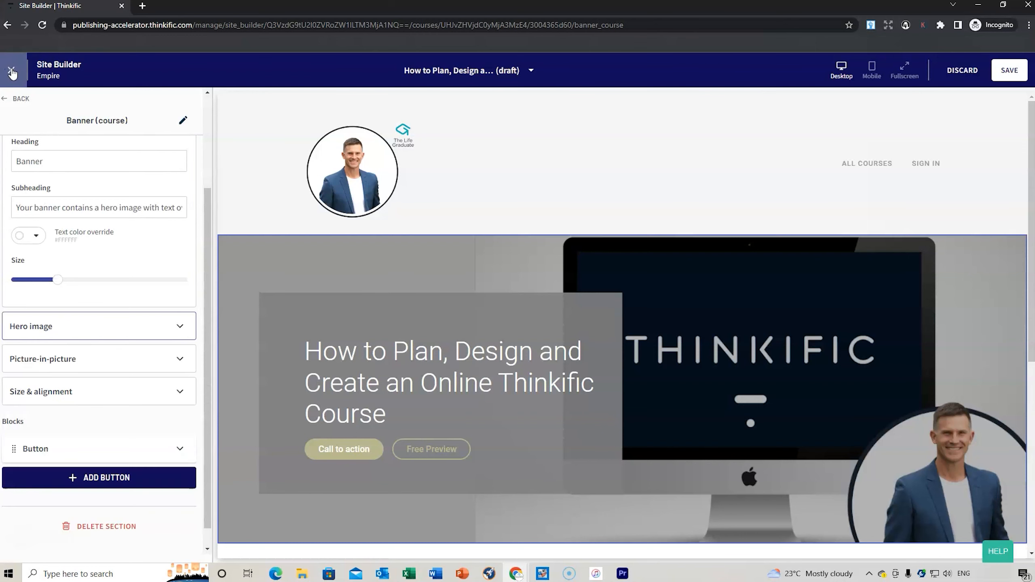
{"action": "left_click", "coordinate": [12, 70]}
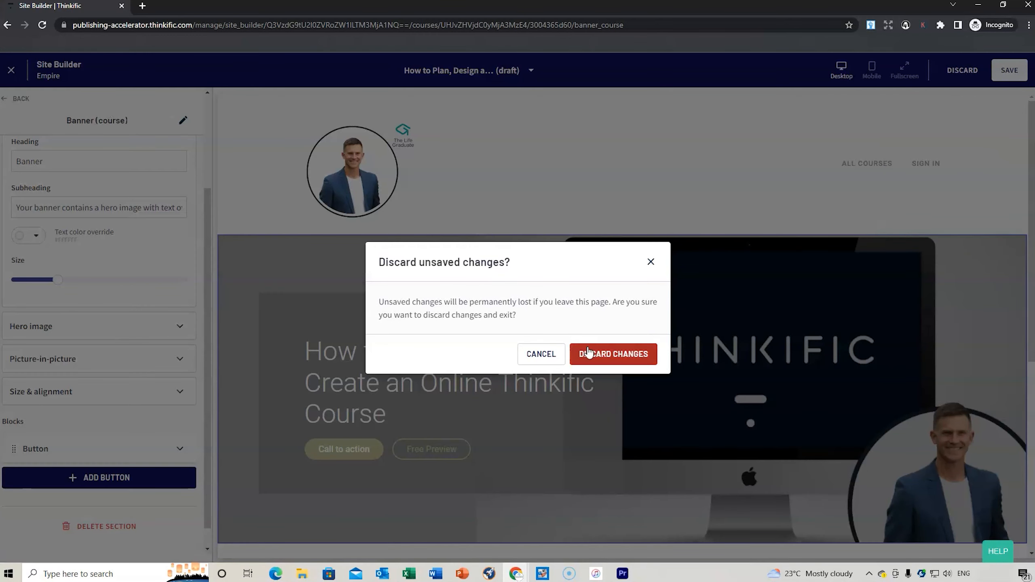
{"action": "left_click", "coordinate": [612, 354]}
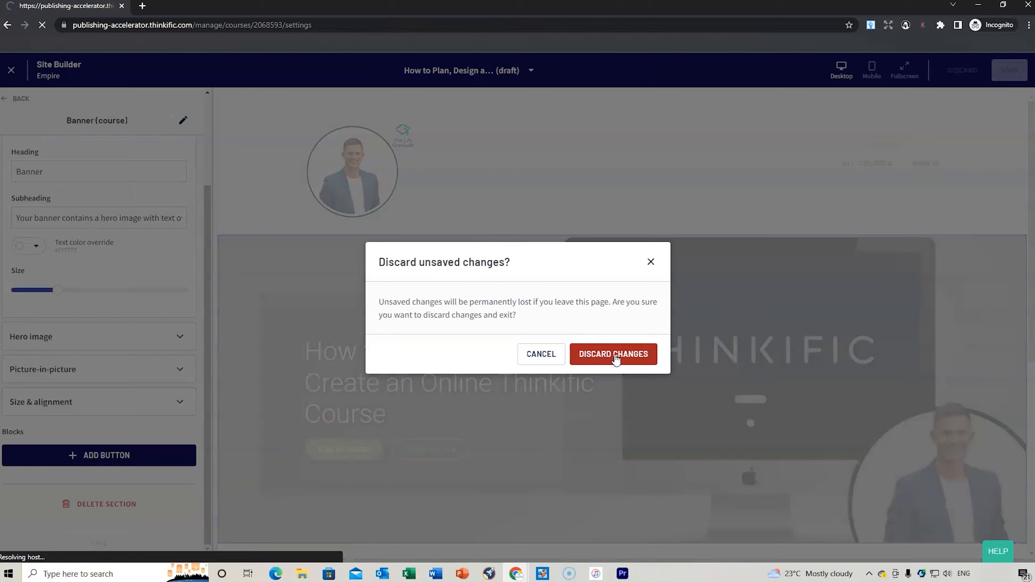
{"action": "left_click", "coordinate": [612, 354]}
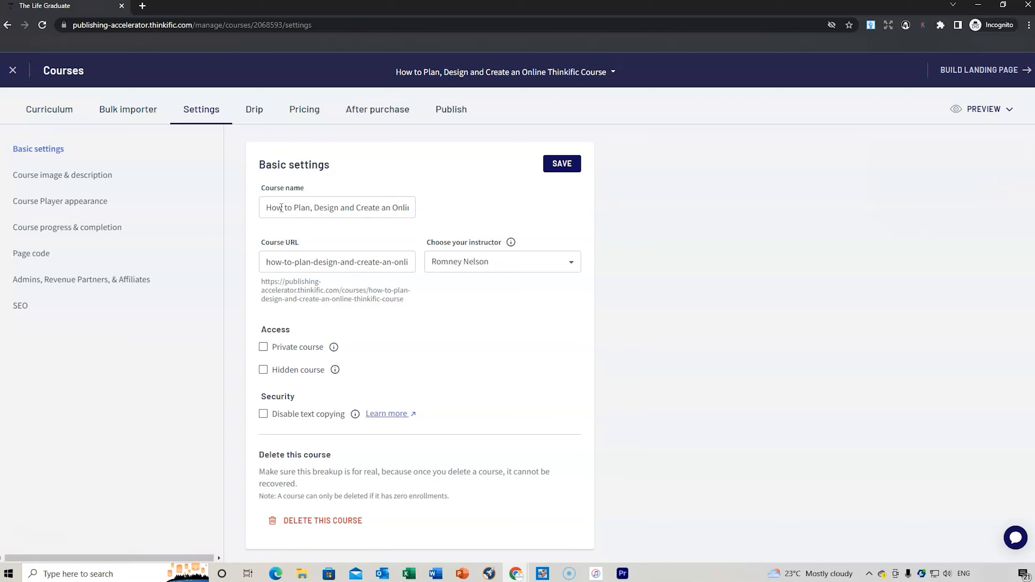
{"action": "mouse_move", "coordinate": [251, 269]}
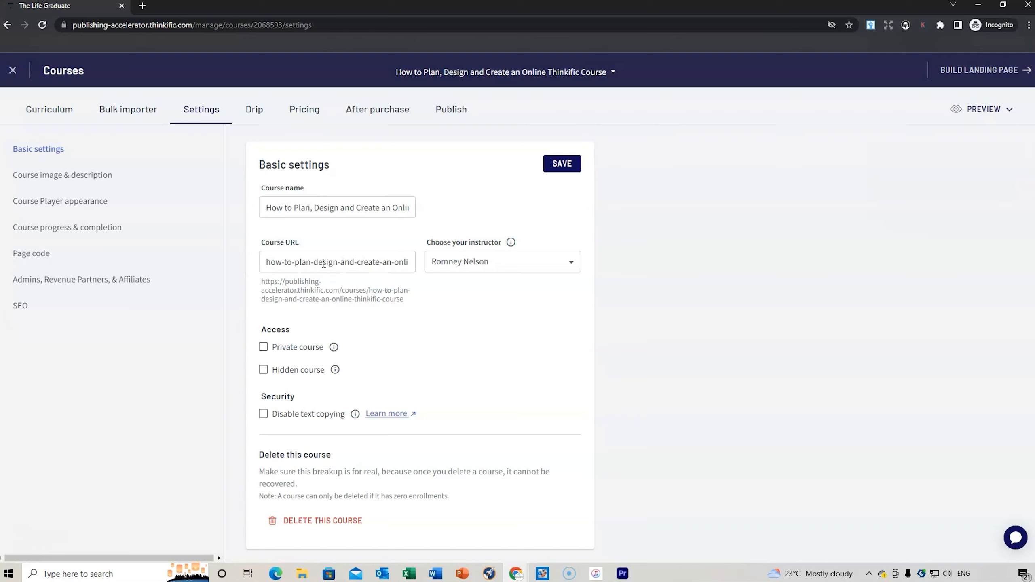
Shorten the course URL to design-an-online-thinkific-course, keep the instructor, and save
{"action": "left_click", "coordinate": [336, 261]}
{"action": "type", "text": "design-an-online-thinkific-course"}
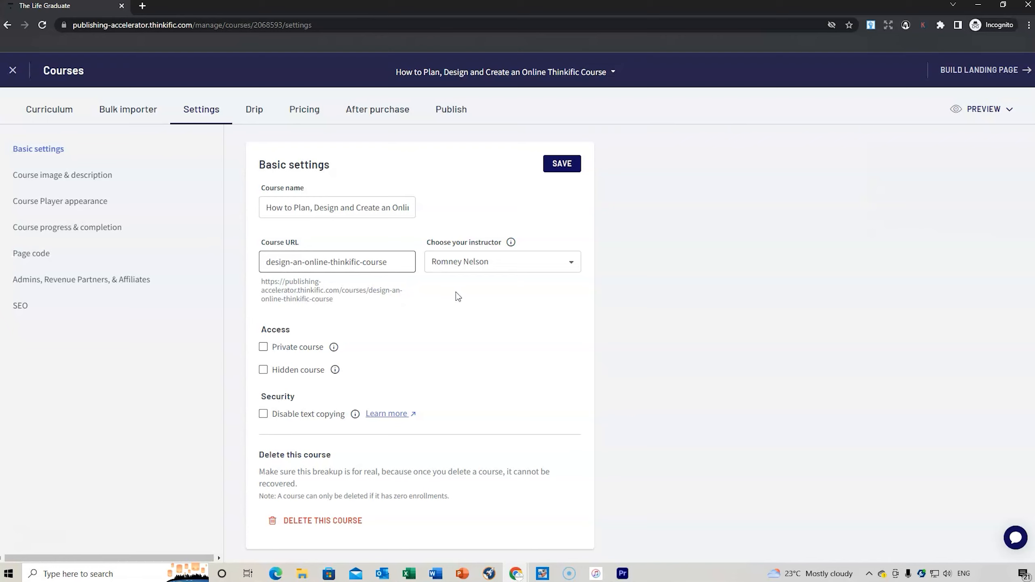
{"action": "left_click", "coordinate": [501, 261]}
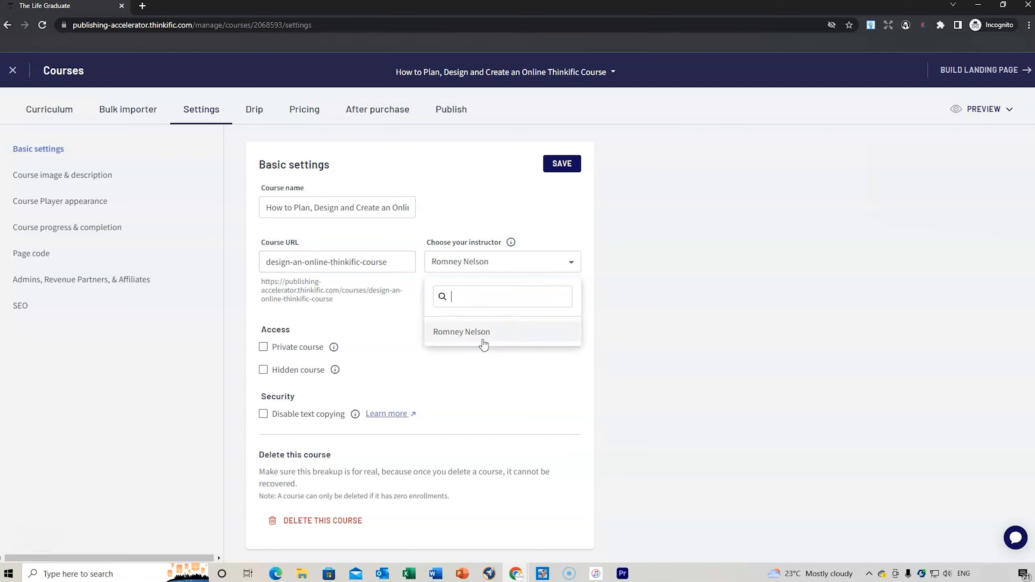
{"action": "left_click", "coordinate": [461, 331]}
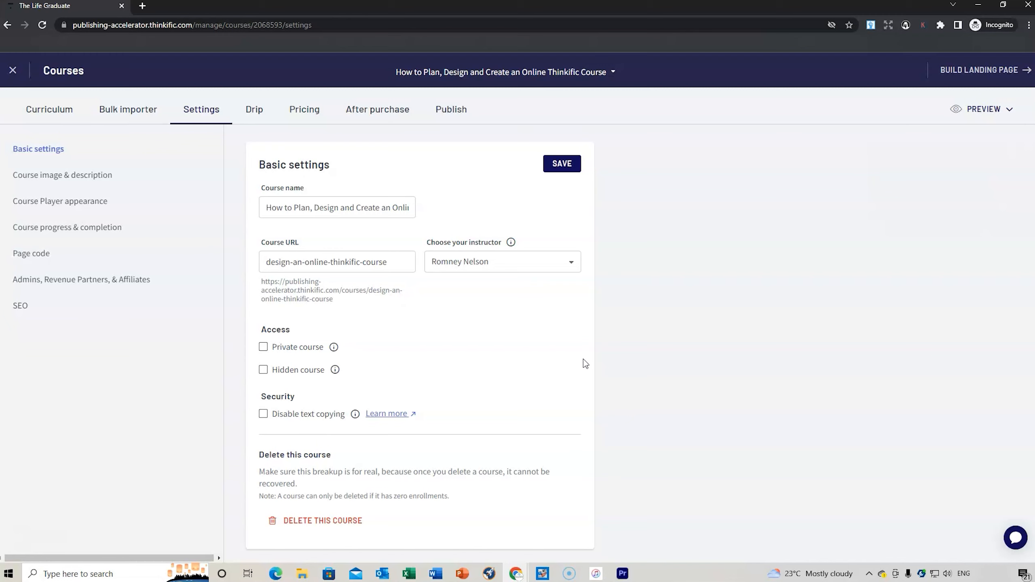
{"action": "mouse_move", "coordinate": [63, 174]}
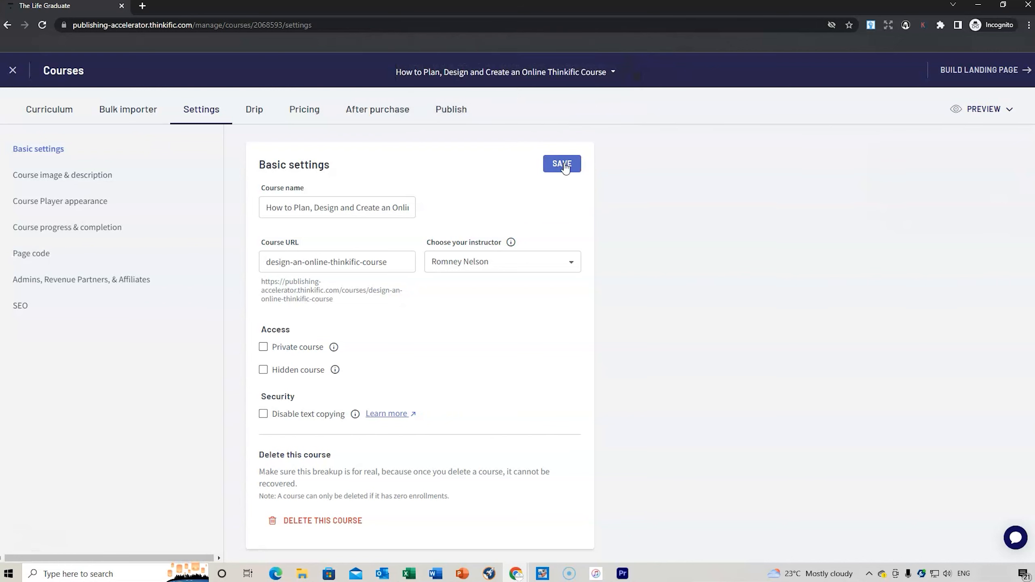
{"action": "left_click", "coordinate": [561, 164]}
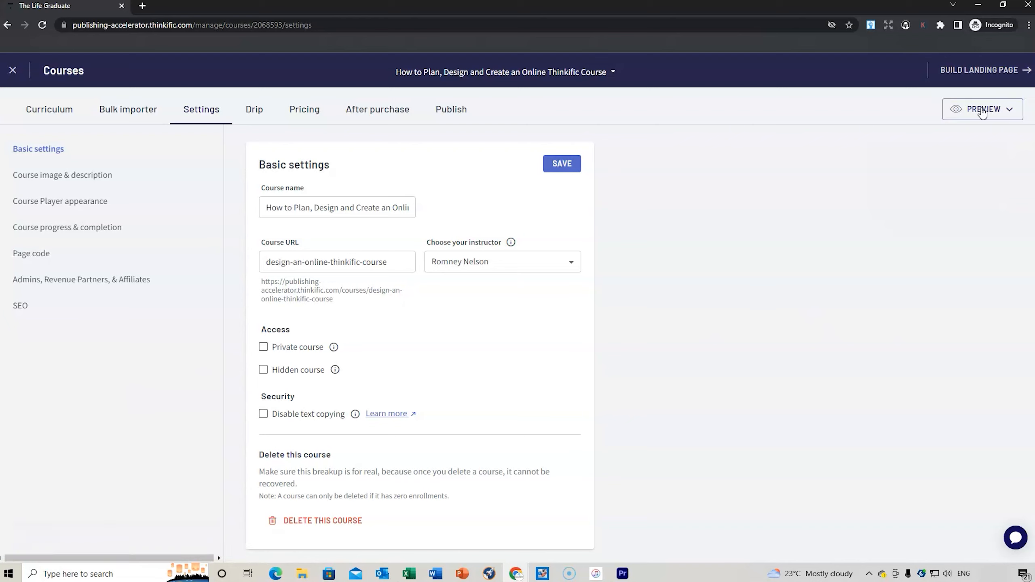
{"action": "left_click", "coordinate": [984, 109]}
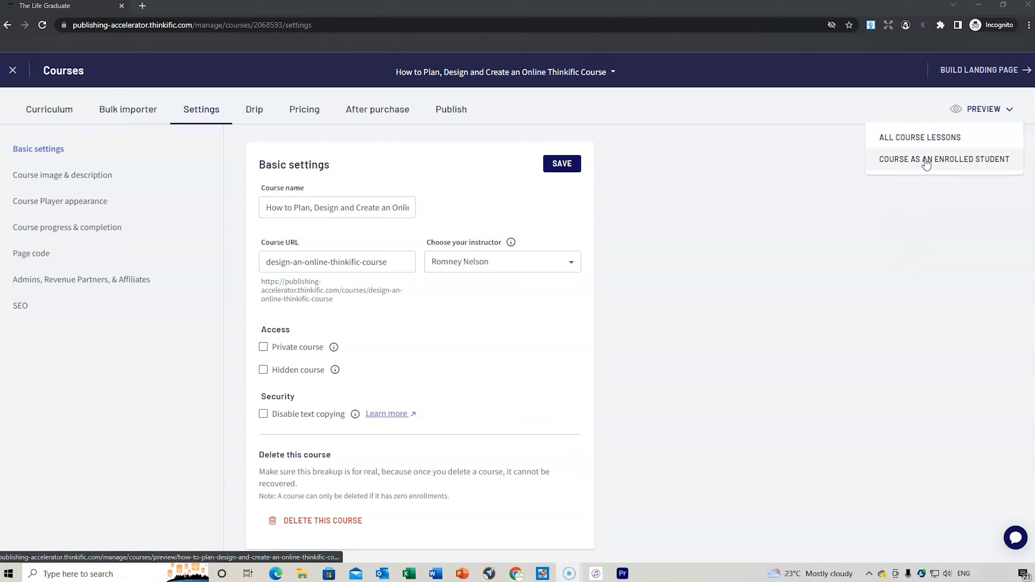
{"action": "left_click", "coordinate": [944, 159]}
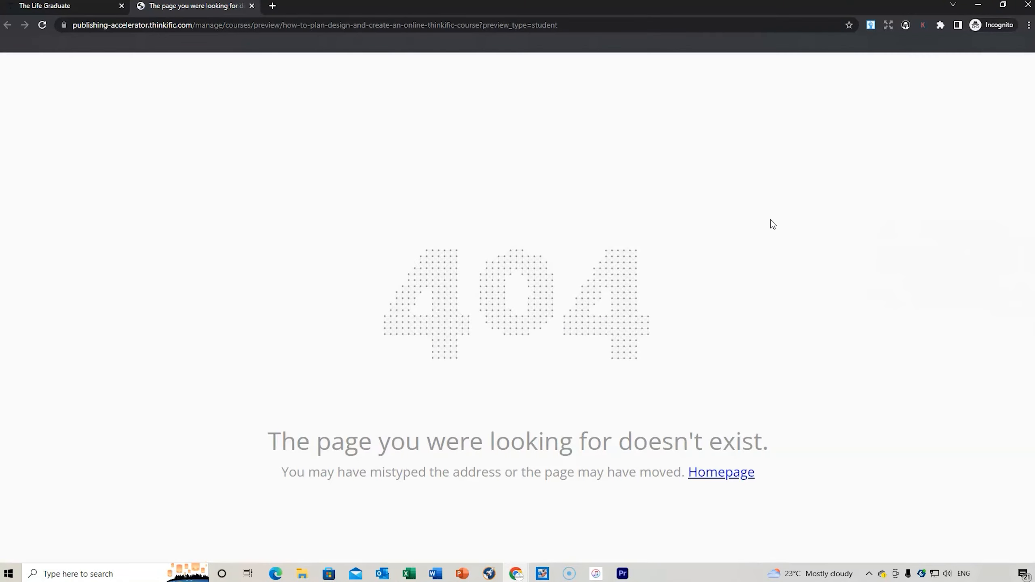
{"action": "mouse_move", "coordinate": [782, 293]}
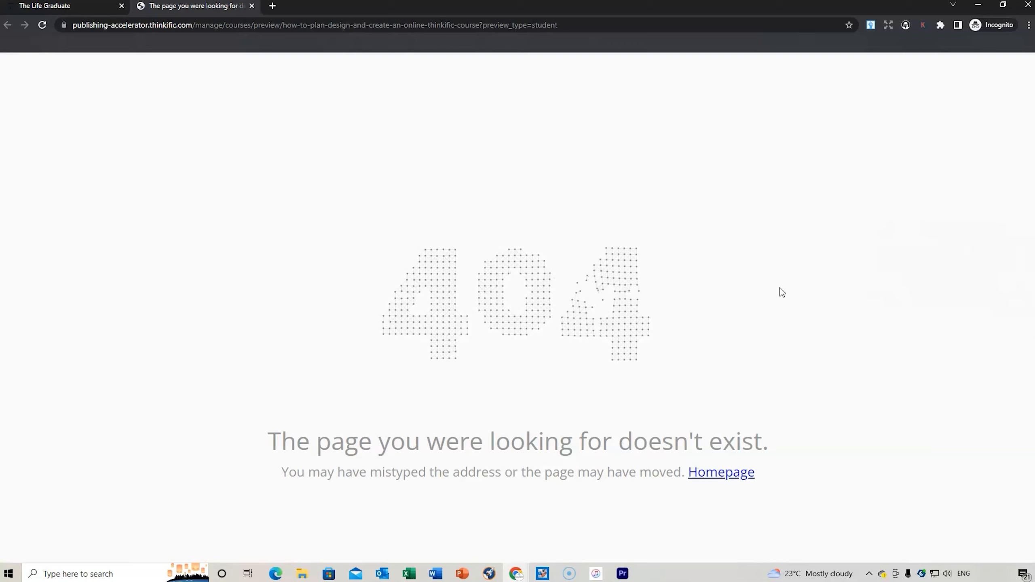
{"action": "mouse_move", "coordinate": [643, 147]}
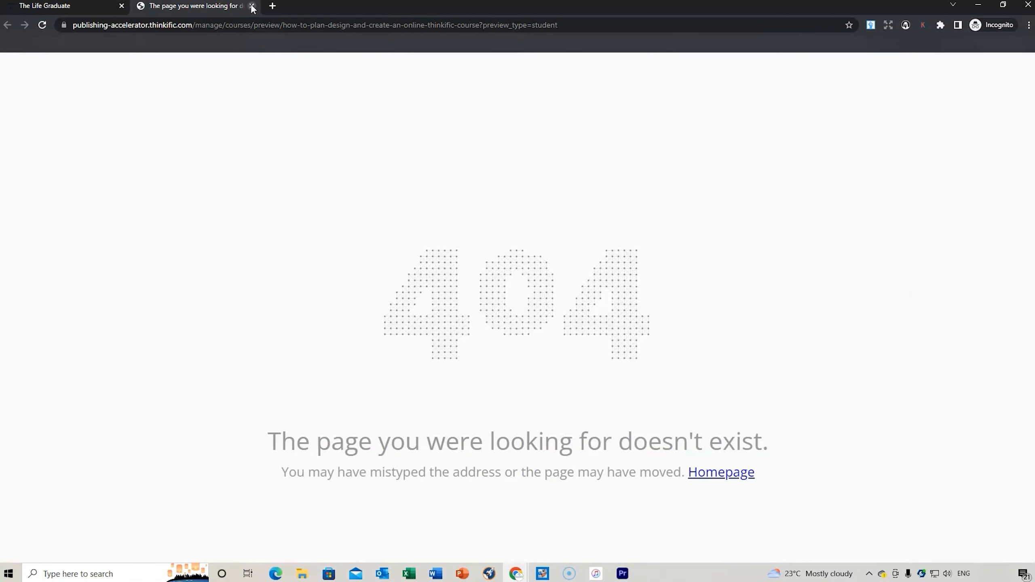
{"action": "left_click", "coordinate": [252, 6]}
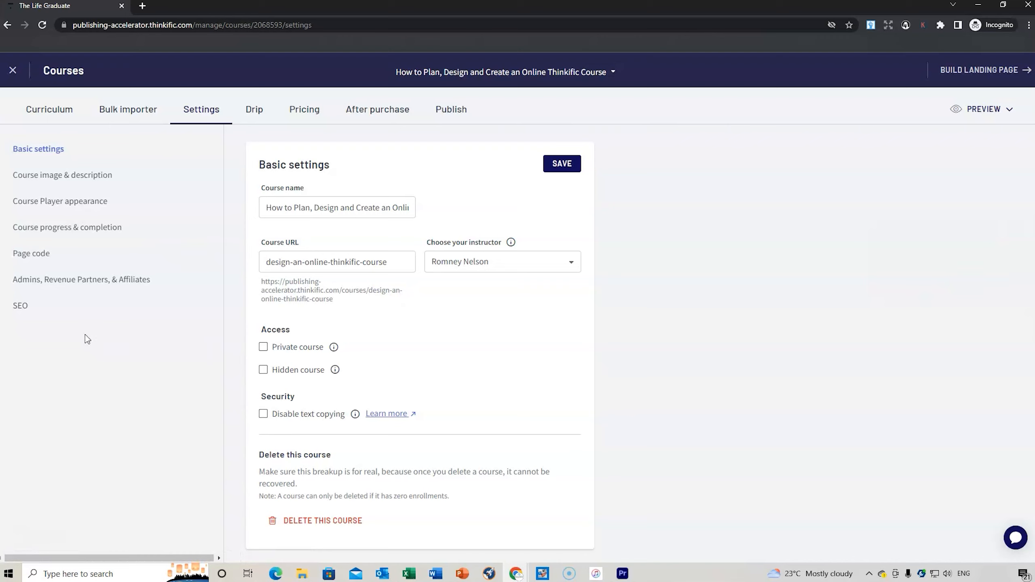
{"action": "mouse_move", "coordinate": [130, 362]}
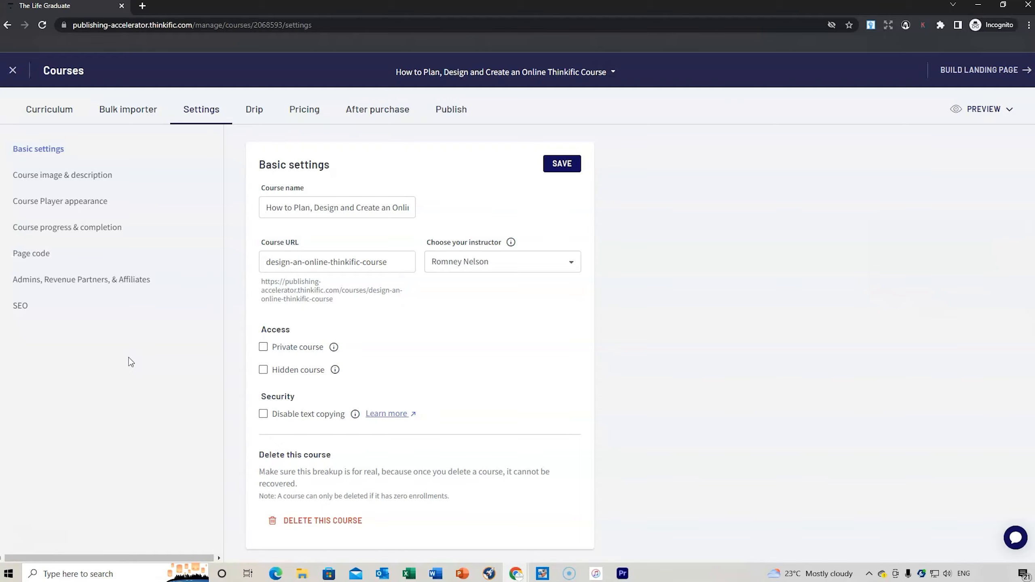
{"action": "mouse_move", "coordinate": [66, 403]}
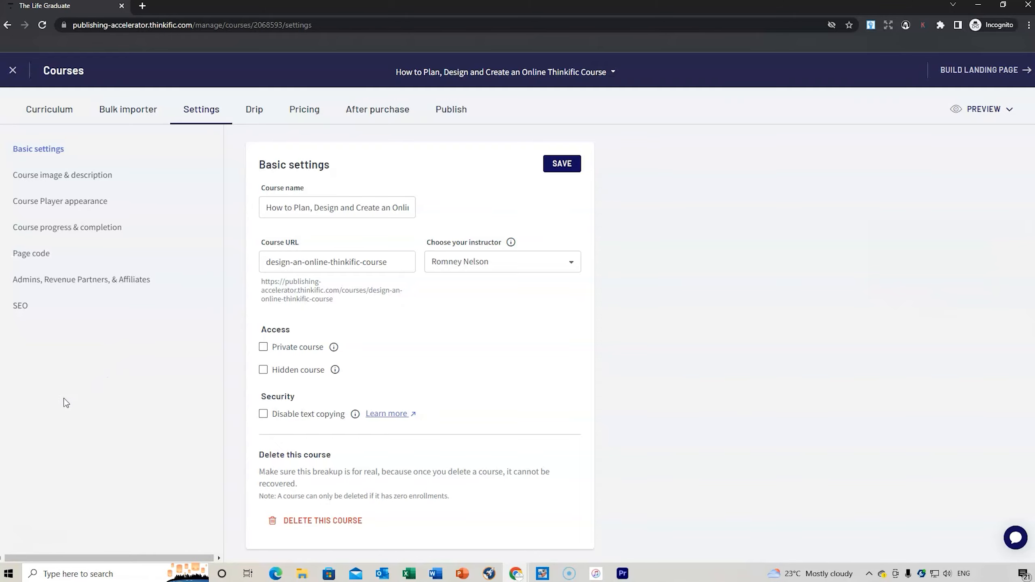